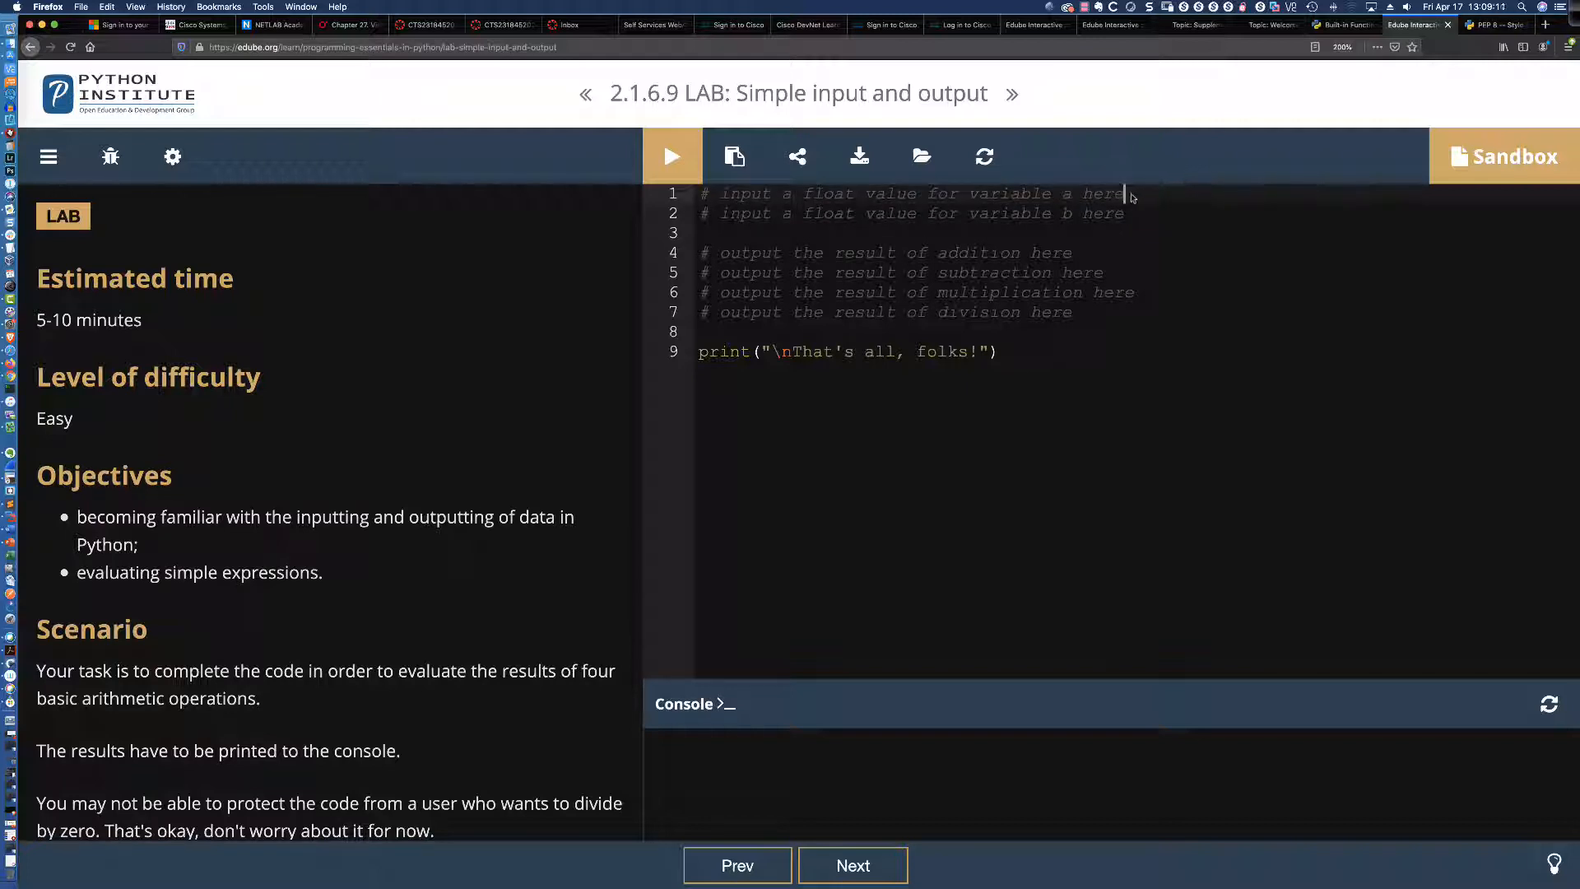
mouse_move(413, 290)
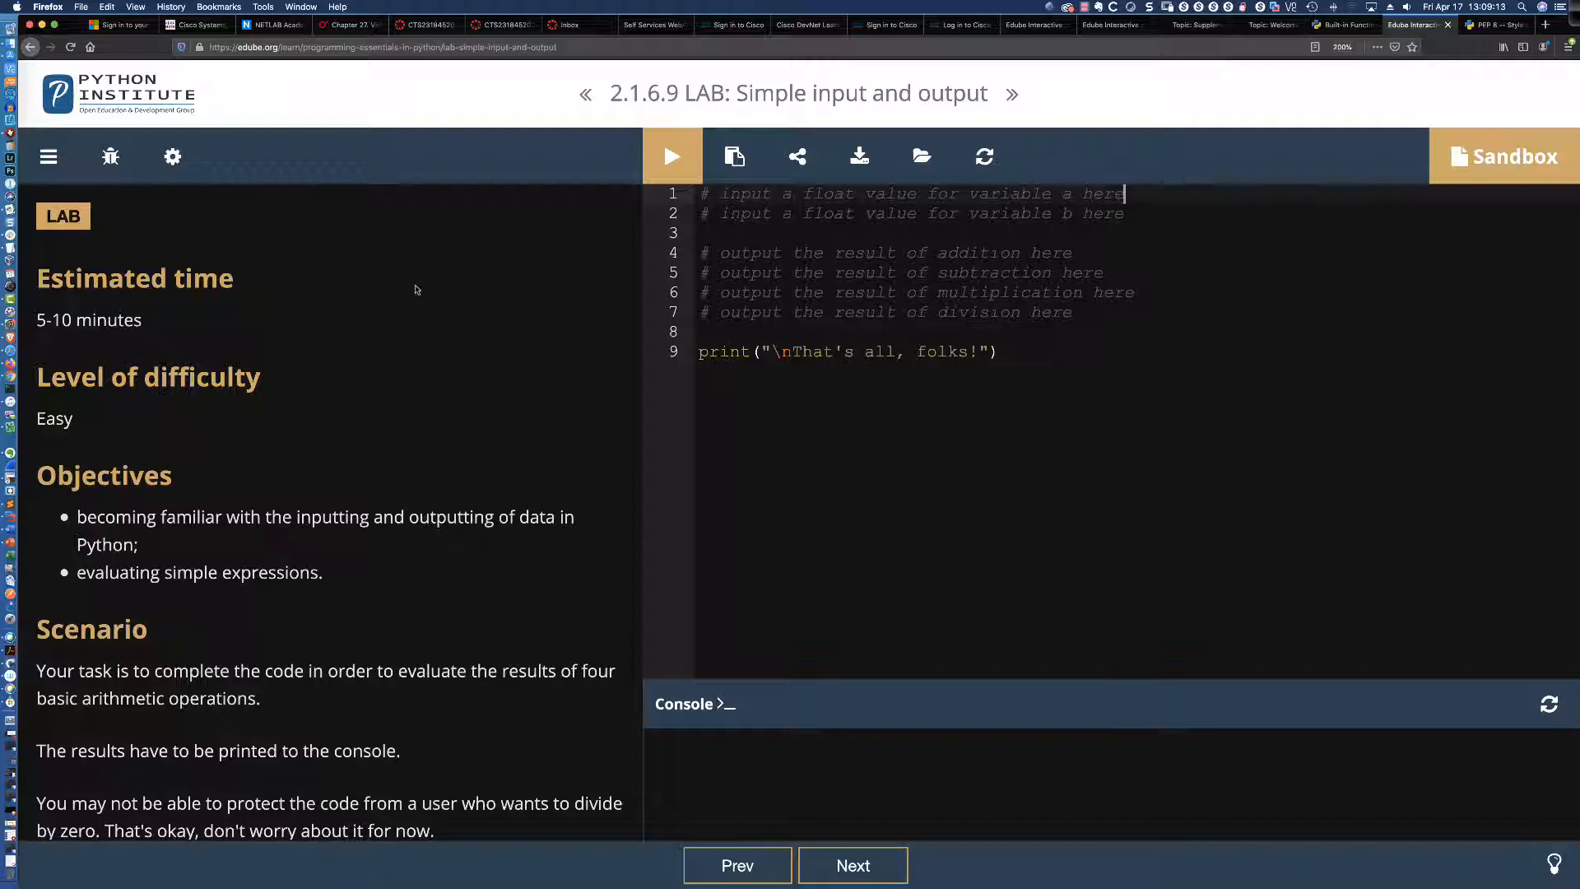
- Scroll the lab page down to reach the template code editor
scroll("down", 3)
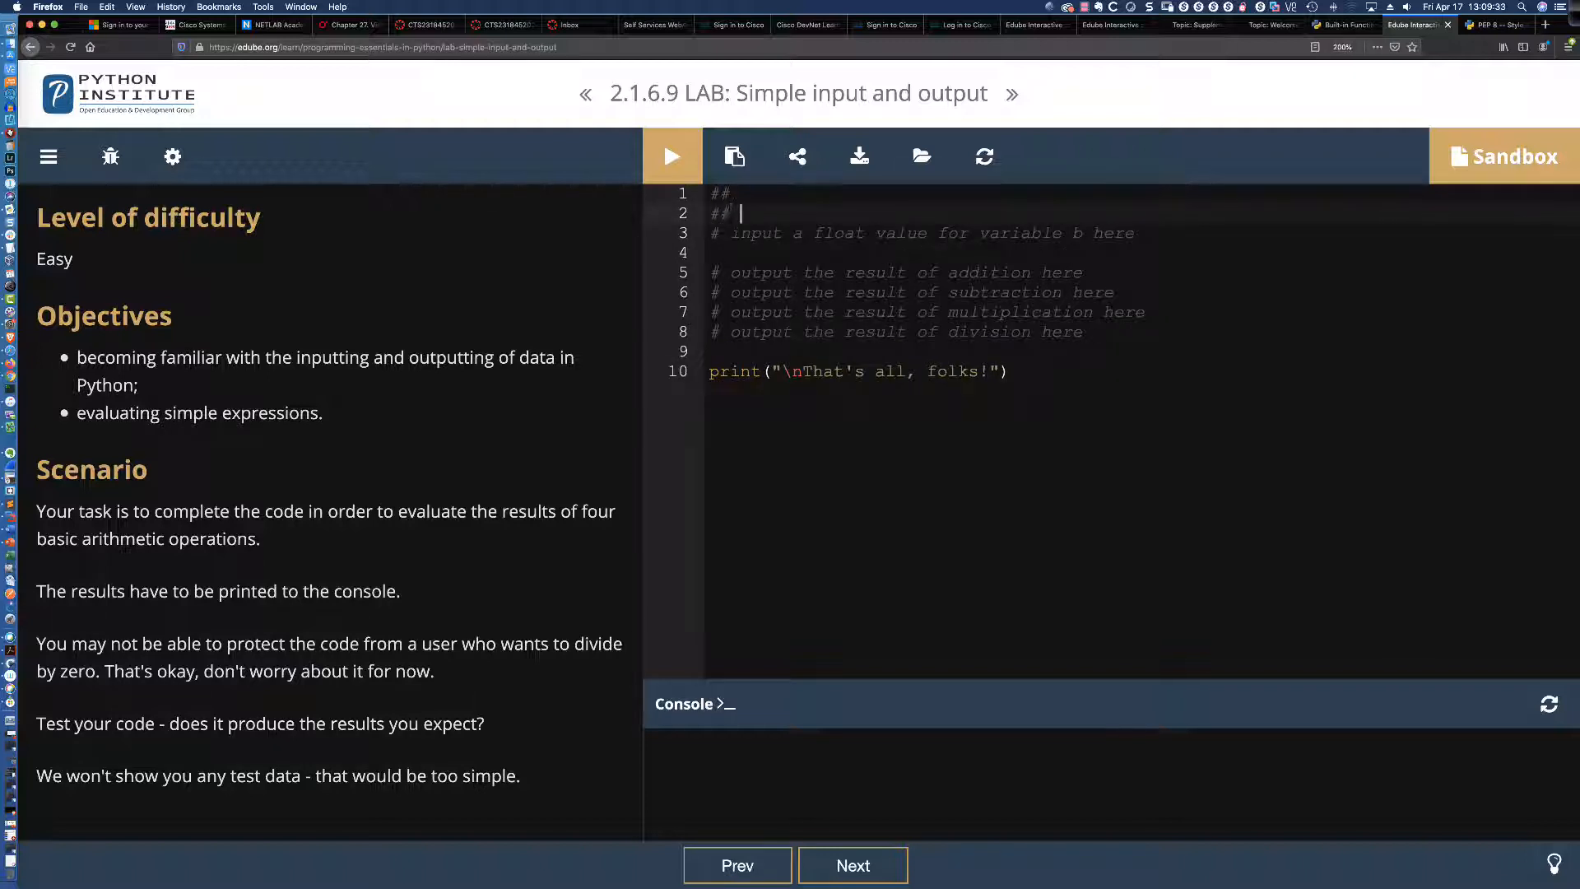
- Write 'My program...' into the ## comment header and leave an empty line after it
type("My c")
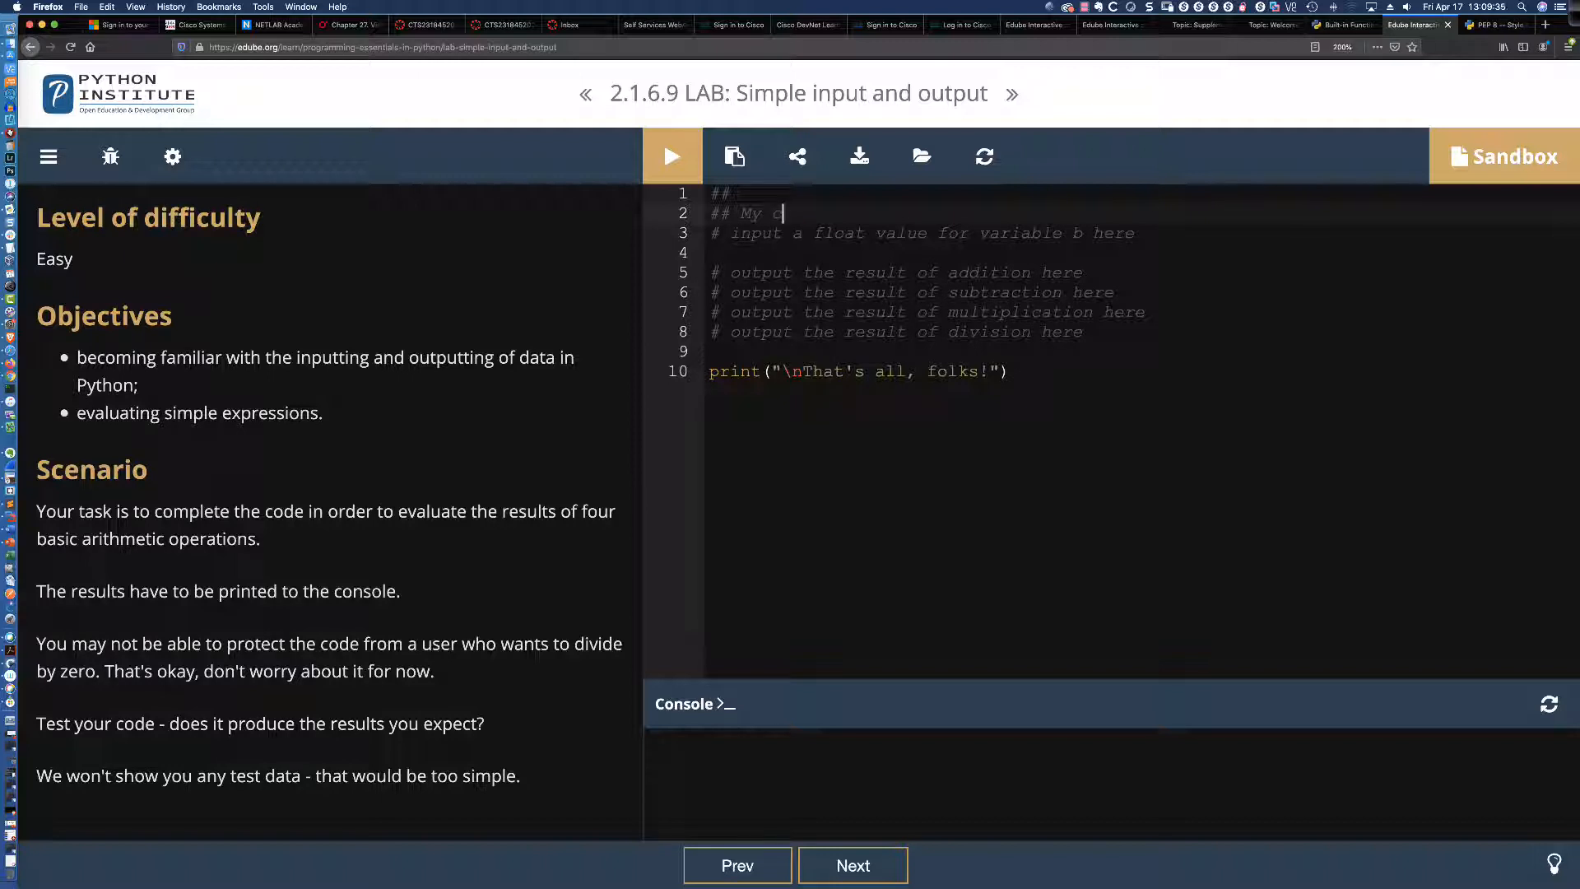
type("program...")
type("##")
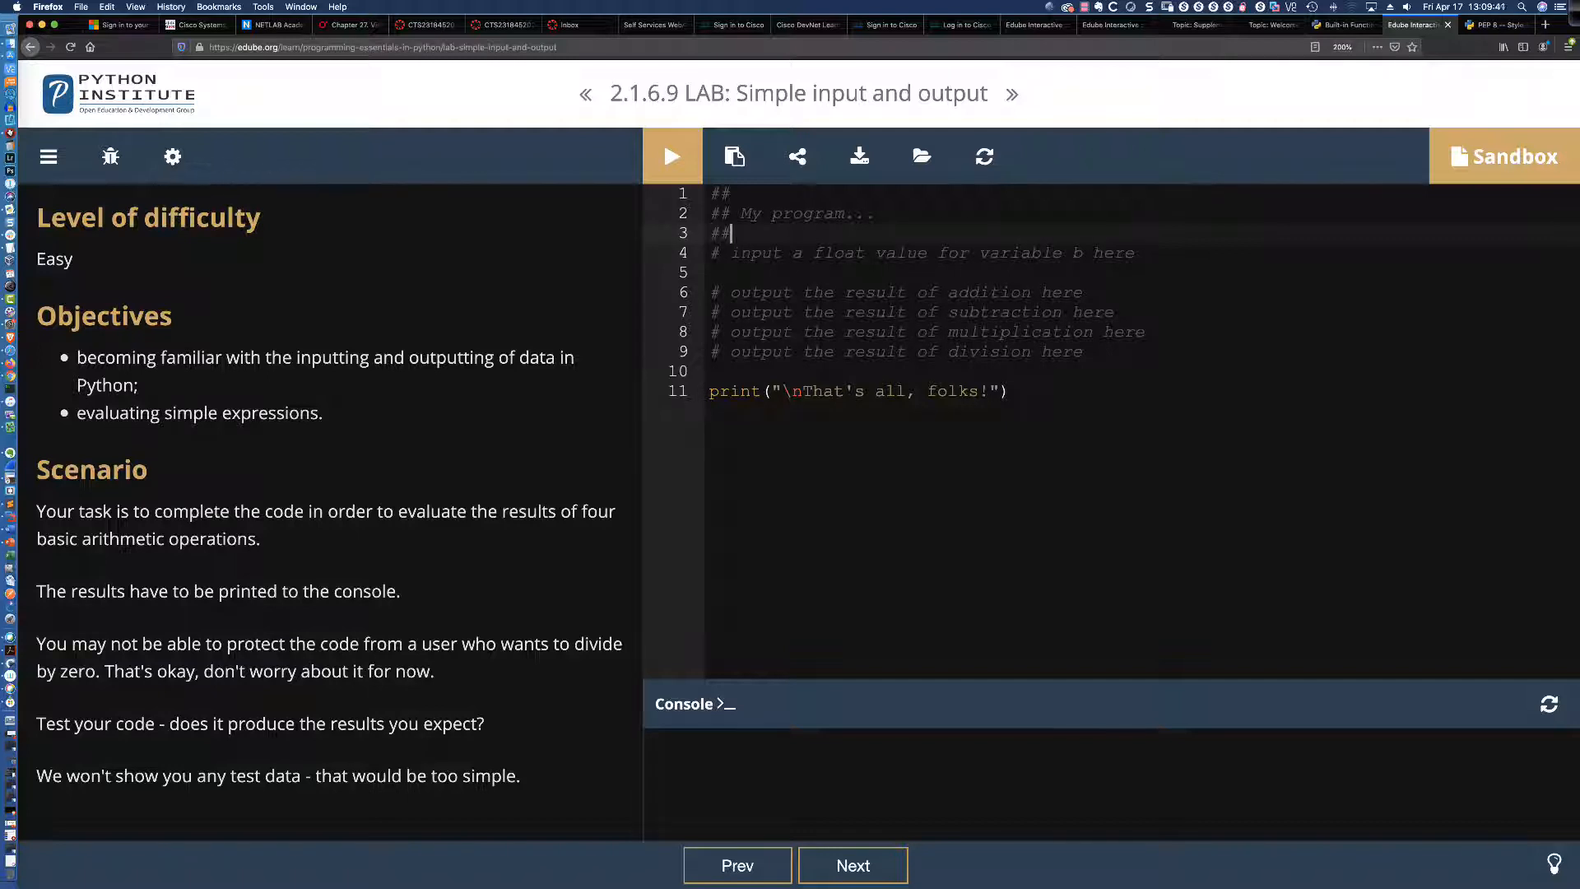
key("Return")
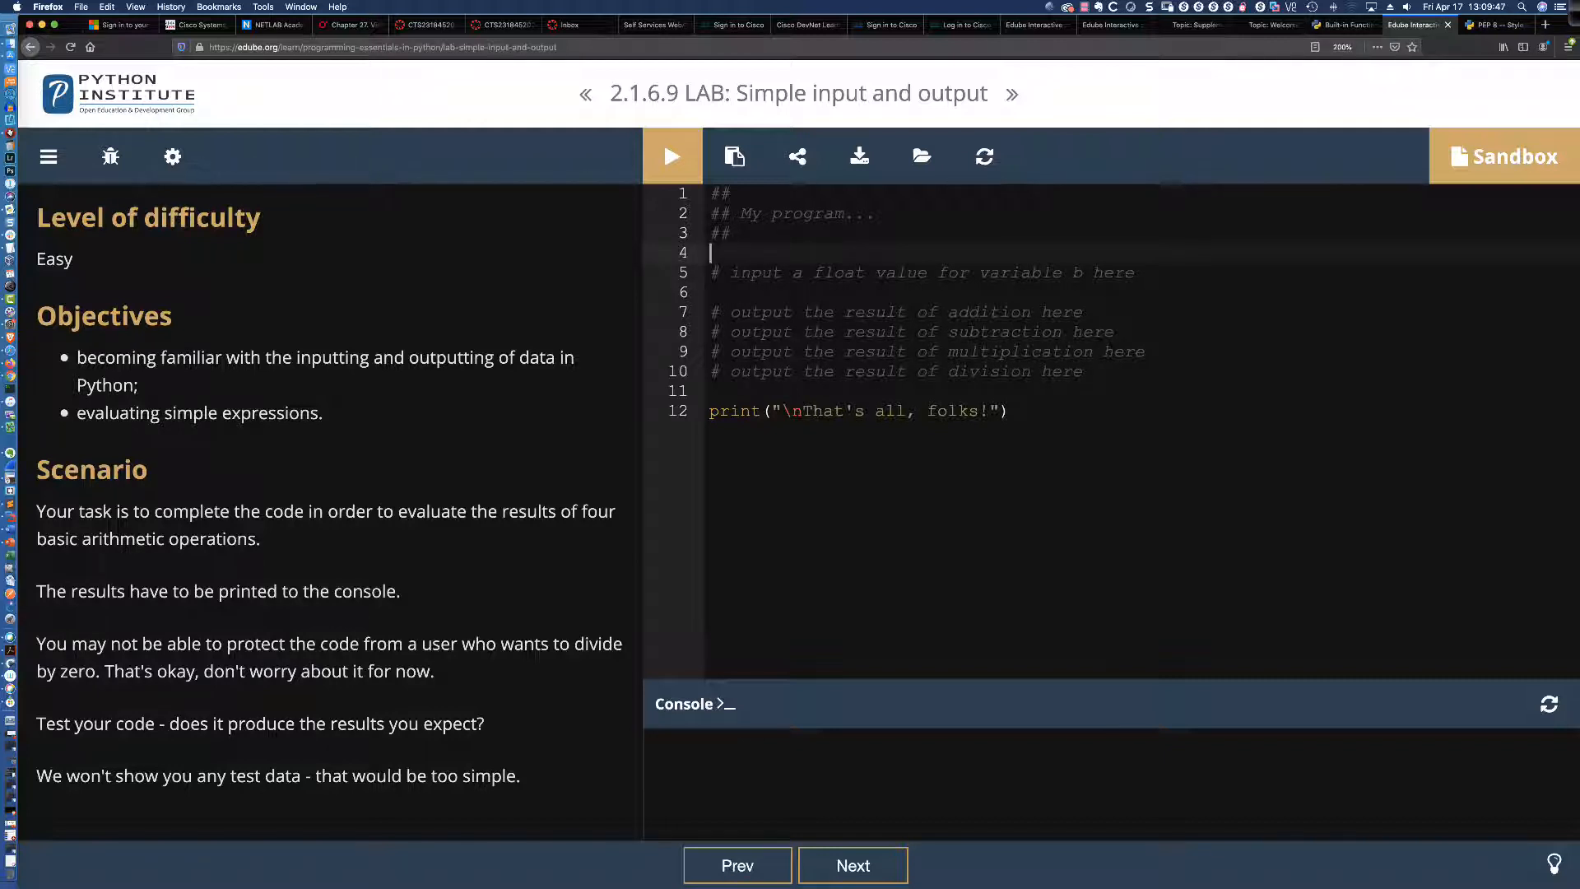
- Add float_a = input('Please enter a float value: ') on line 4
type("float")
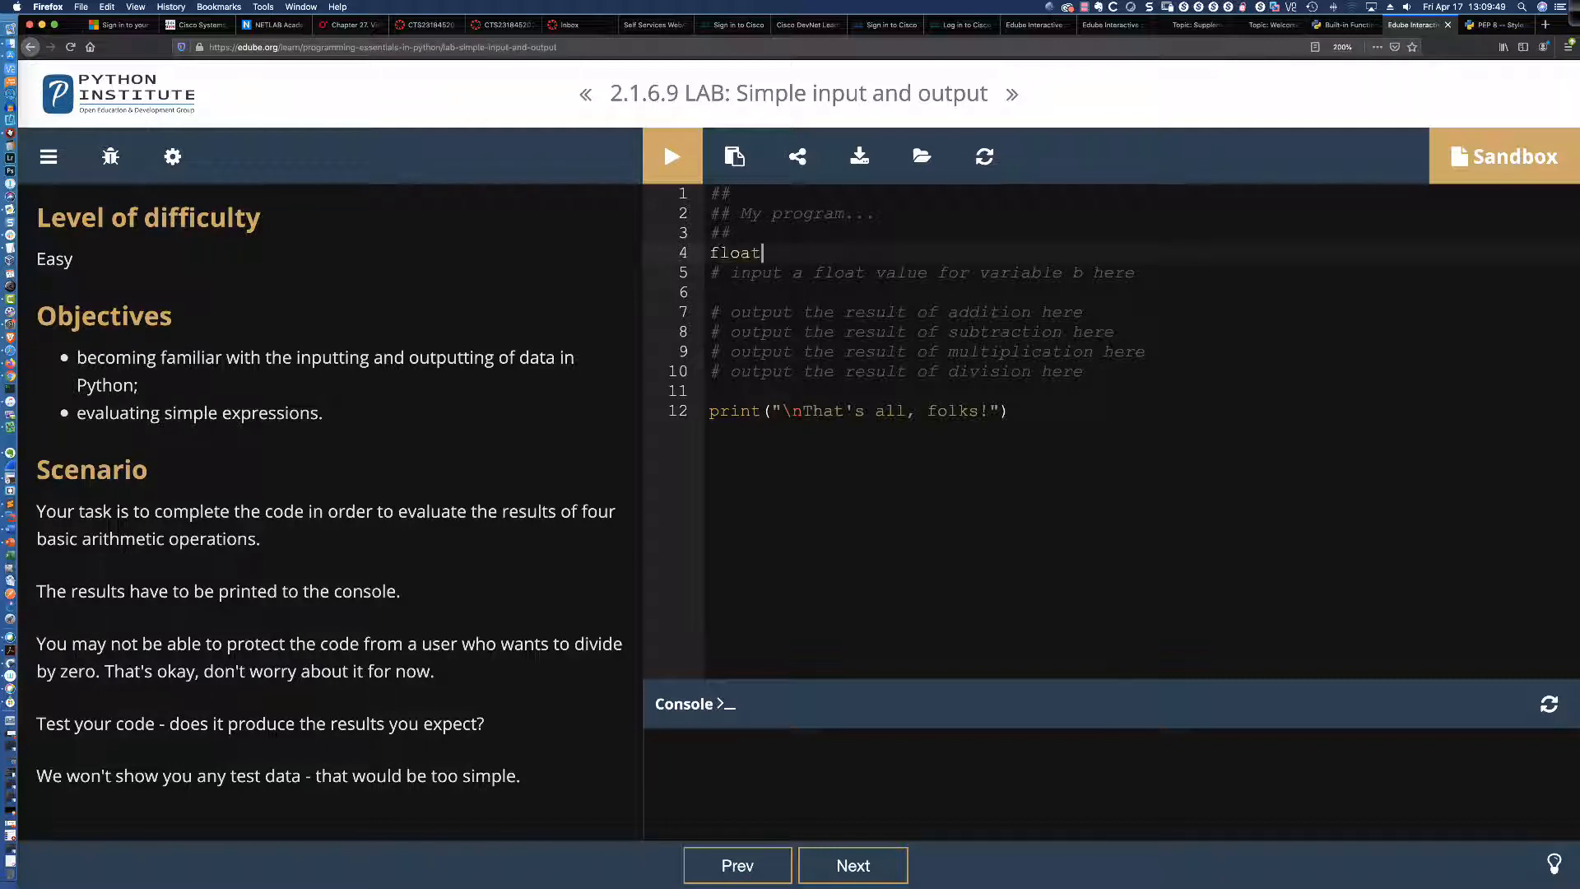
type("_a")
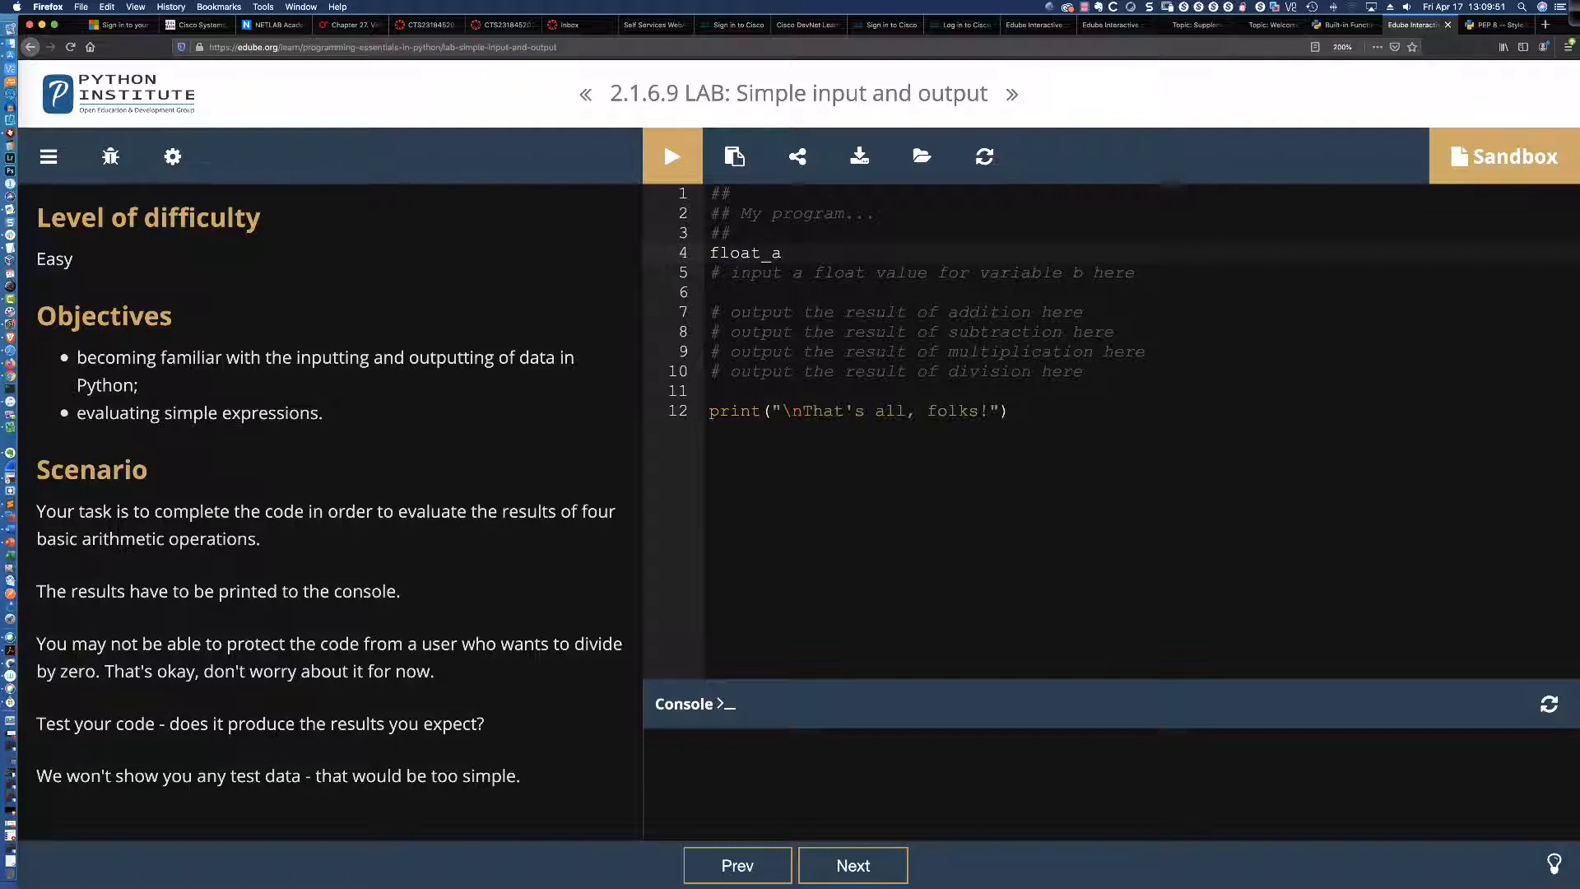
type("=")
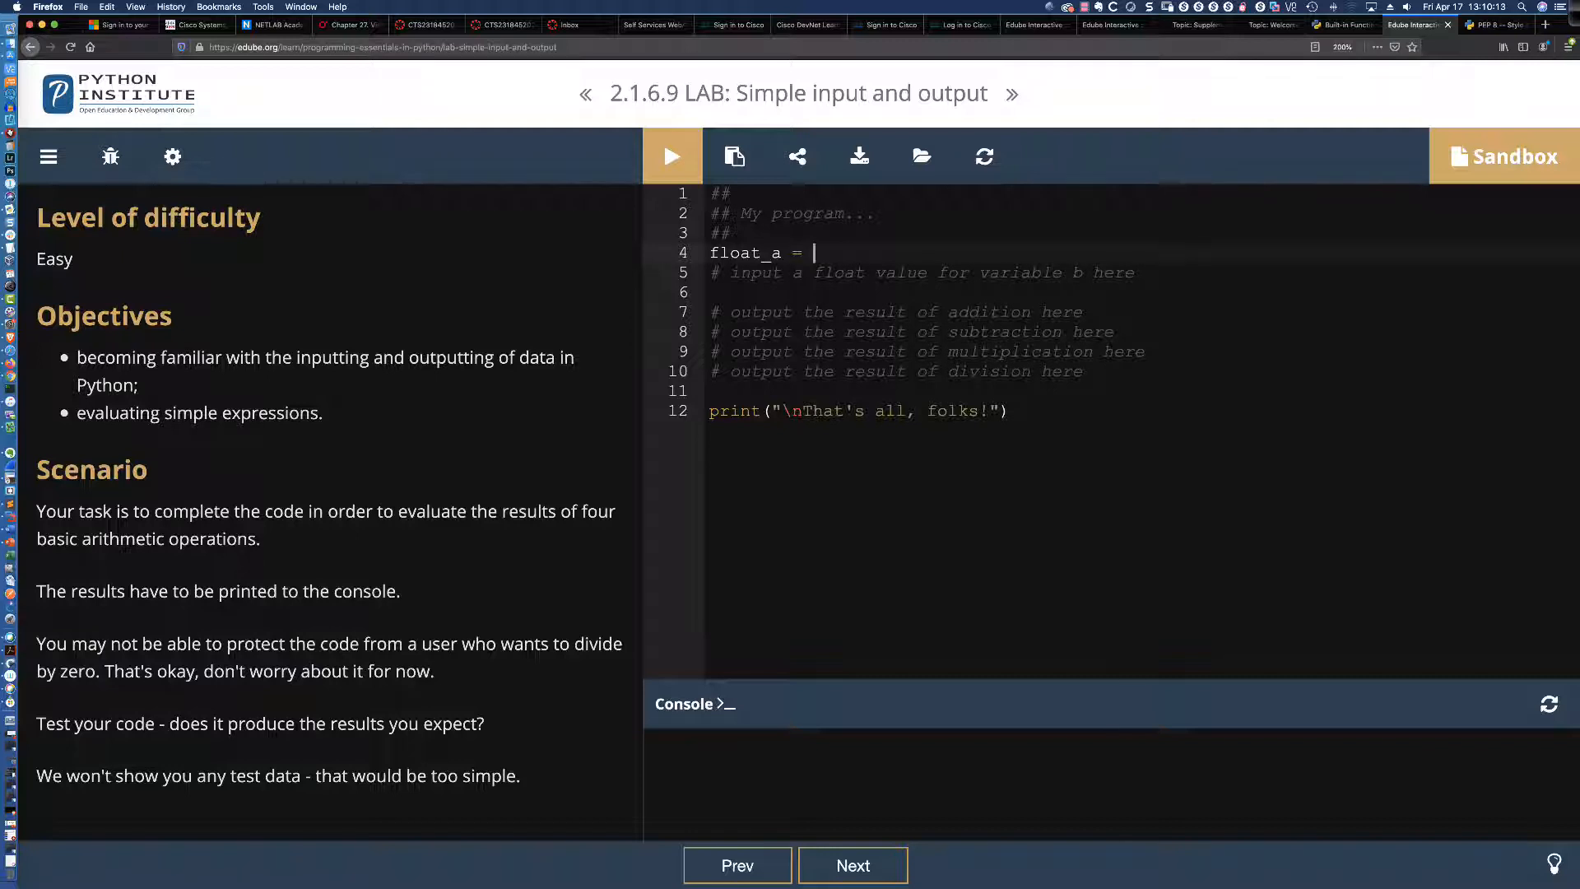
type("input")
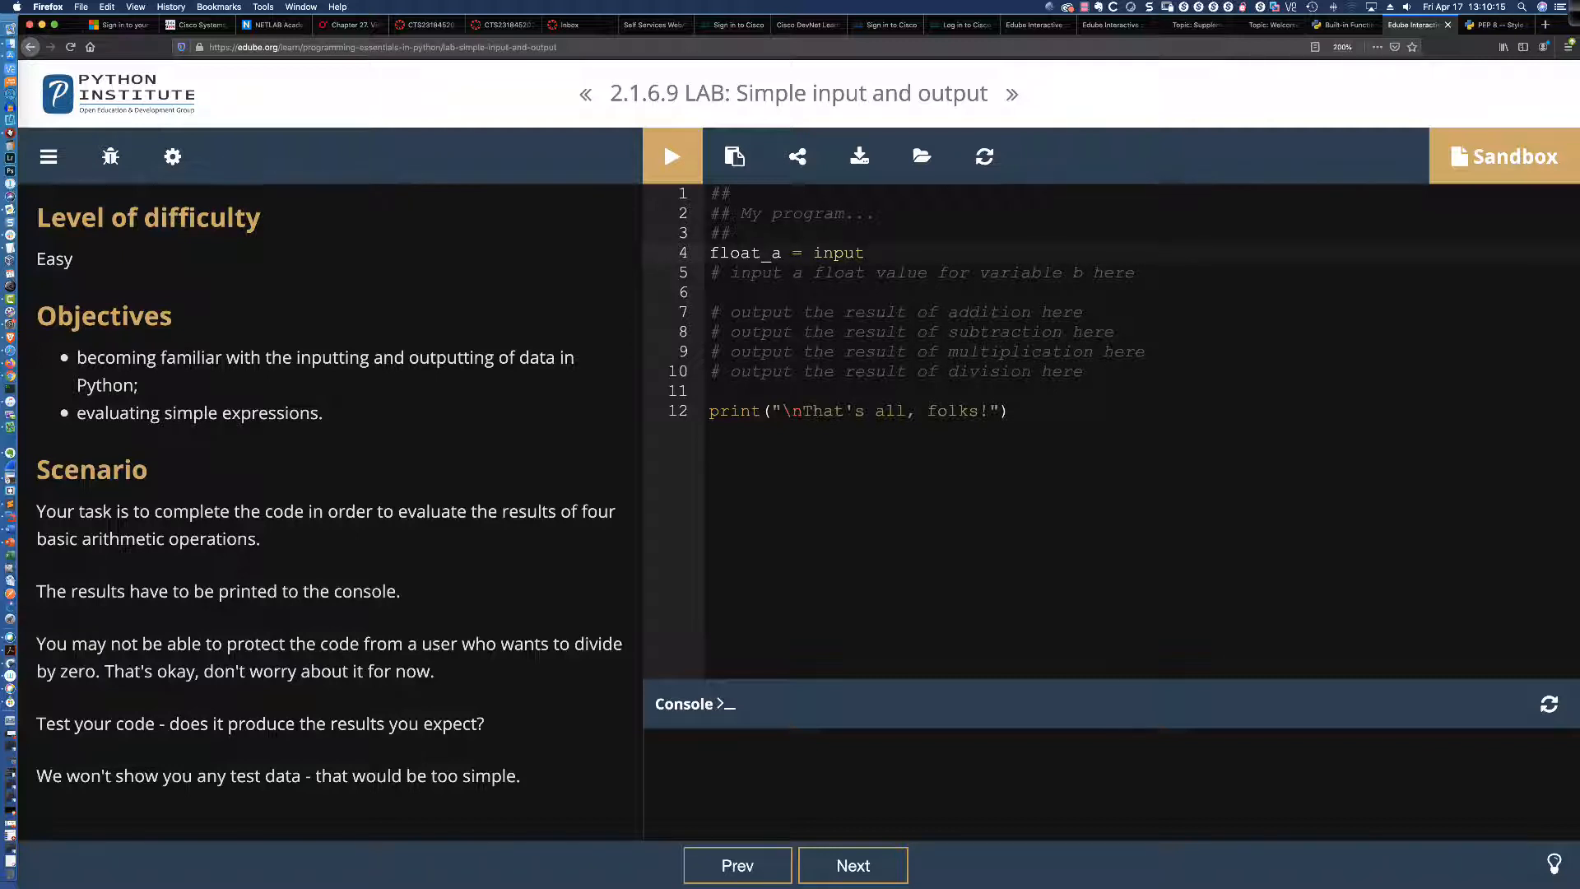
type("('')")
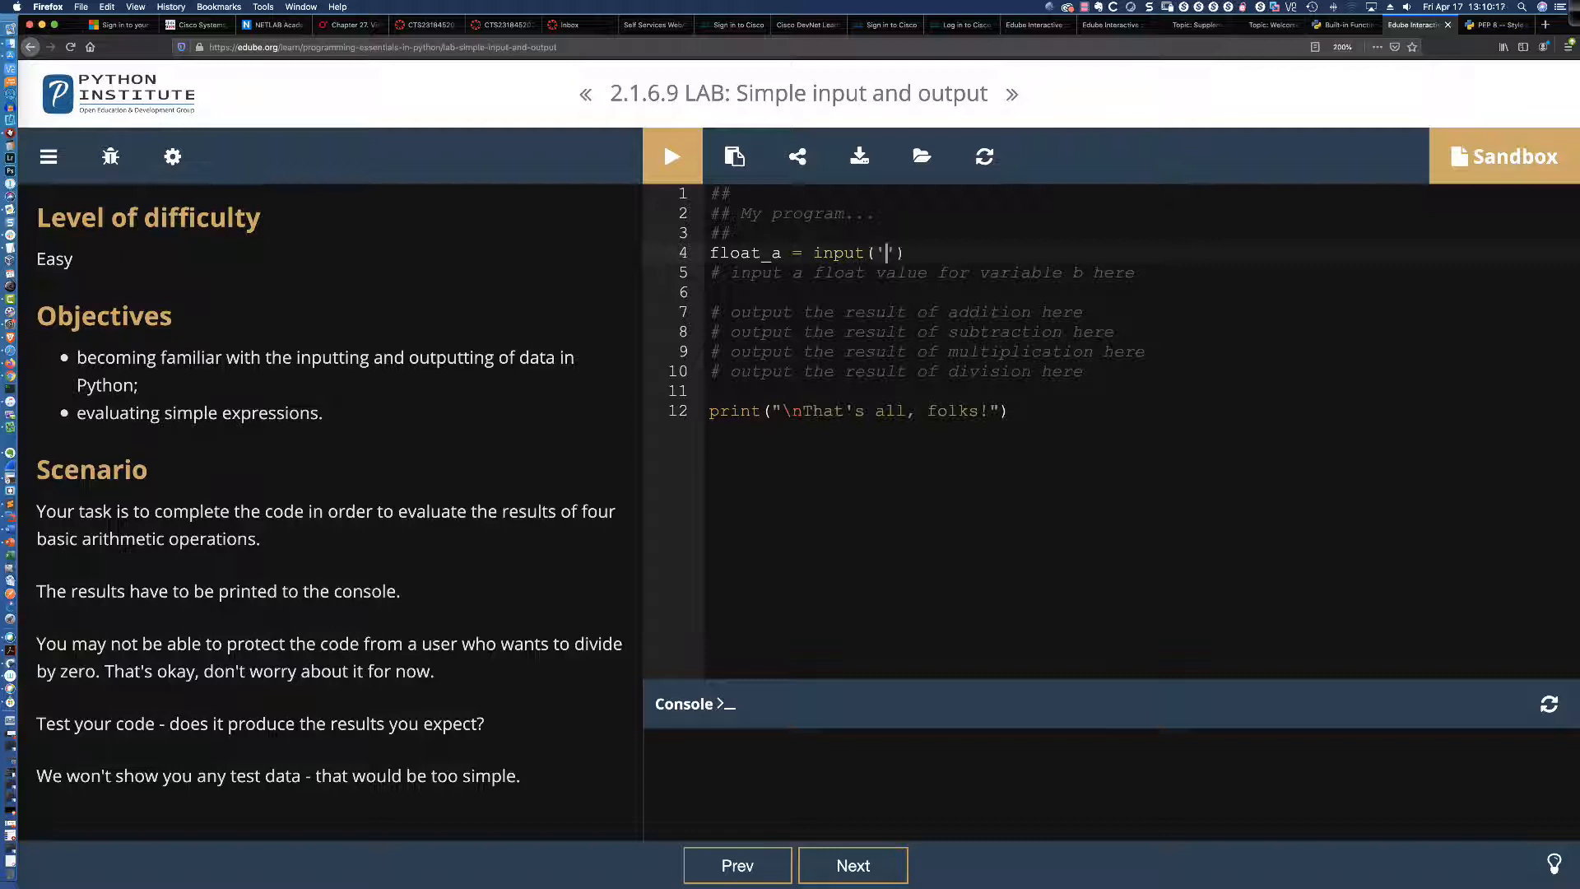
type("Please enter a f")
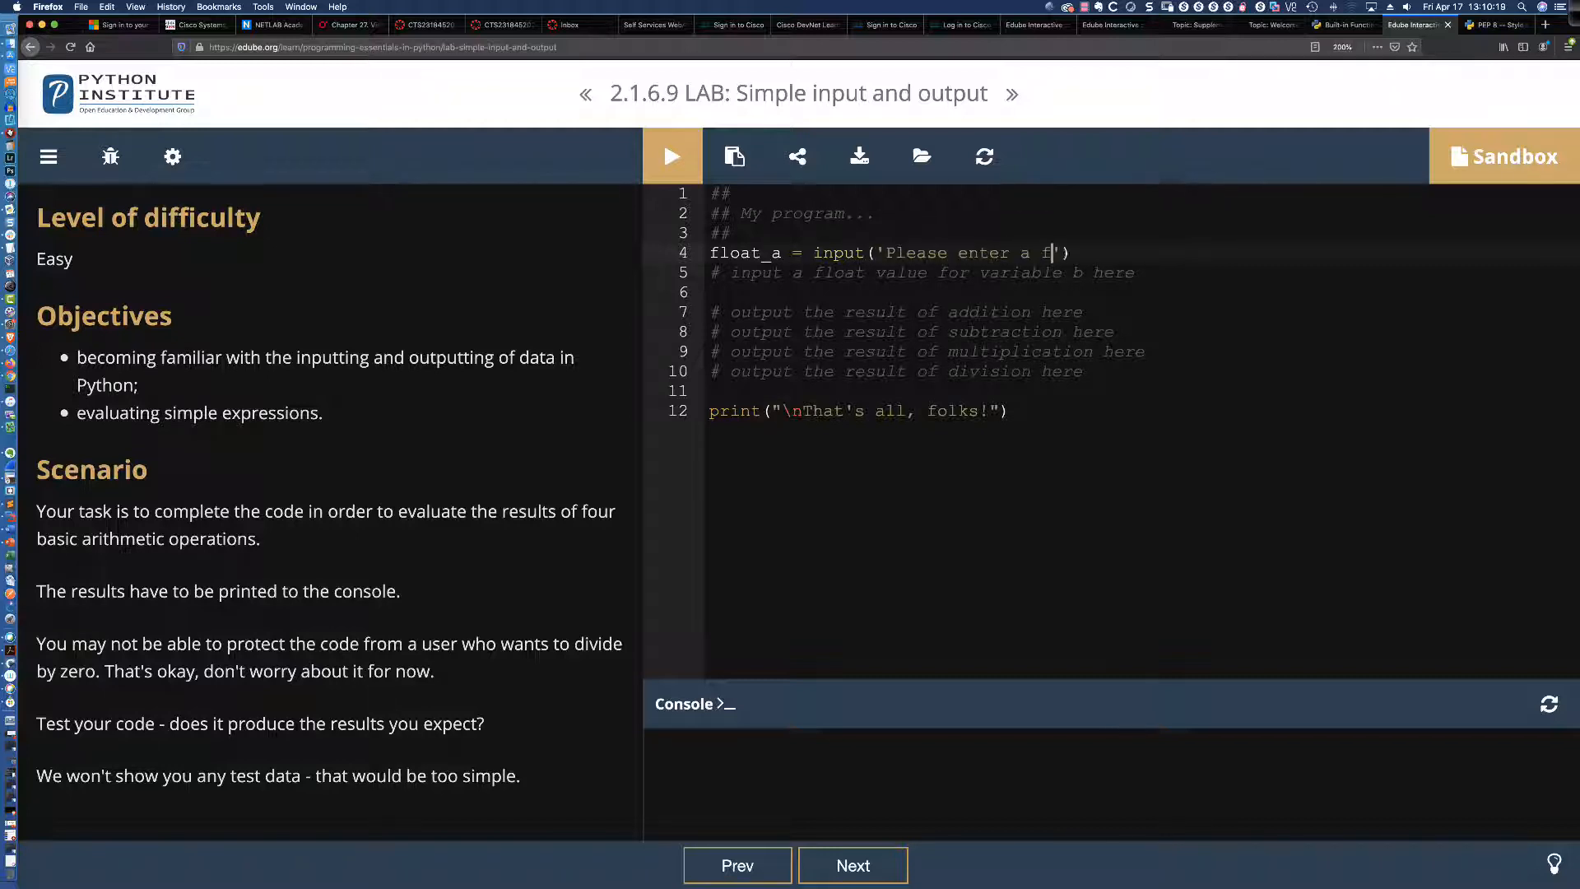
type("loat valu")
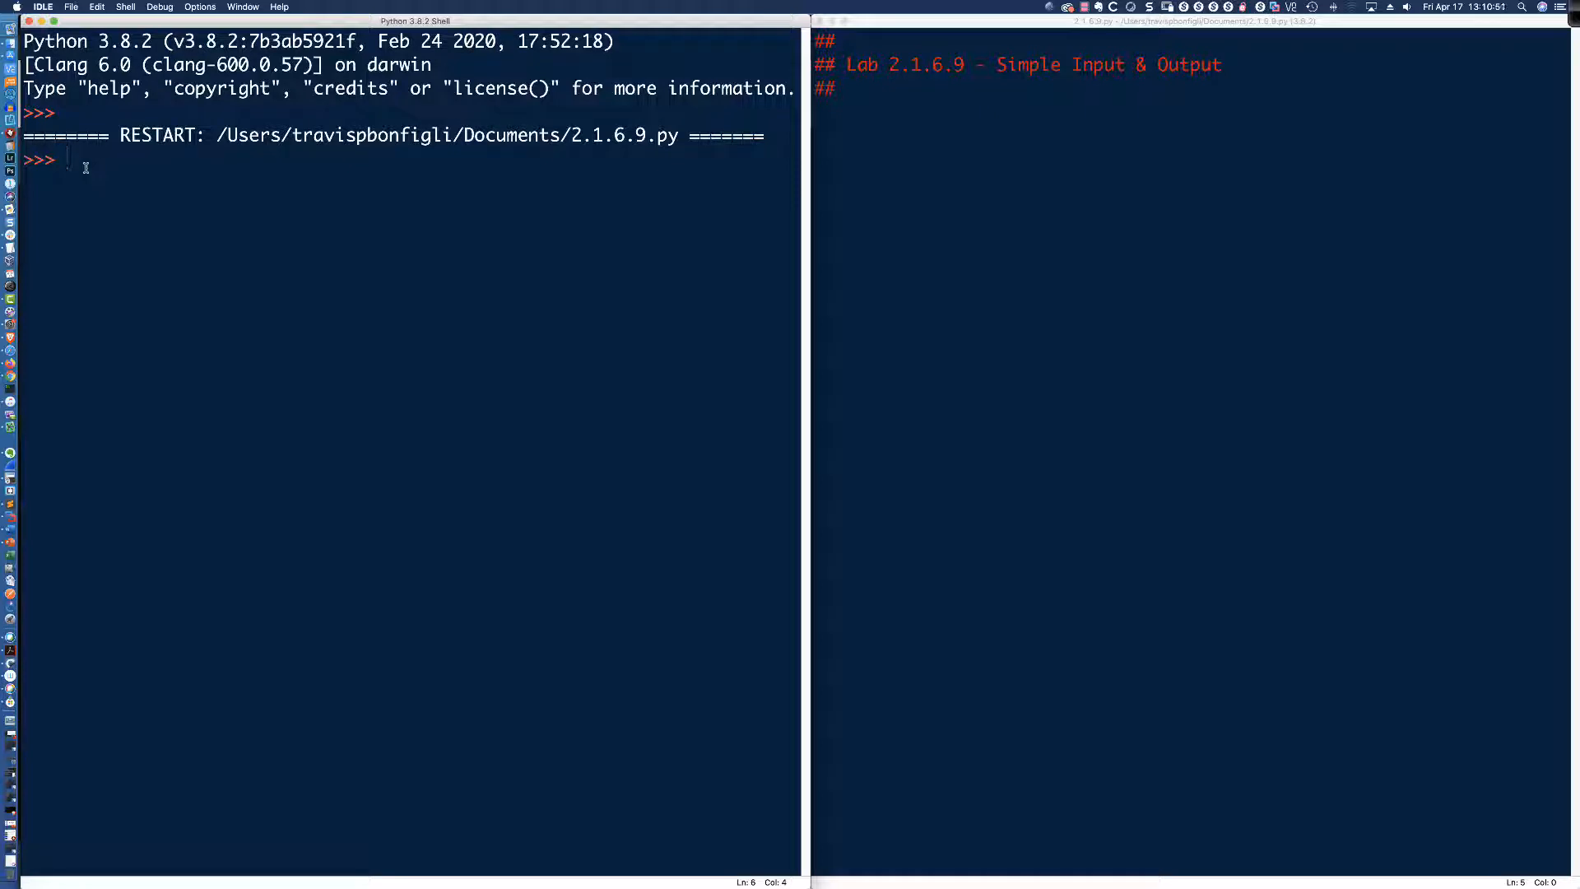
- Run float_a = input('Please enter a float value: ') in the shell and answer 3.14
type("flo")
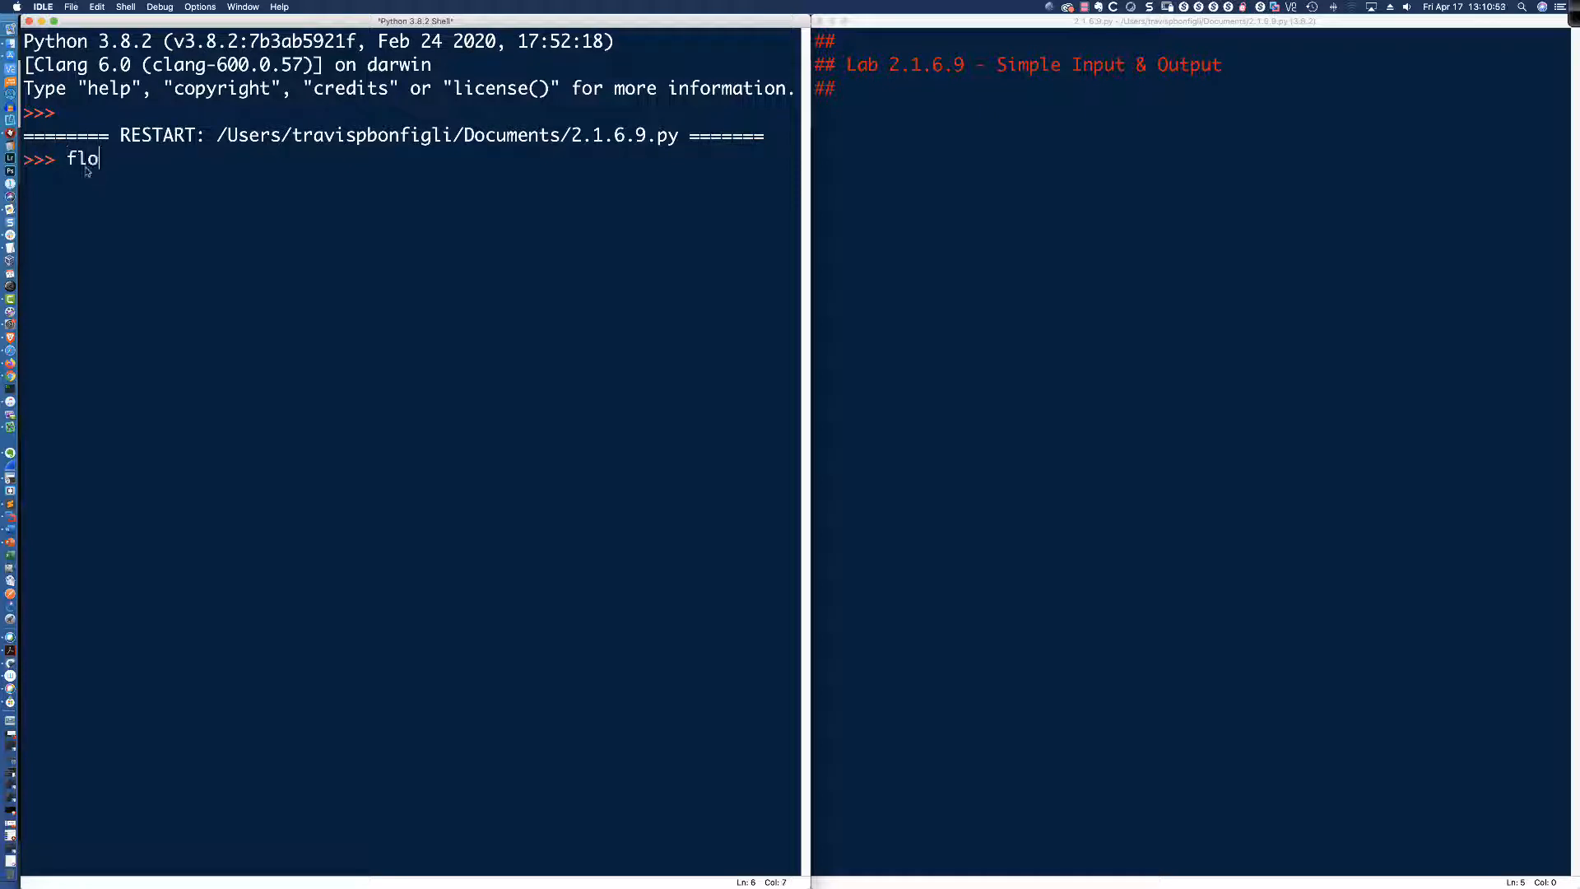
type("at_a =")
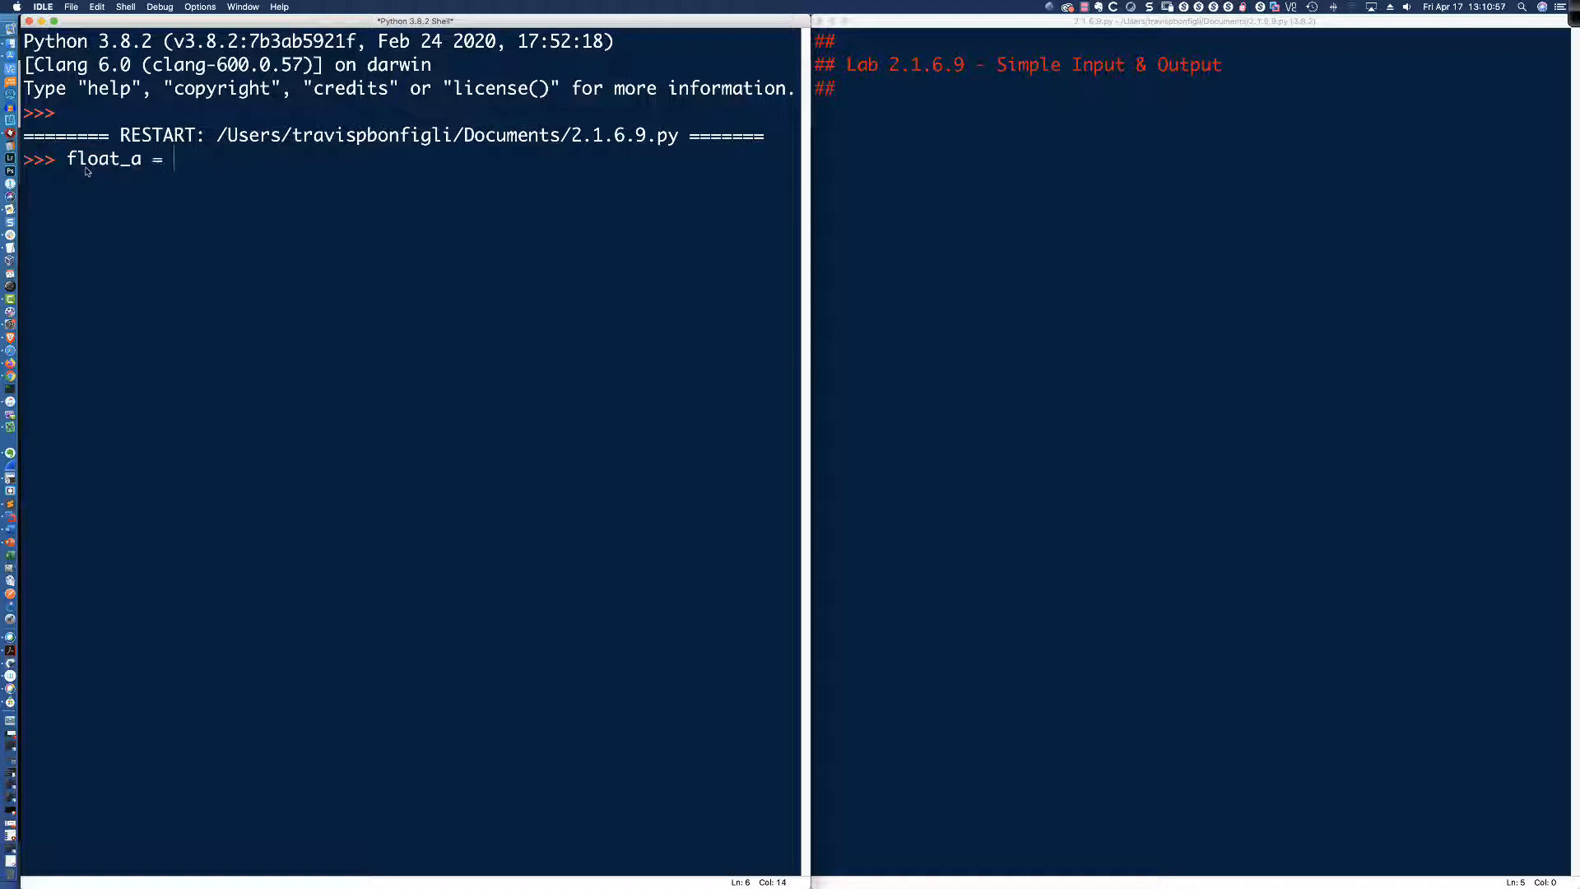
type("input")
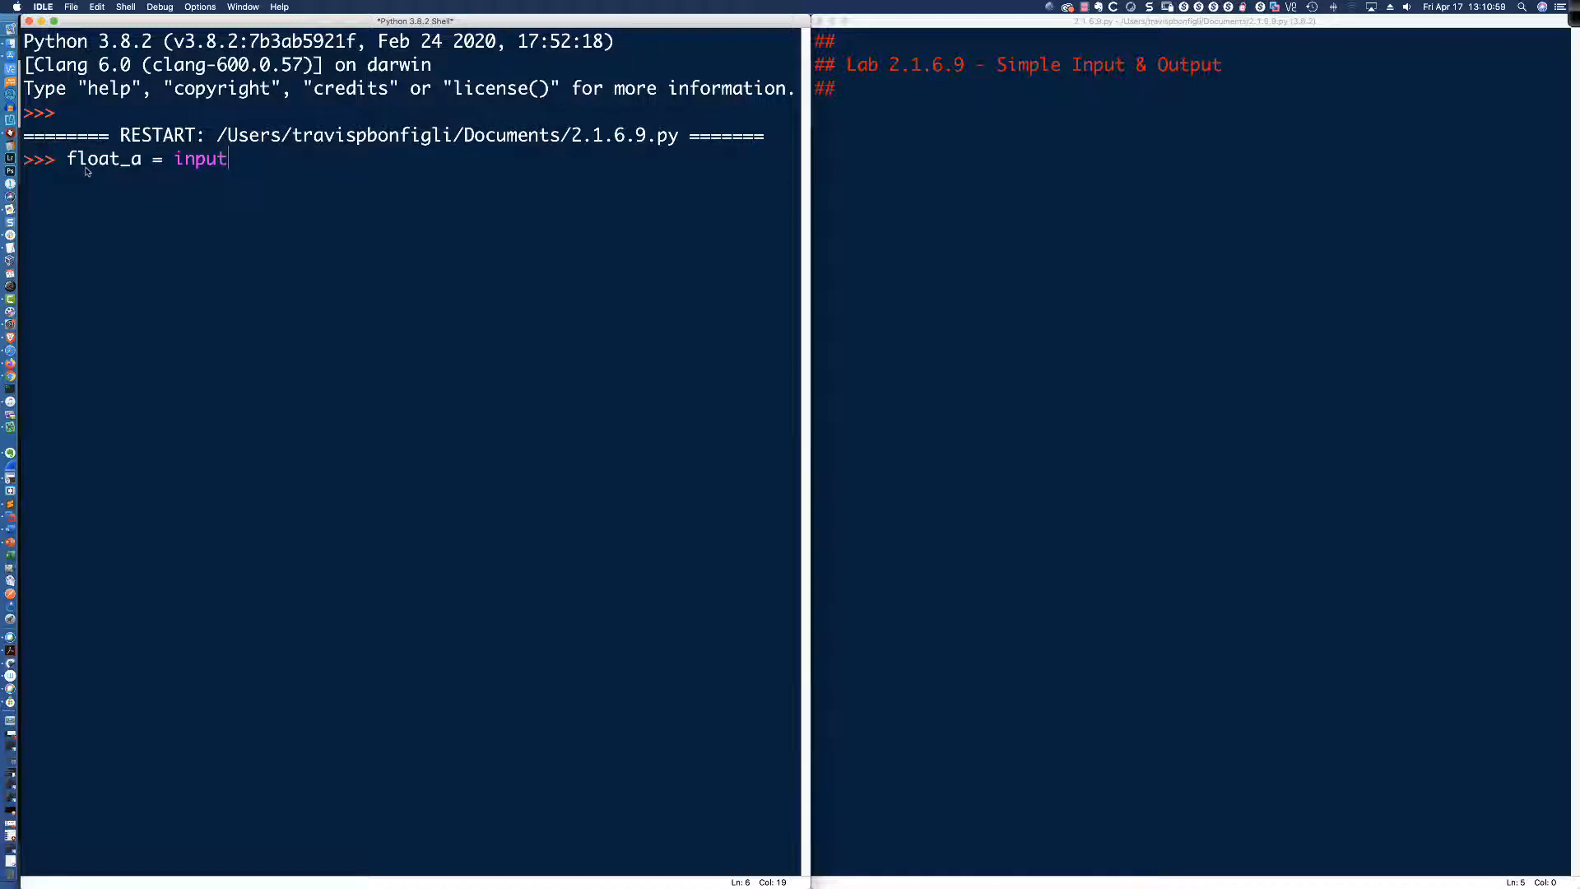
type("('Please")
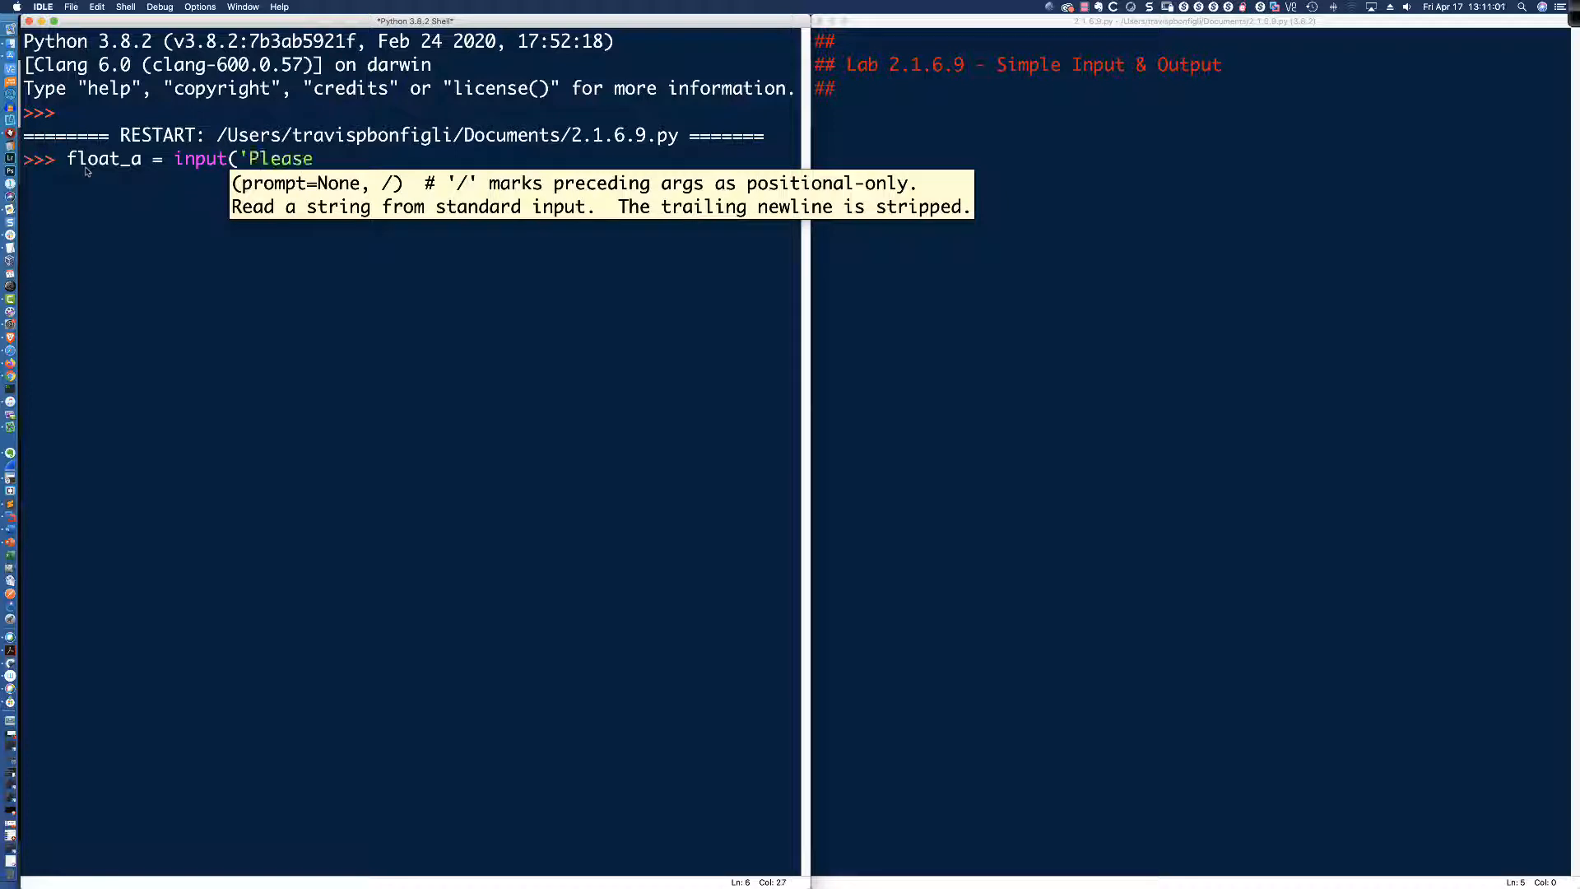
type("enter a float value:")
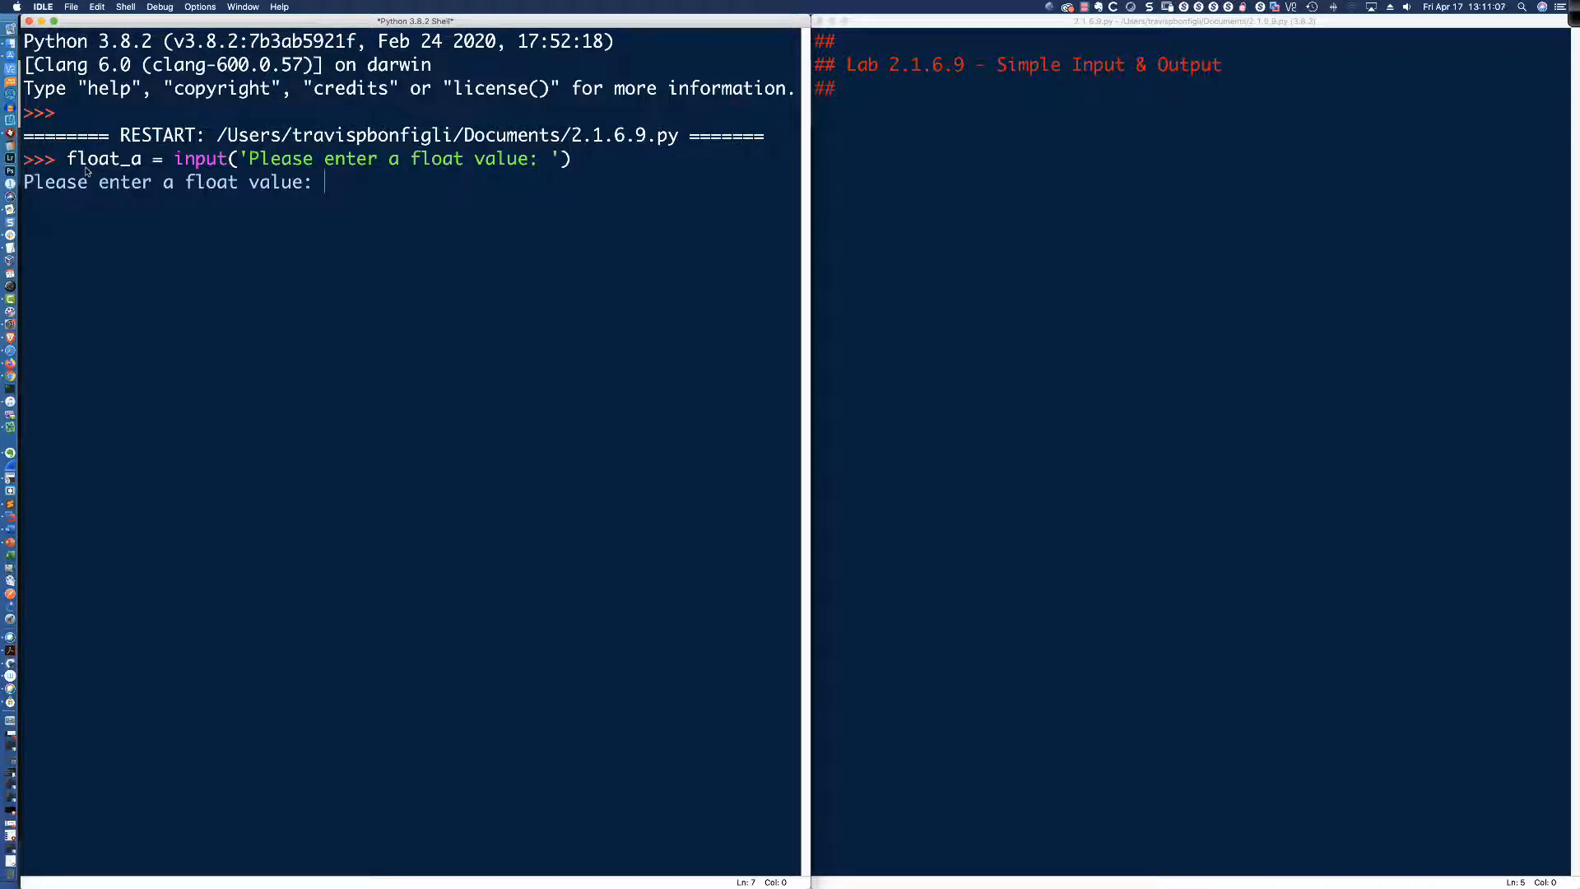
type("3.1.")
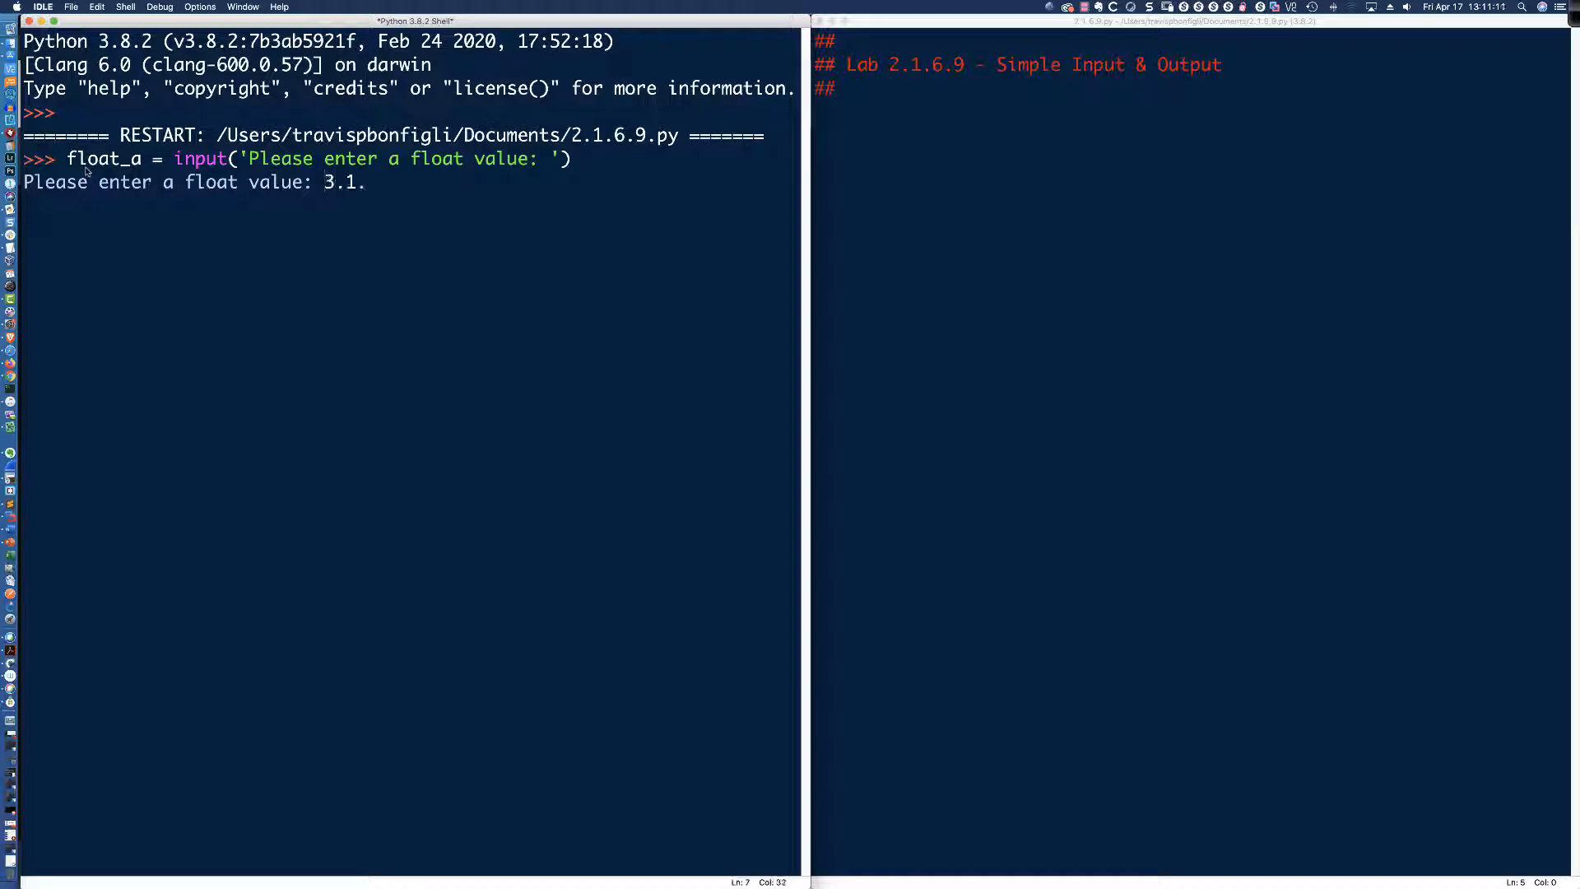
type("4")
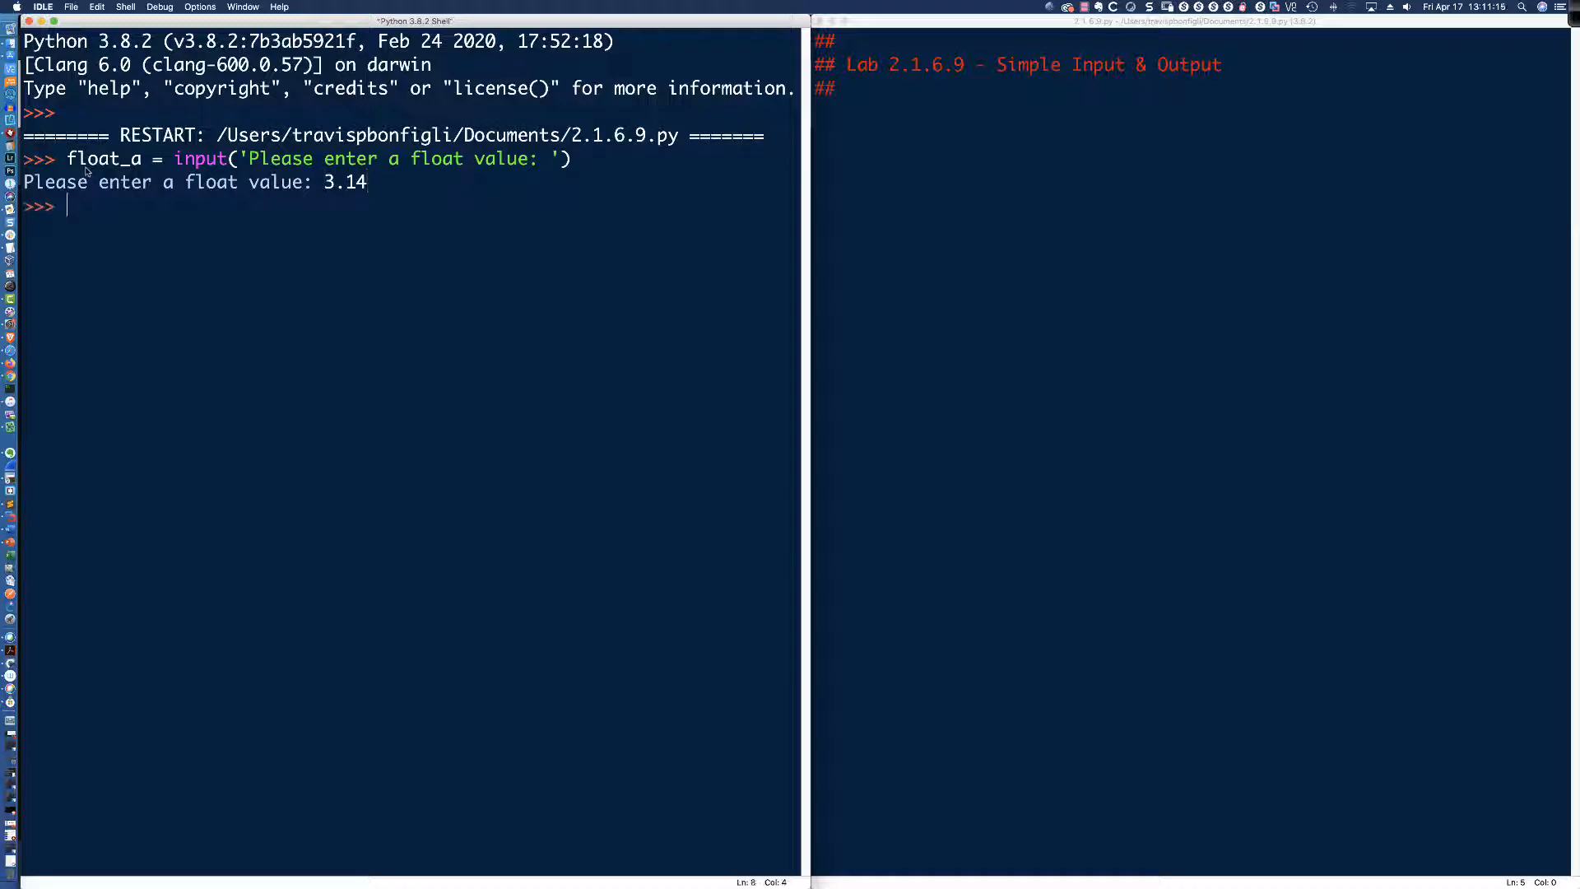
- Evaluate float_a to show it comes back as the string '3.14'
type("float")
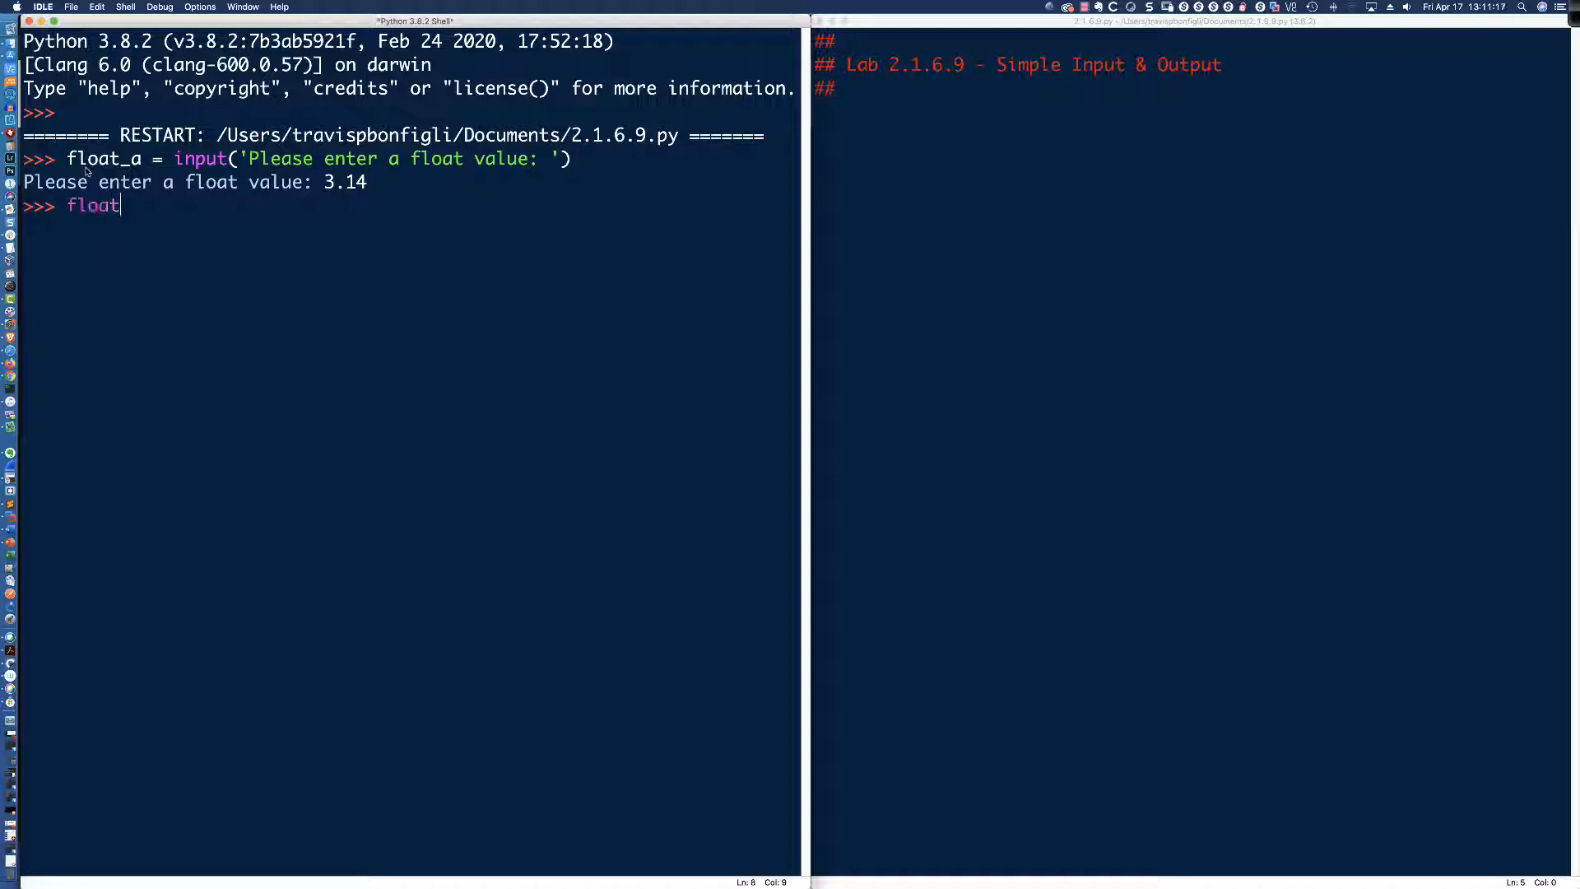
key("Return")
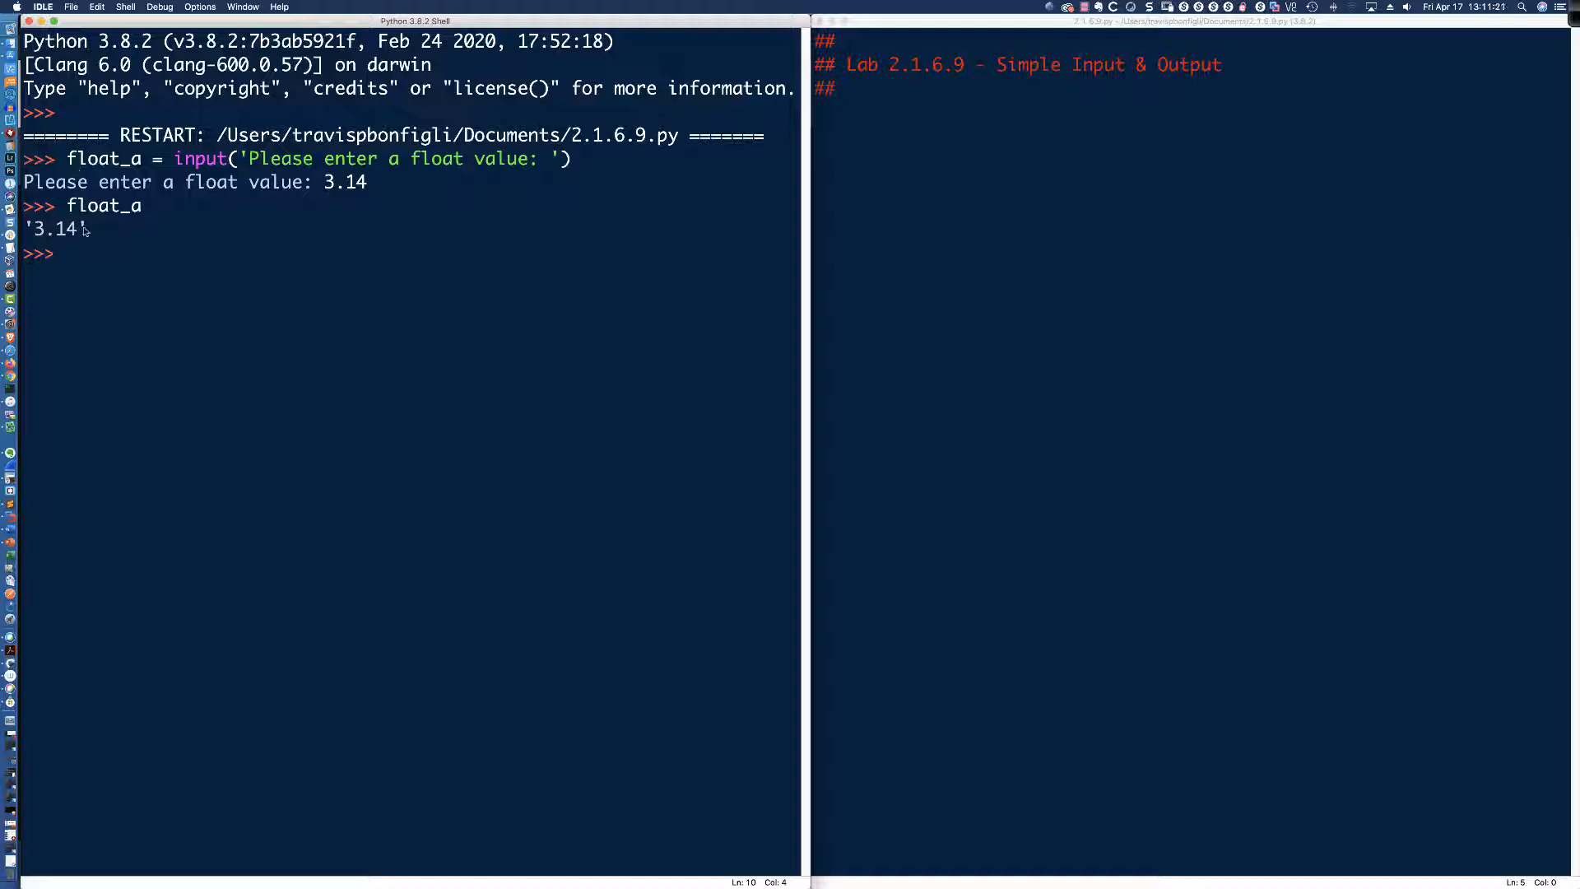
double_click(53, 229)
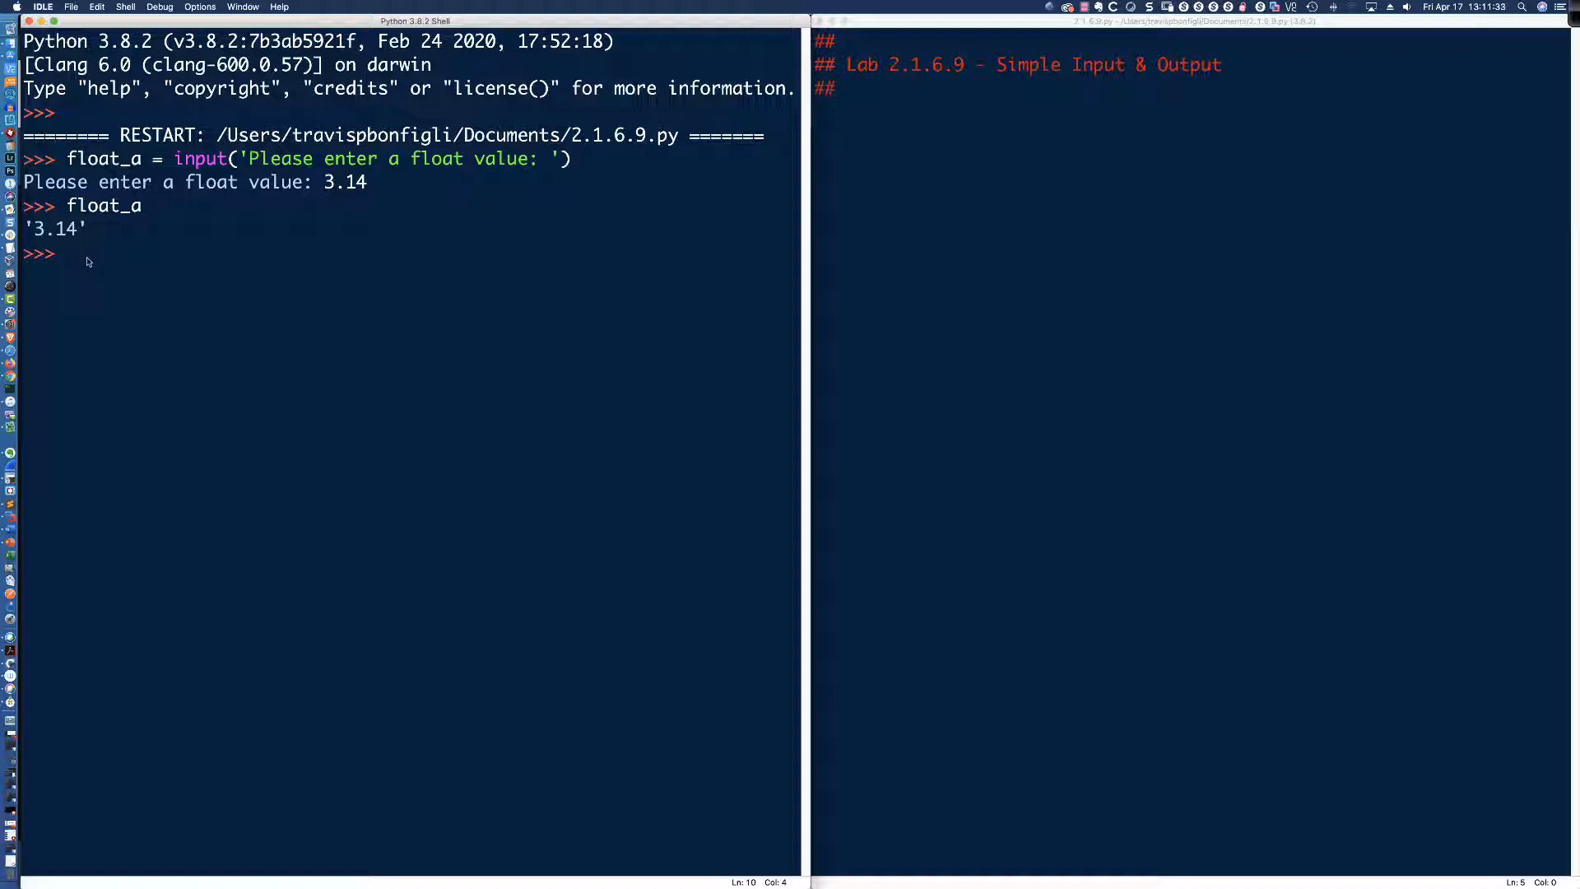
- Run type(float_a) showing <class 'str'>, then return to the lab page in Firefox
type("type(")
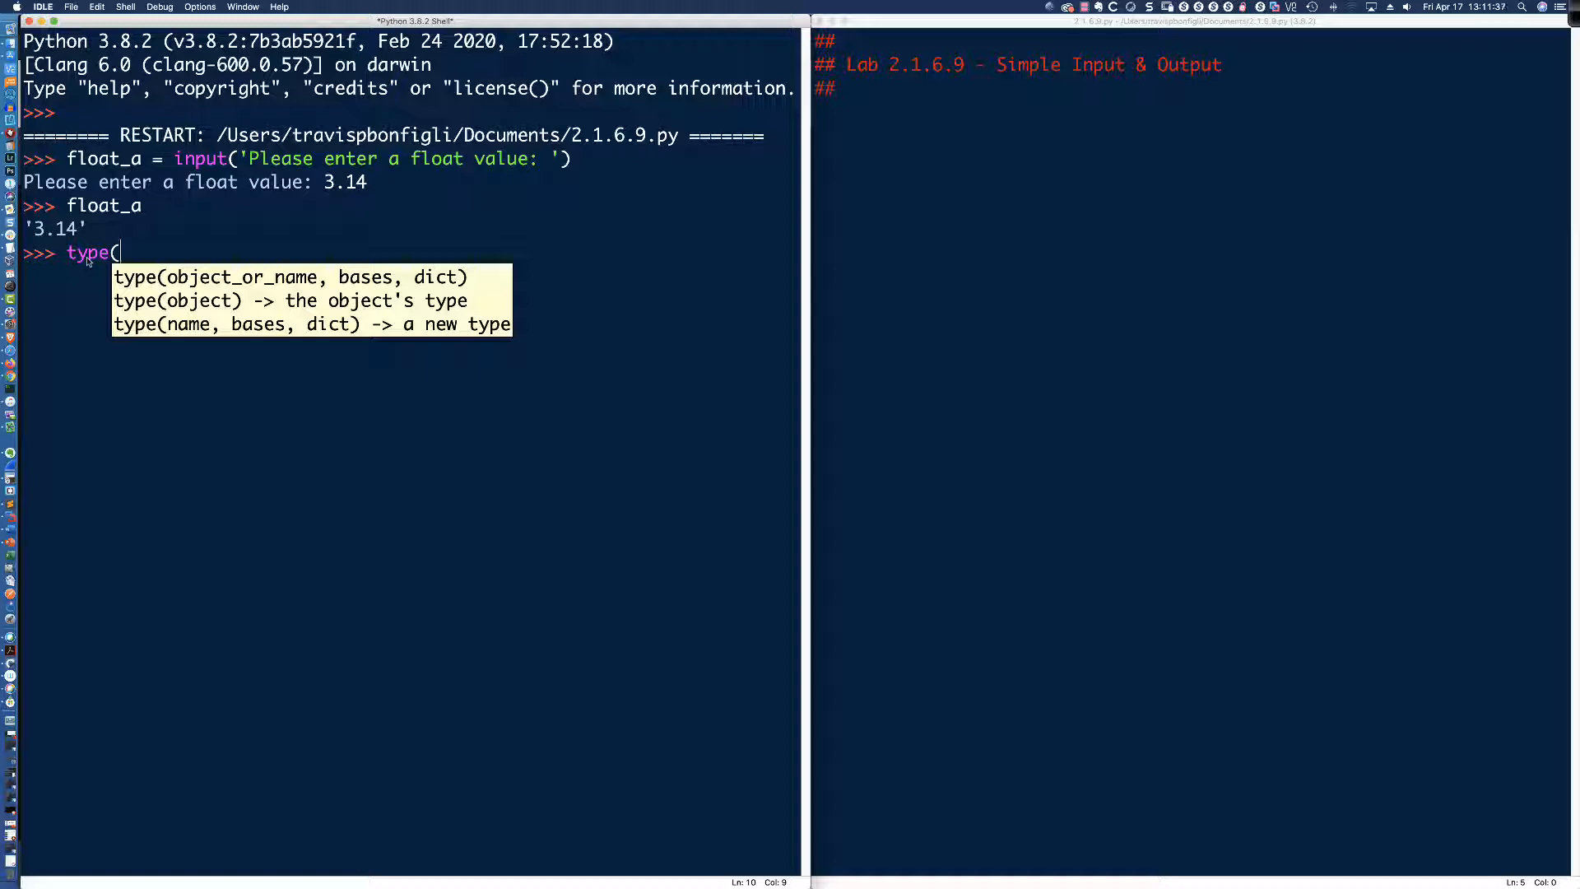
type("float_")
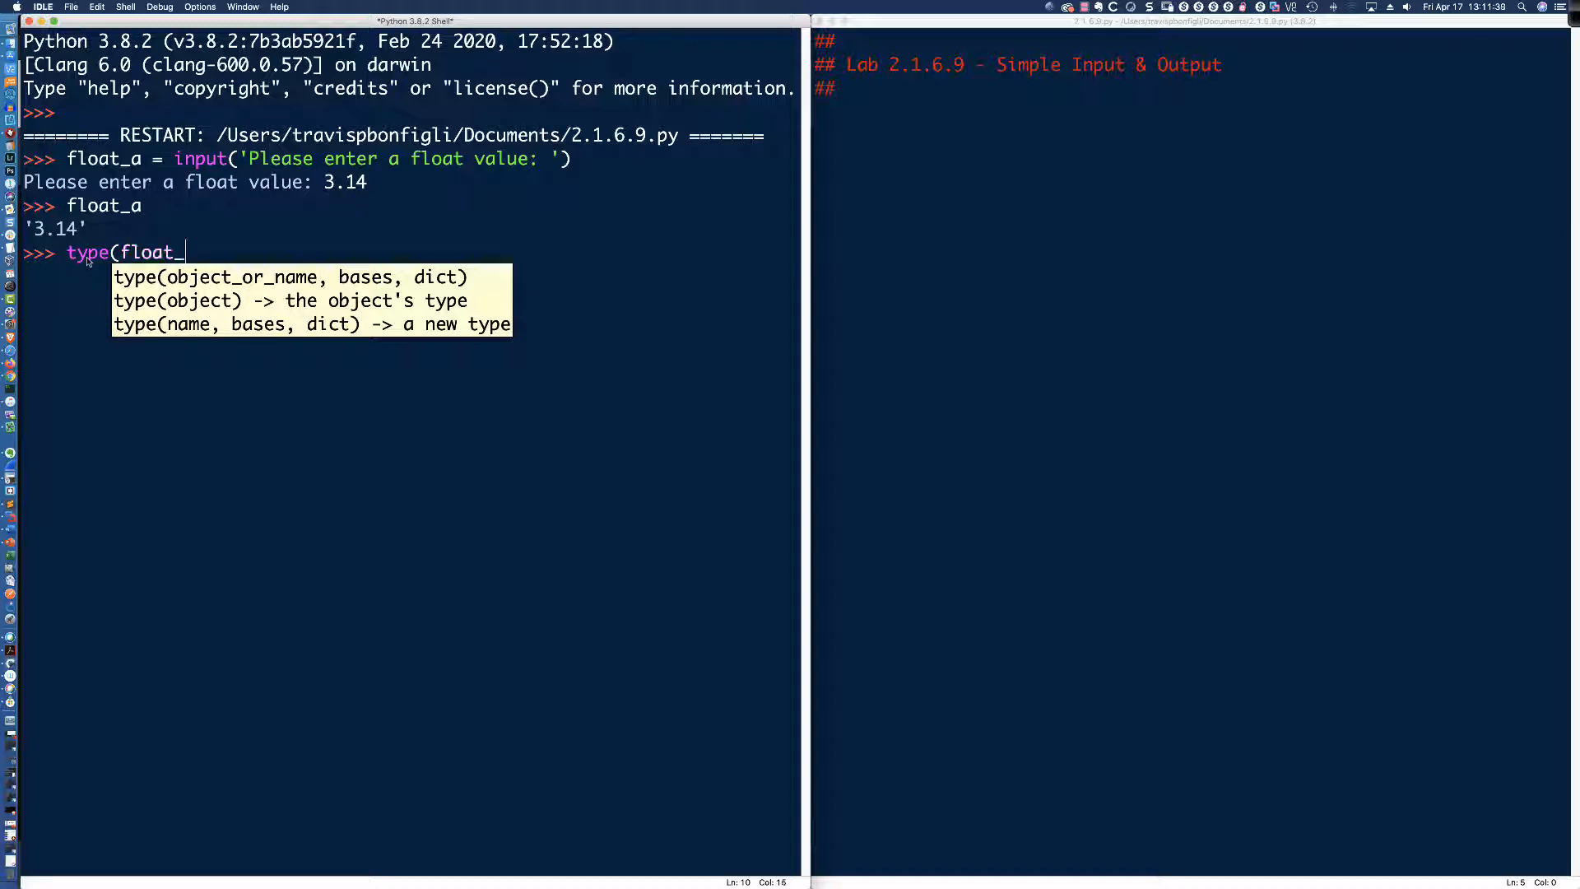
type("a)")
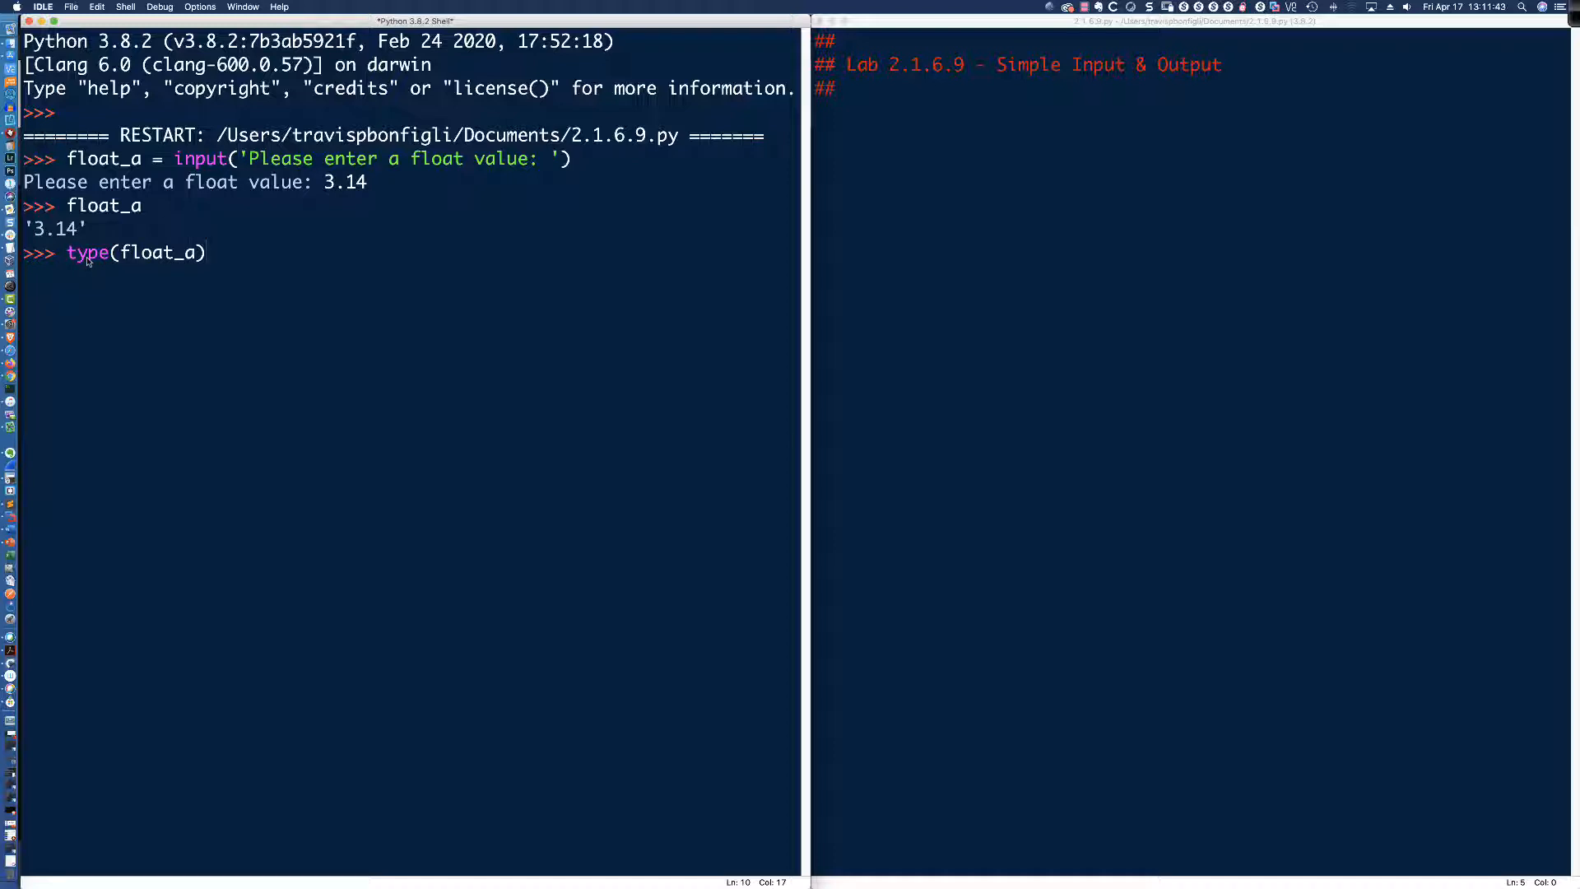
key("Return")
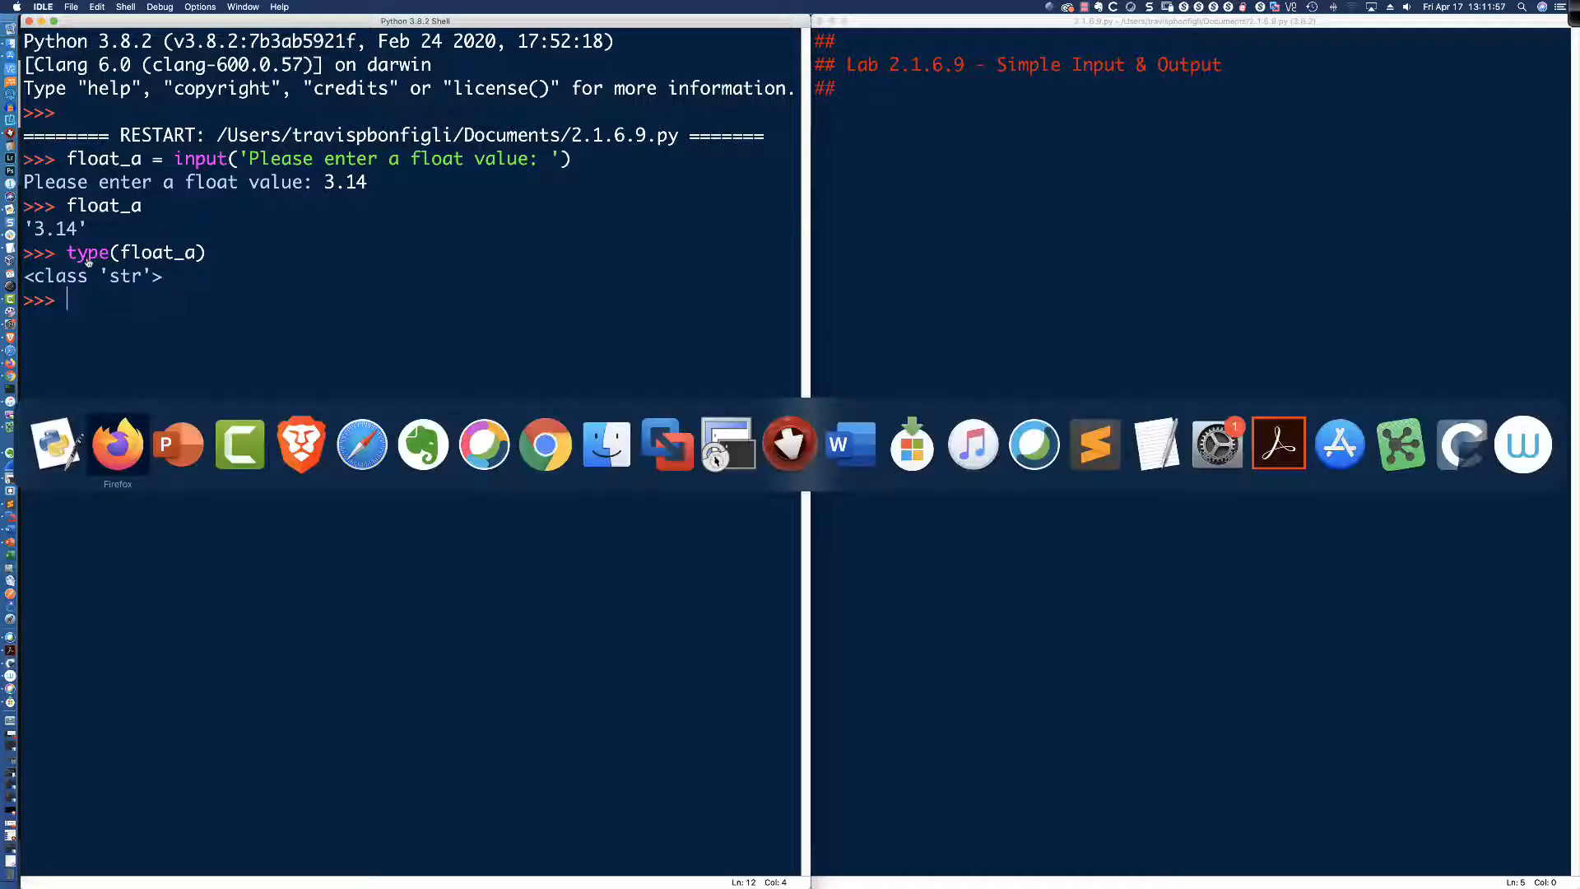
left_click(117, 443)
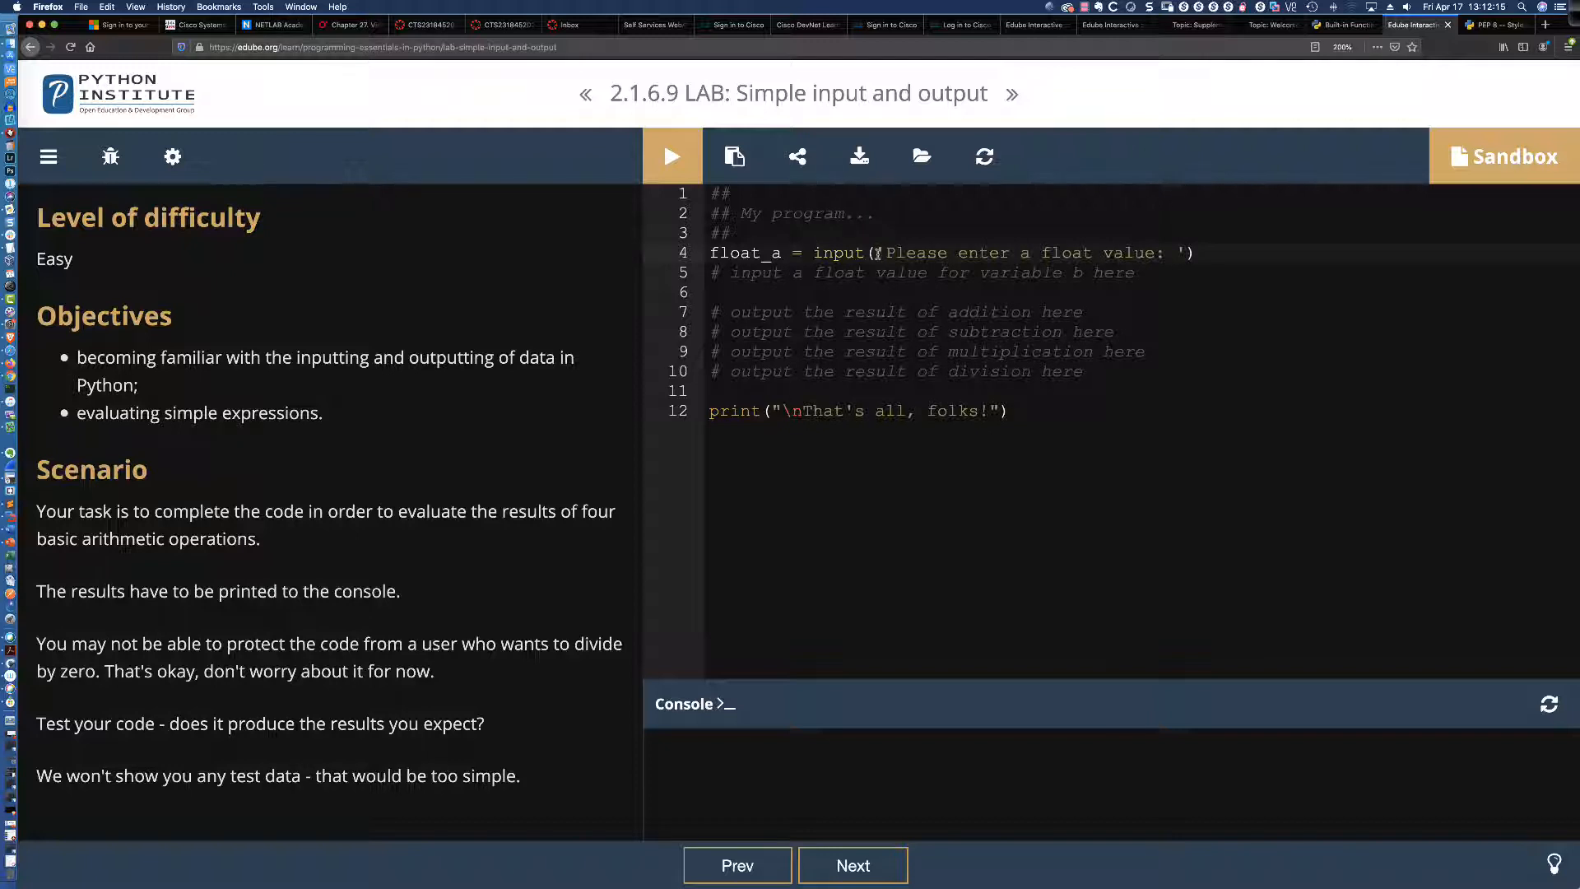
- Insert float( before the input call on line 4
type("float(")
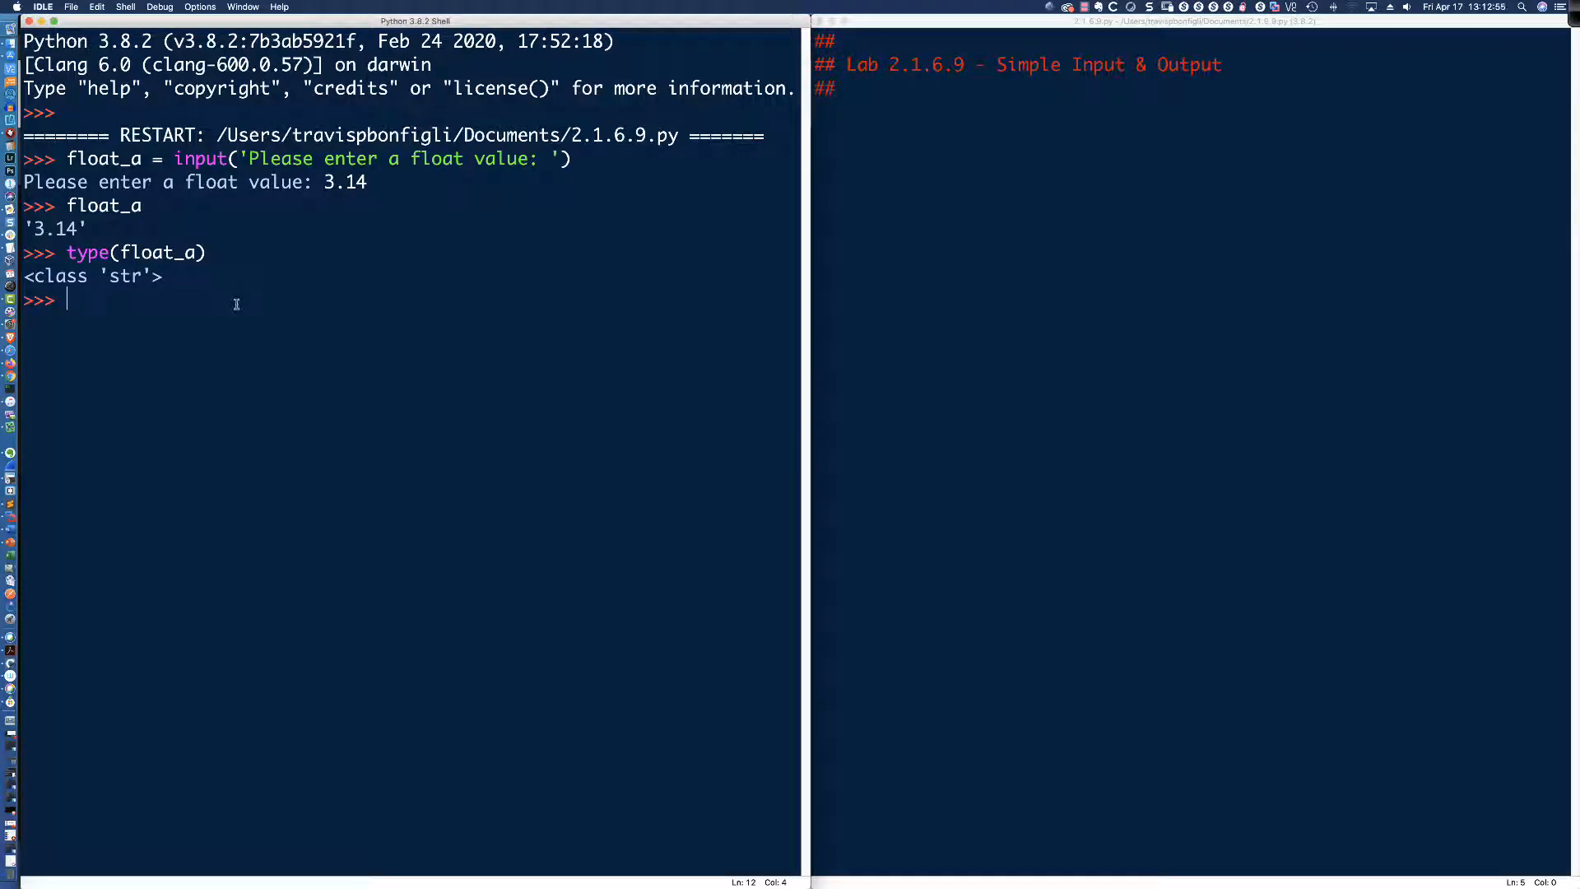
- Run float_a = float(input('Enter a float value: ')) in the shell and answer 3.14
type("float")
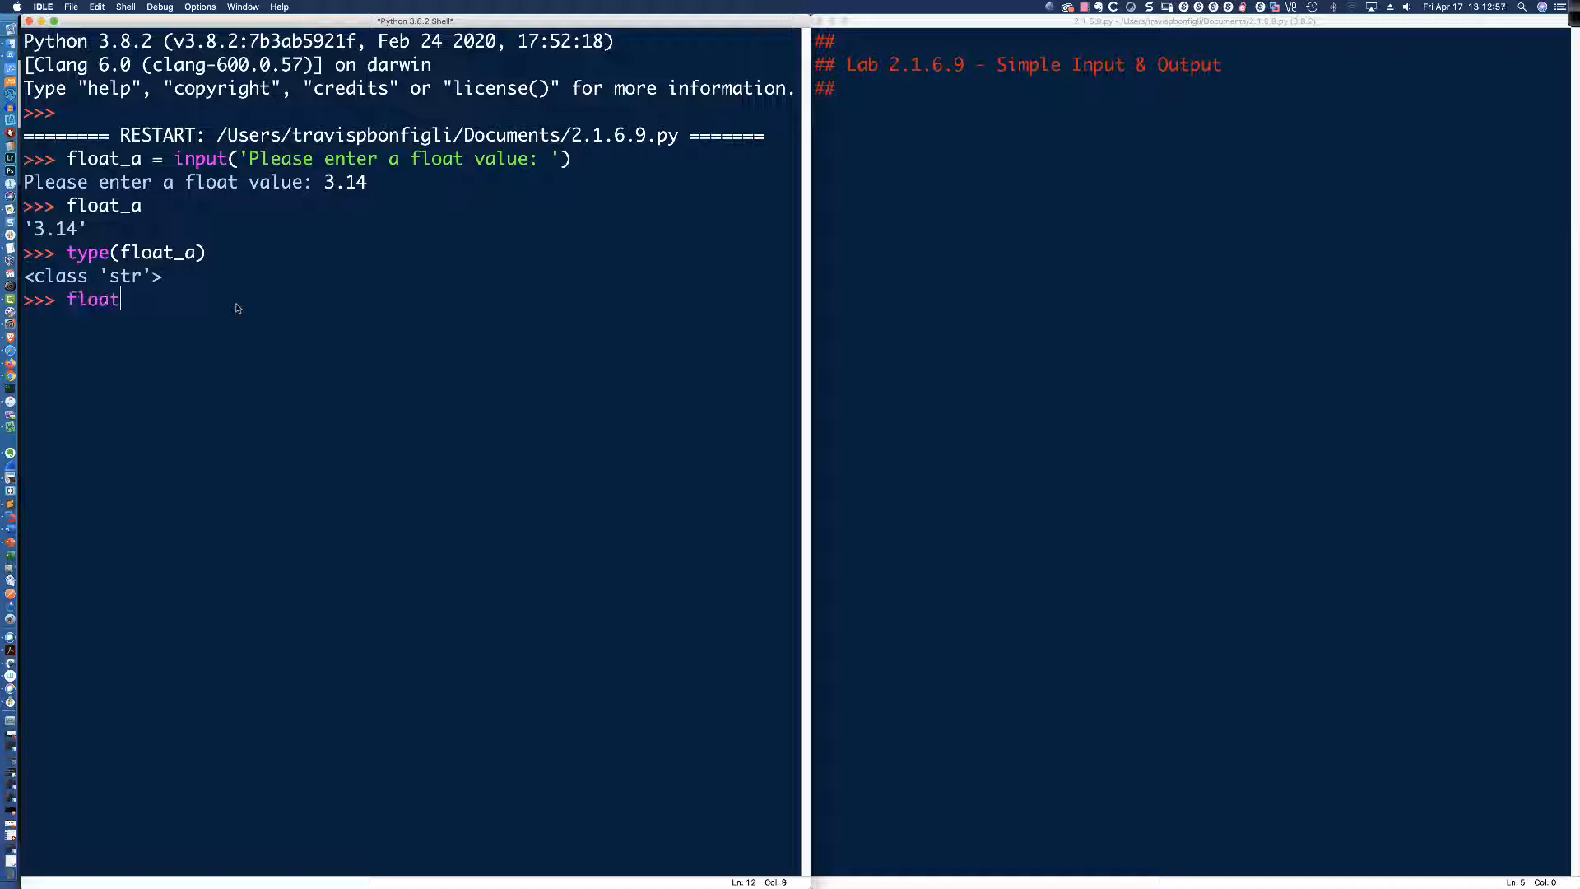
type("_a =")
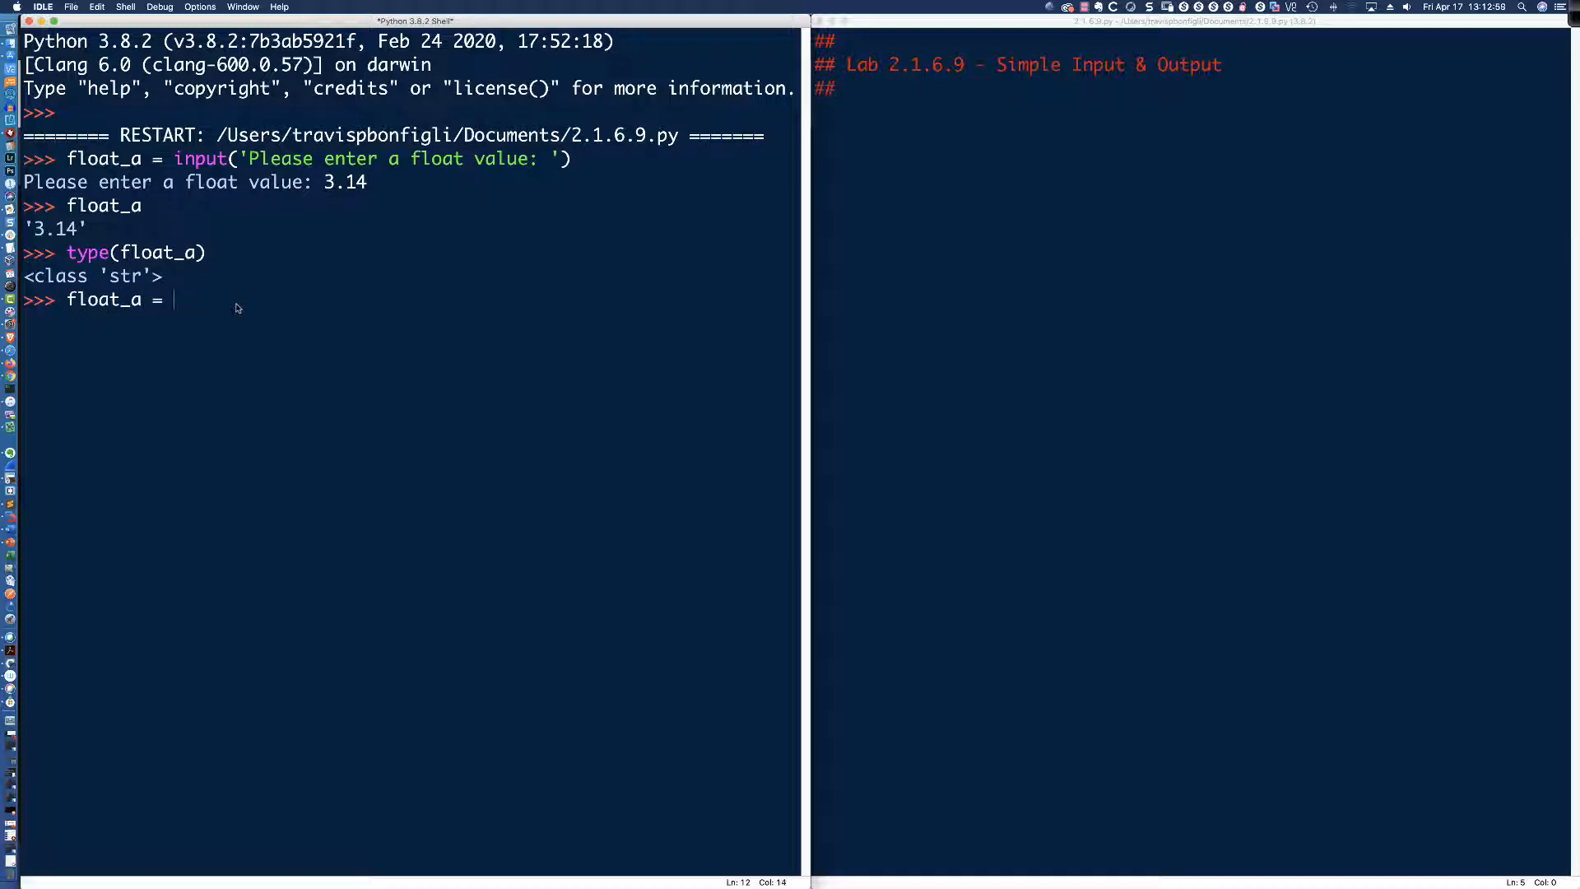
type("float")
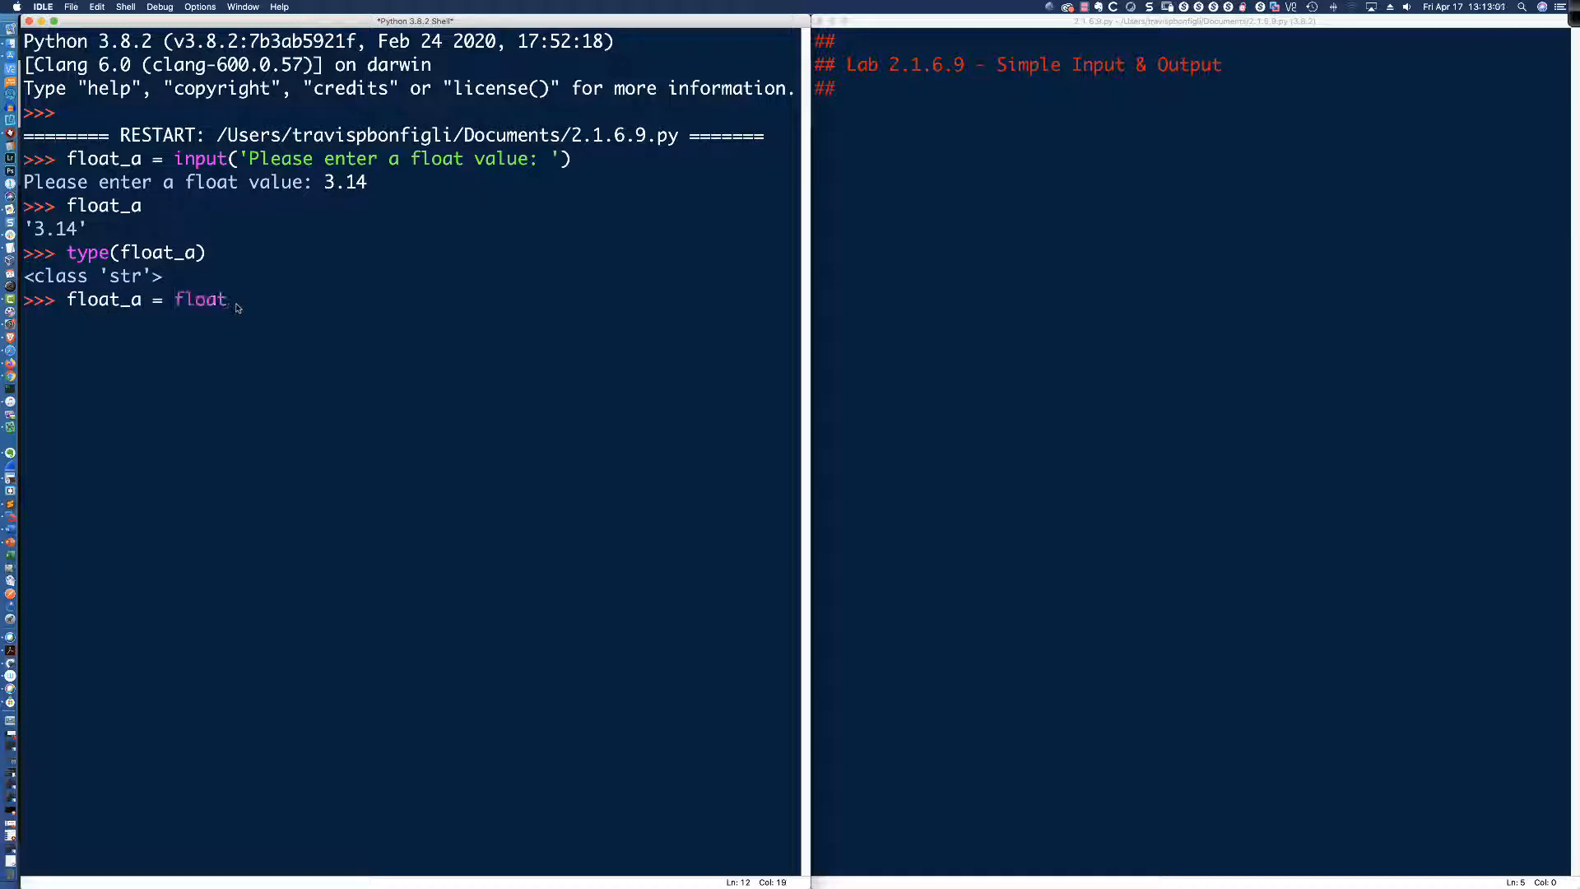
type("(input")
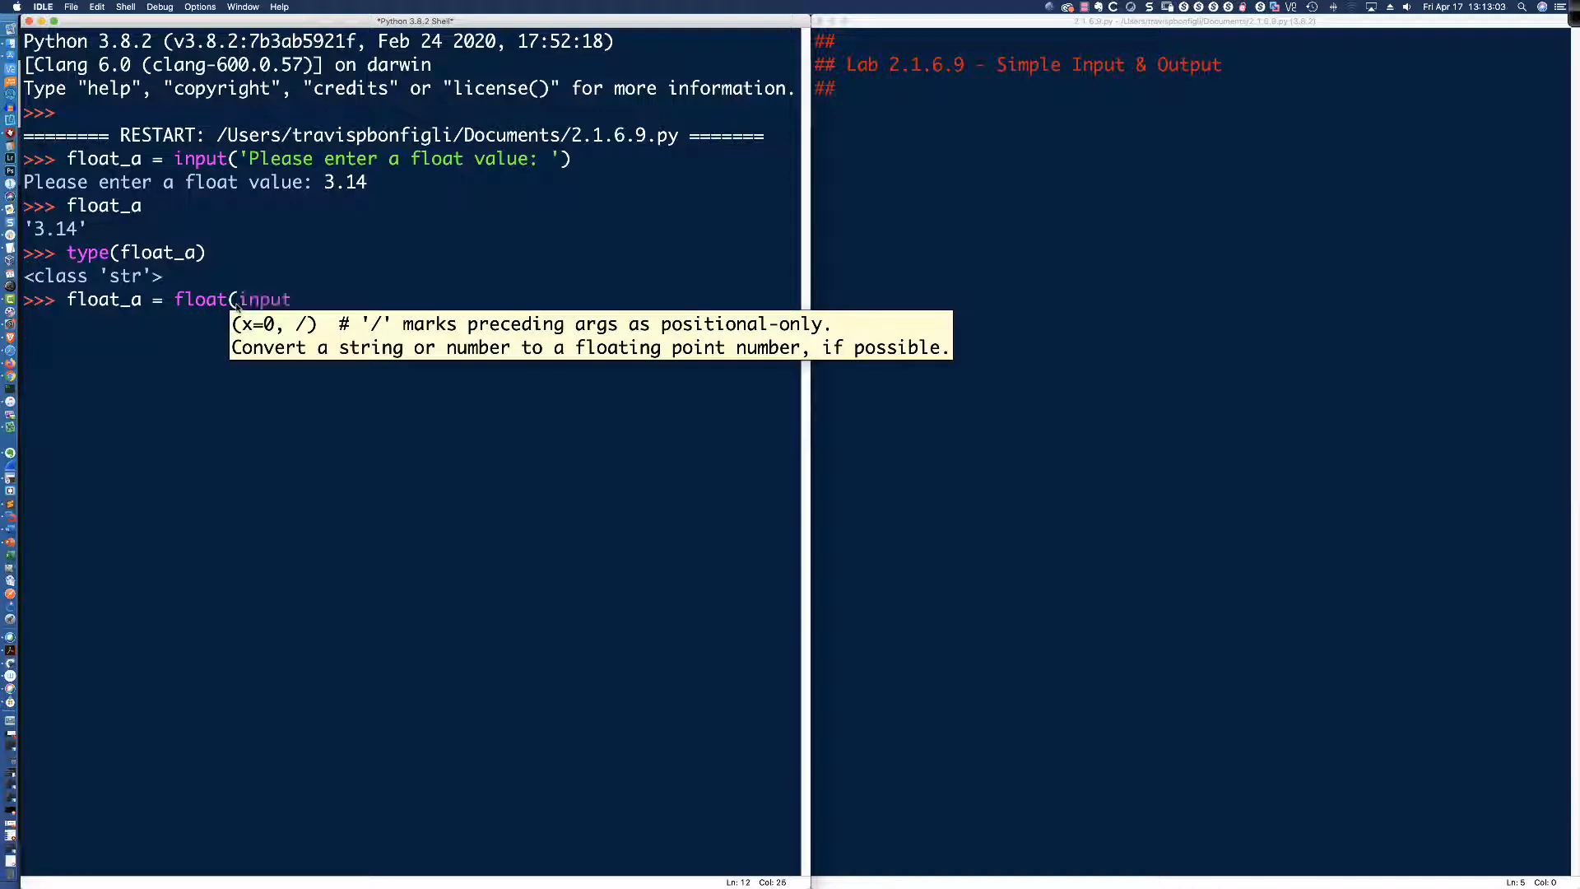
type("('")
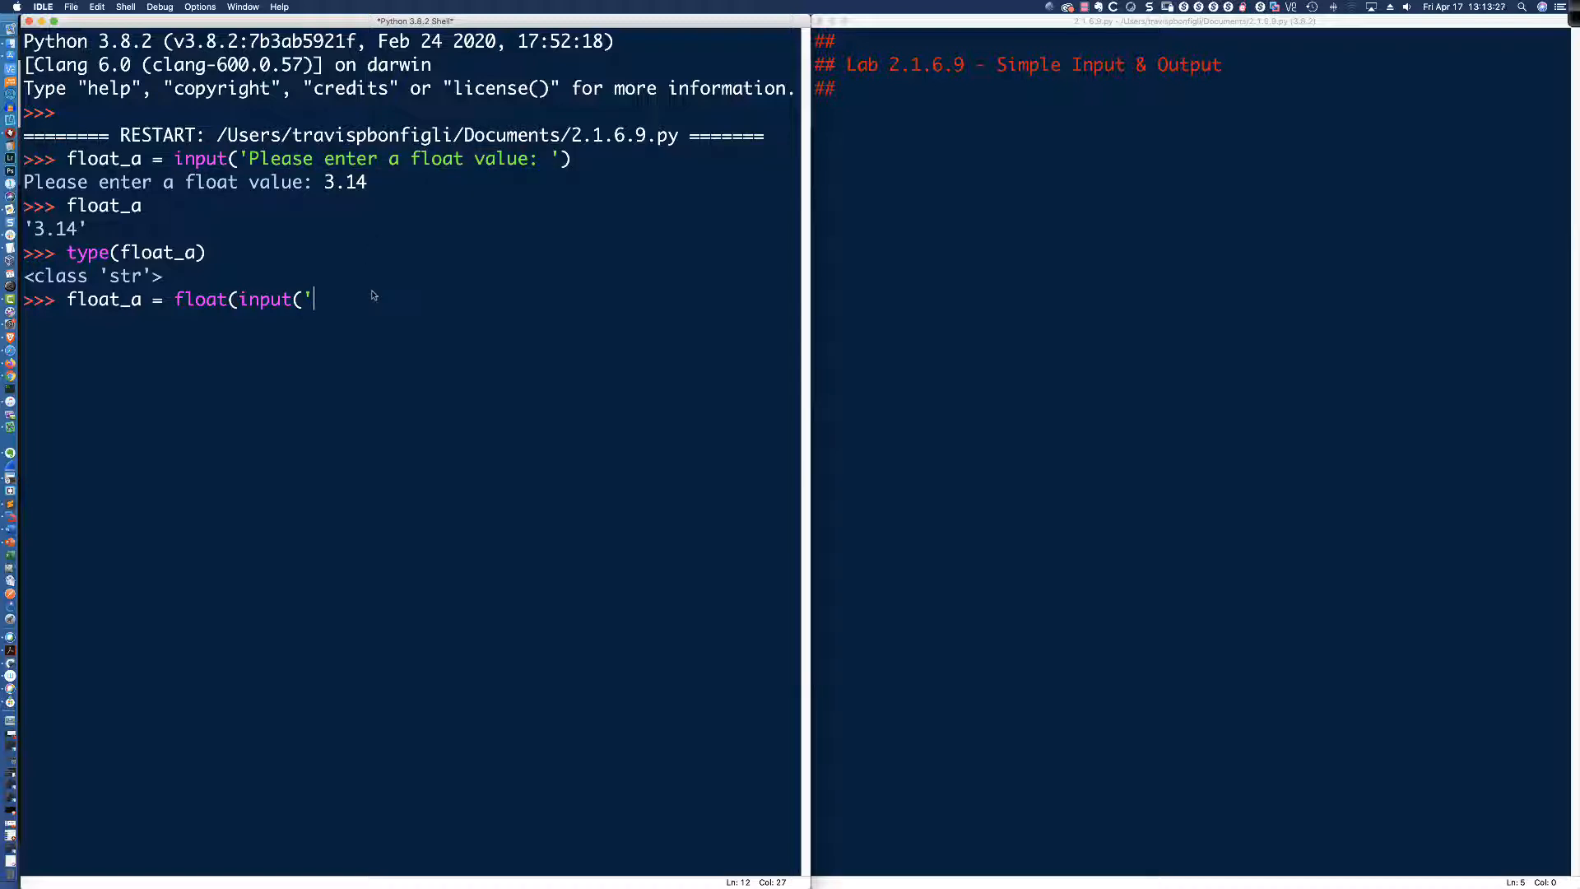
type("Enter a float value:")
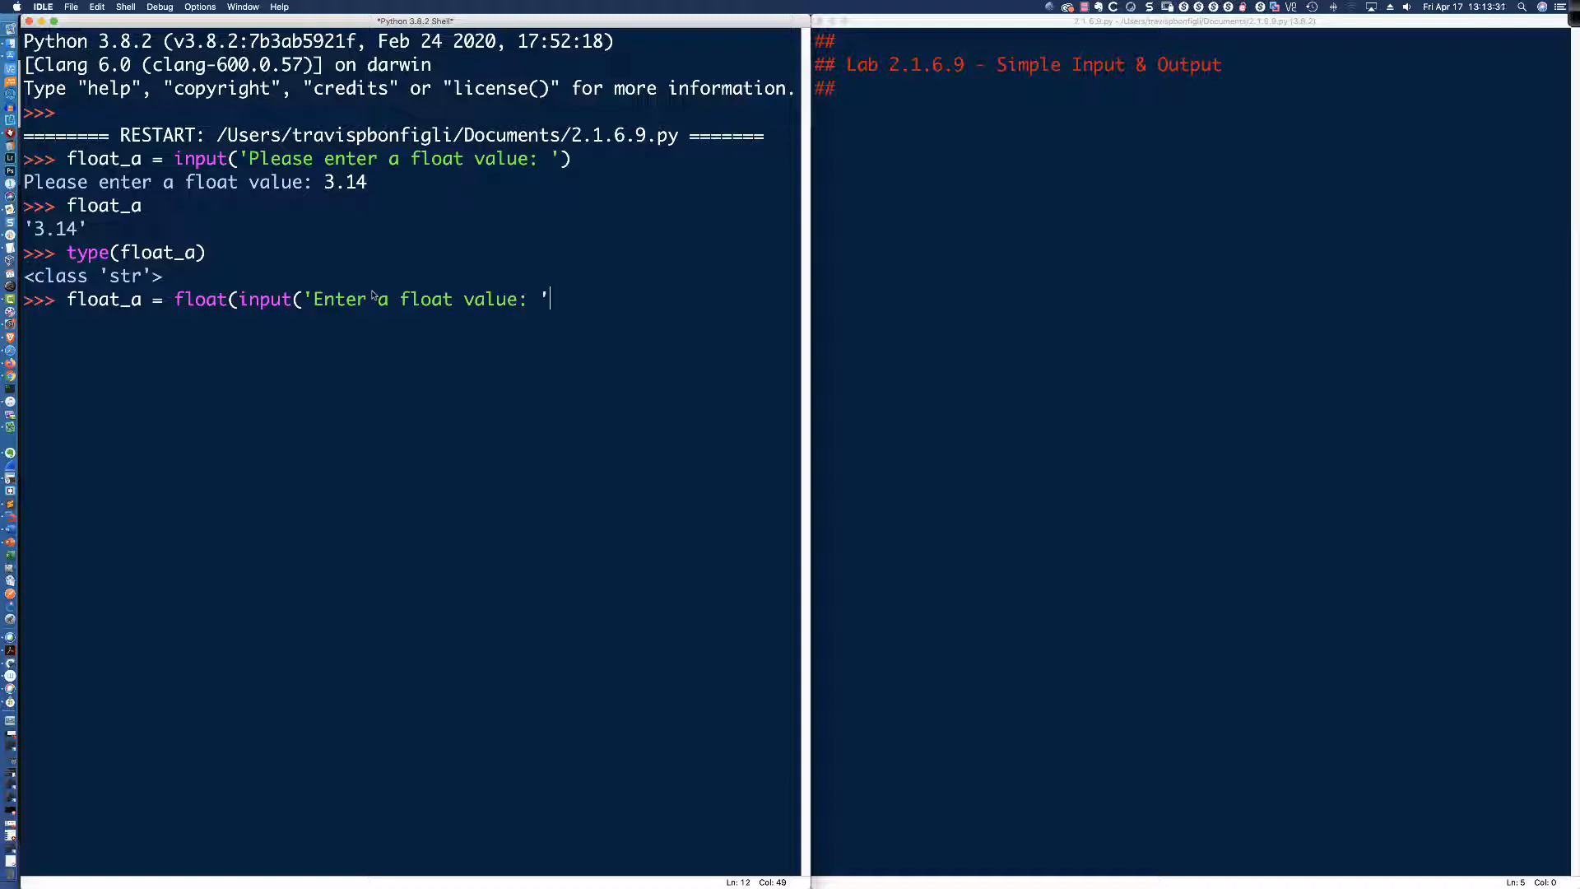
type(")")
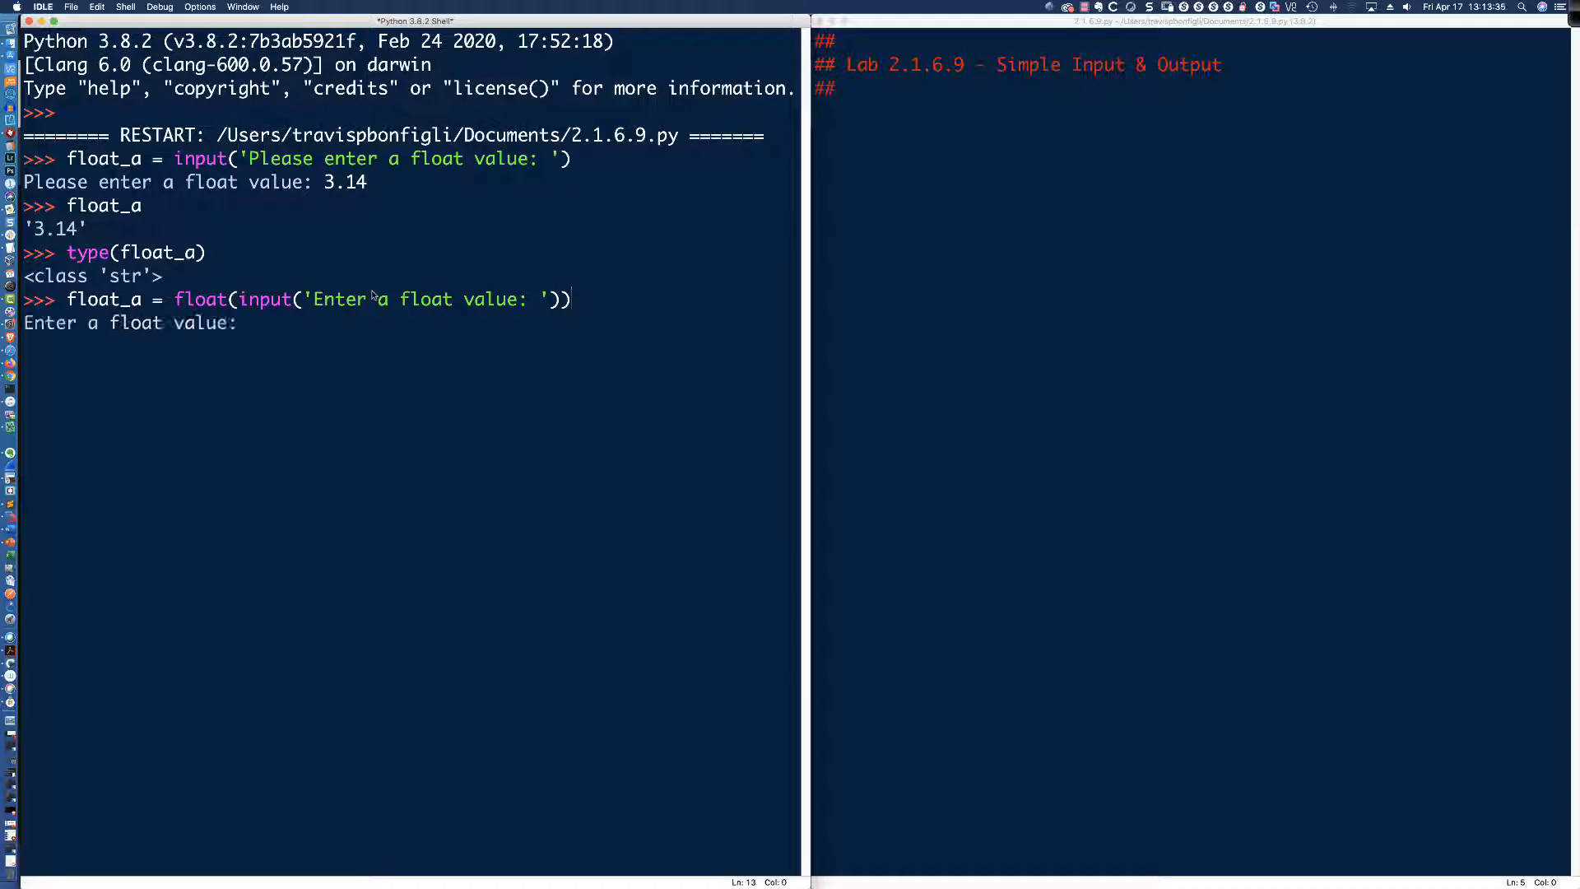
type("3.14")
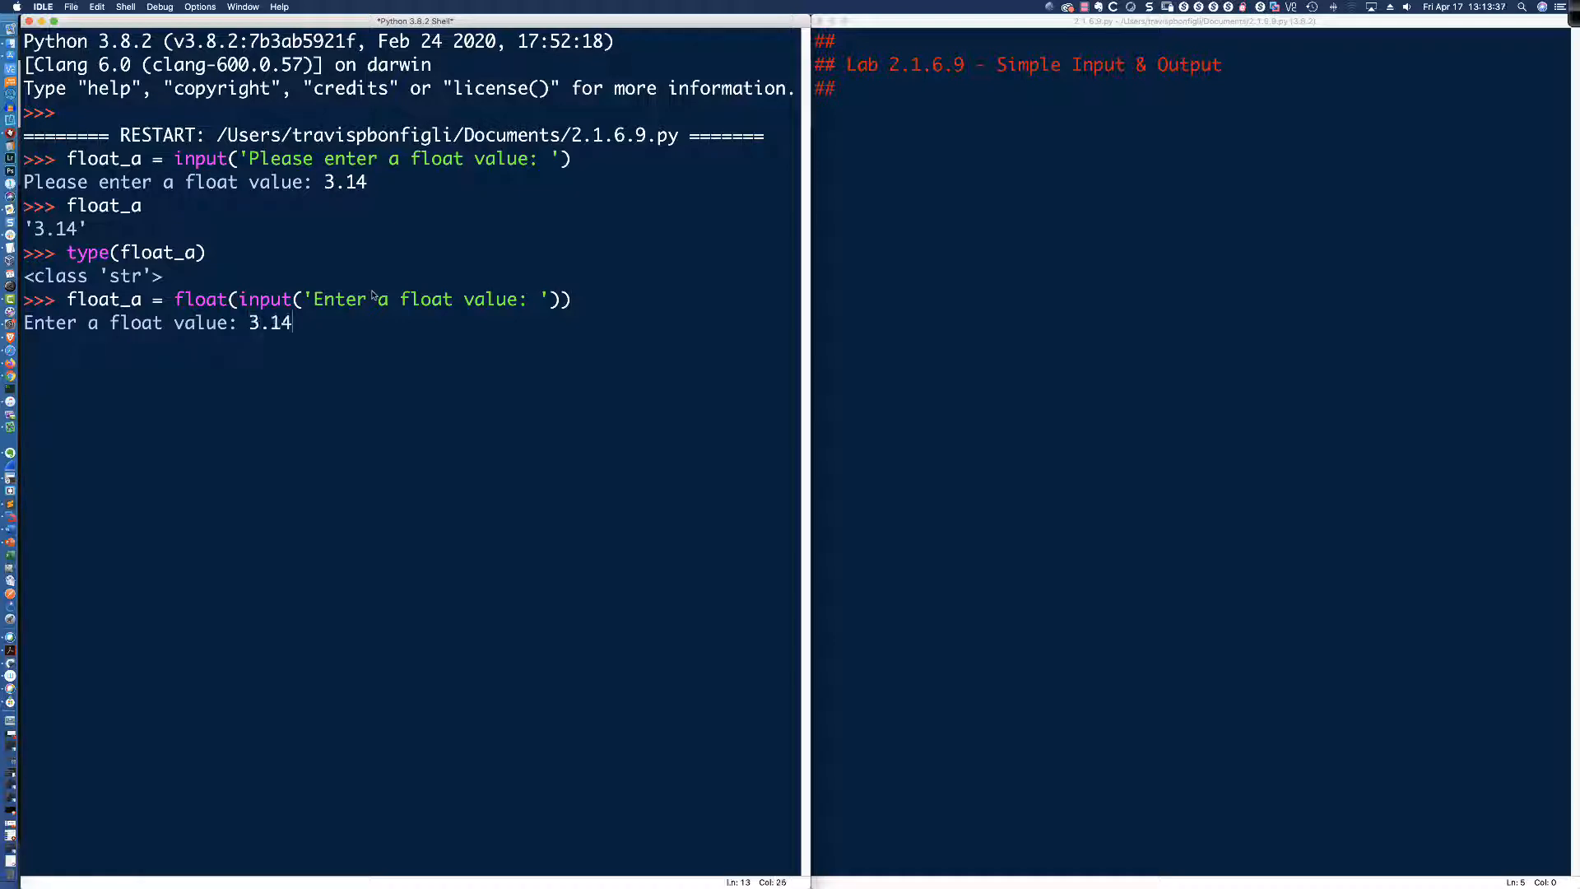
key("Return")
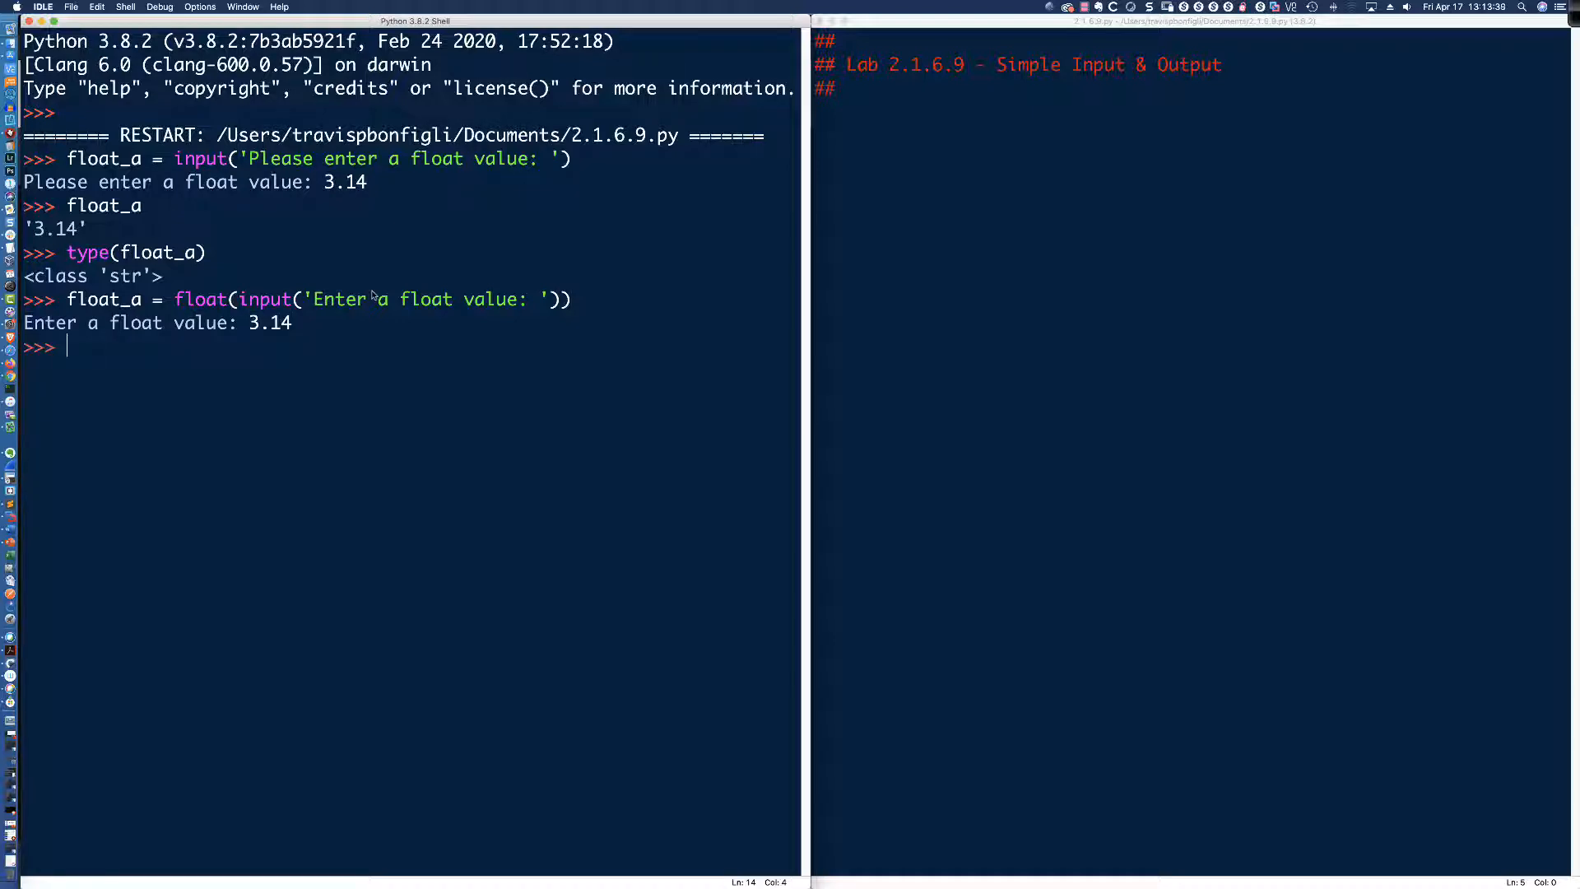
- Evaluate float_a showing 3.14 without quotes, then run type(float_a)
type("float_a")
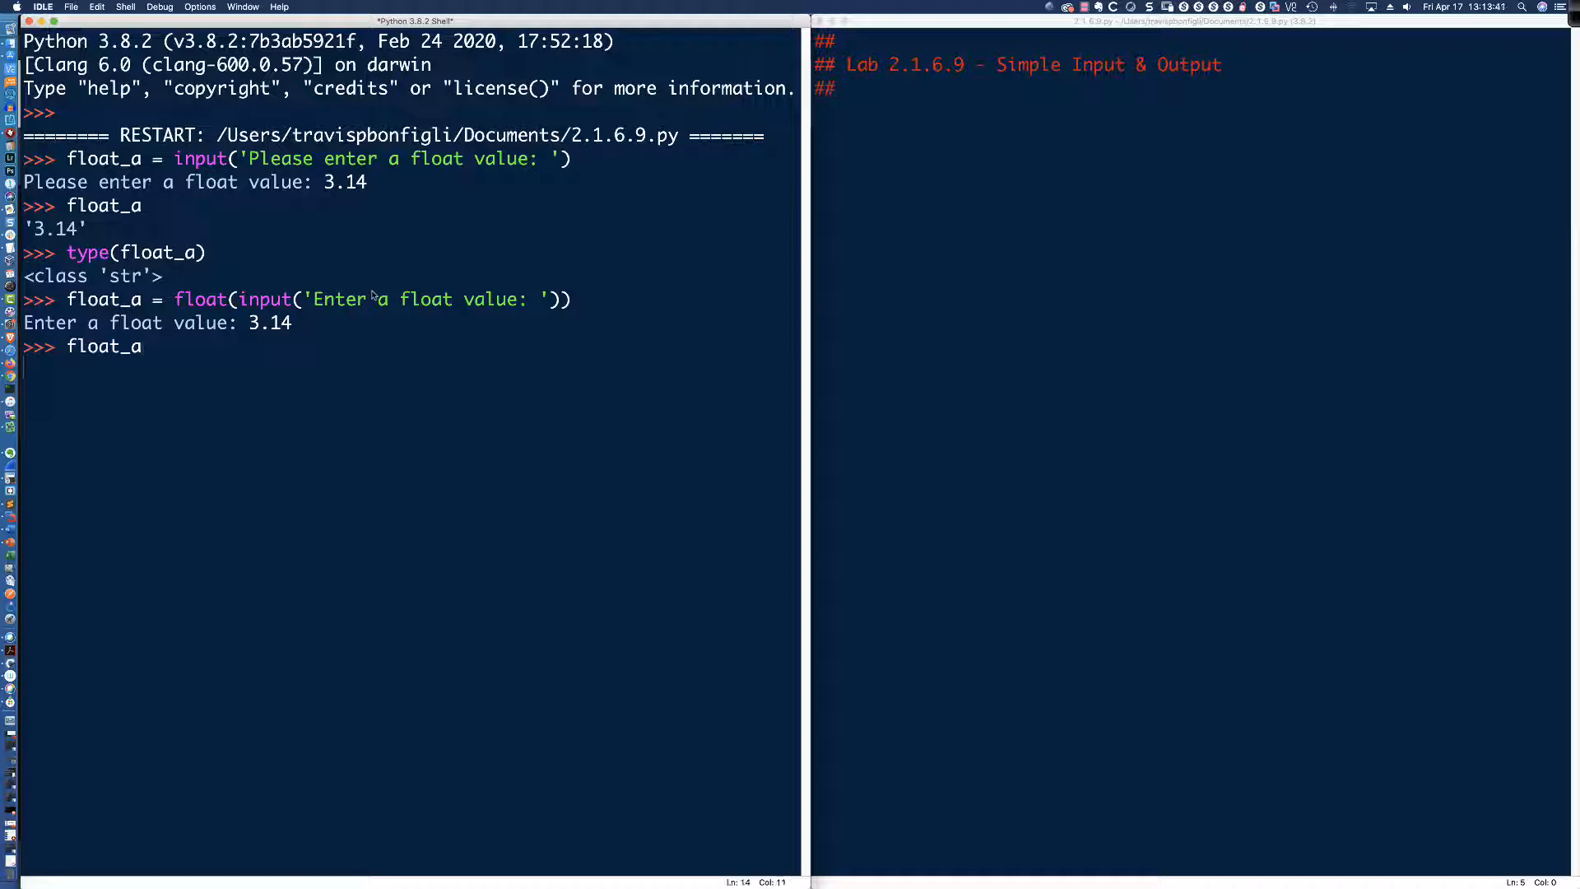
key("Return")
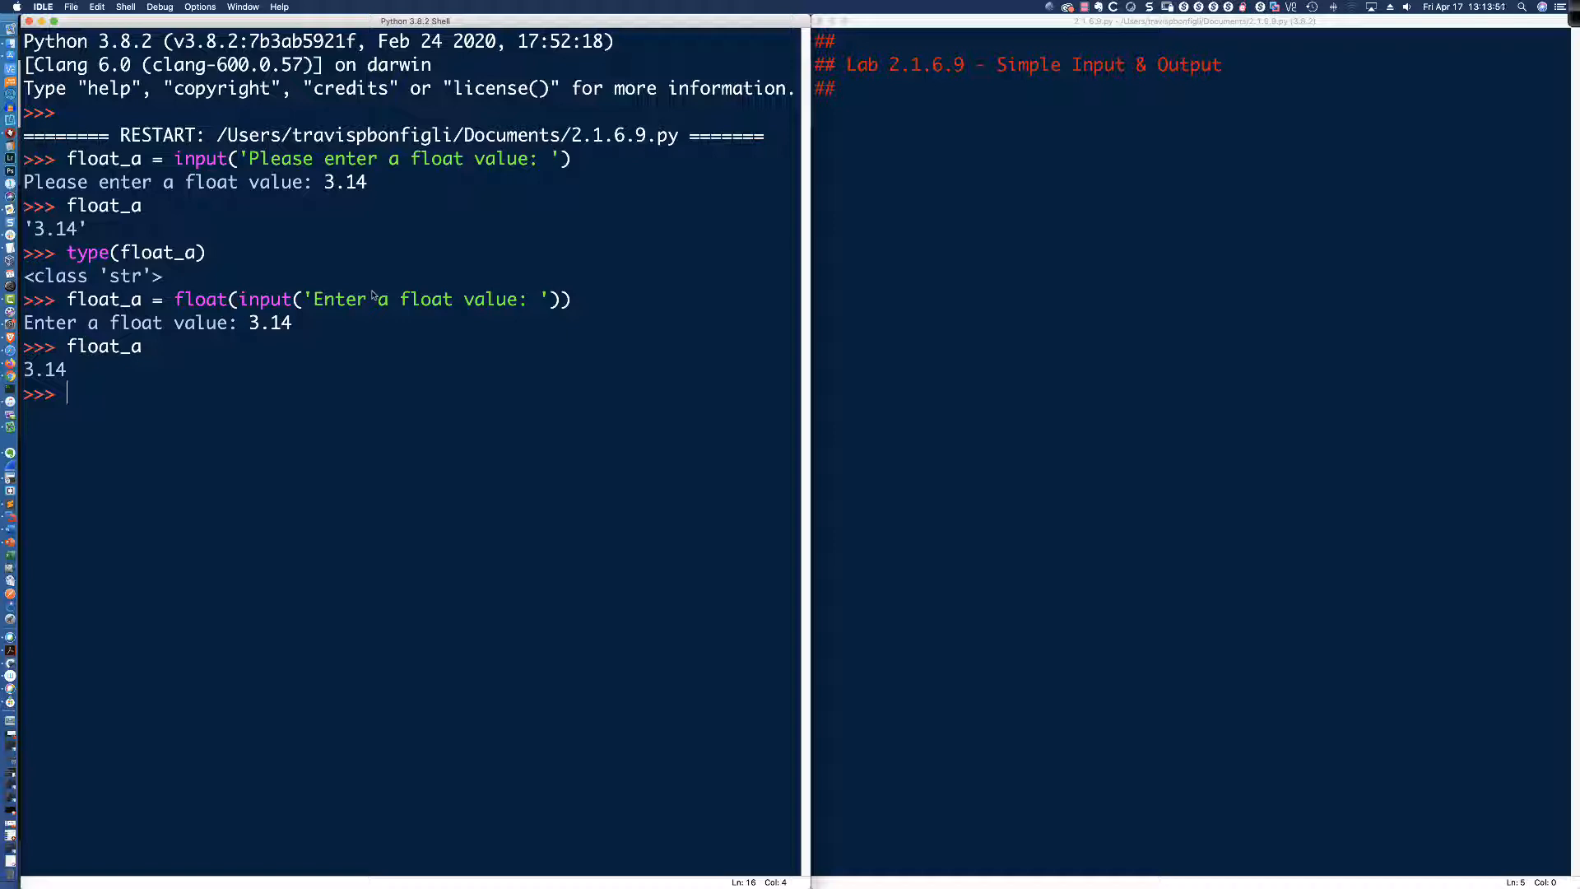
type("type(")
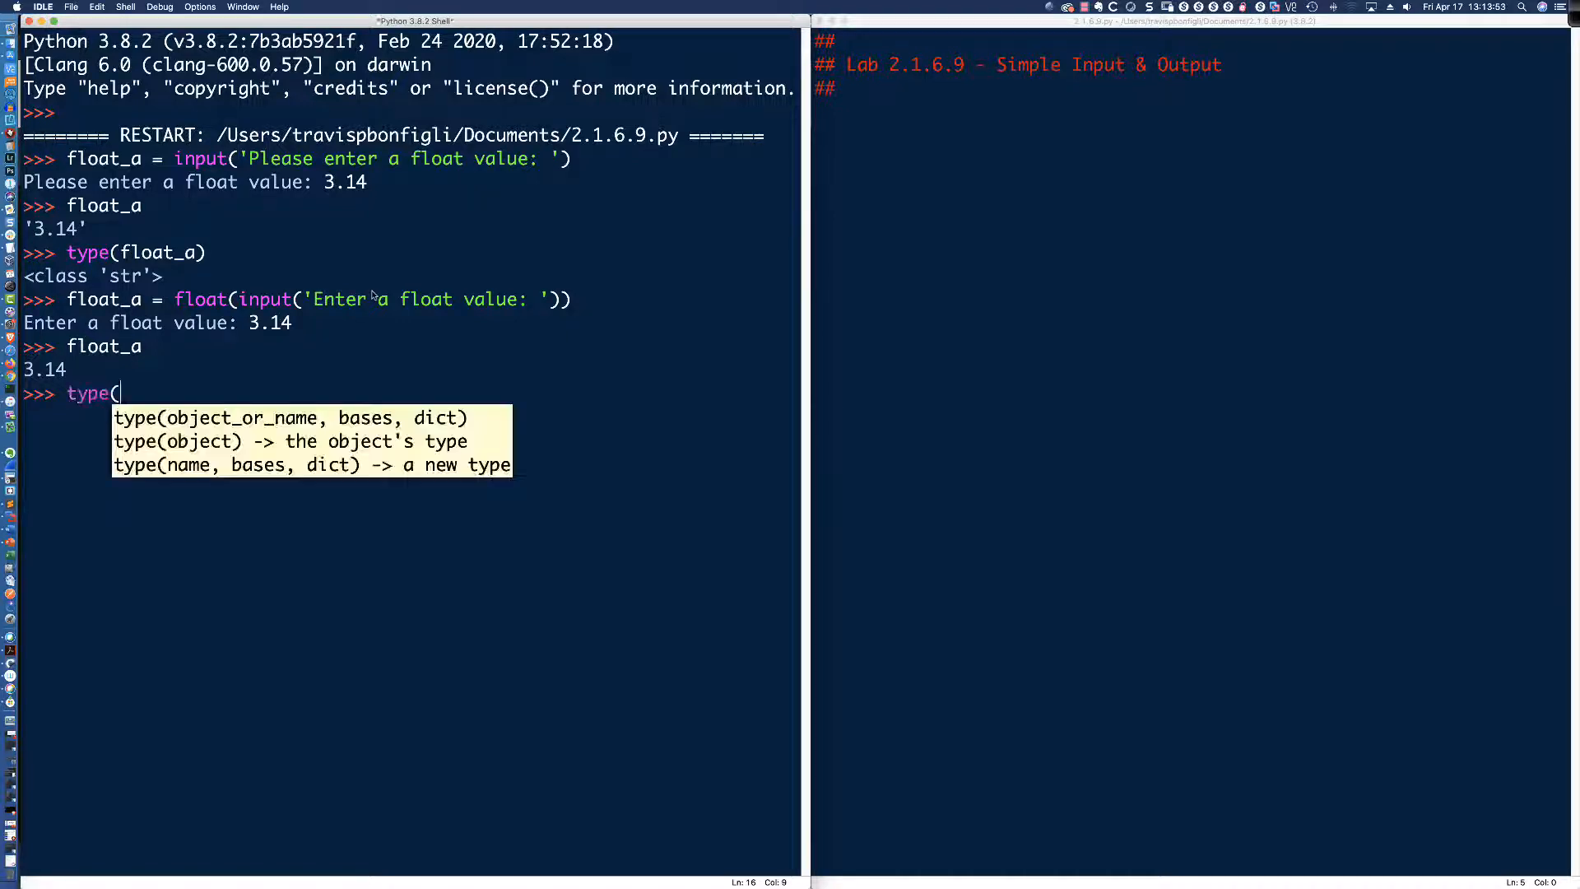
type("float")
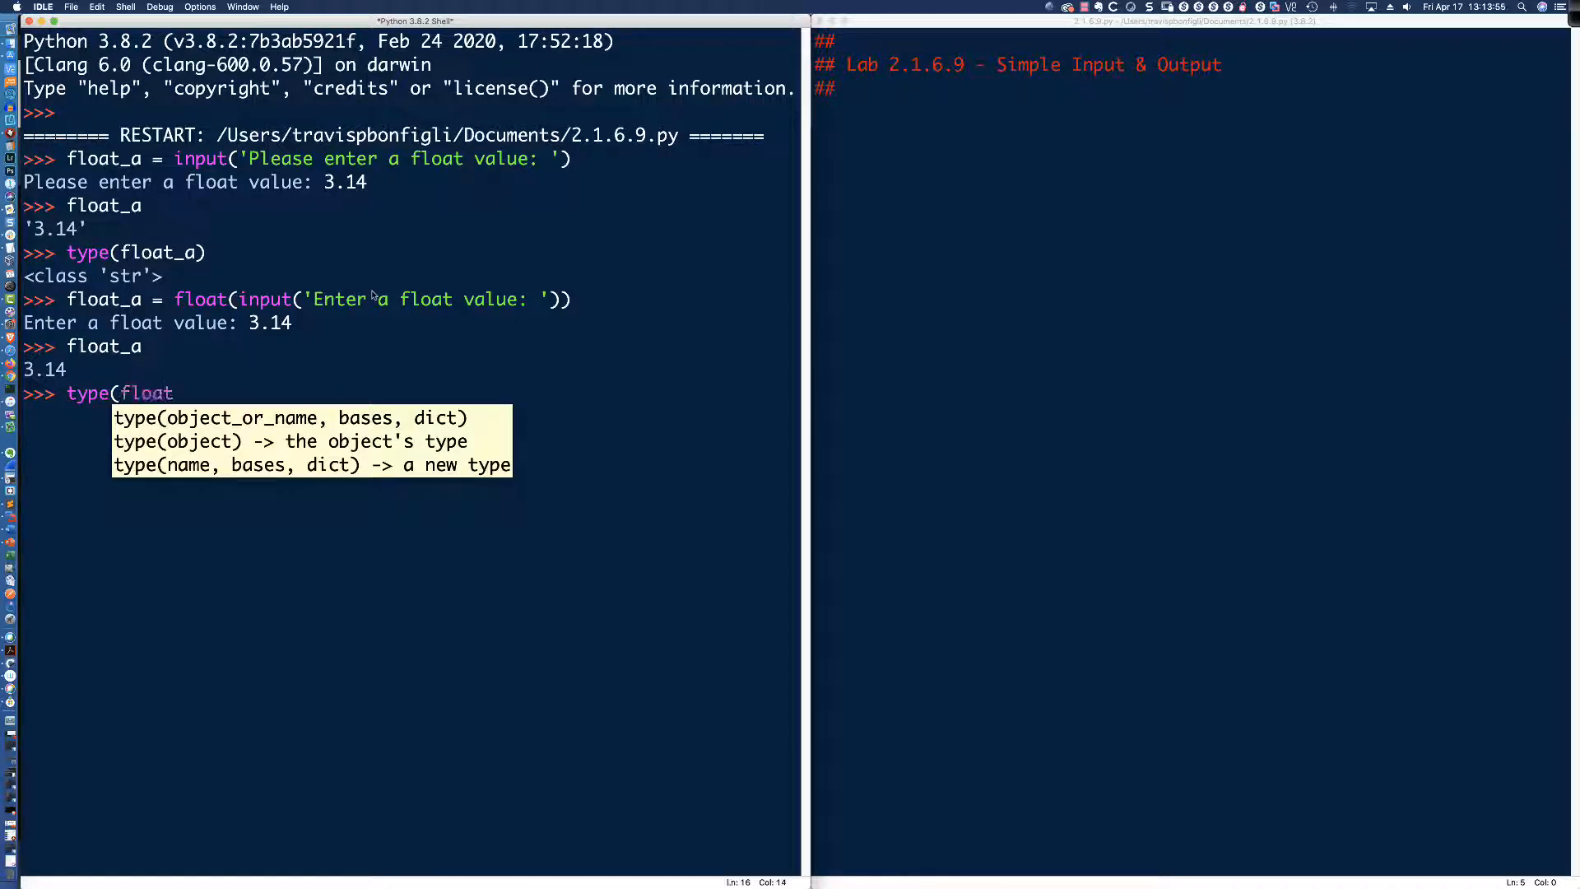
type("_a)")
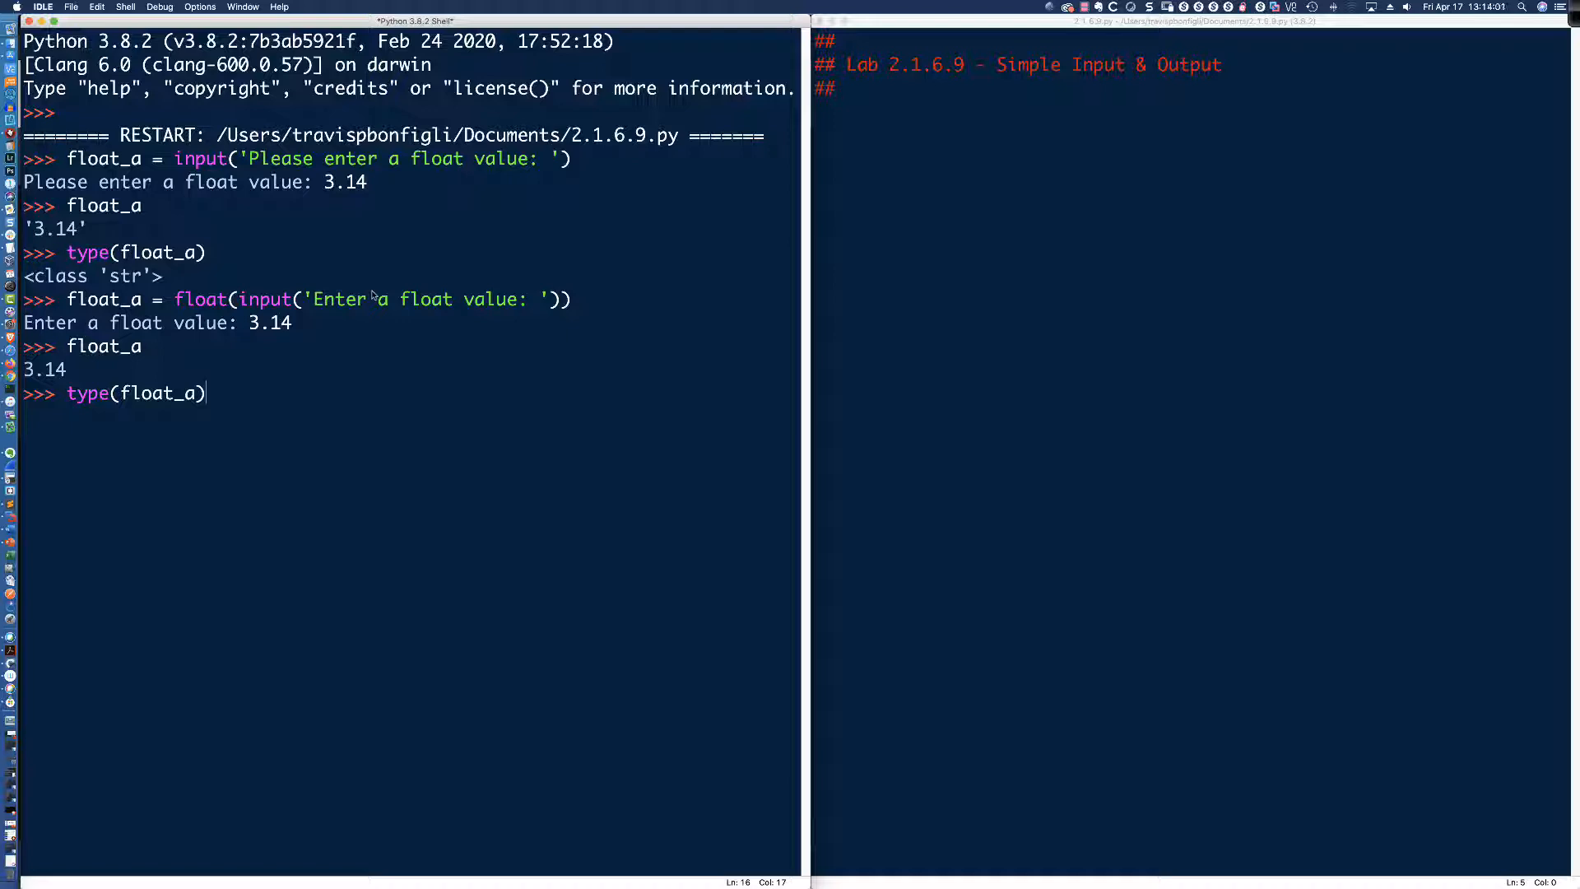
key("Return")
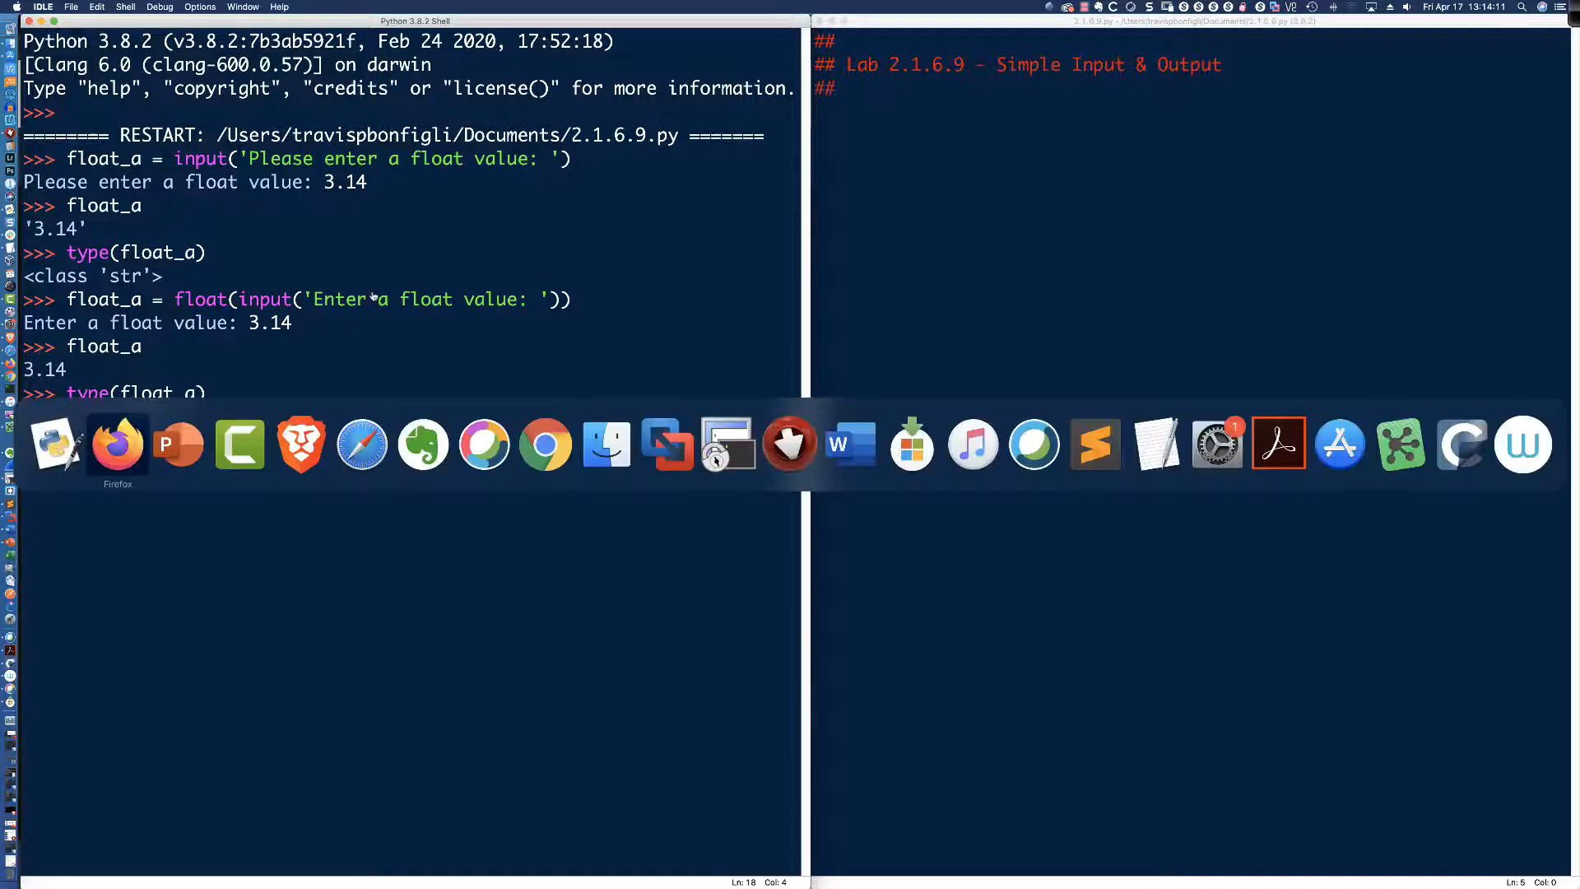
- Back in the lab editor, start a new line after float_a and remove the variable b comment
left_click(117, 443)
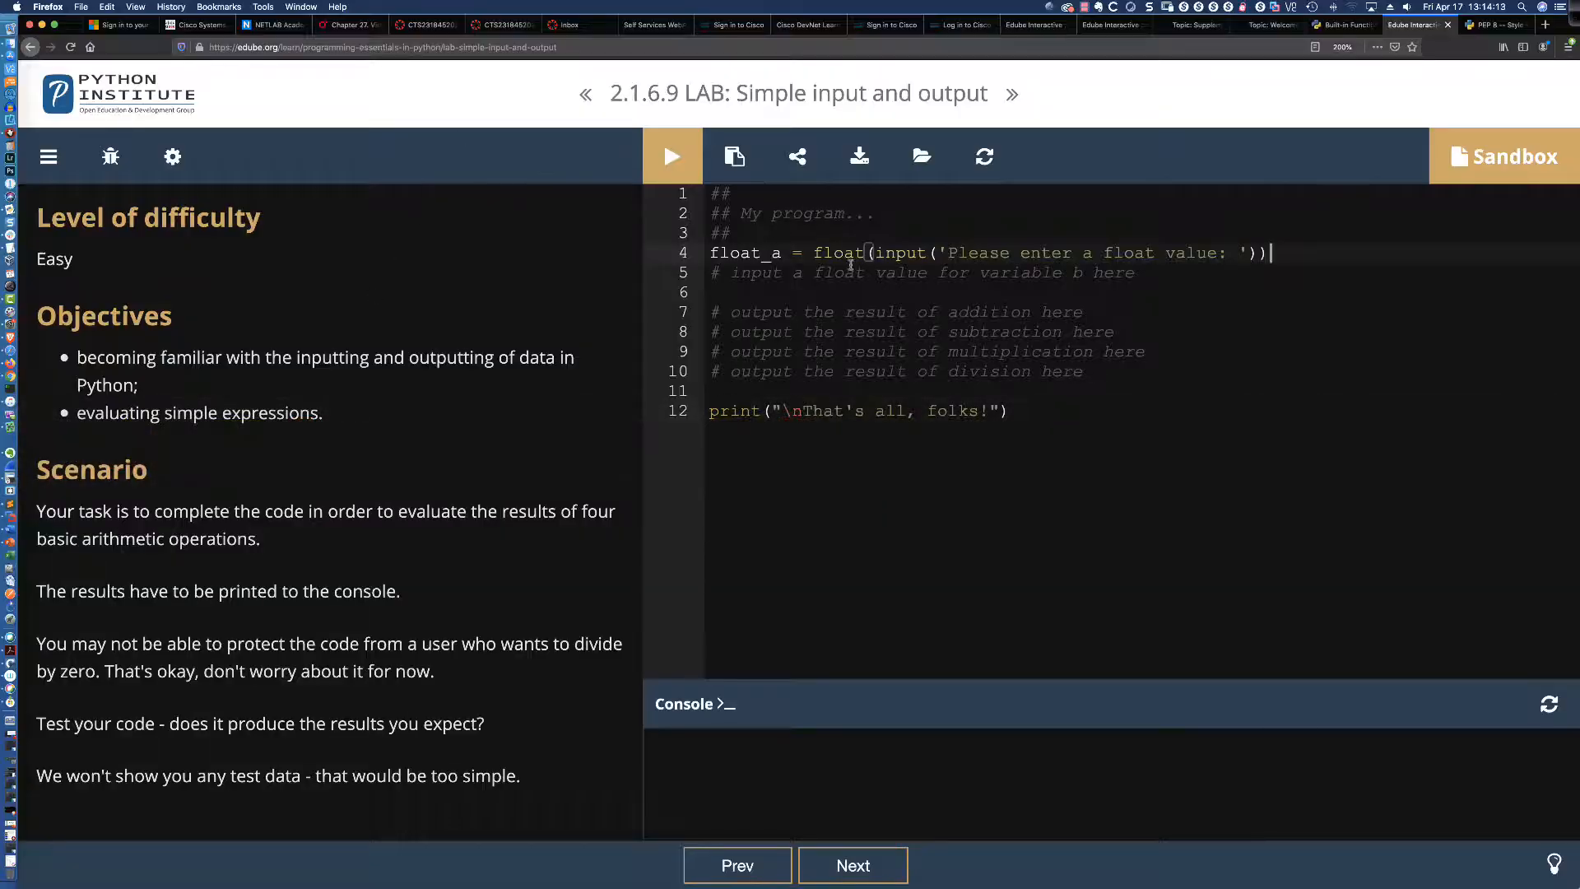
key("Return")
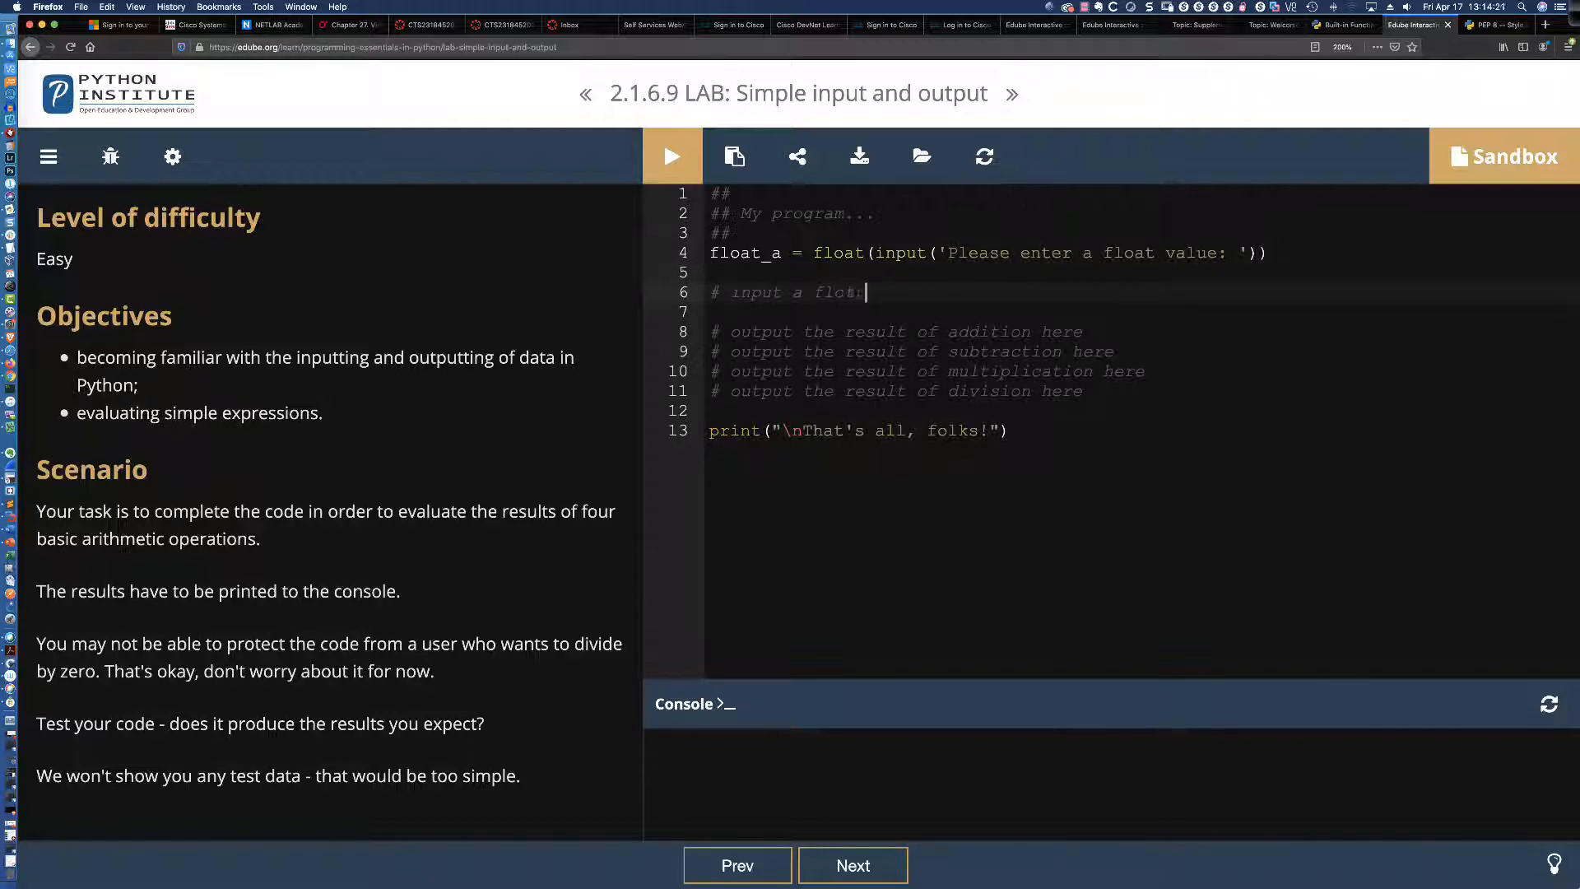
key("Backspace")
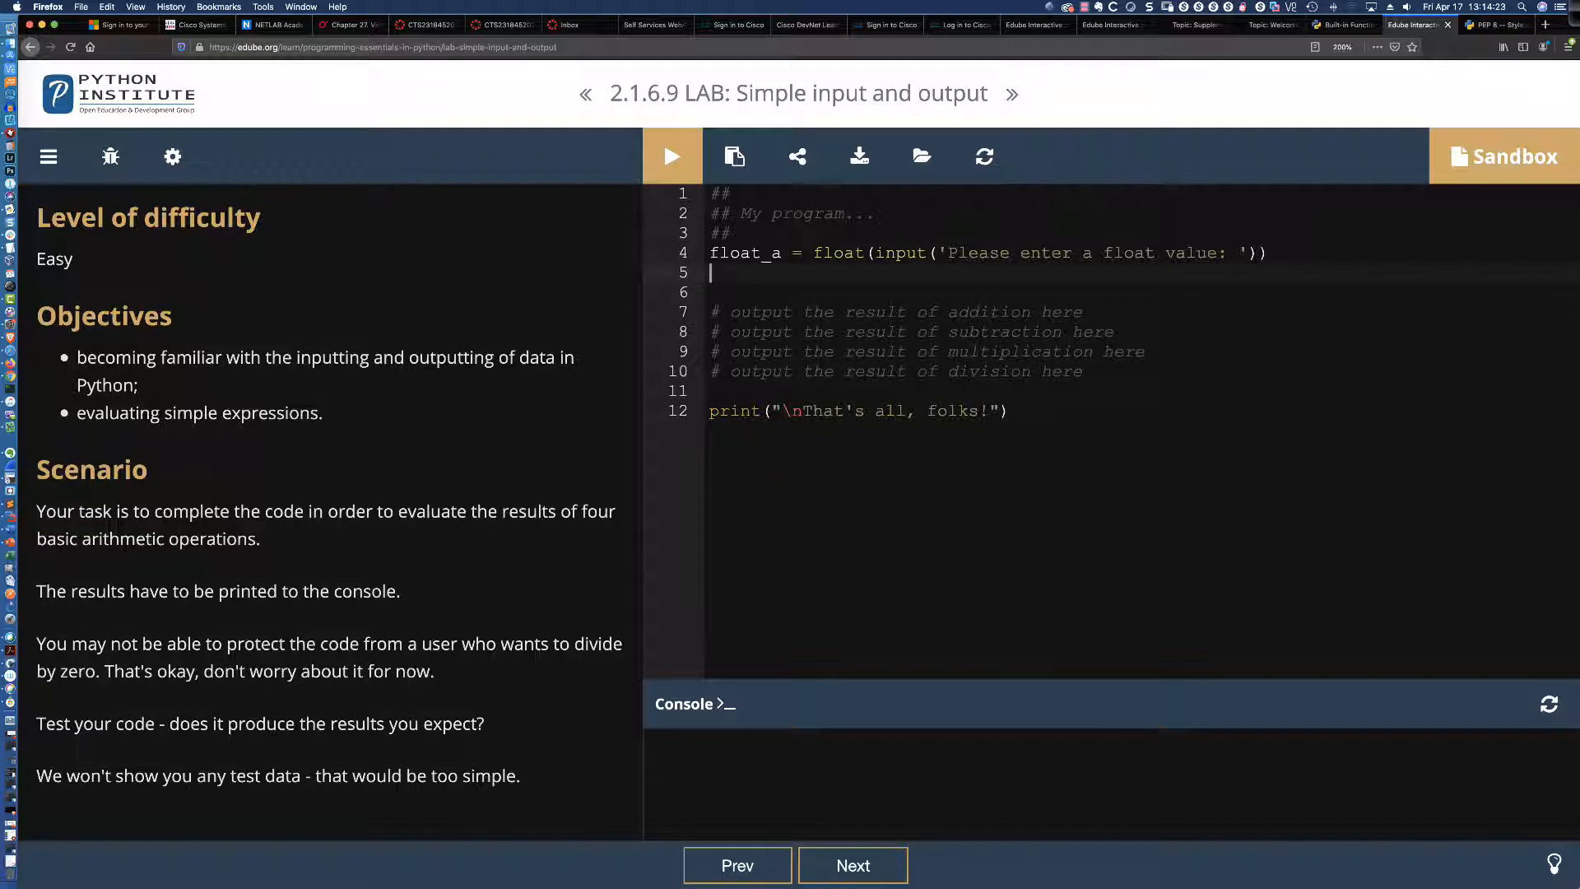
- Write float_b = float(input('Please enter another float value: '))
type("float_")
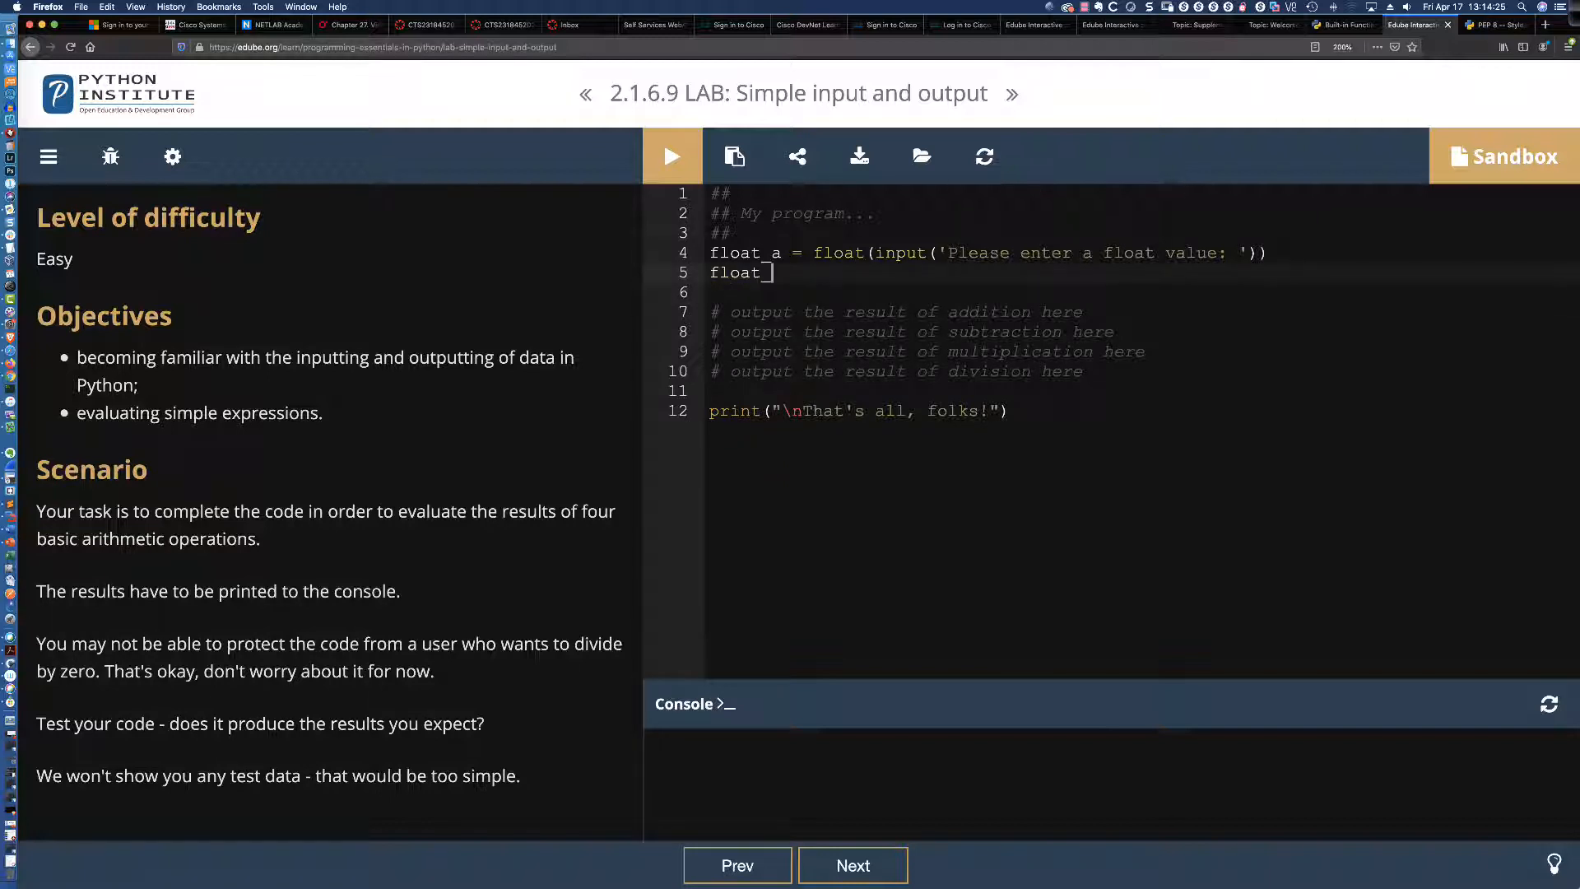
type("_b =")
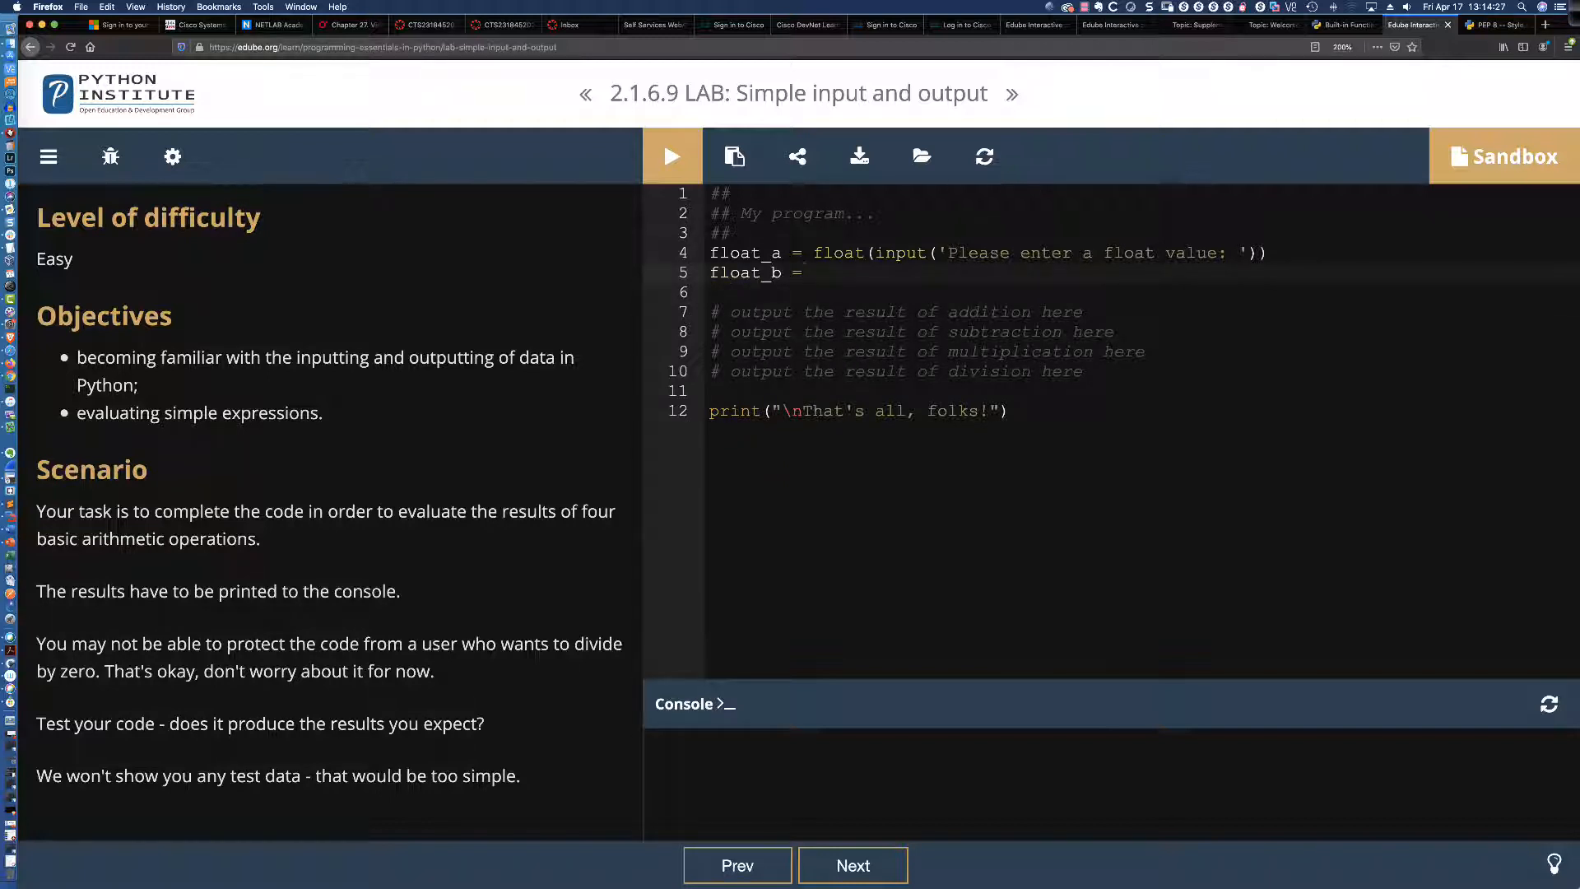
type("float")
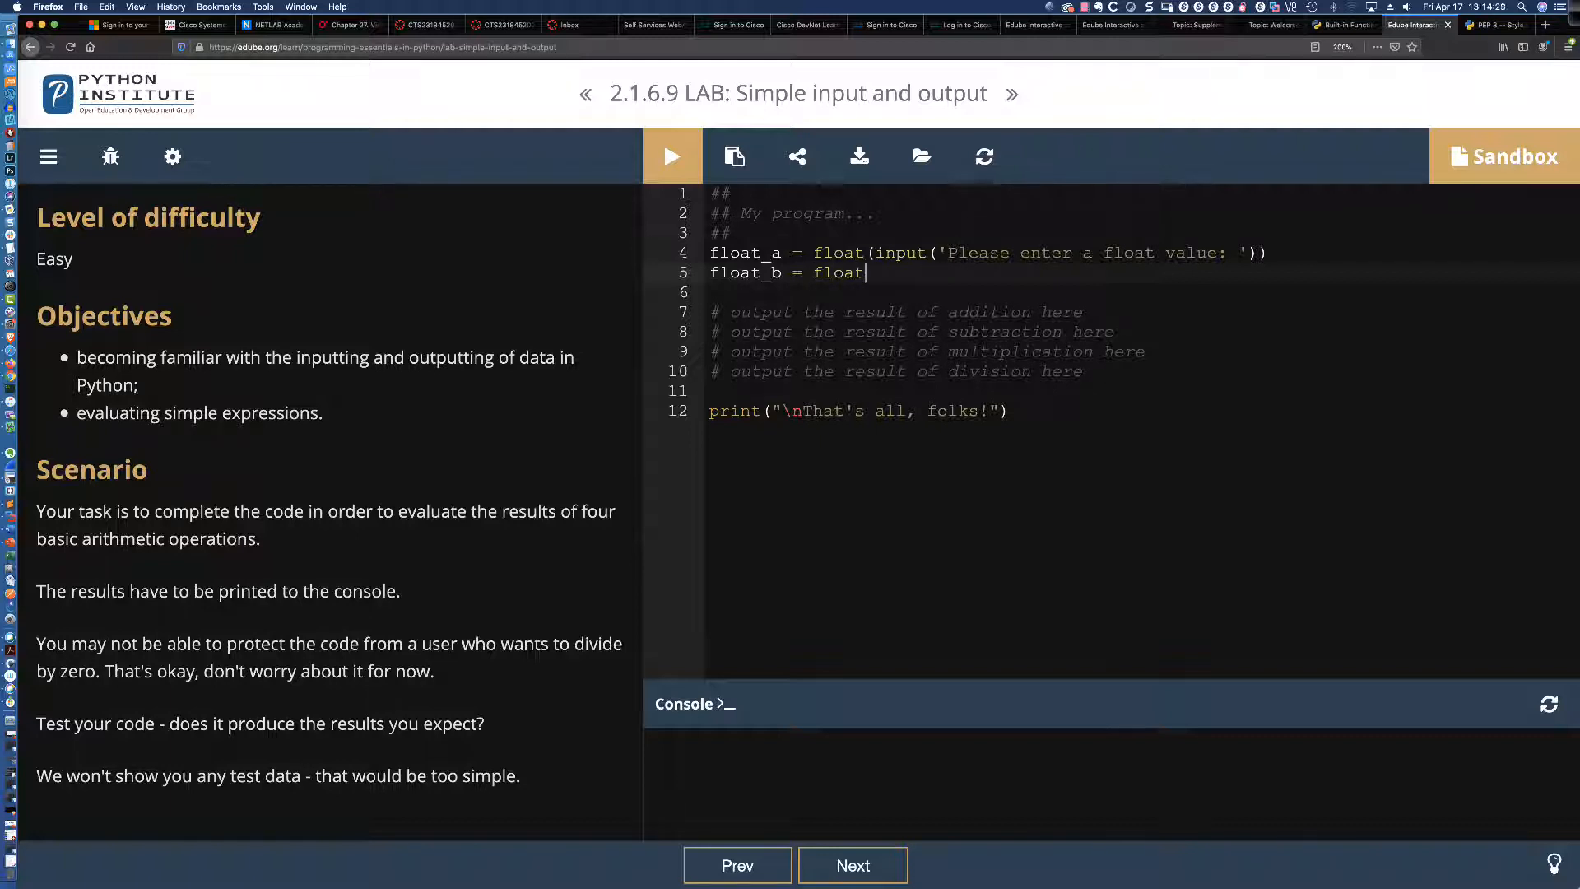
type("(input)")
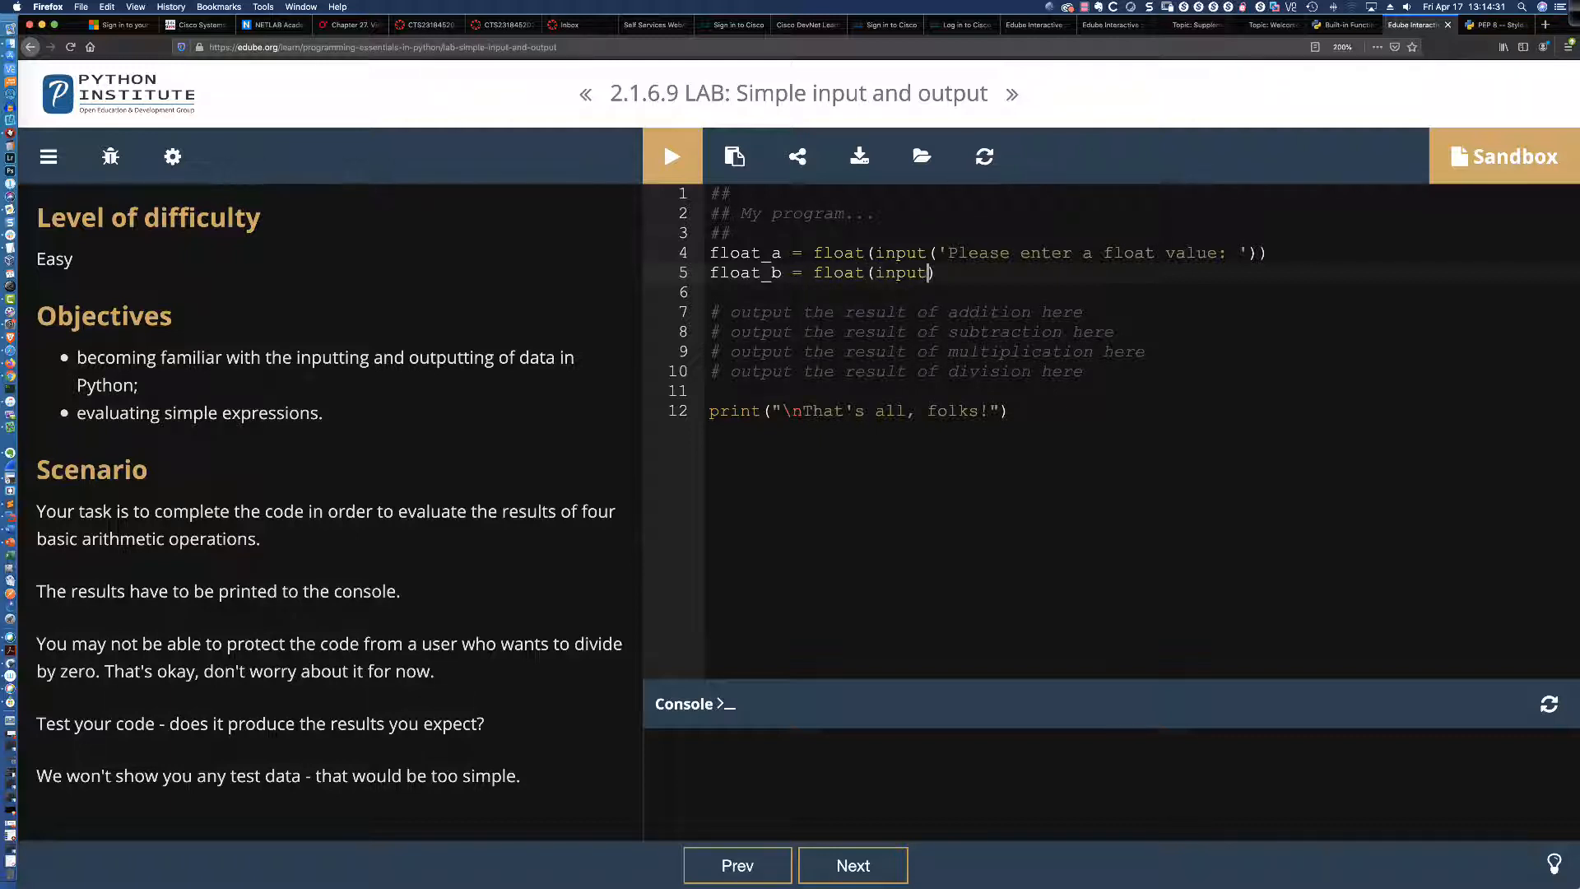
type("'Please ent")
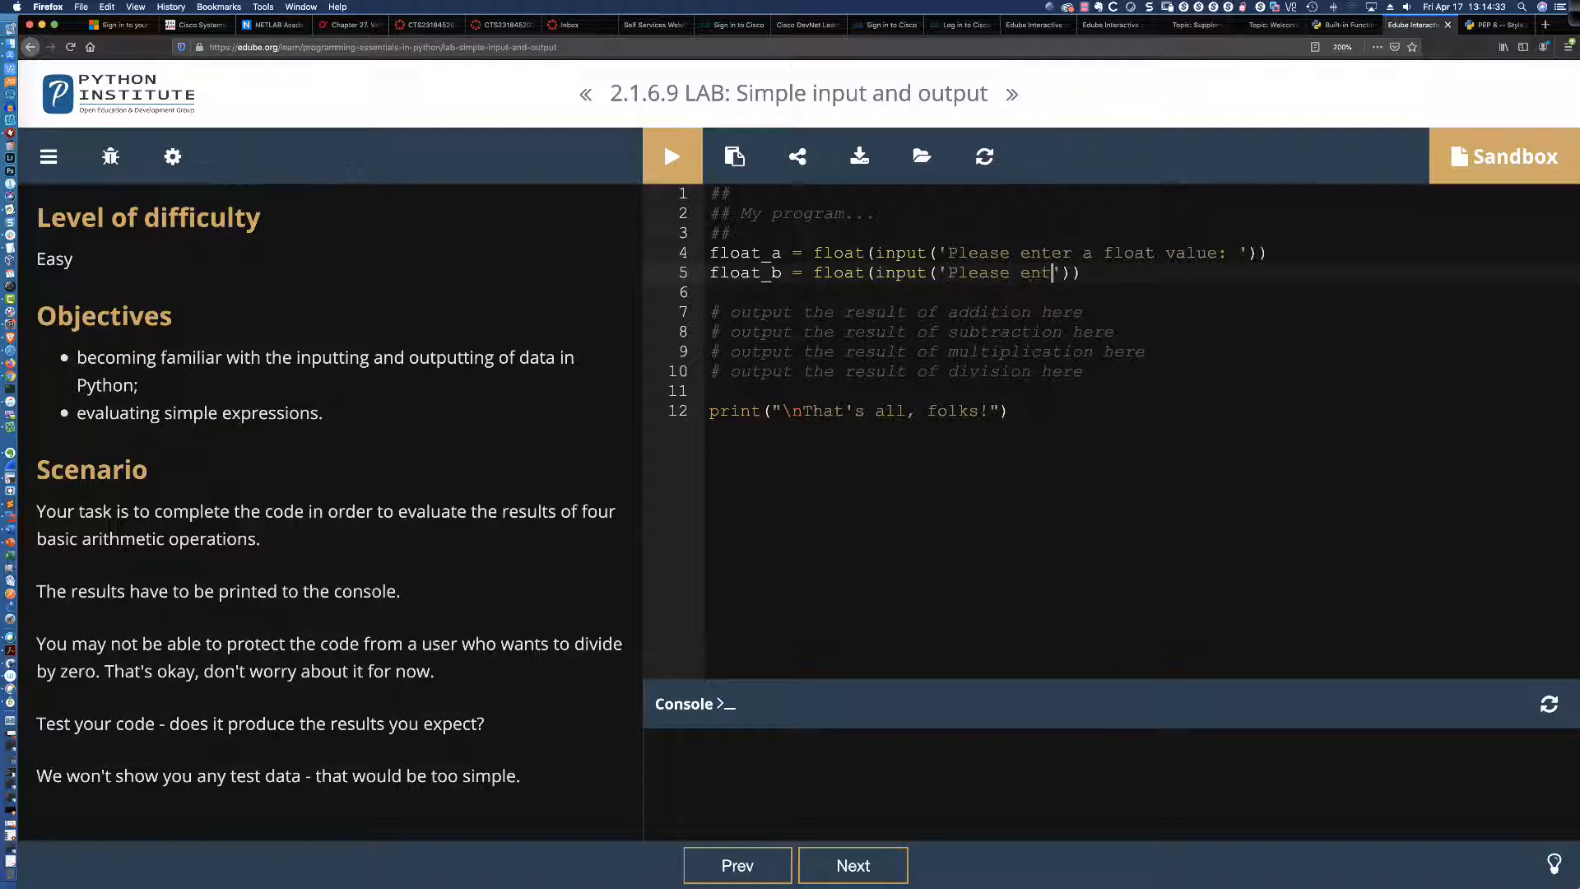
type("er another float value:")
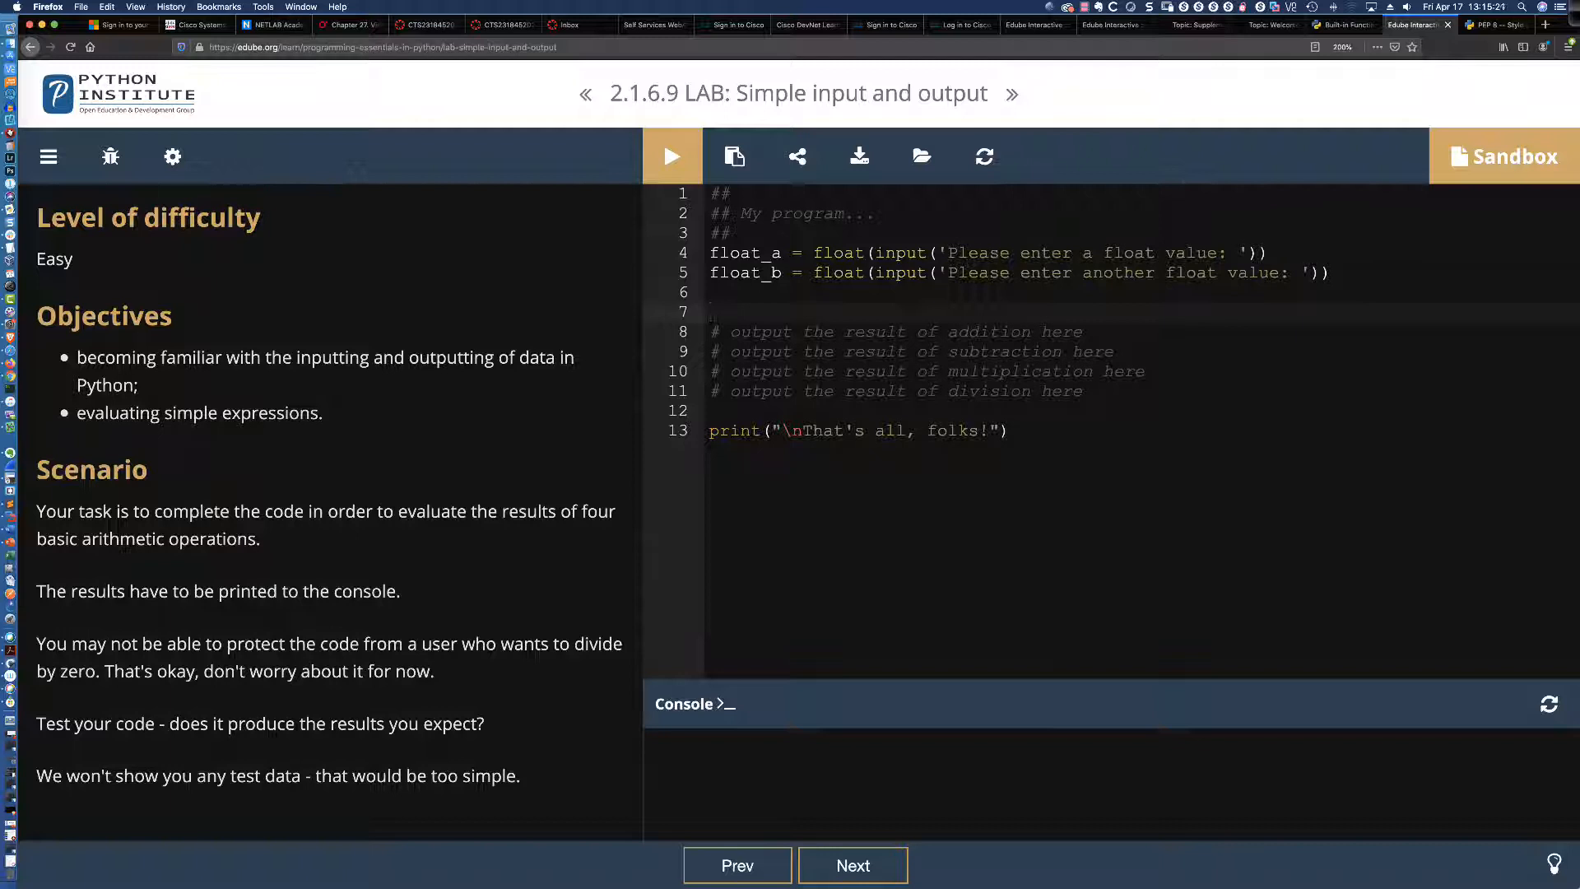
- Write print('The product of float_a and float_b is:', as the product output line
type("print")
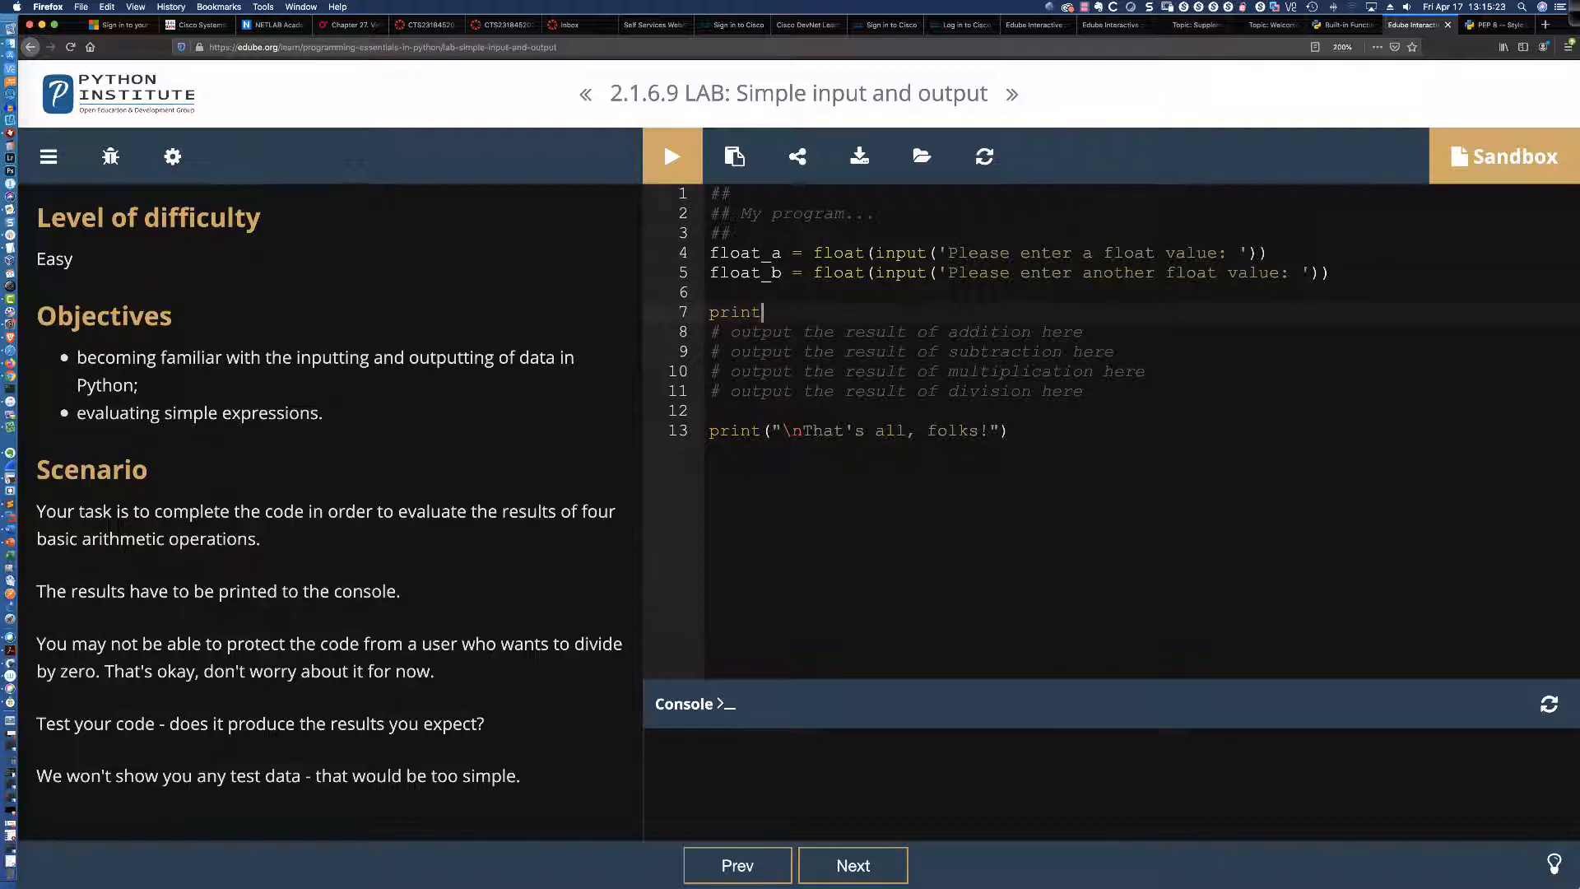
type("('')")
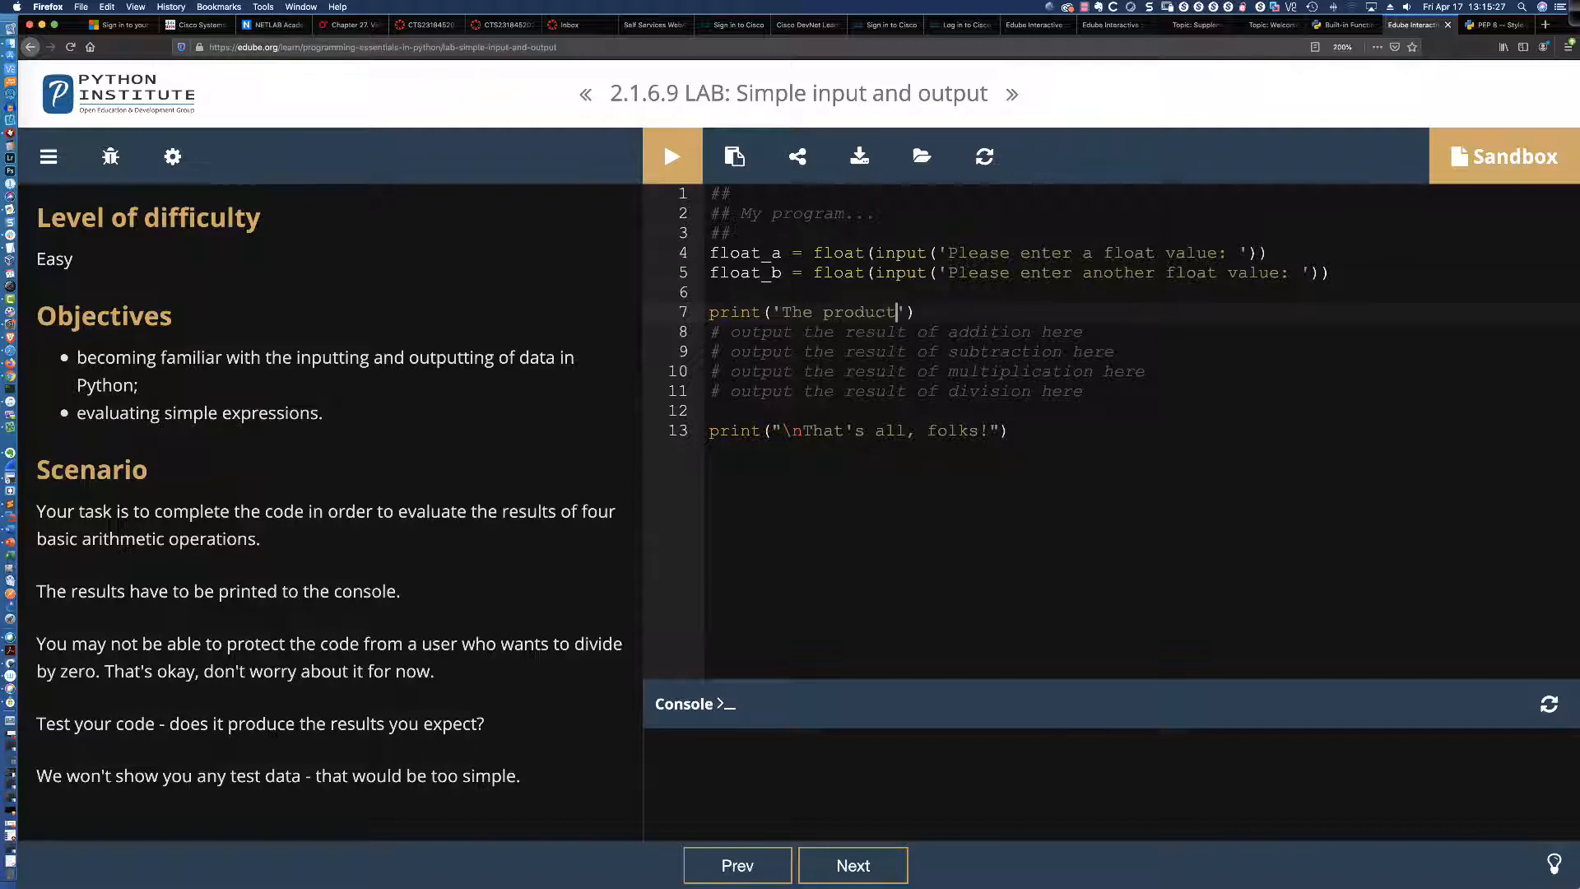
type("of fl")
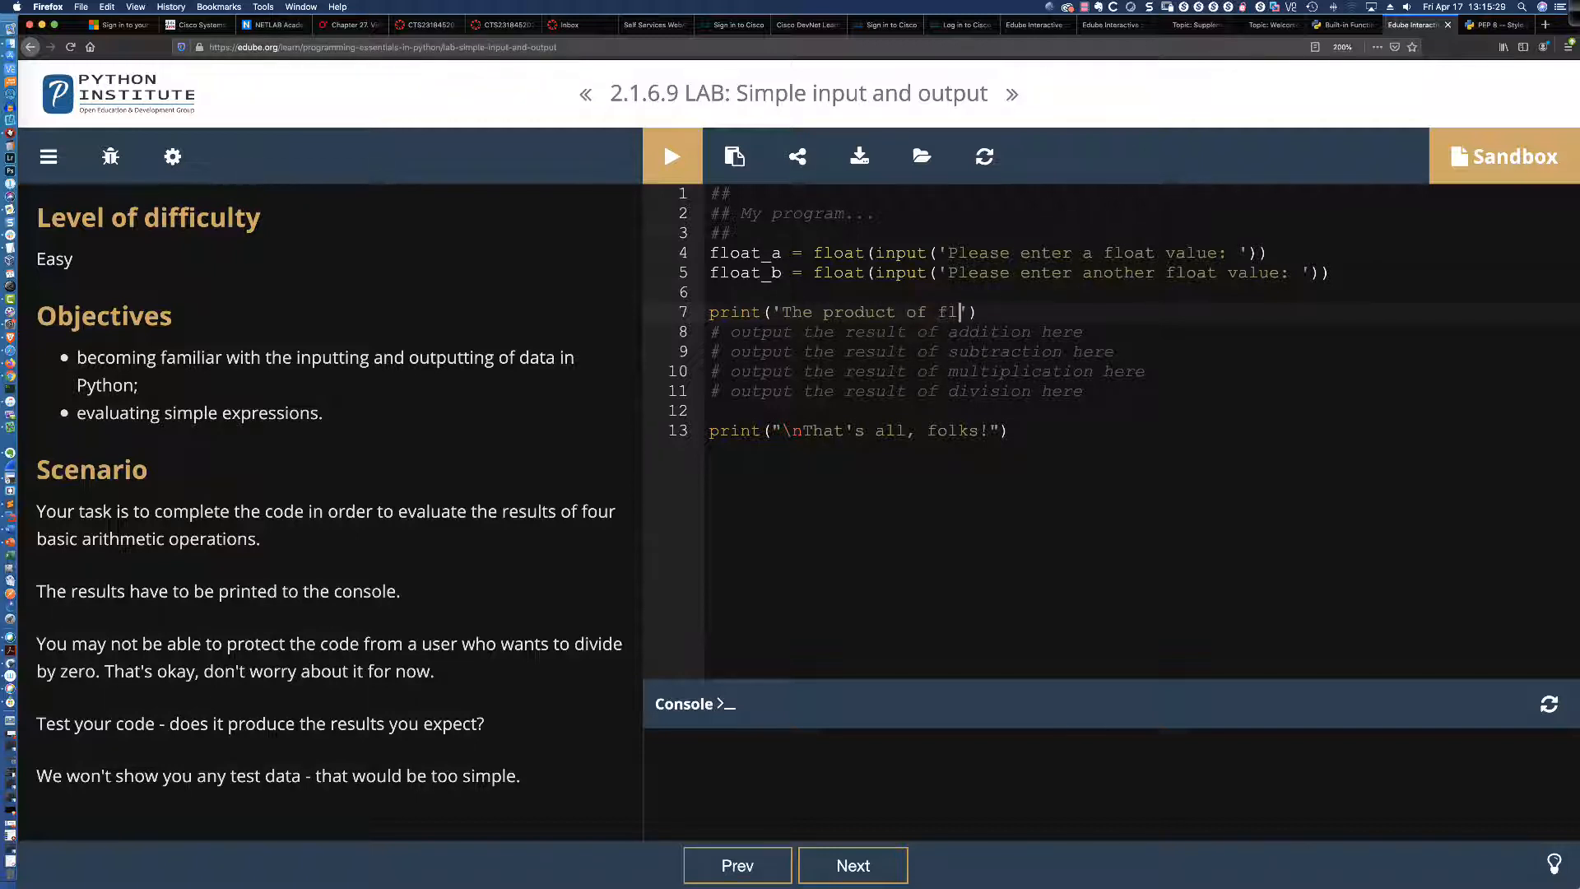
type("oat_a and f")
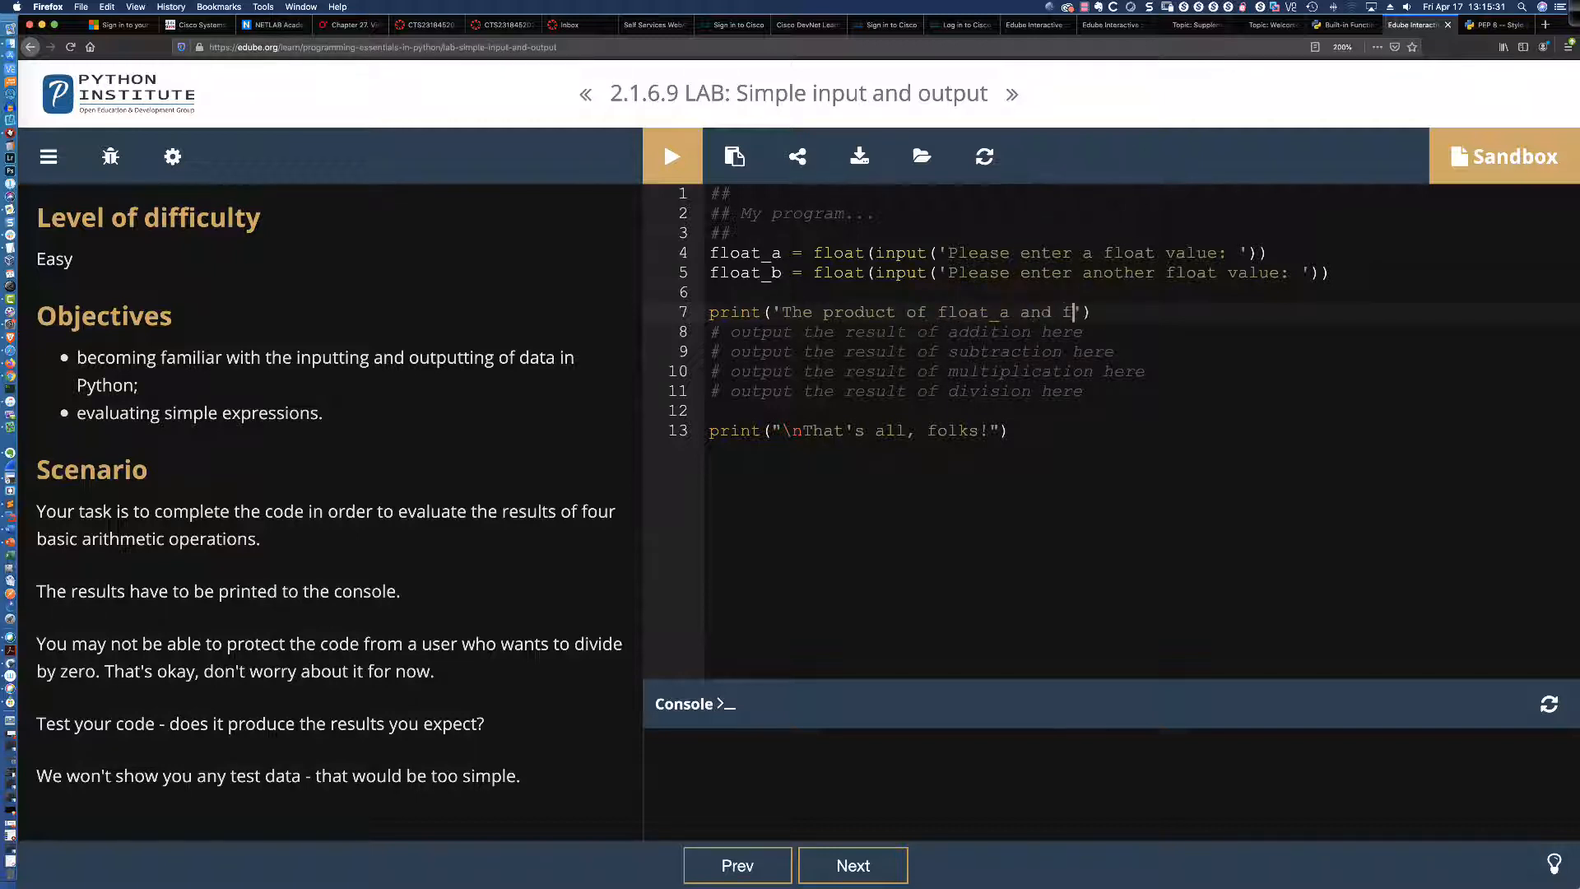
type("loat_b")
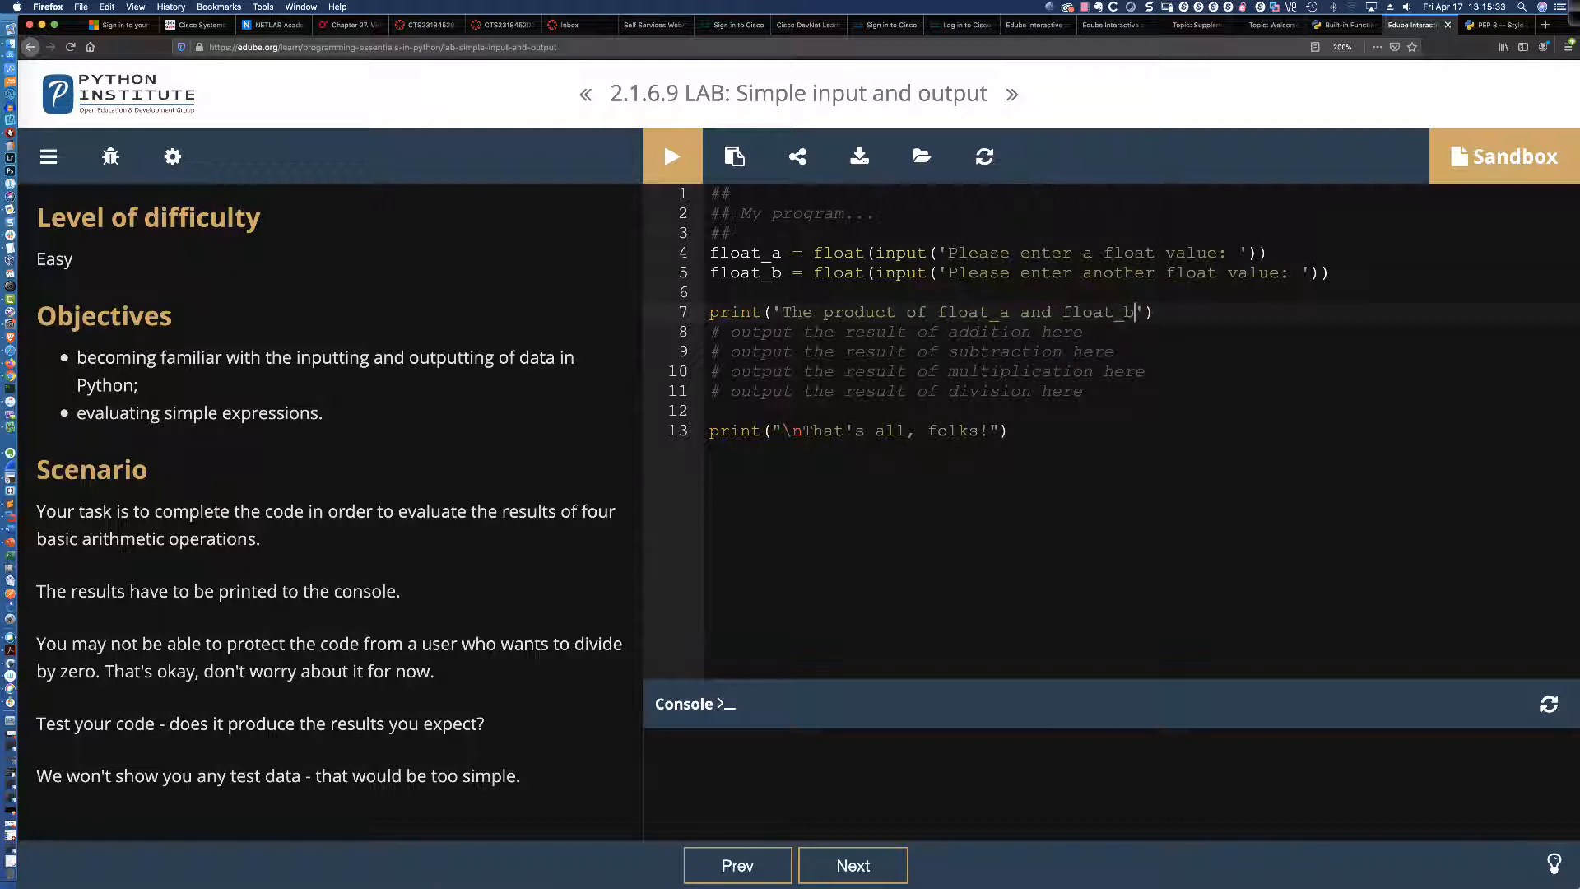
type("is:")
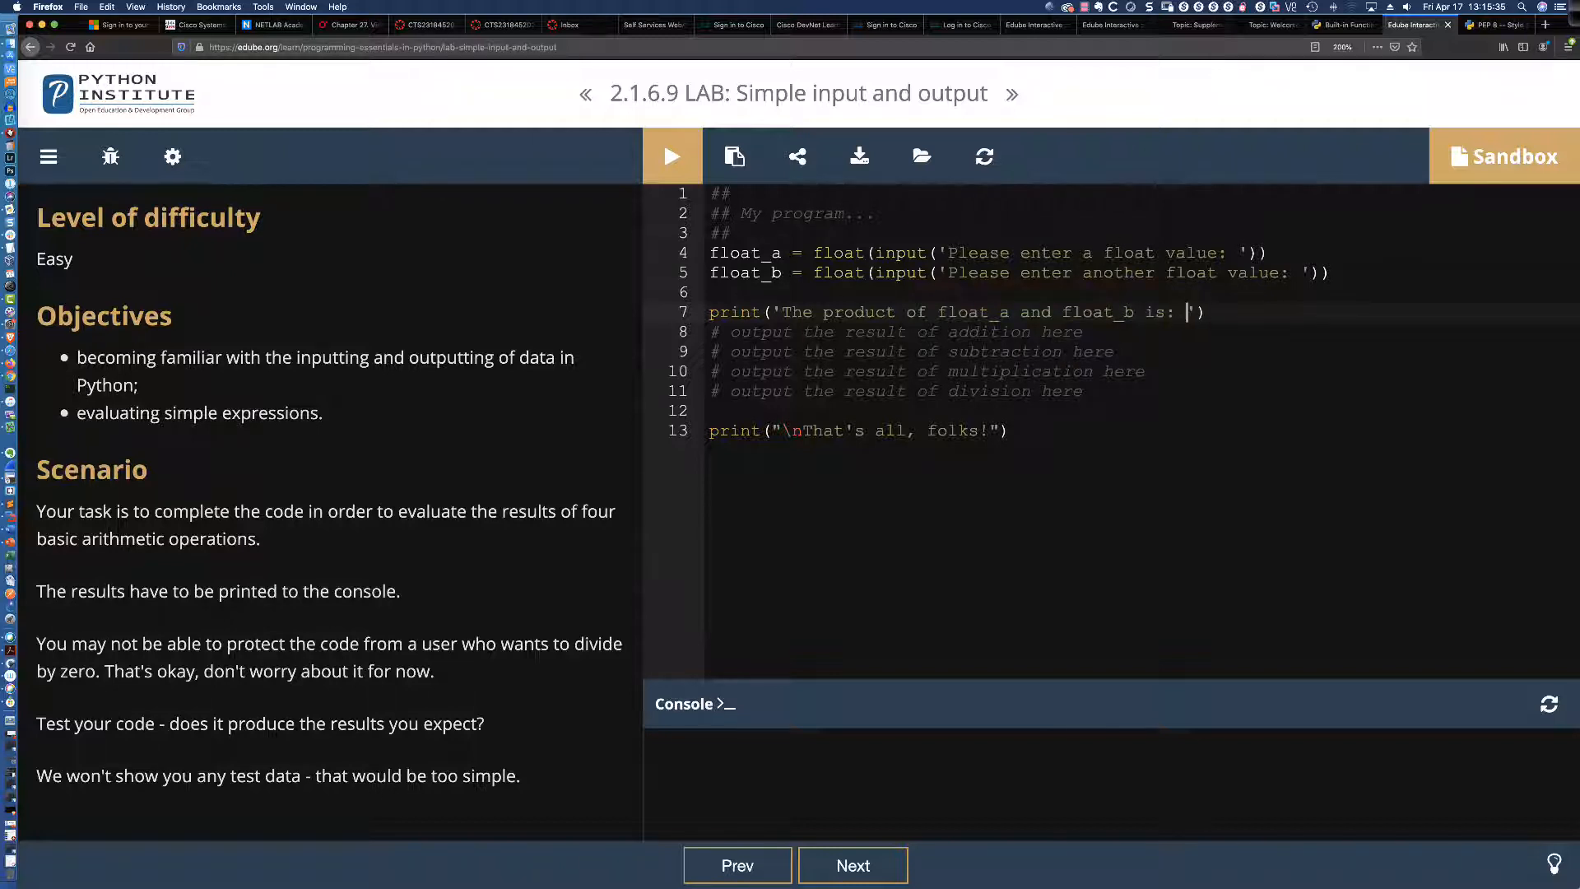
key("Backspace")
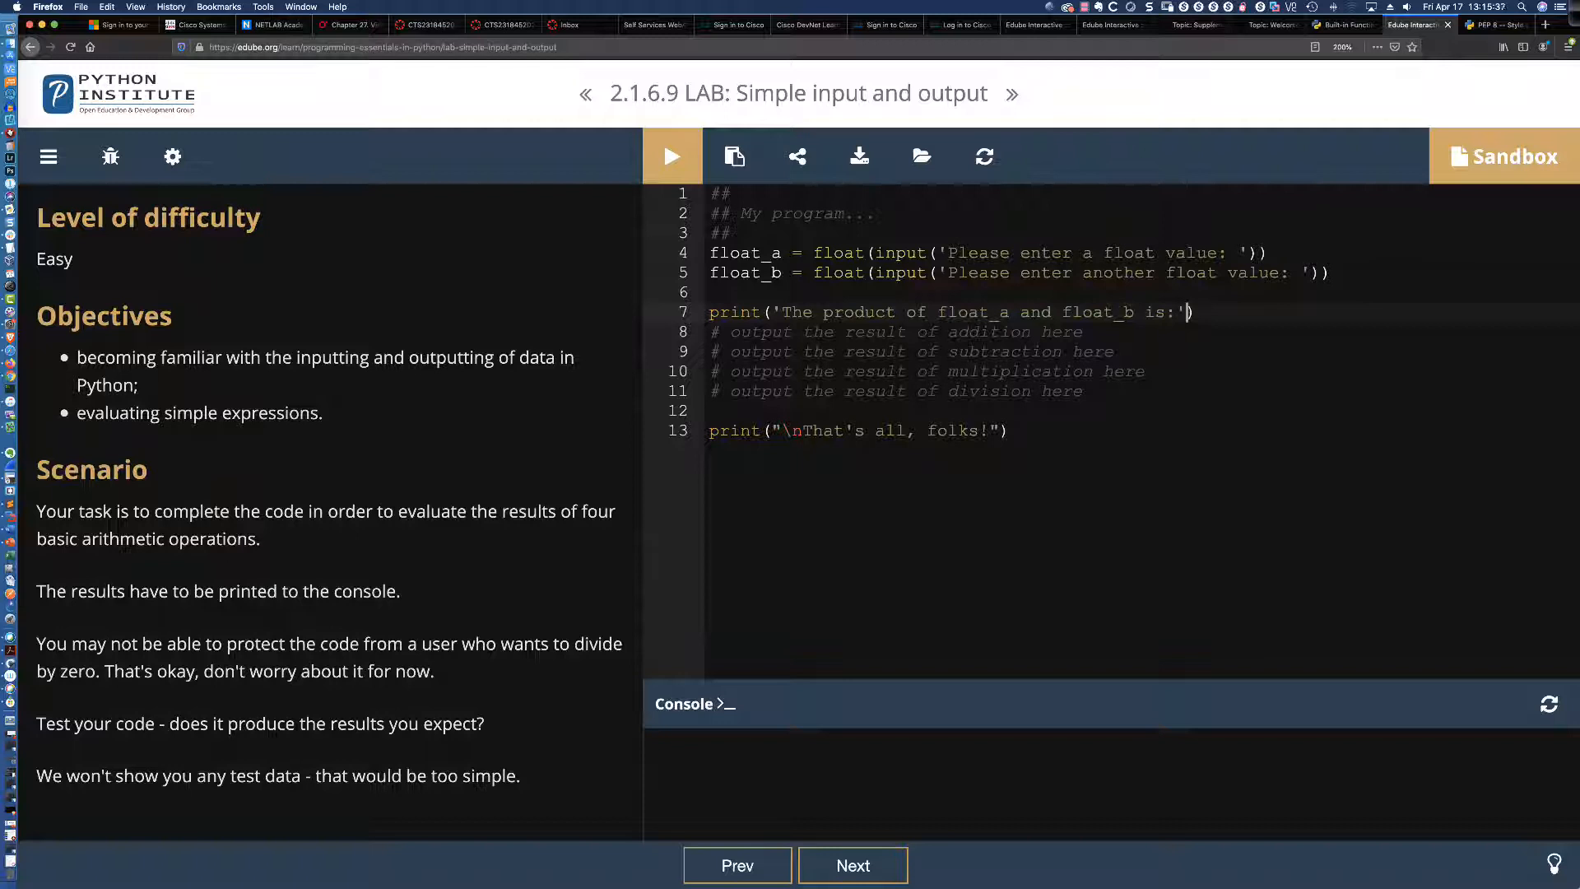
type(",")
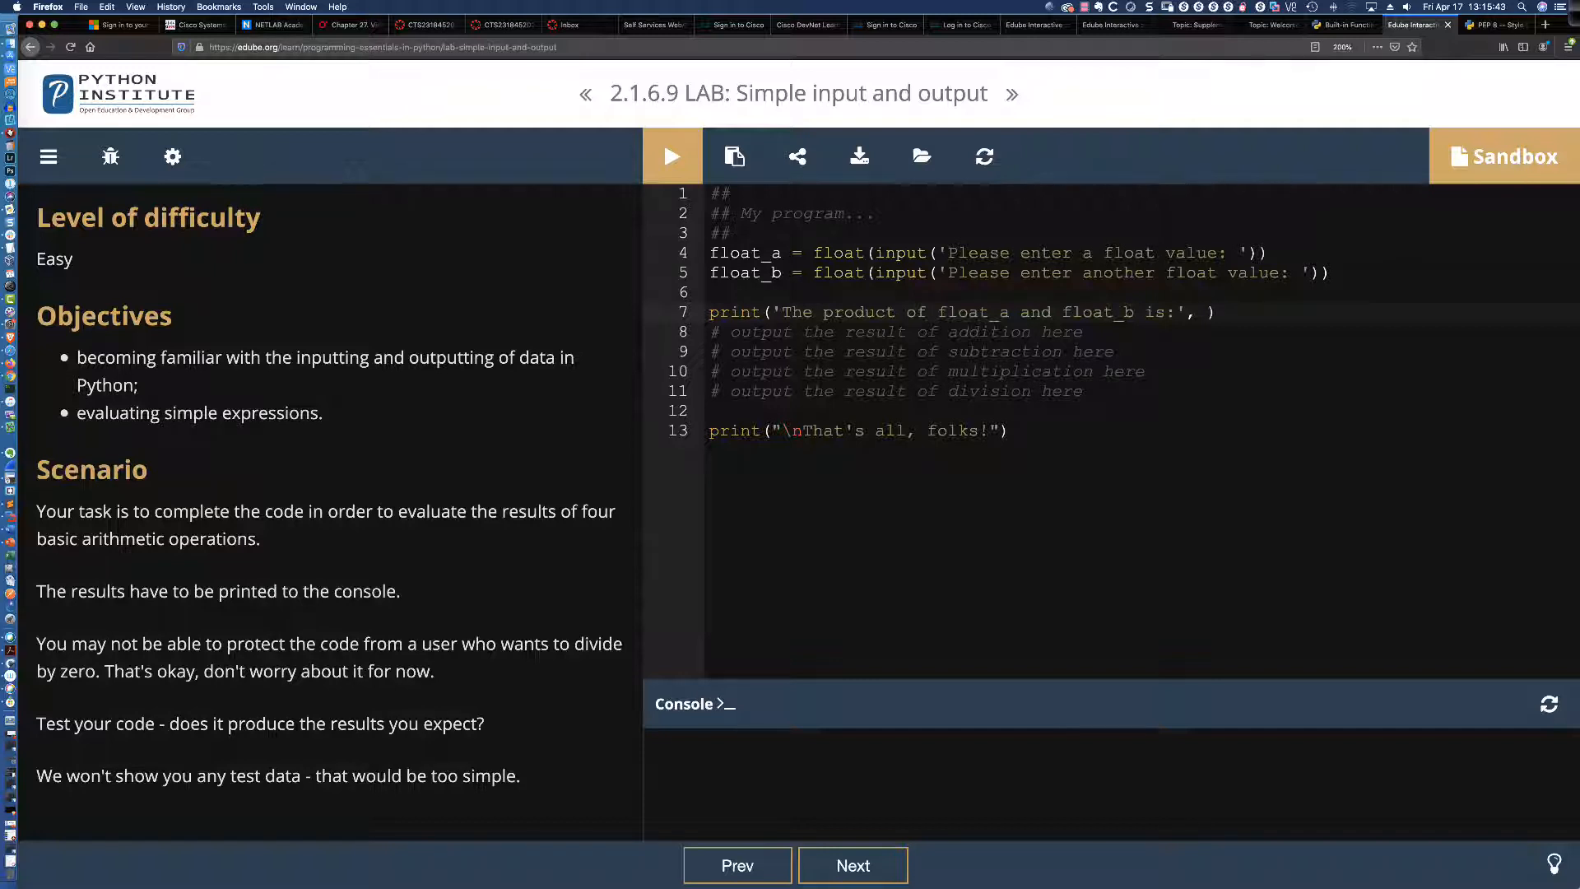
- Complete the print with float_a * float_b and erase the multiplication placeholder comment
type("float")
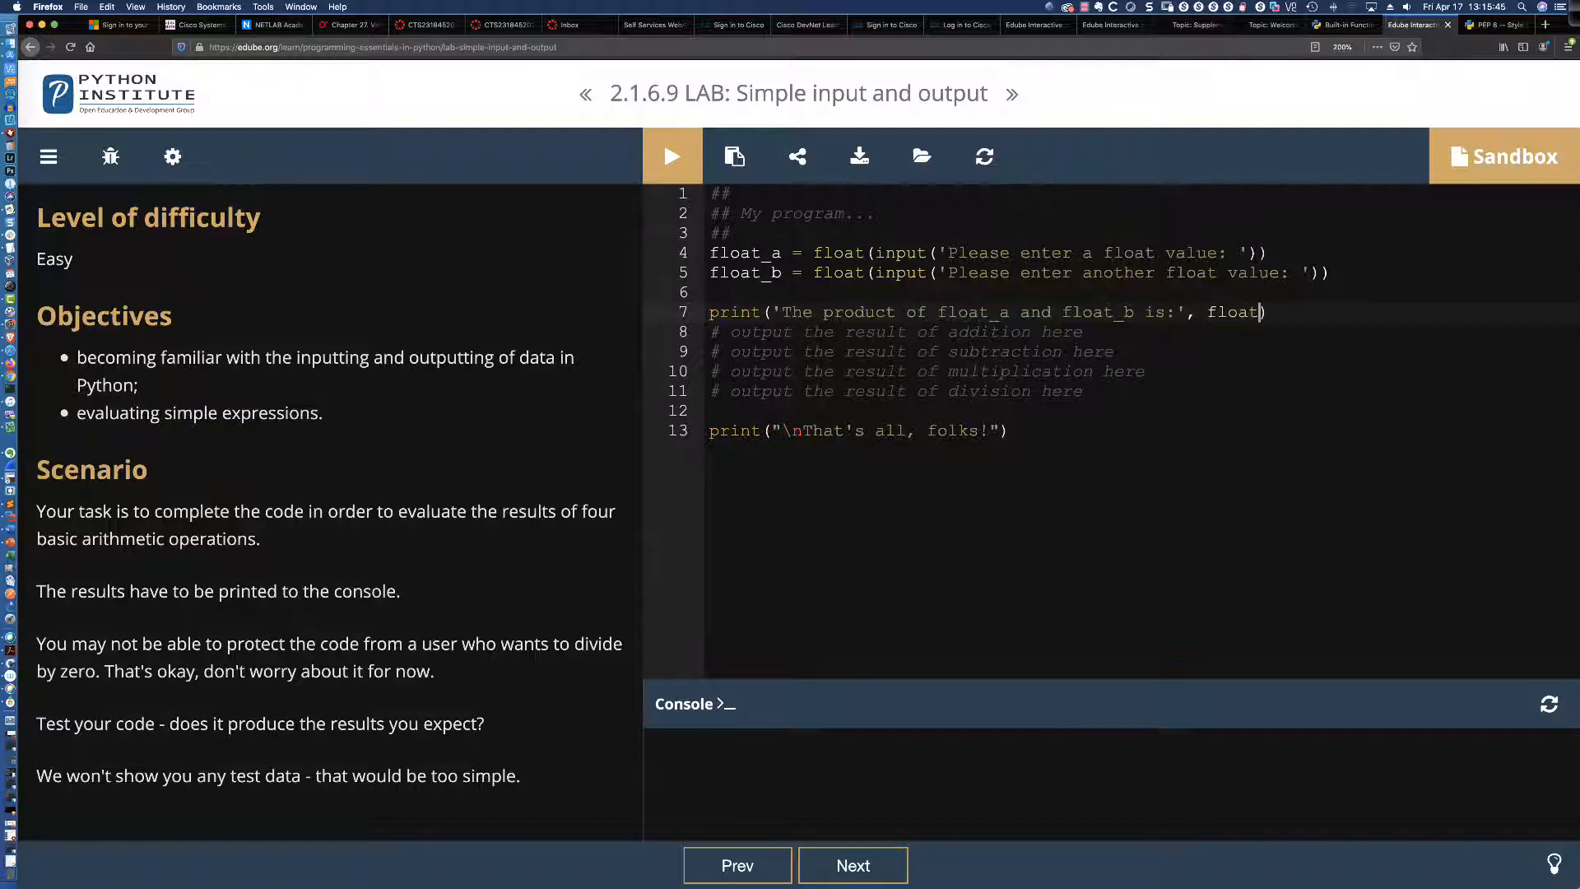
type("_a)")
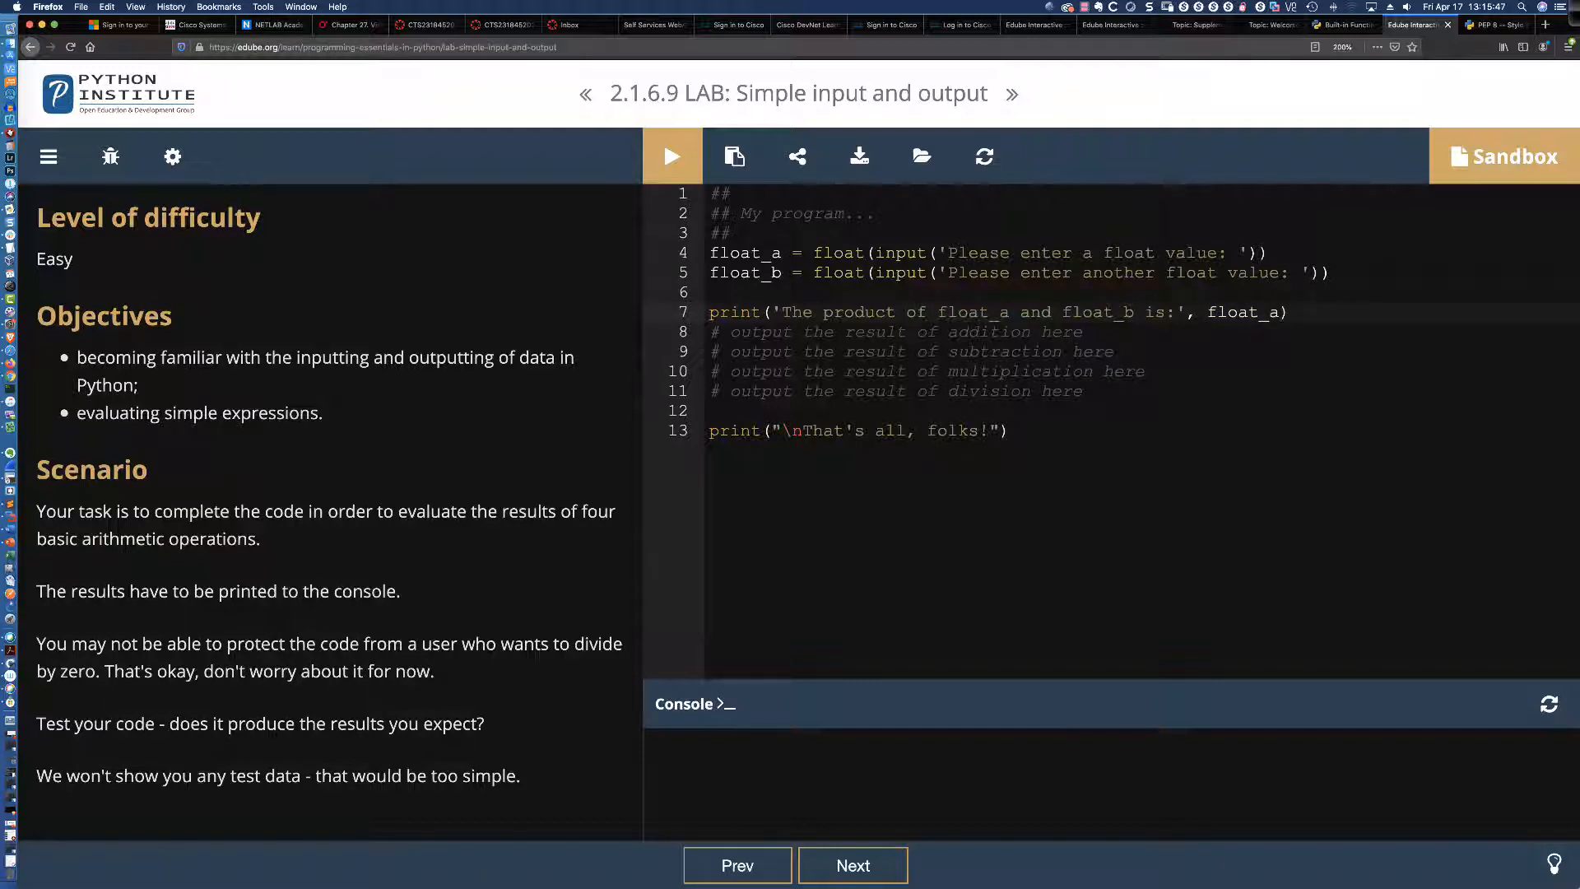
type("* float_b")
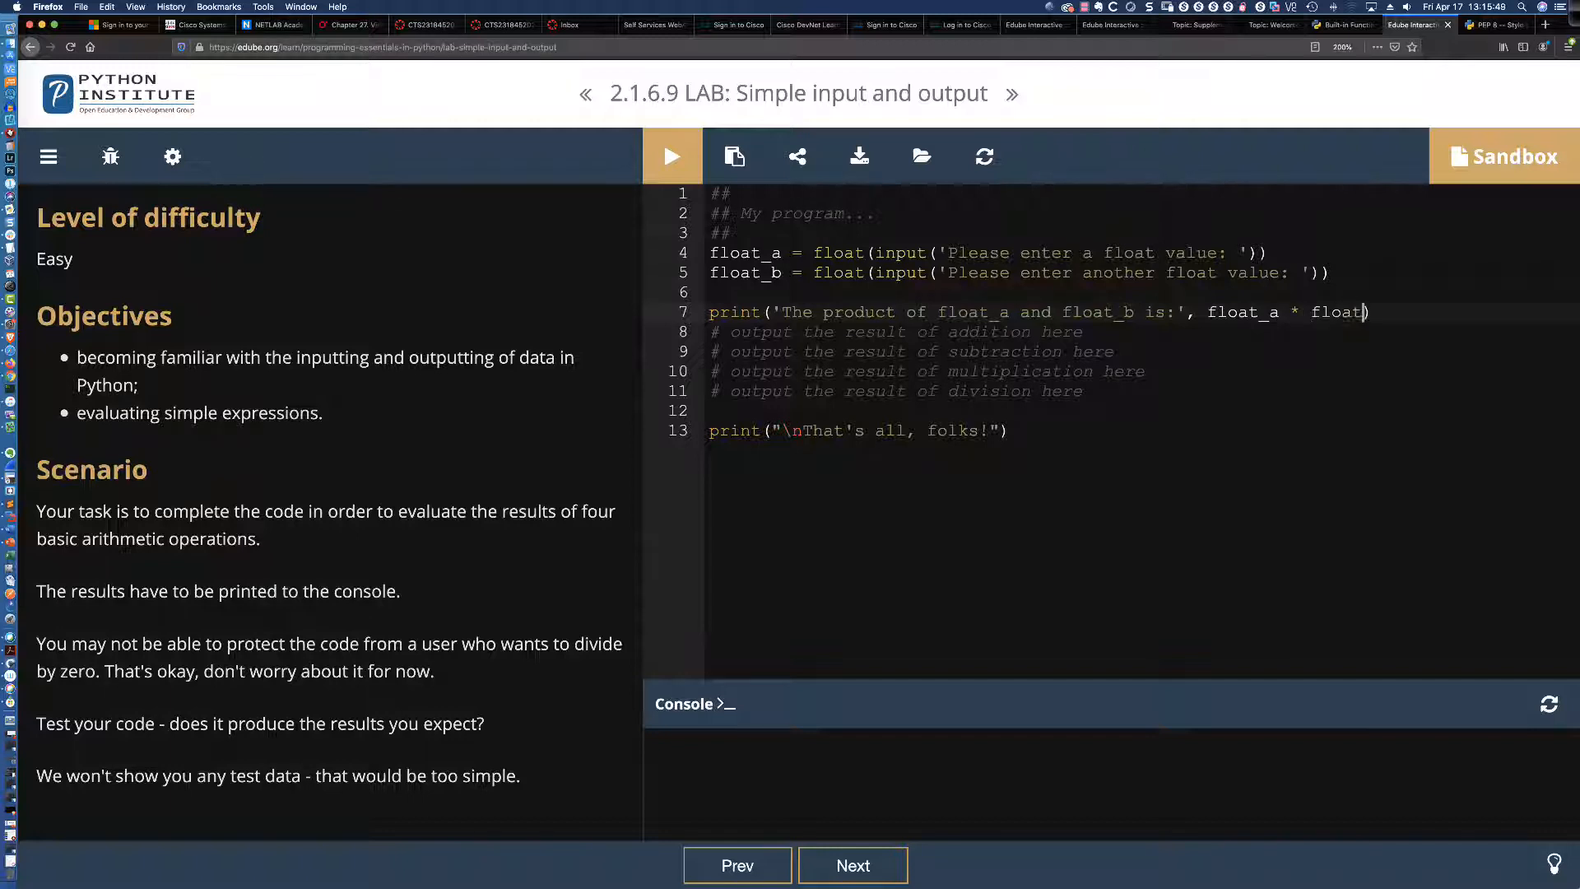
type("_b")
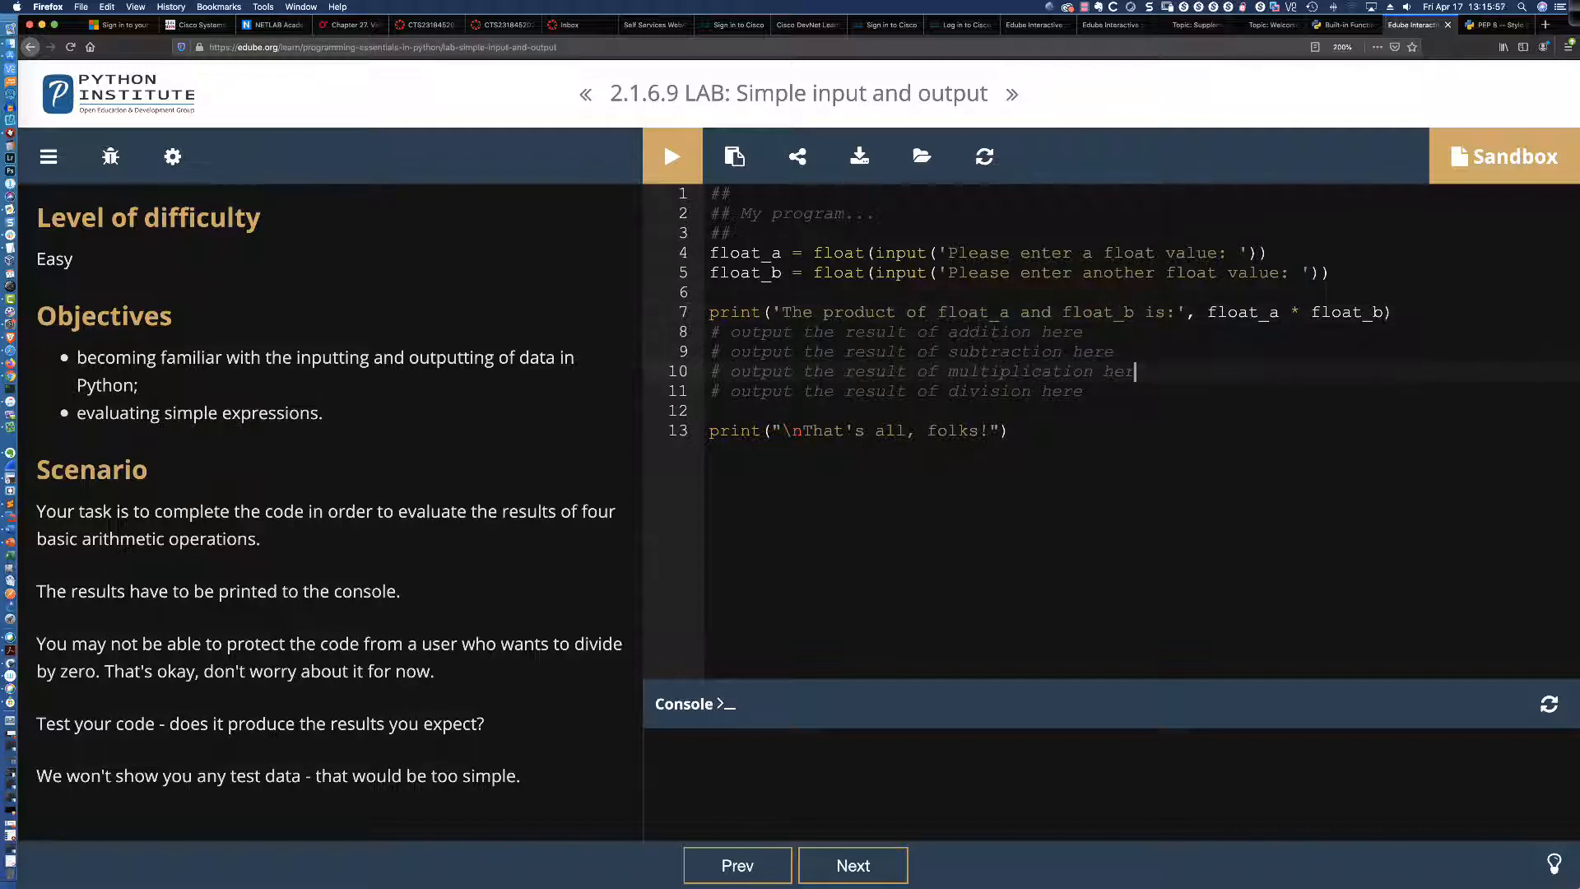
key("Backspace")
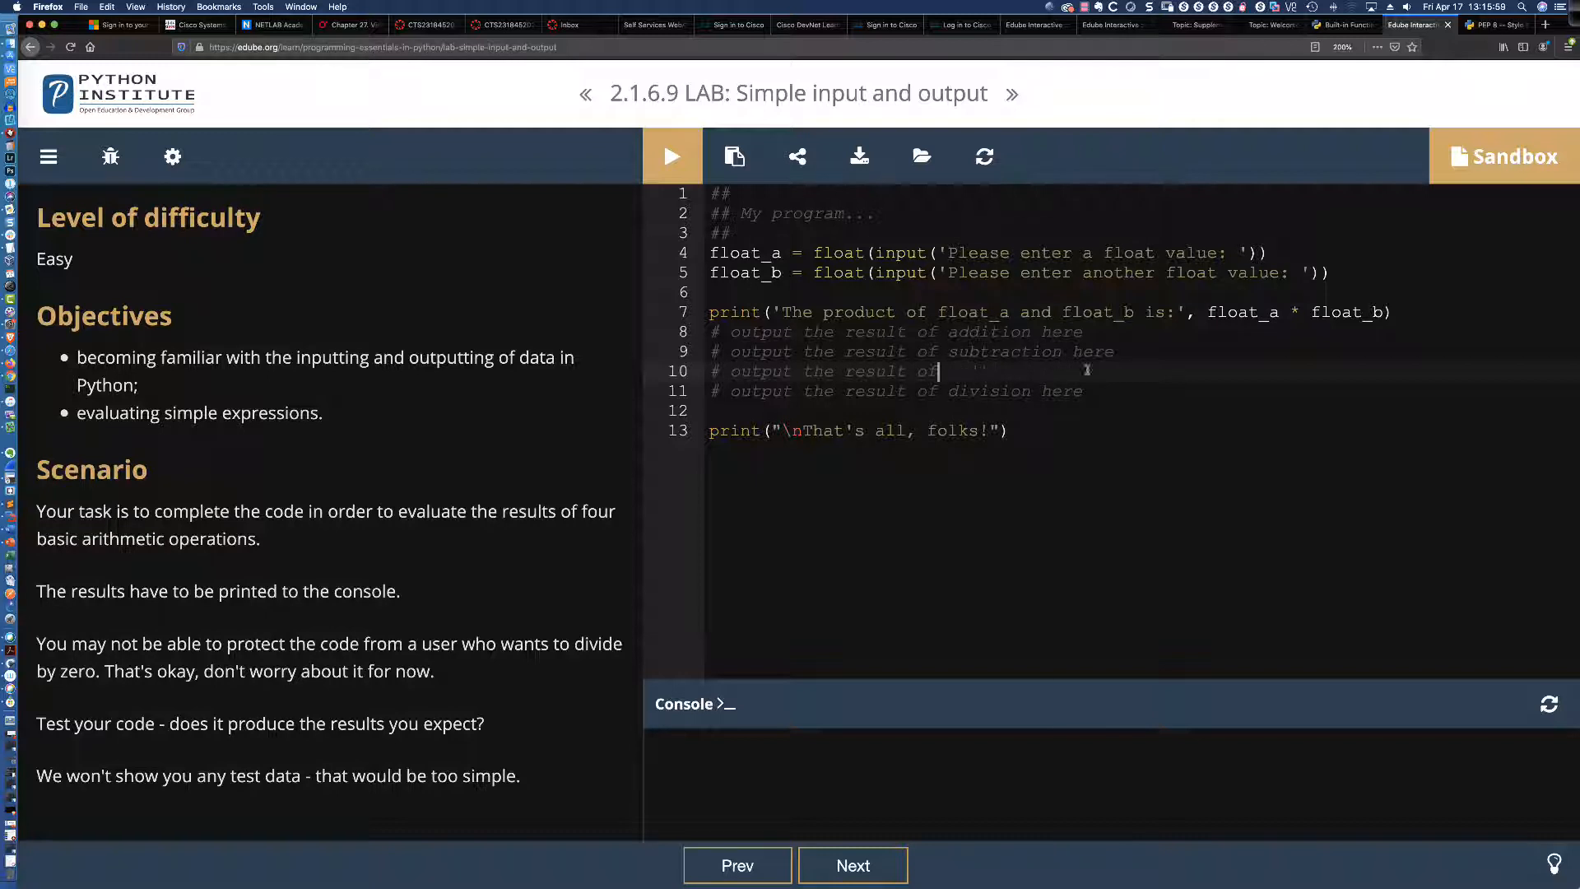
key("backspace")
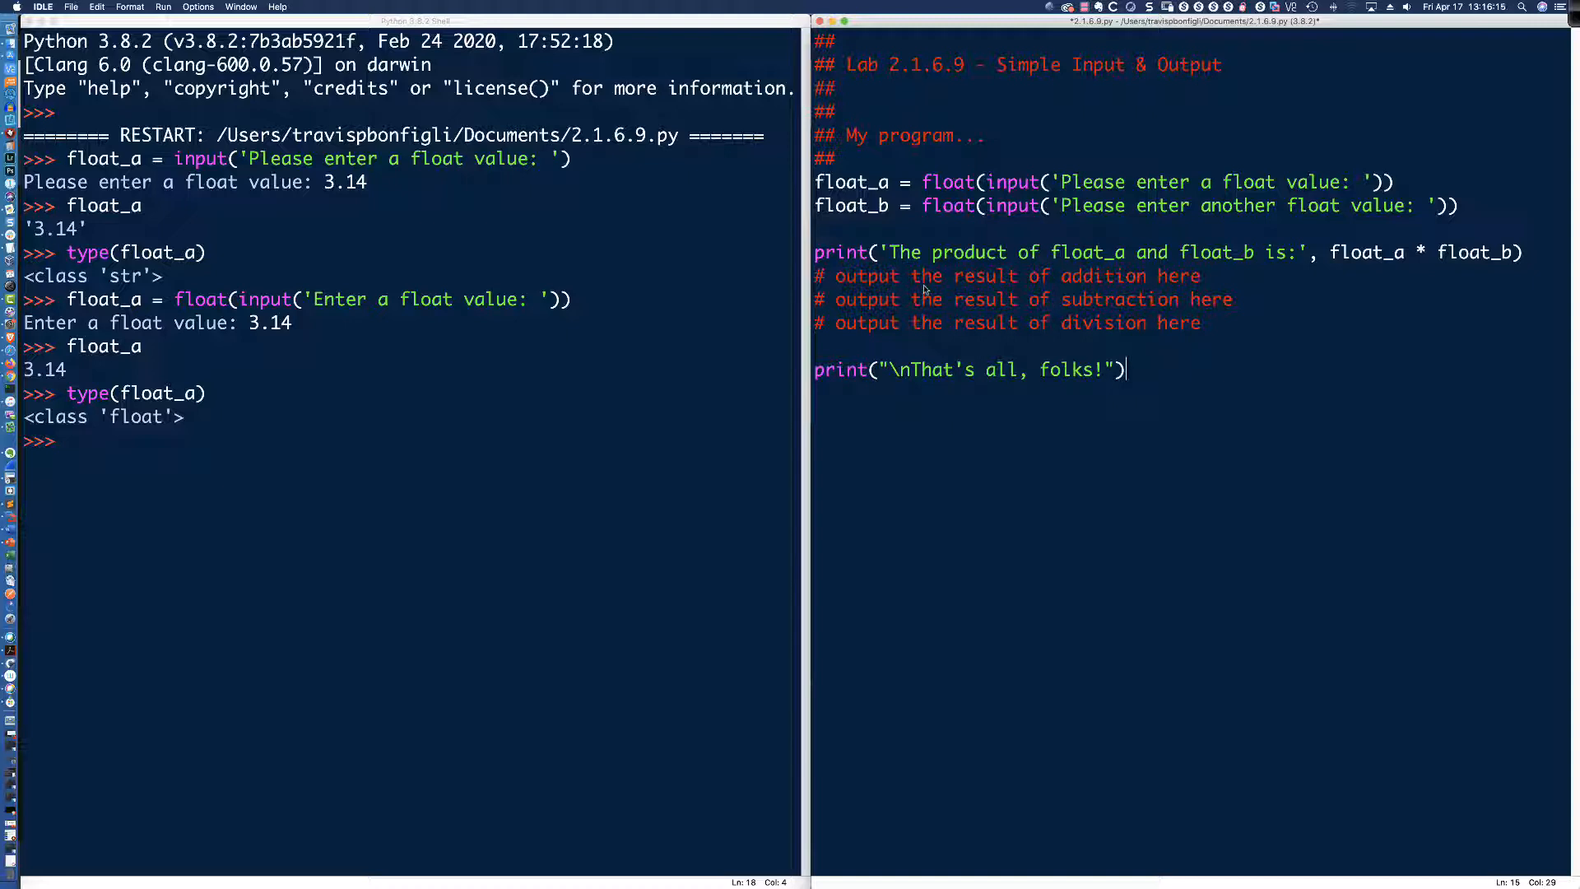
mouse_move(1410, 266)
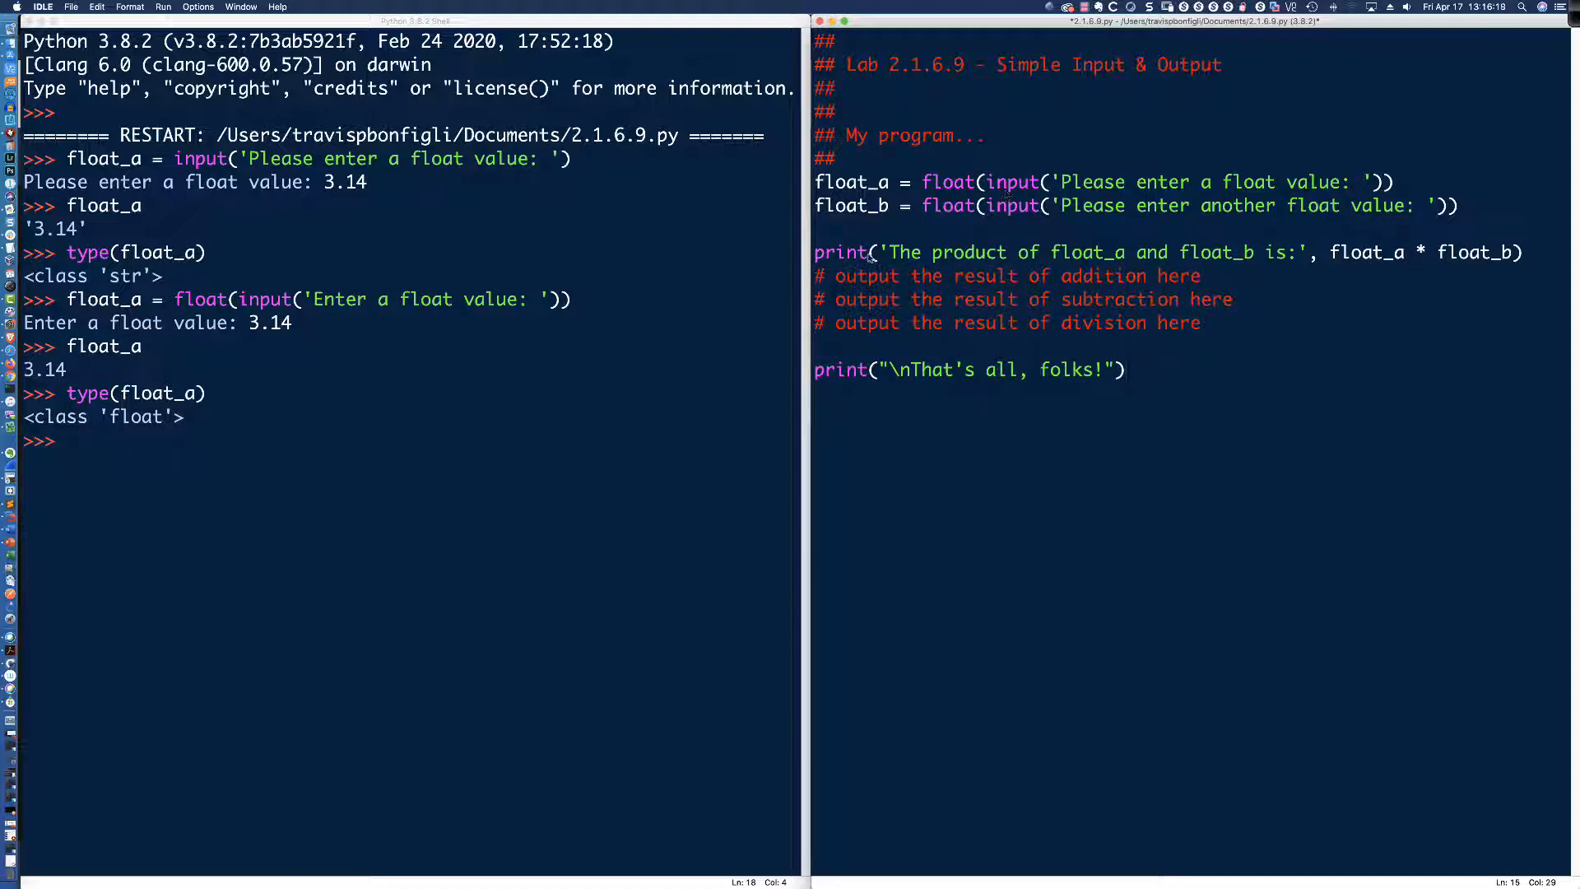
- Save and run 2.1.6.9.py, entering 5.0 and 3.14 to get product 15.700000000000001
left_click(1124, 370)
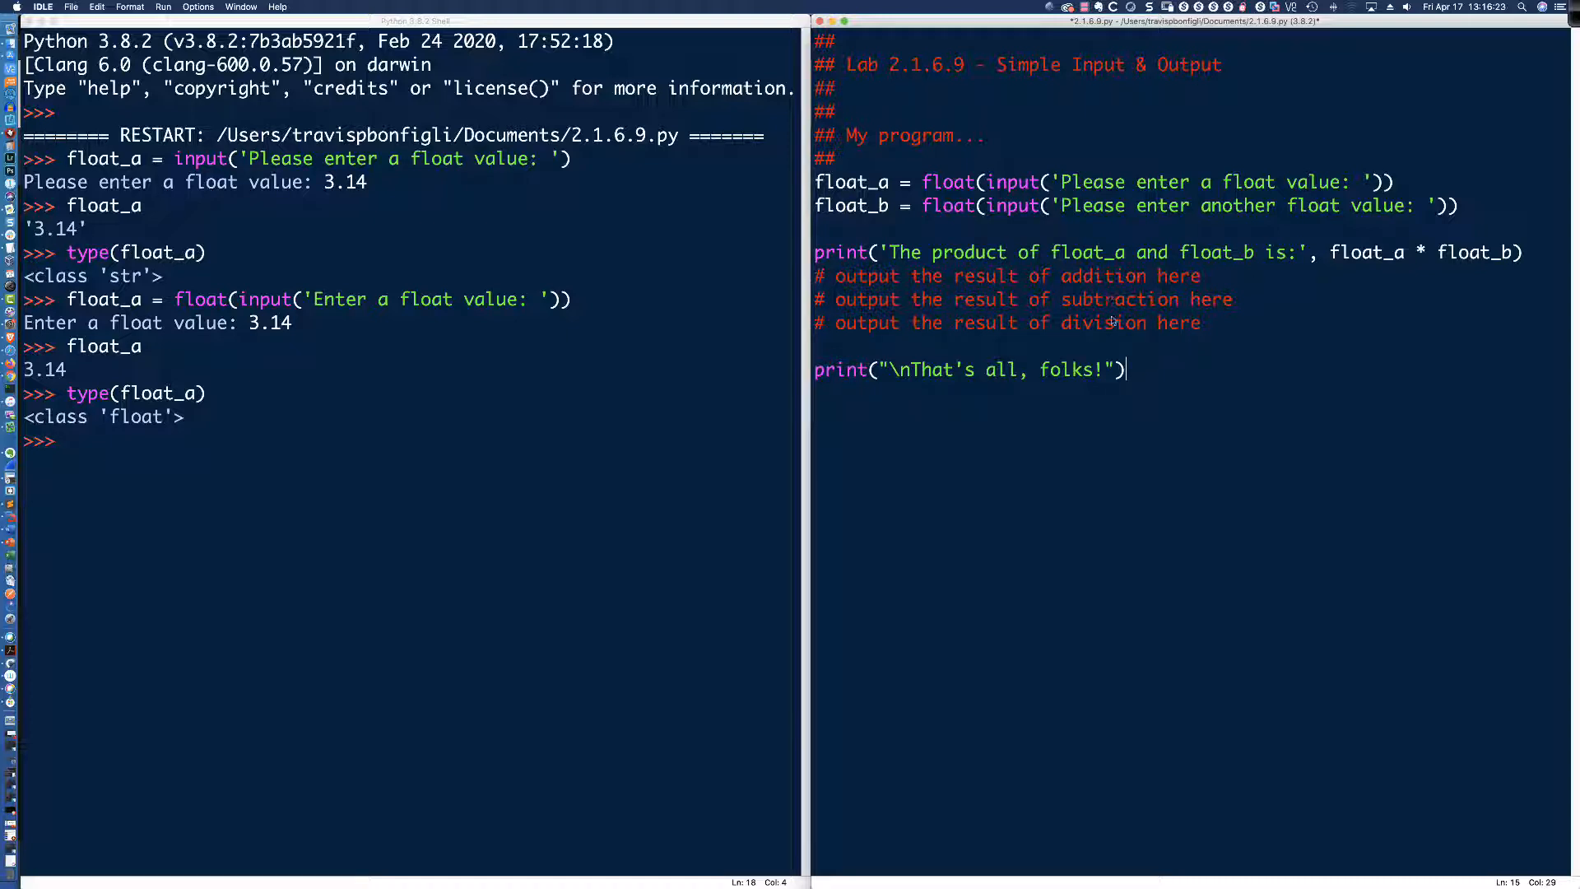
mouse_move(898, 307)
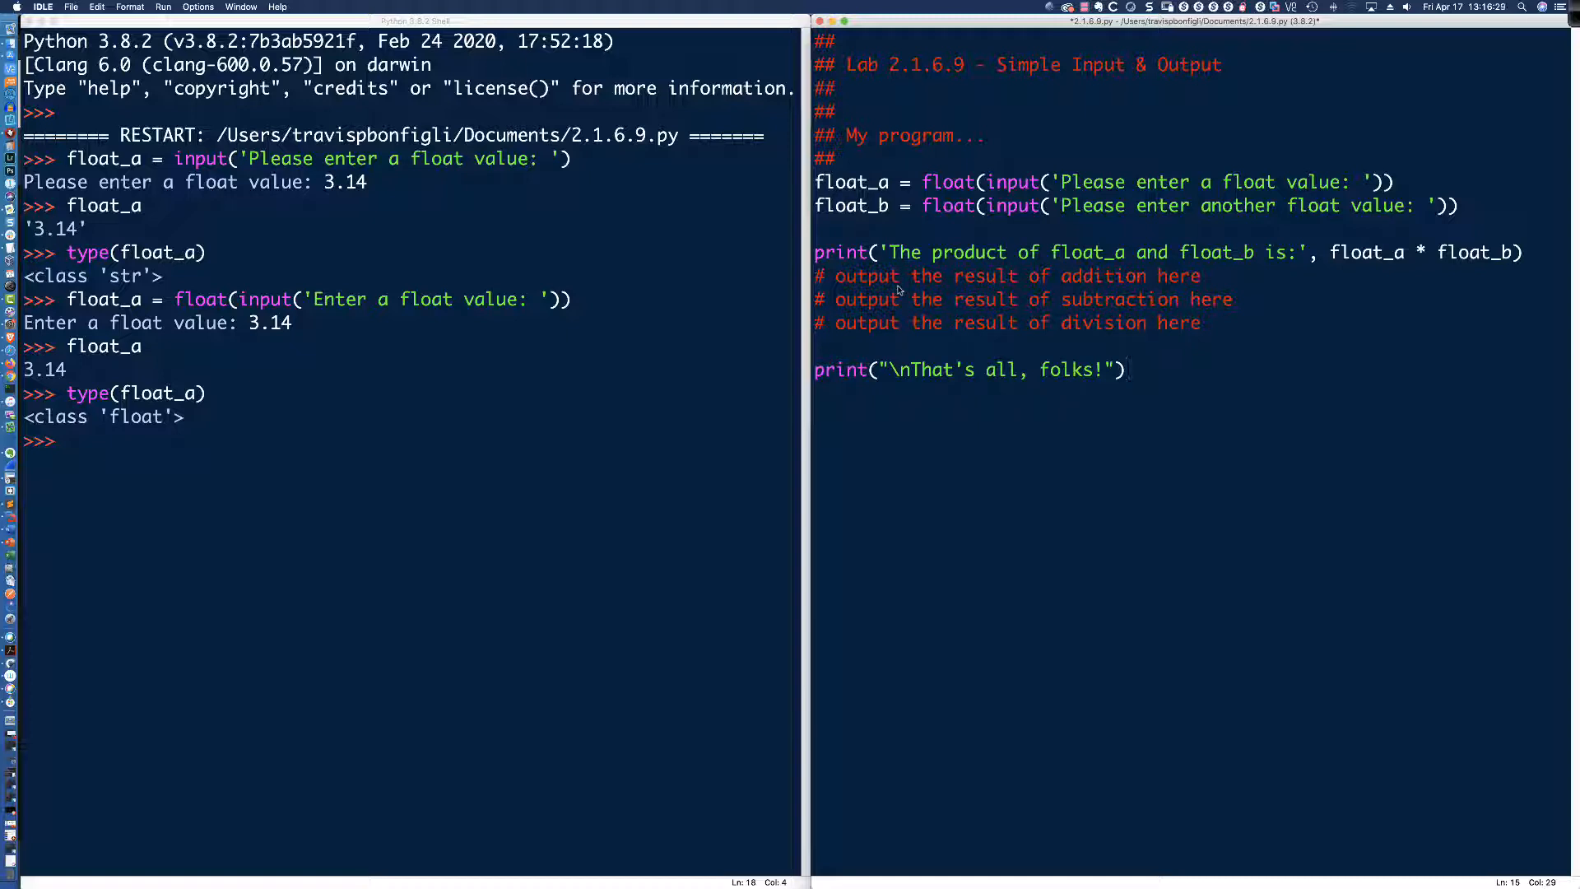
left_click(1122, 371)
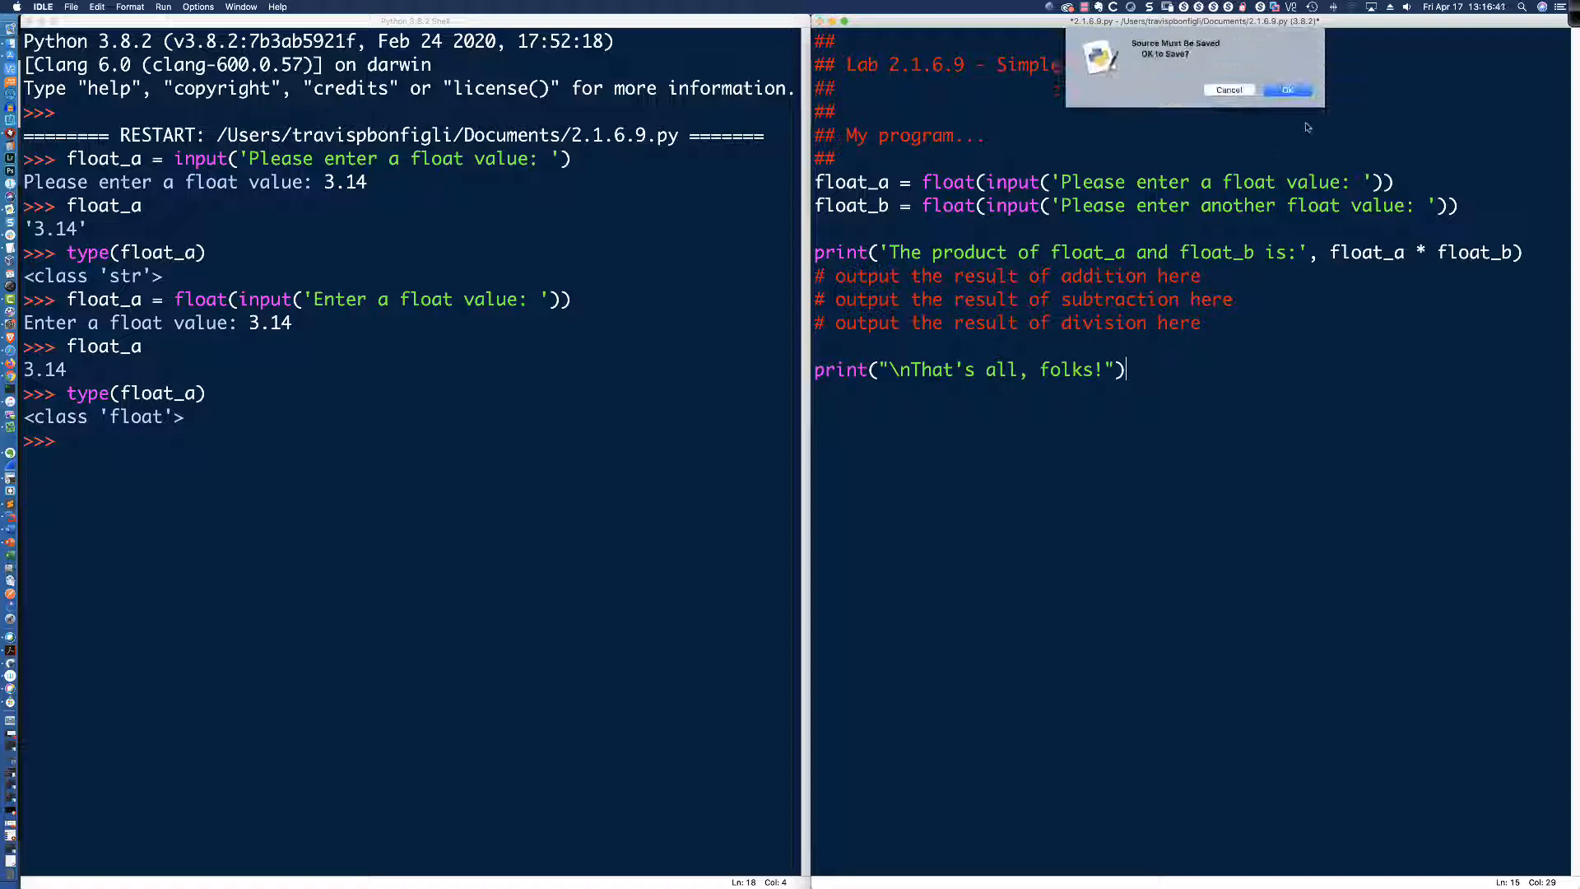
left_click(1288, 89)
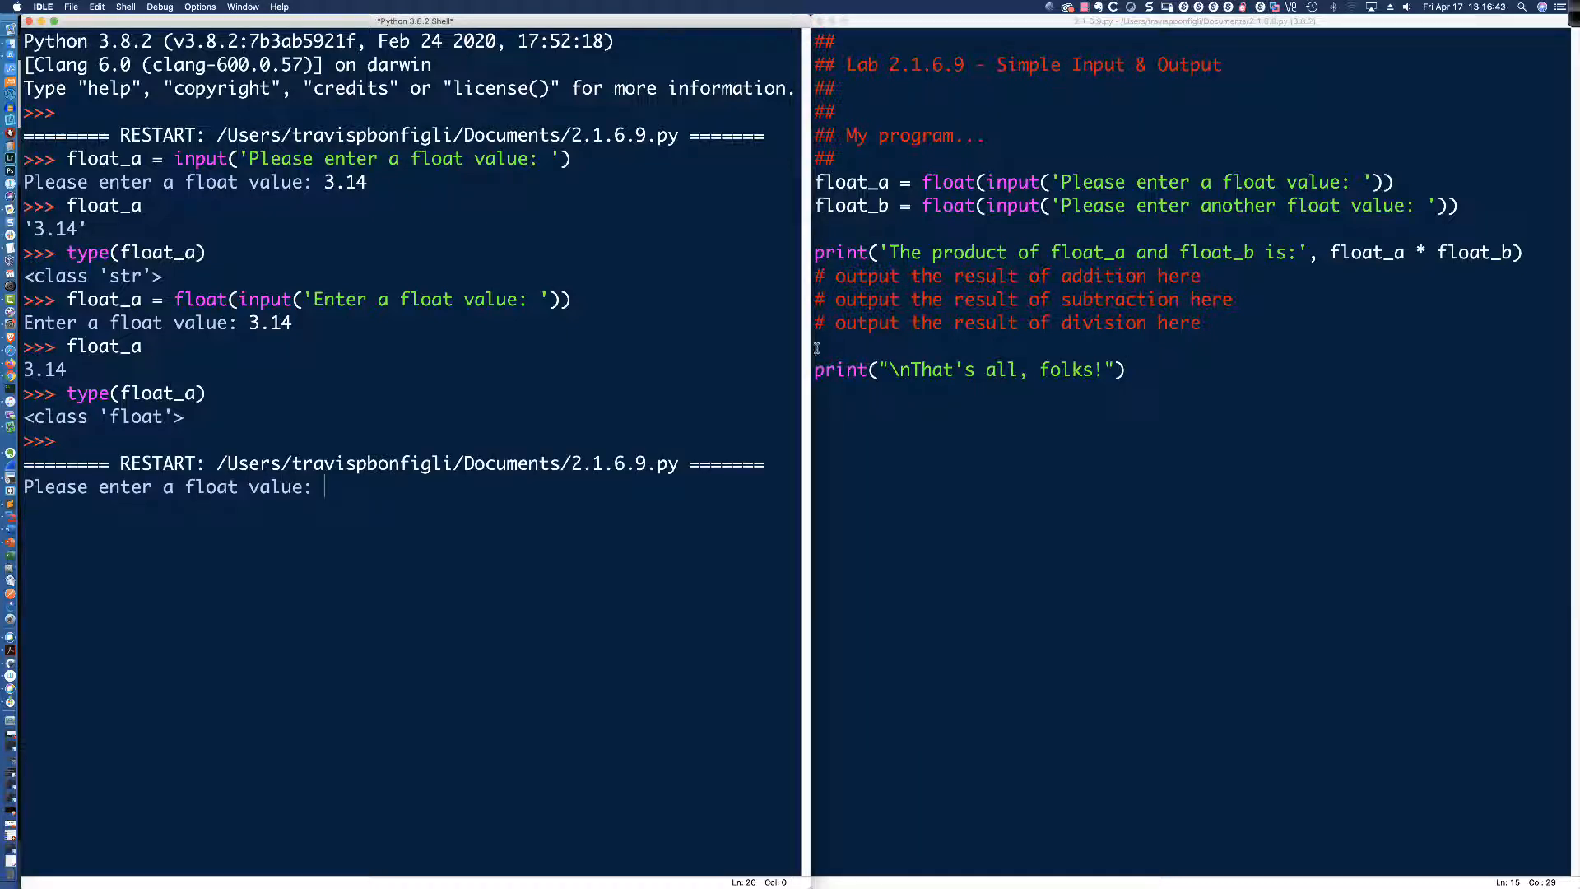
mouse_move(370, 492)
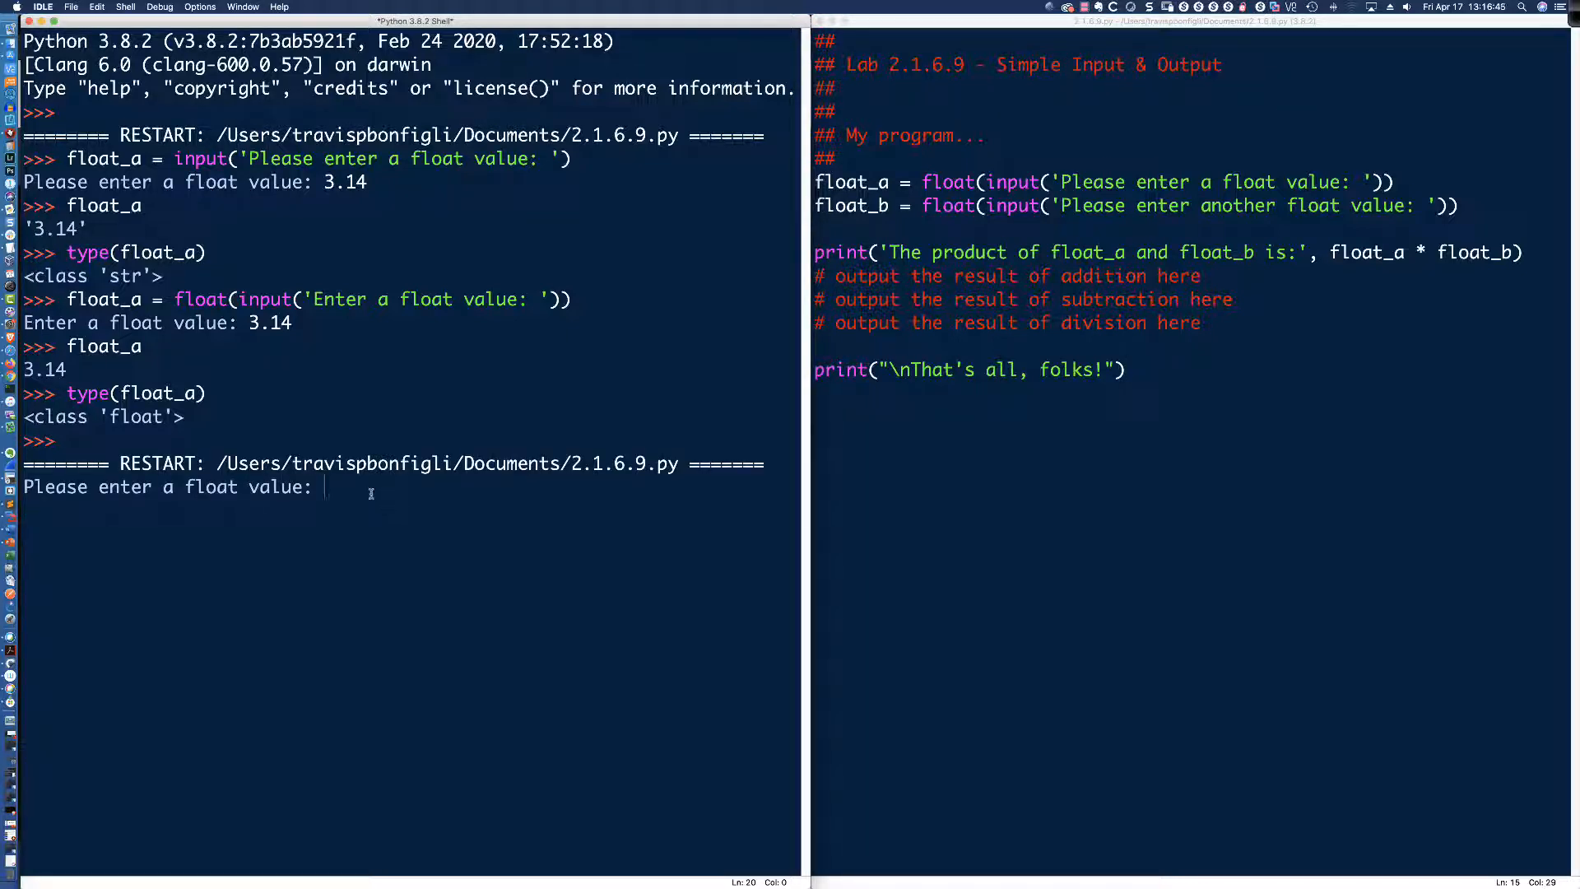
type("5.0")
type("3.14")
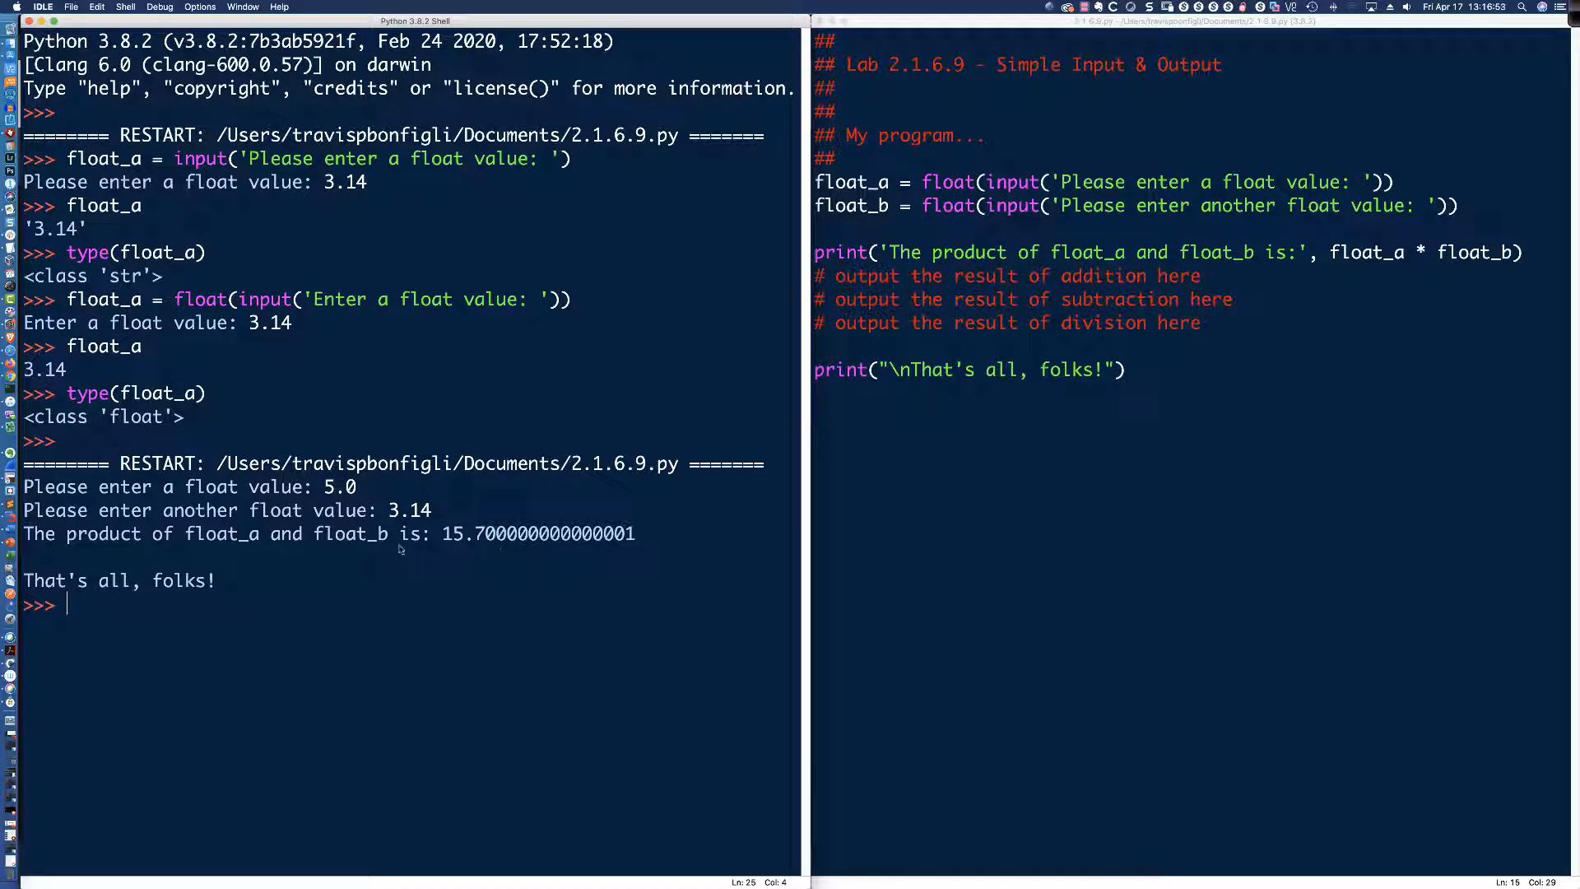
mouse_move(489, 545)
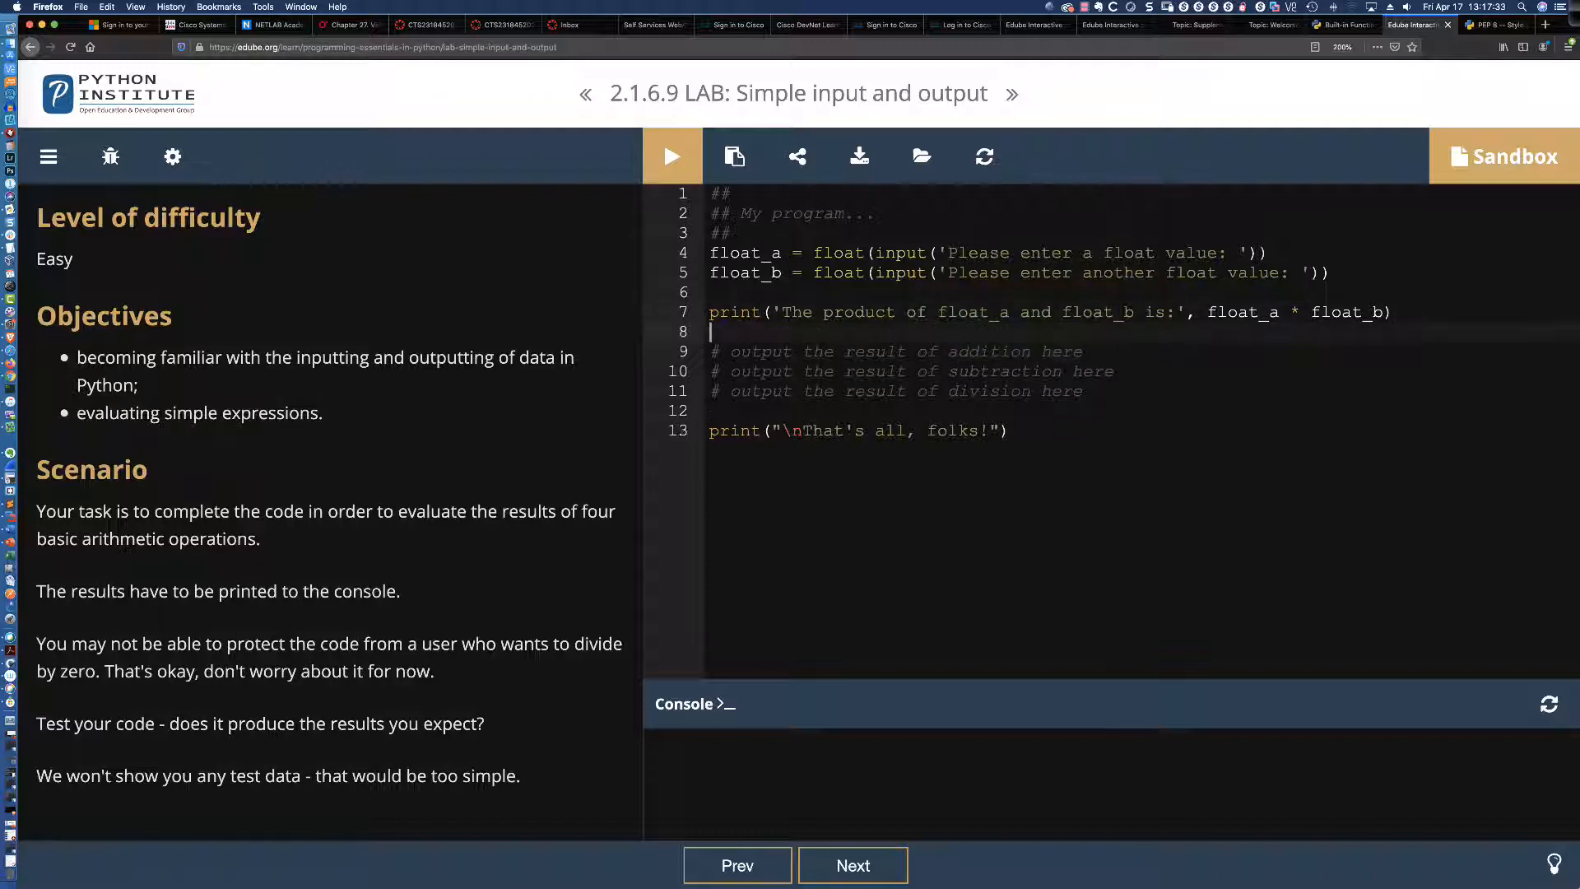
- Add print('The divident of float_a and float_b is:', float_a / float_b) after the product line
type("print('")
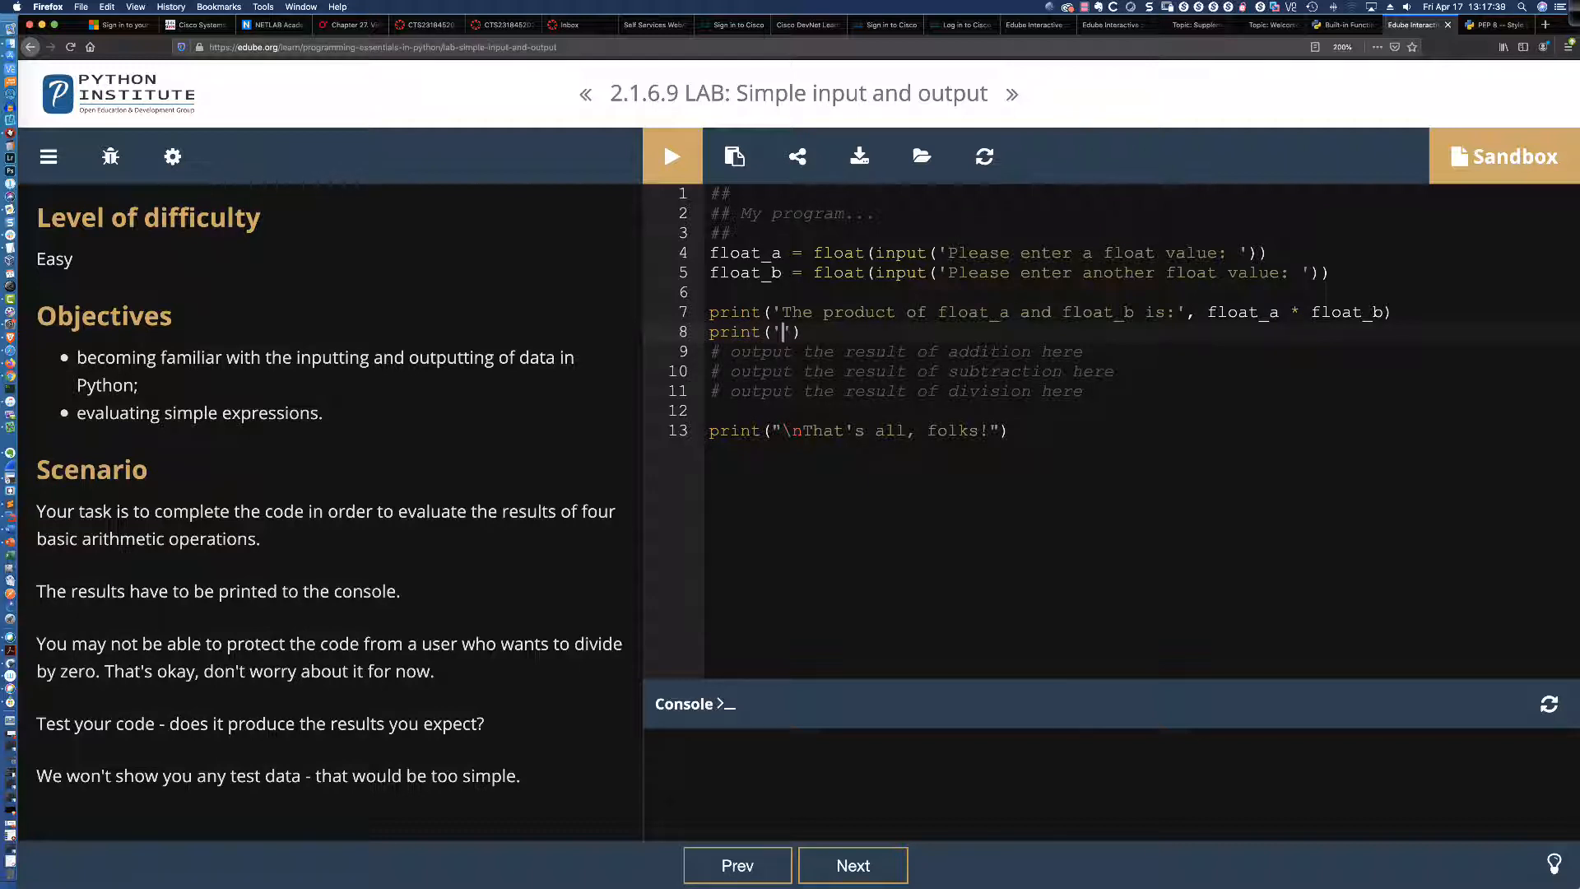
type("The d")
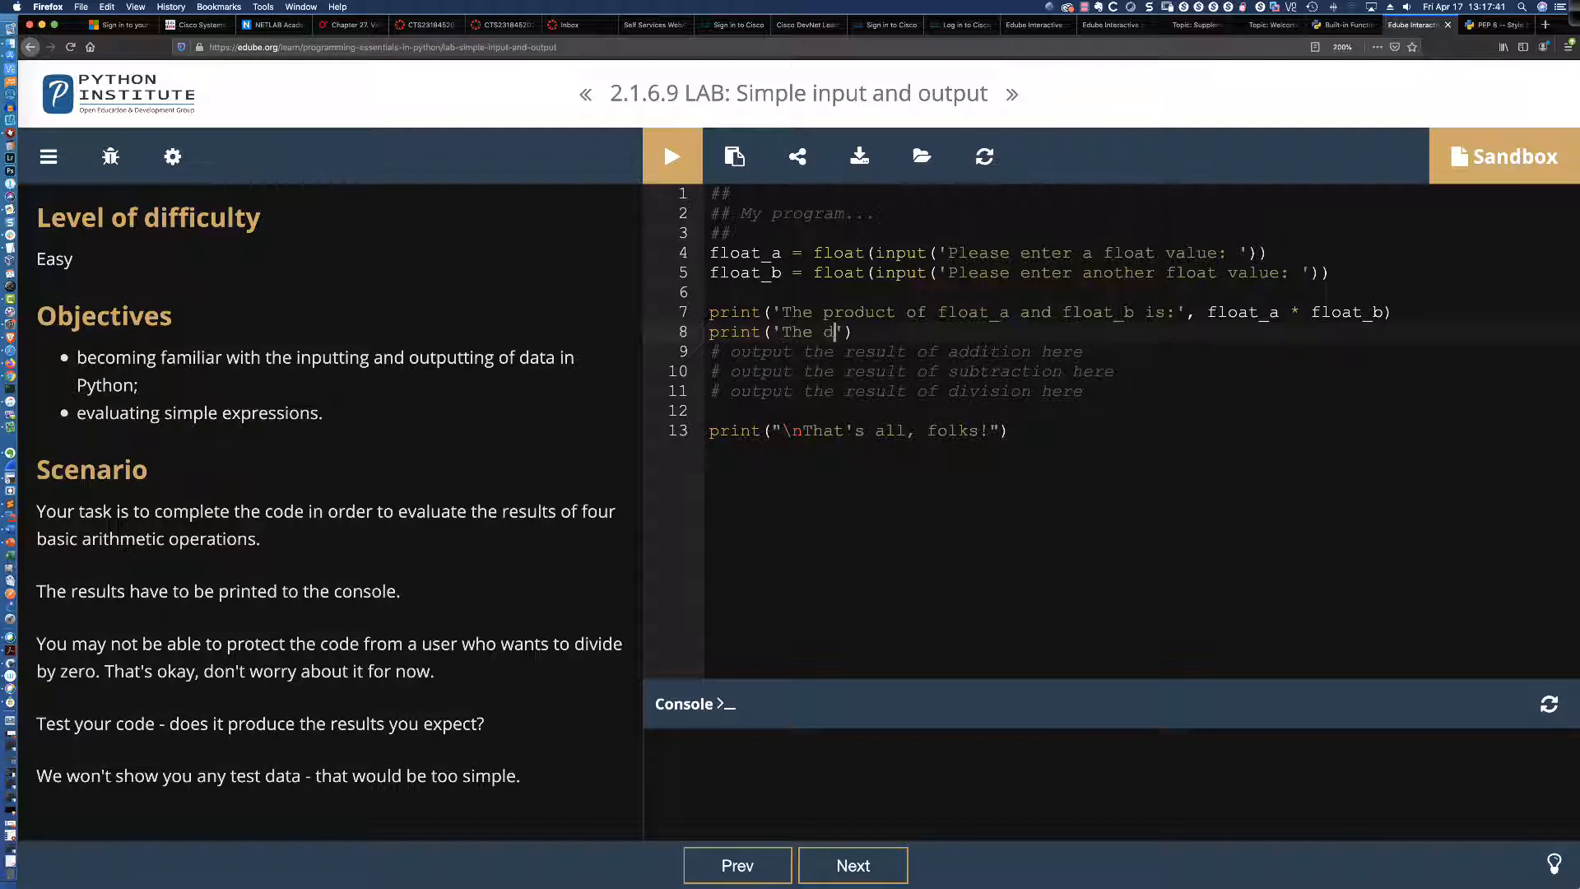
type("ivident of float_a and float_b is:")
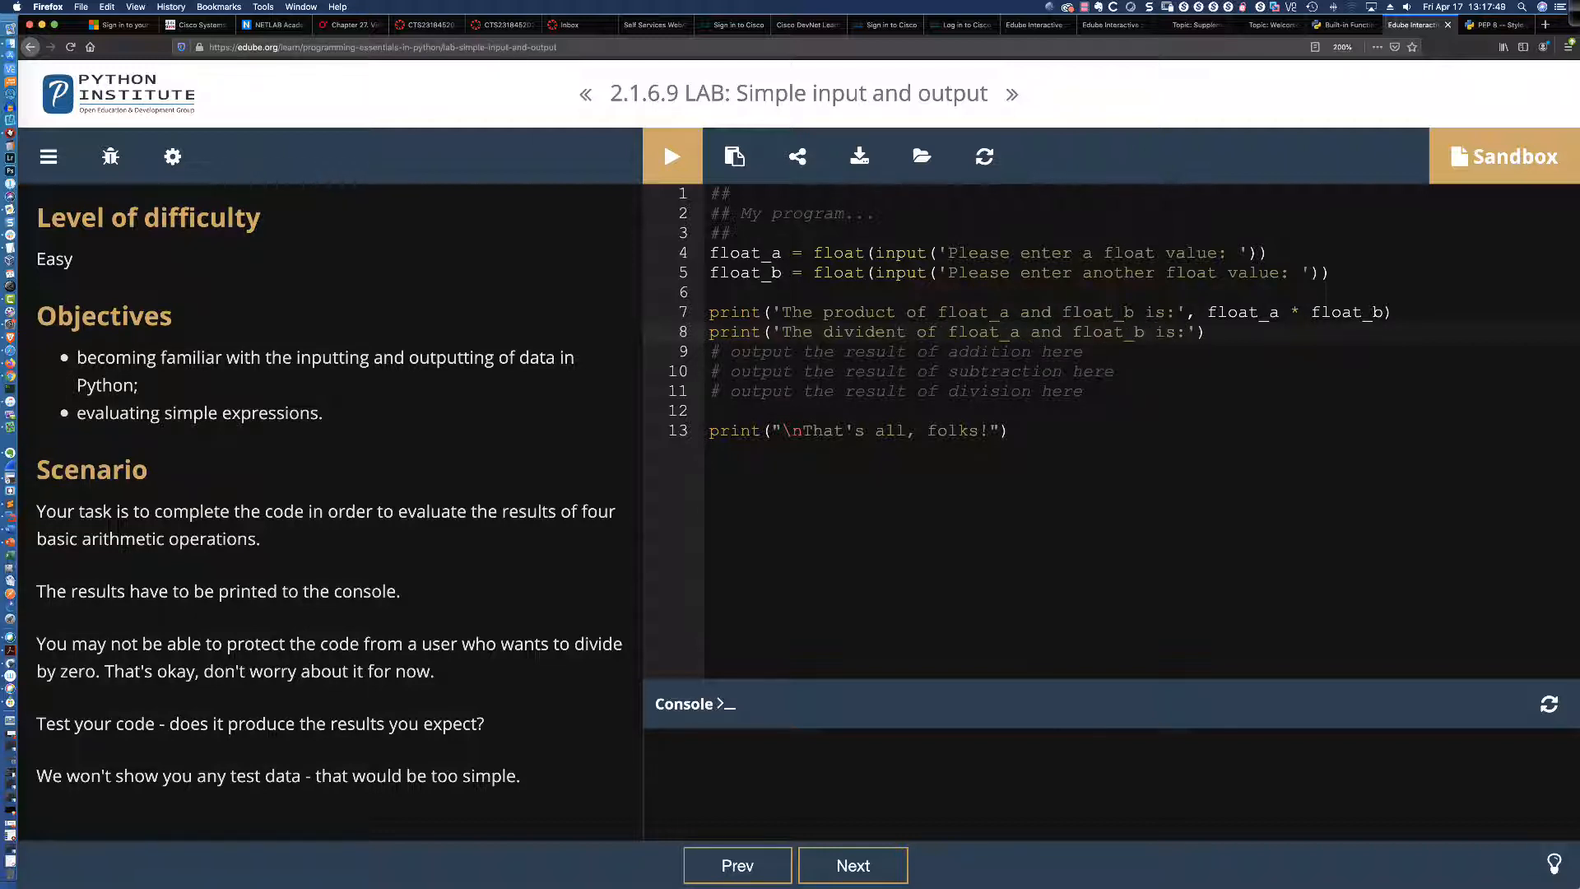
type(", float)")
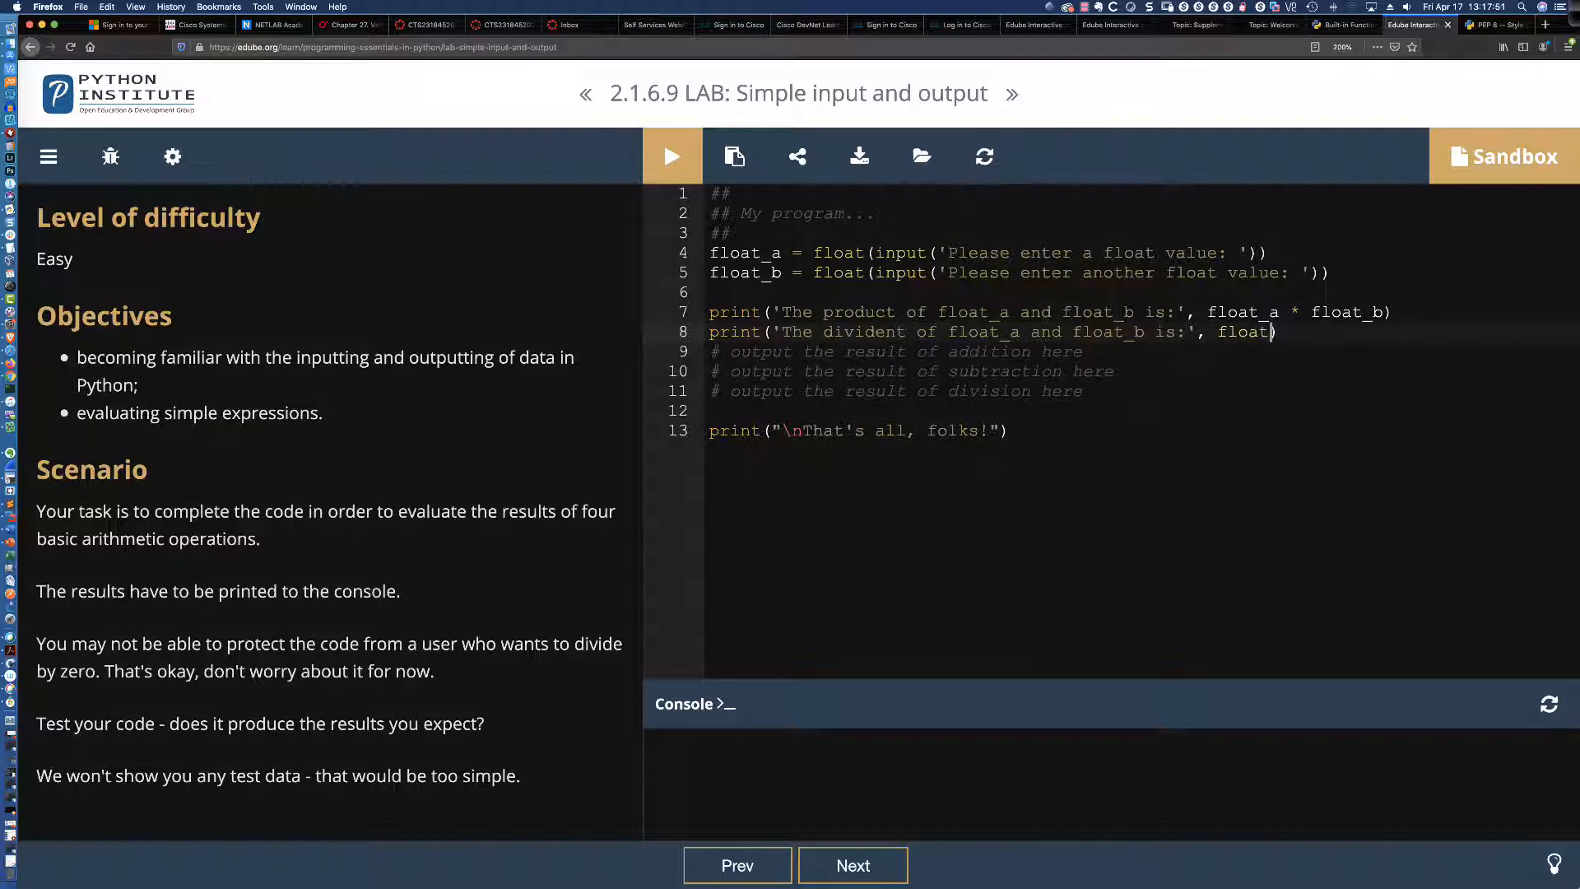
type("_a / float")
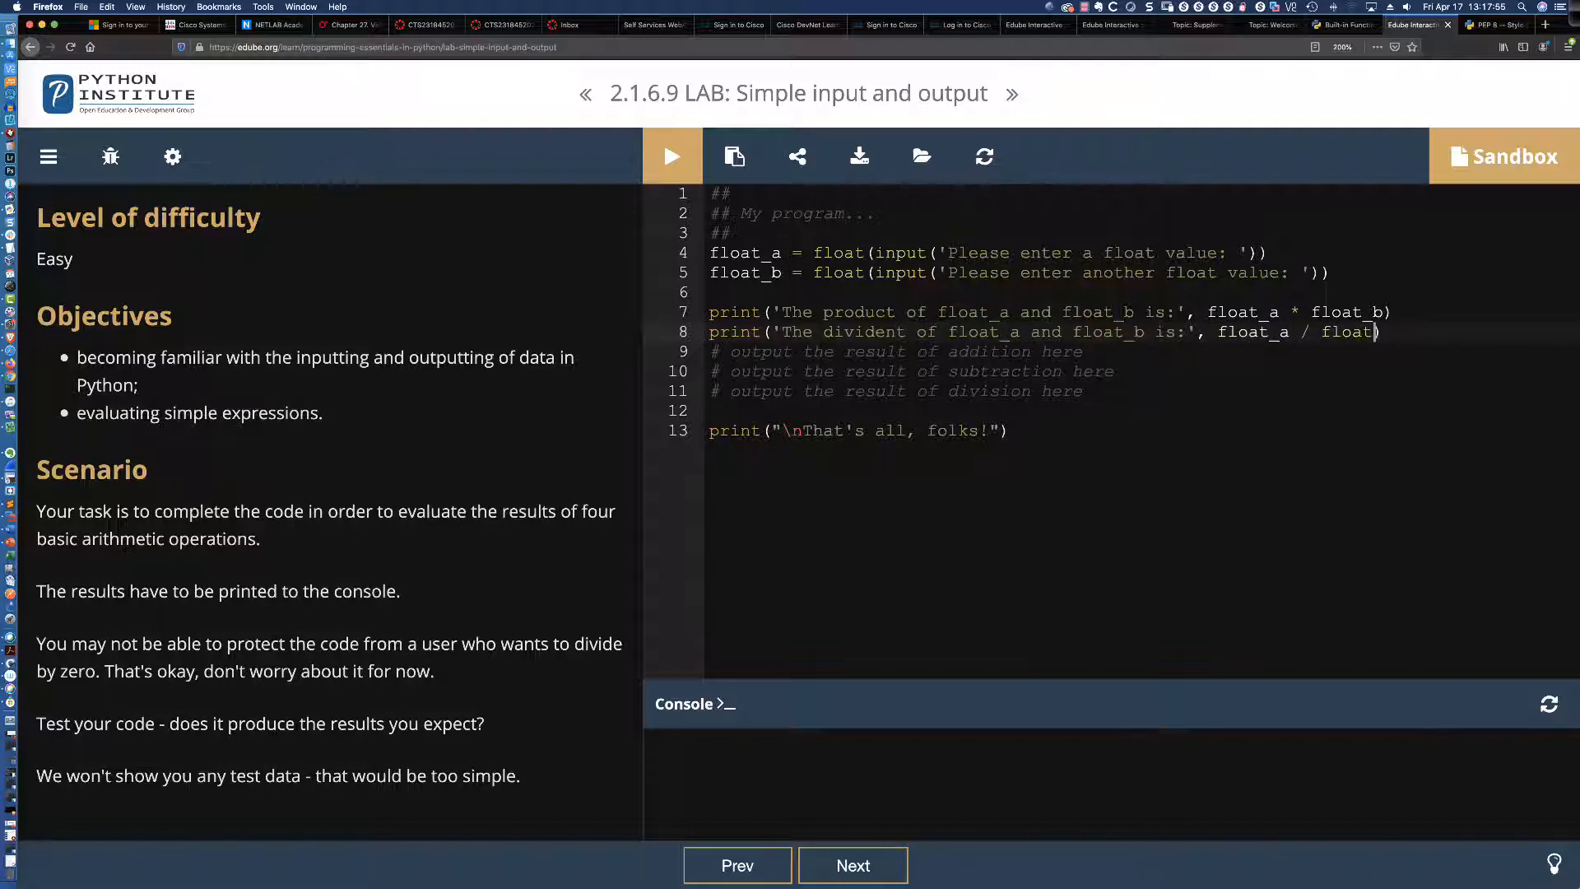
type("_b")
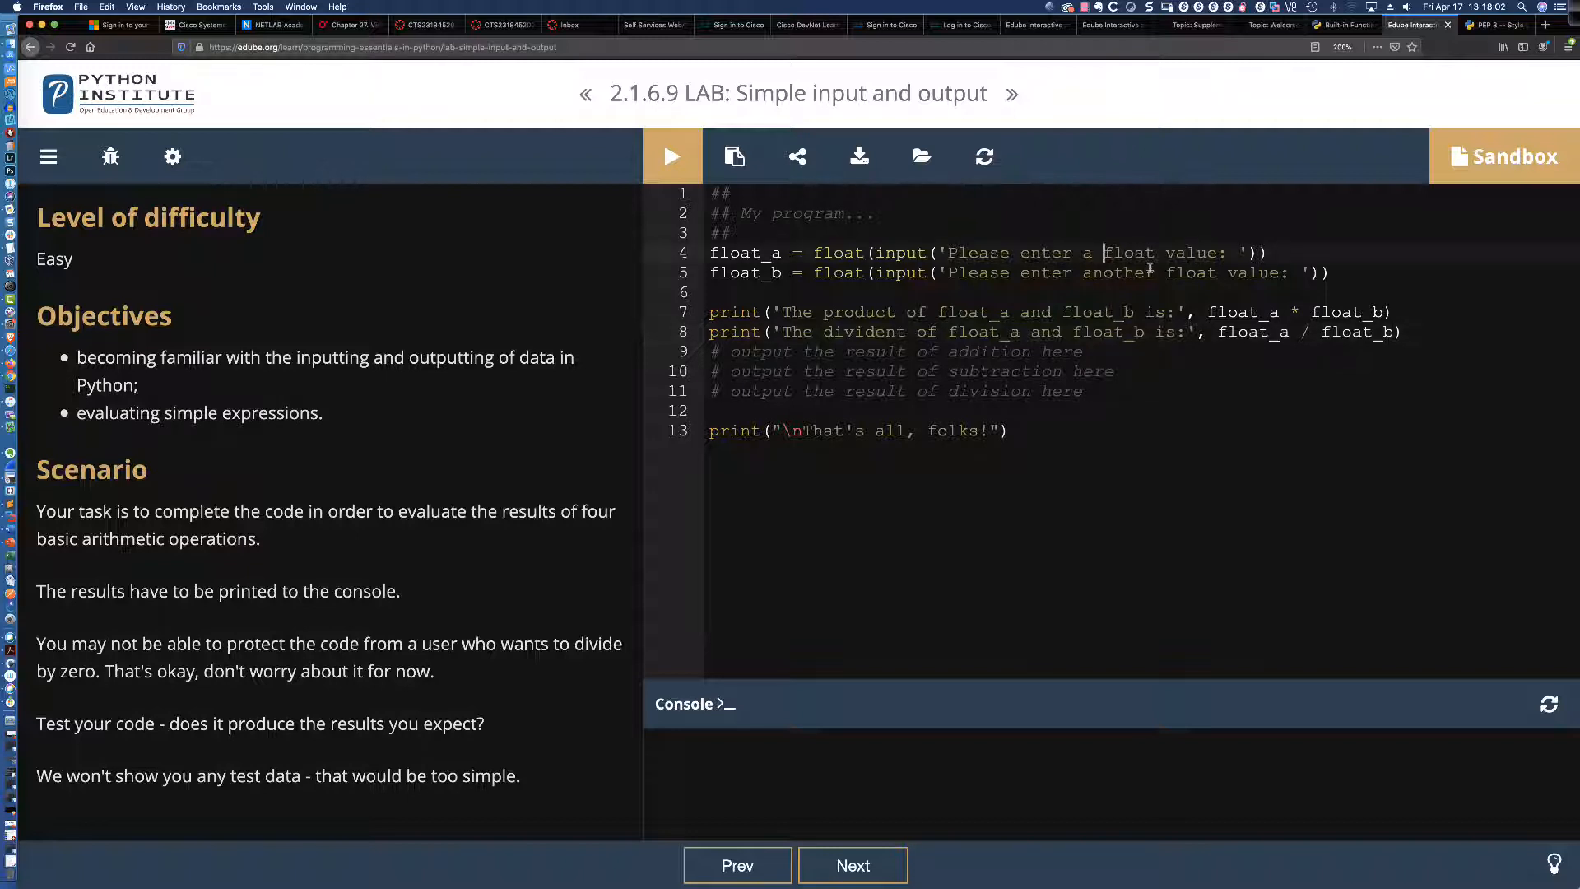
- Insert 'positive' into both input prompts and erase the placeholder comments
type("positive")
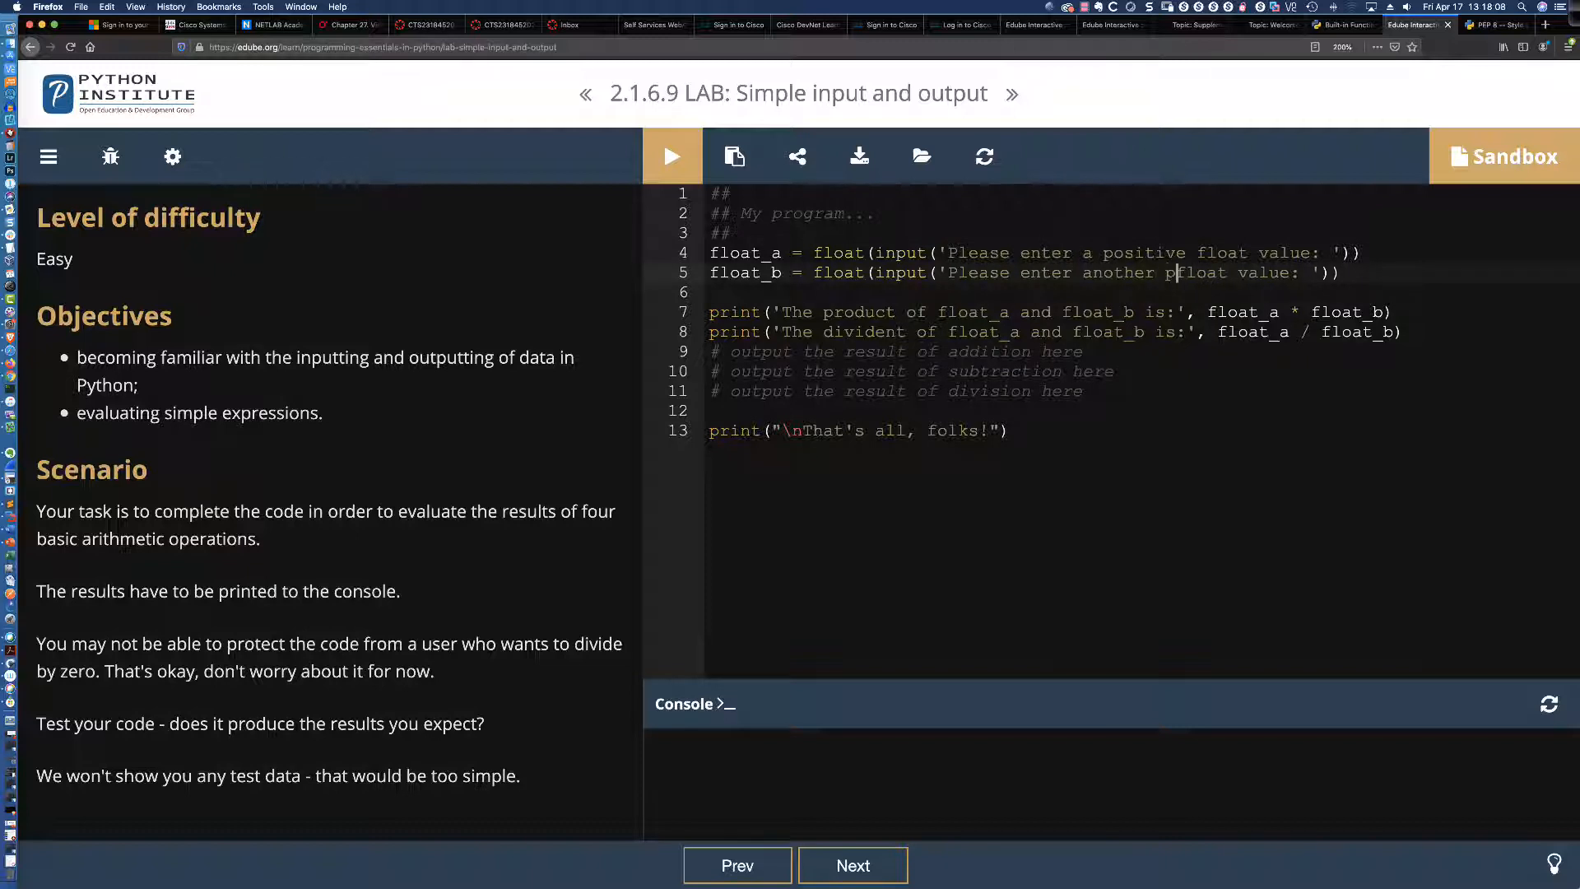
type("positive")
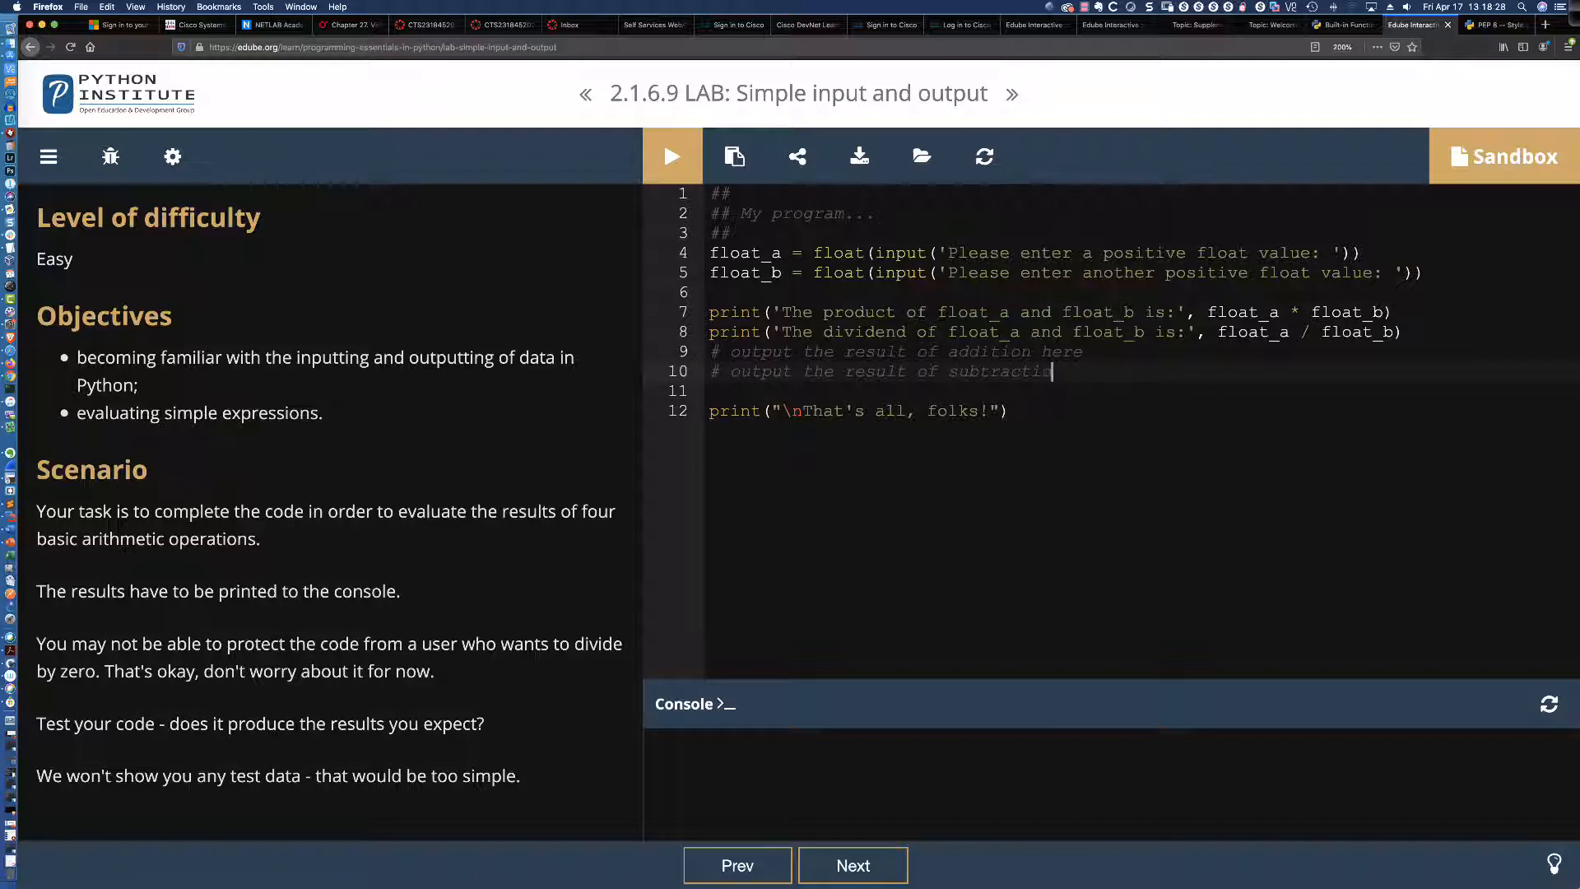
key("Backspace")
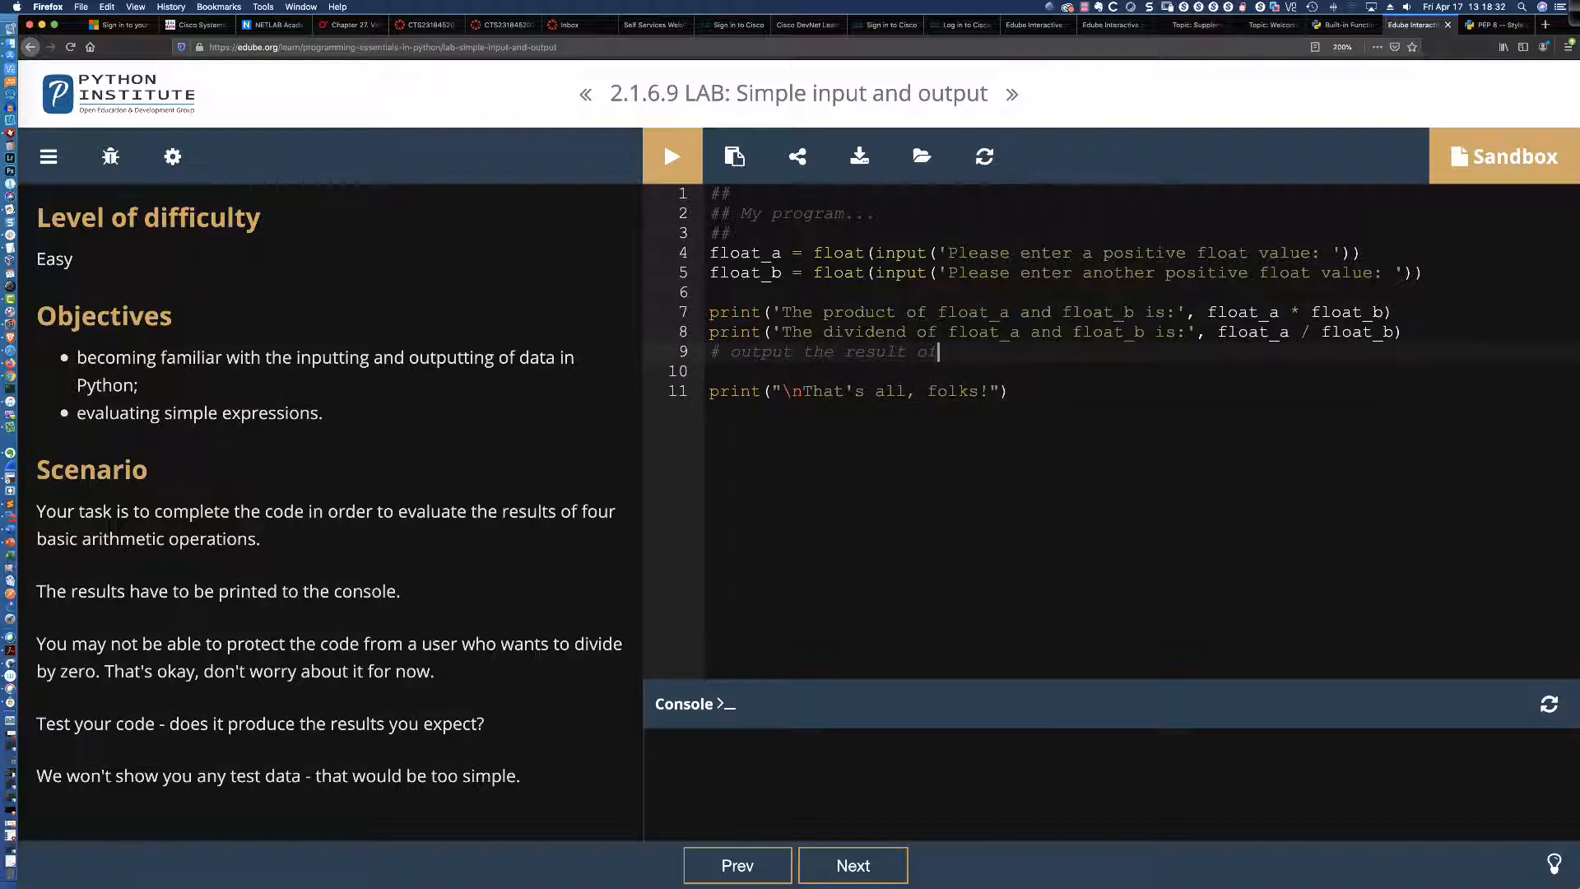
key("Backspace")
type("print('")
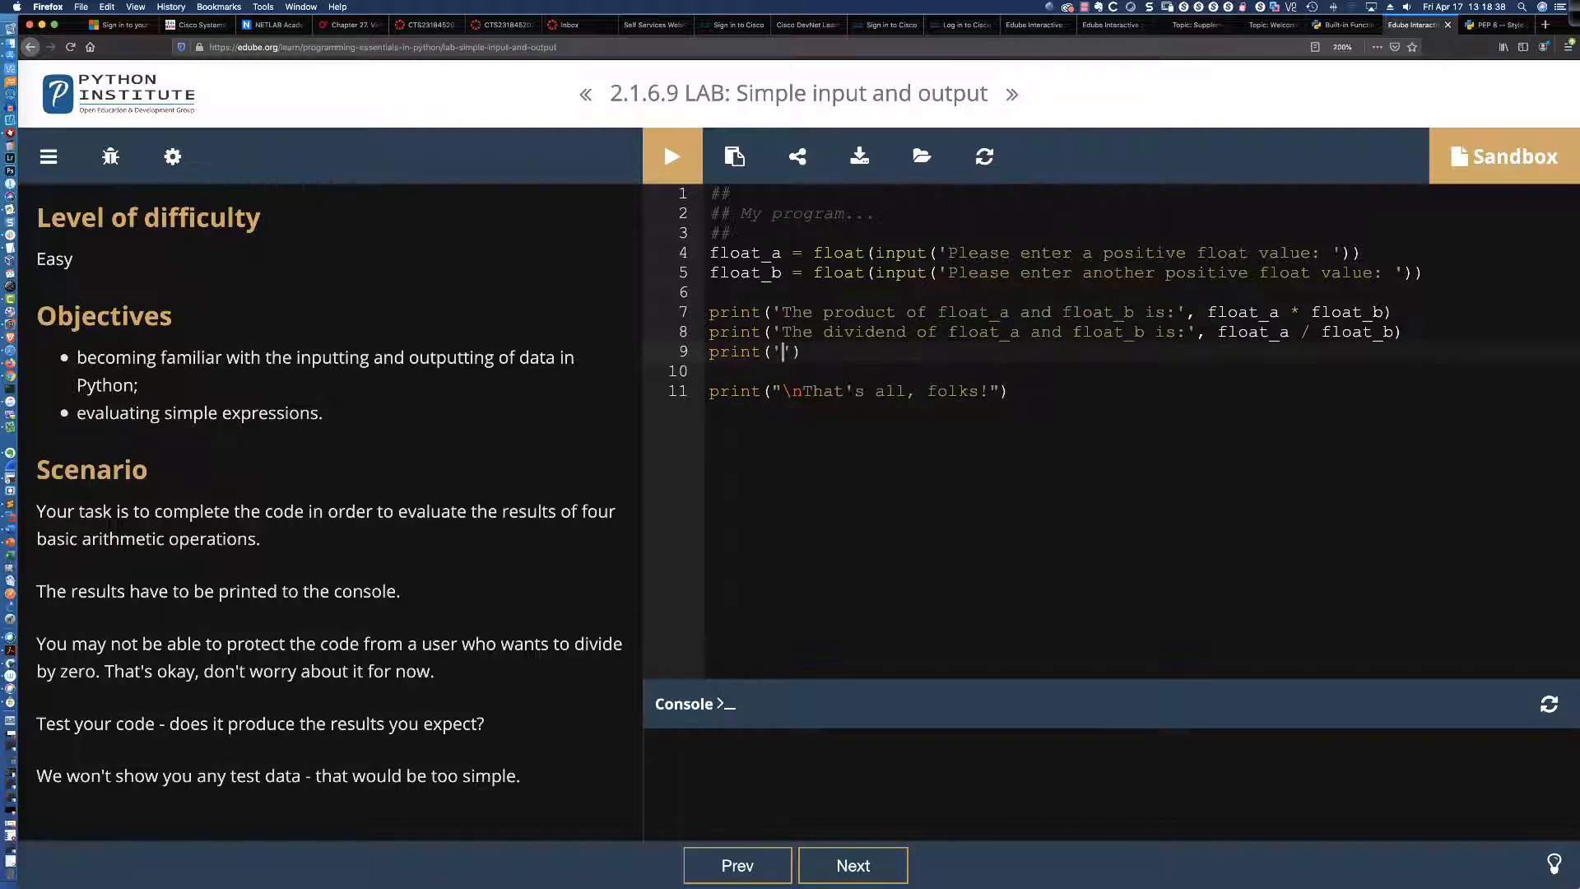
- Write the line printing 'The sum of float_a and float_b is:' with float_a + float_b
type("The")
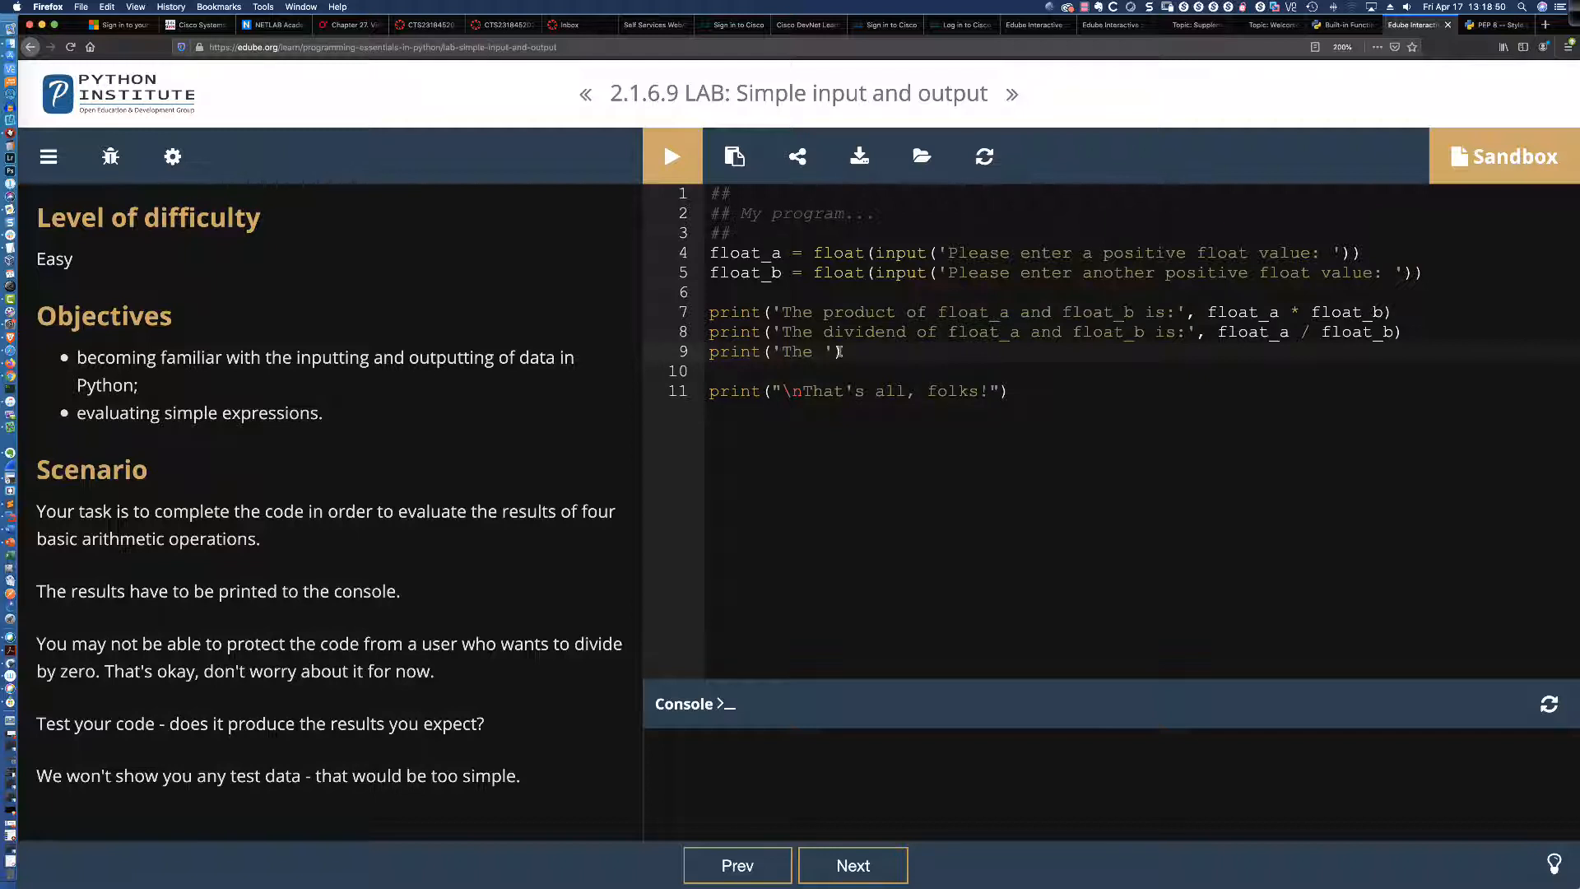
type("sum")
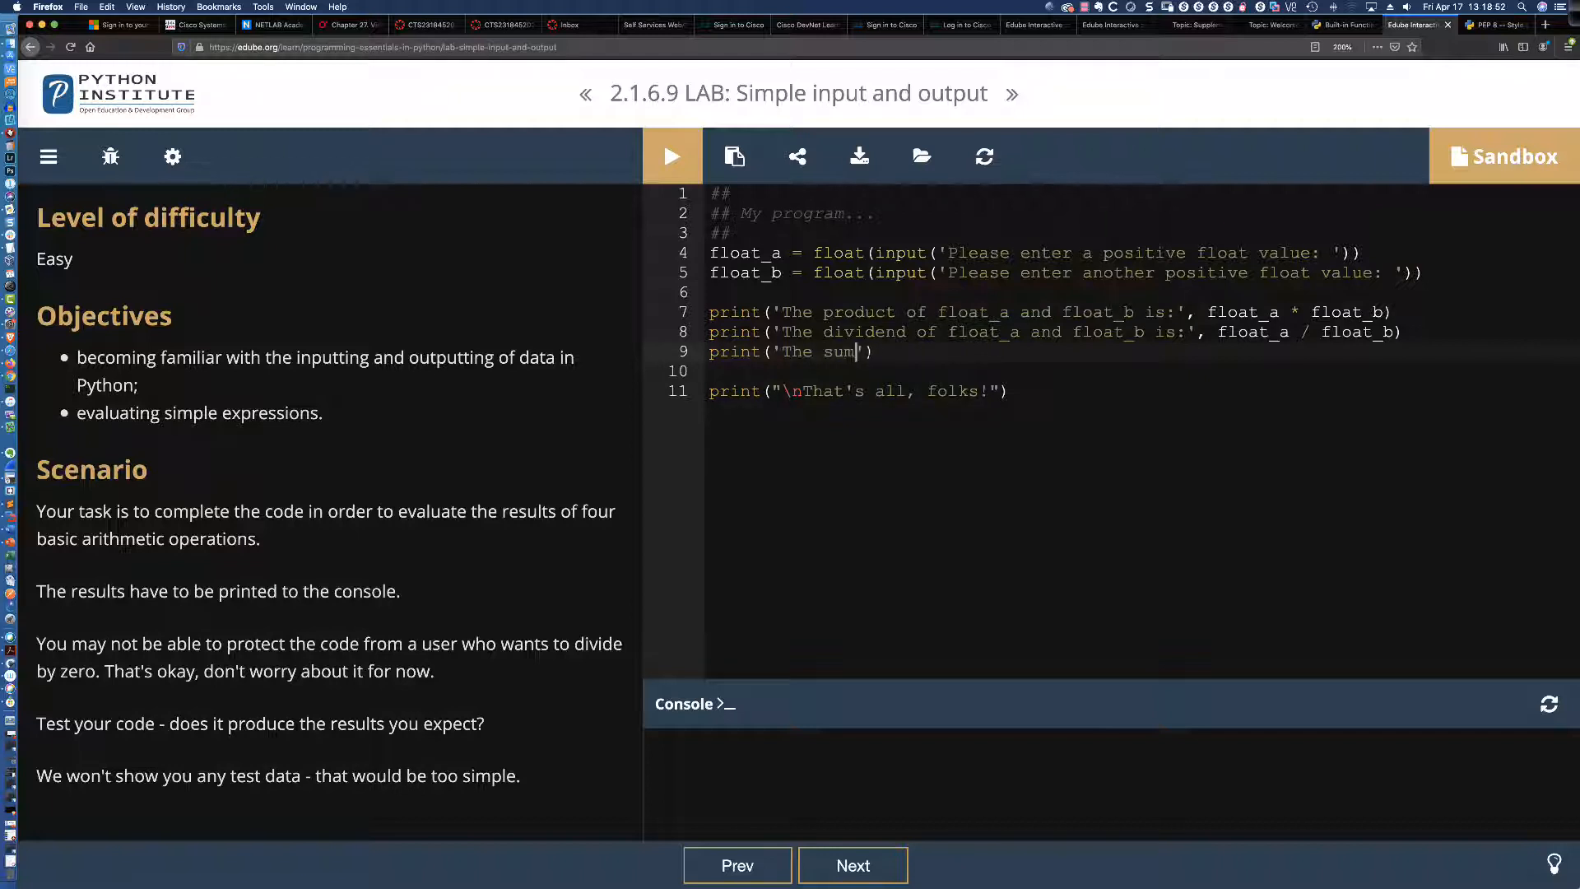
type("of float_a")
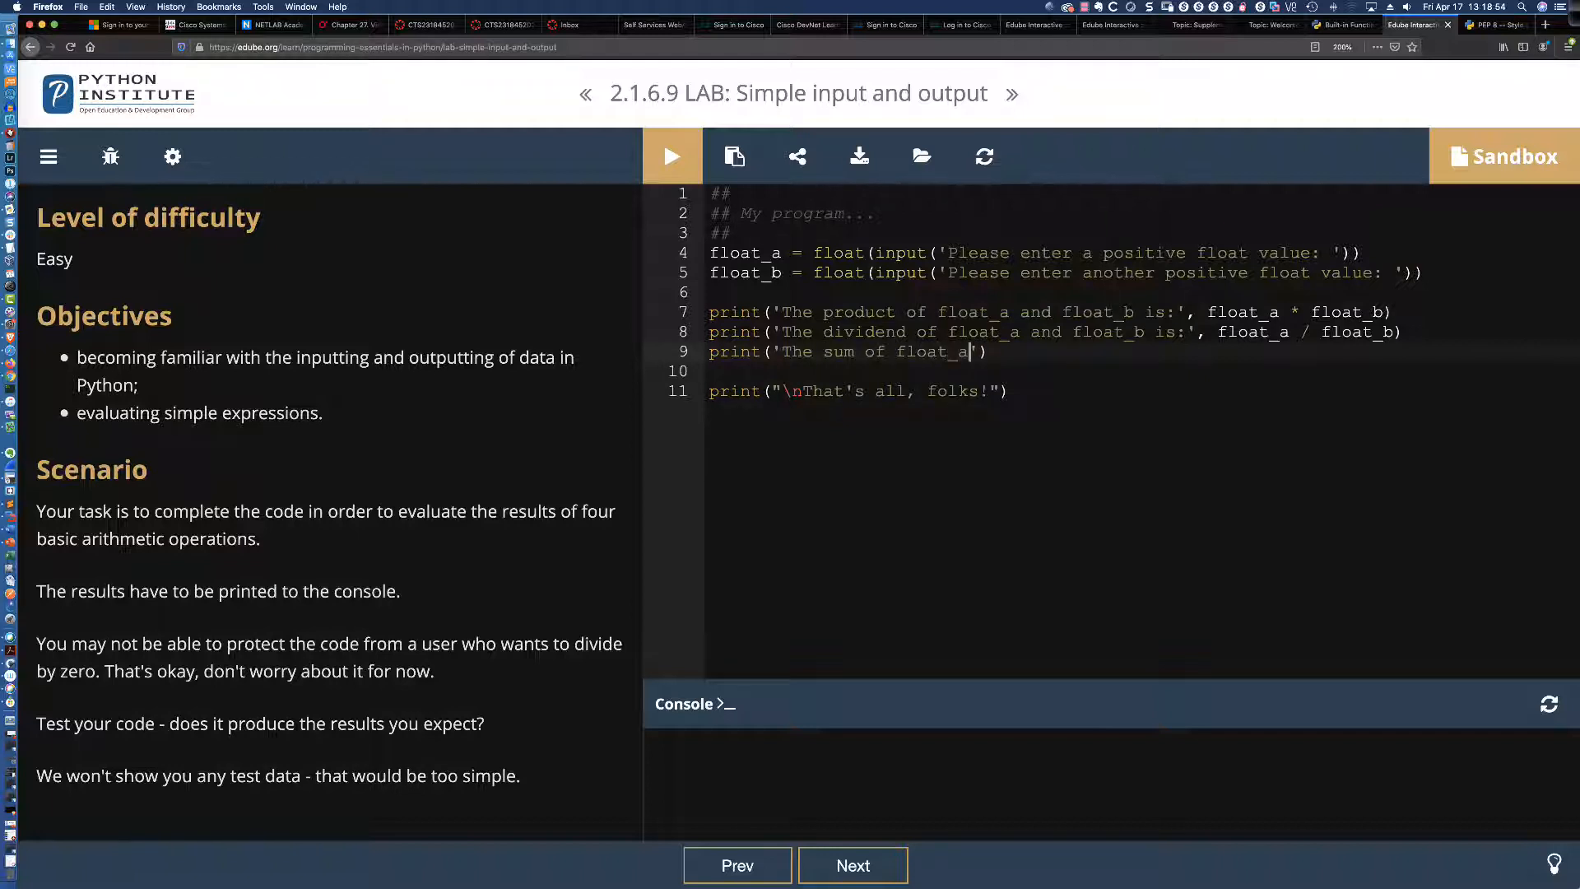
type("and float_b is:")
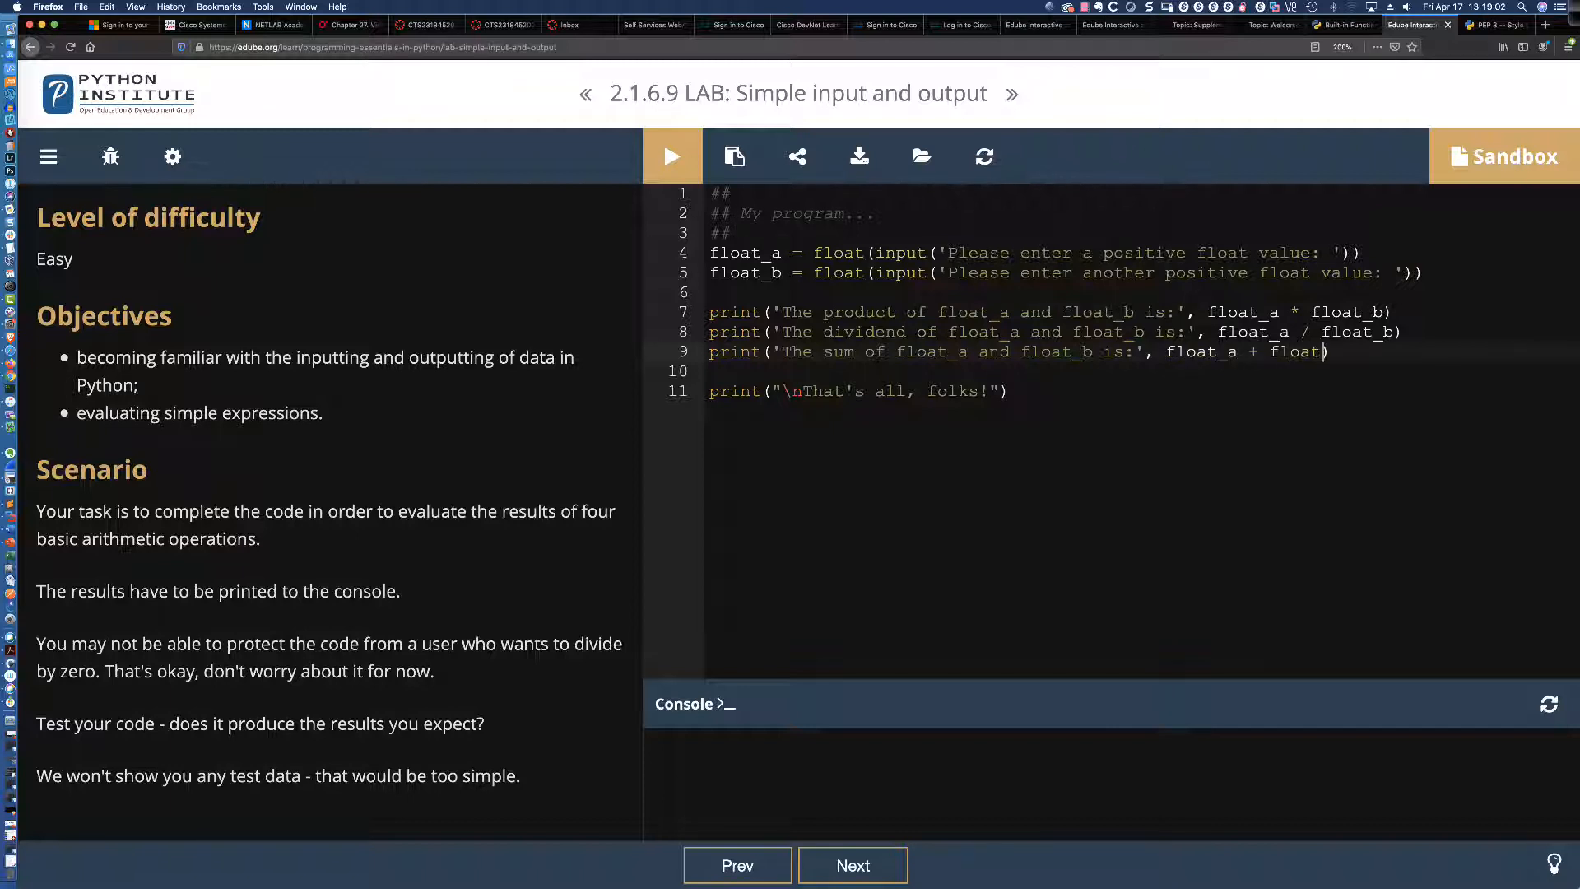
type("_b)")
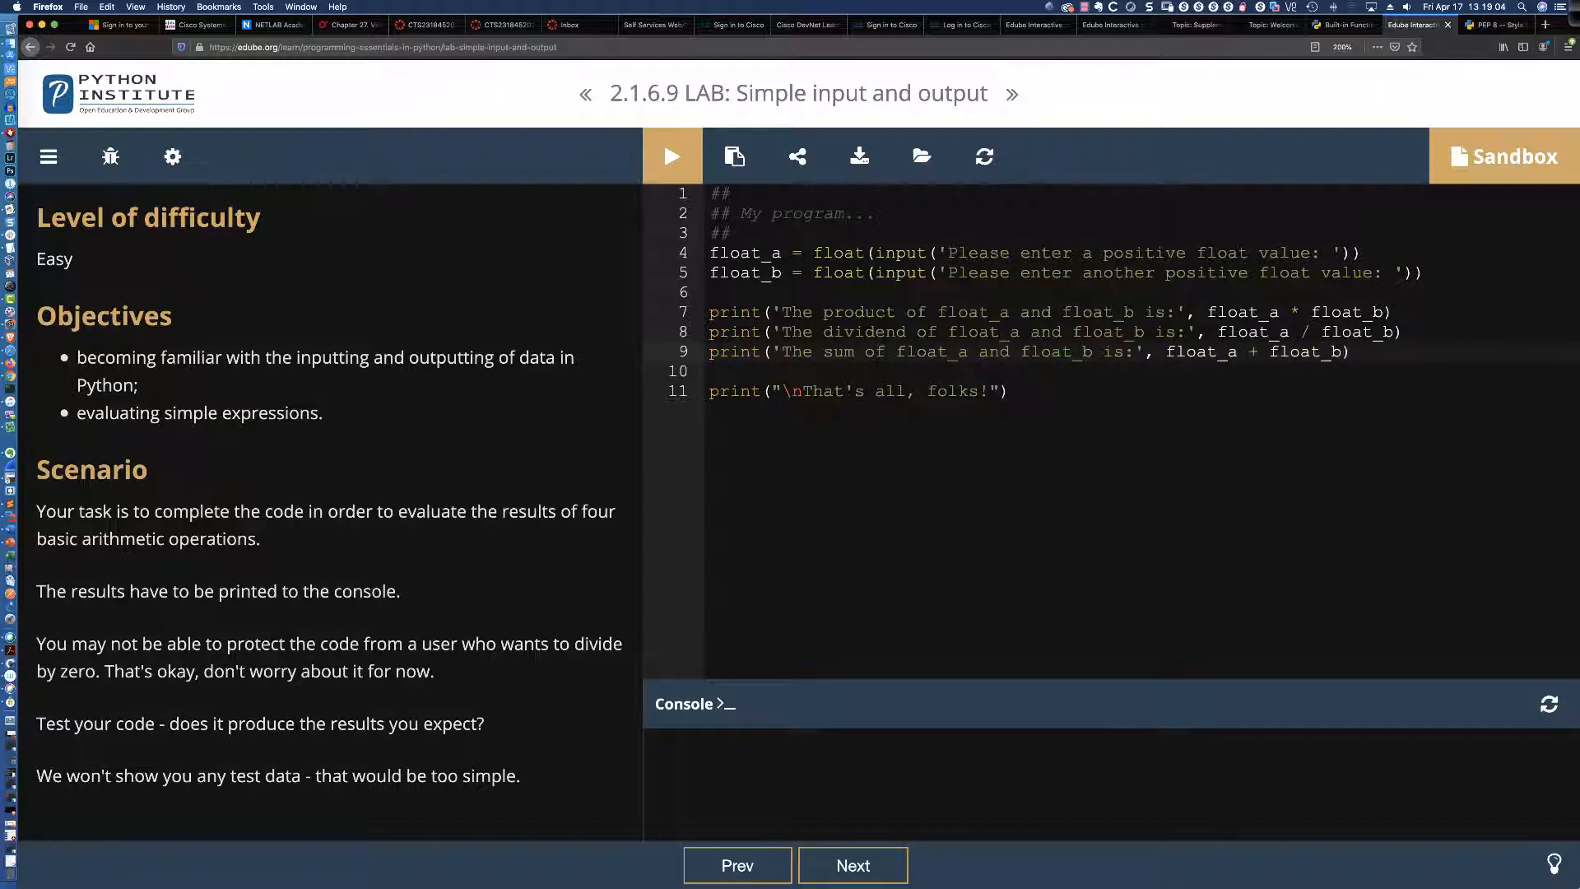
type("print")
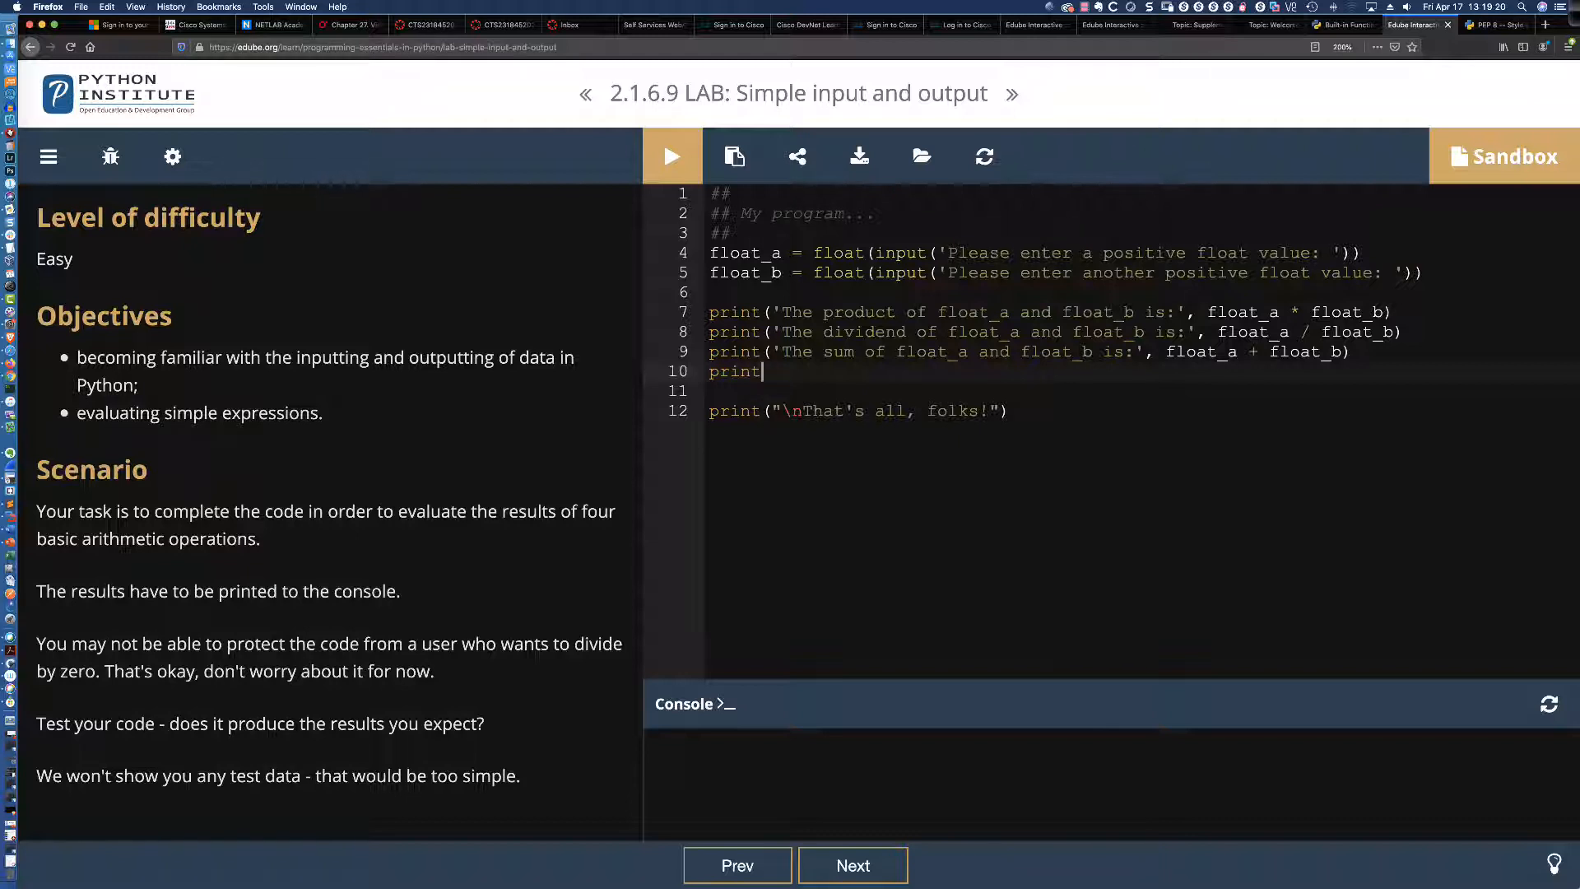
- Write print('The difference of float_a and float_b is:', float_a - float_b)
type("()")
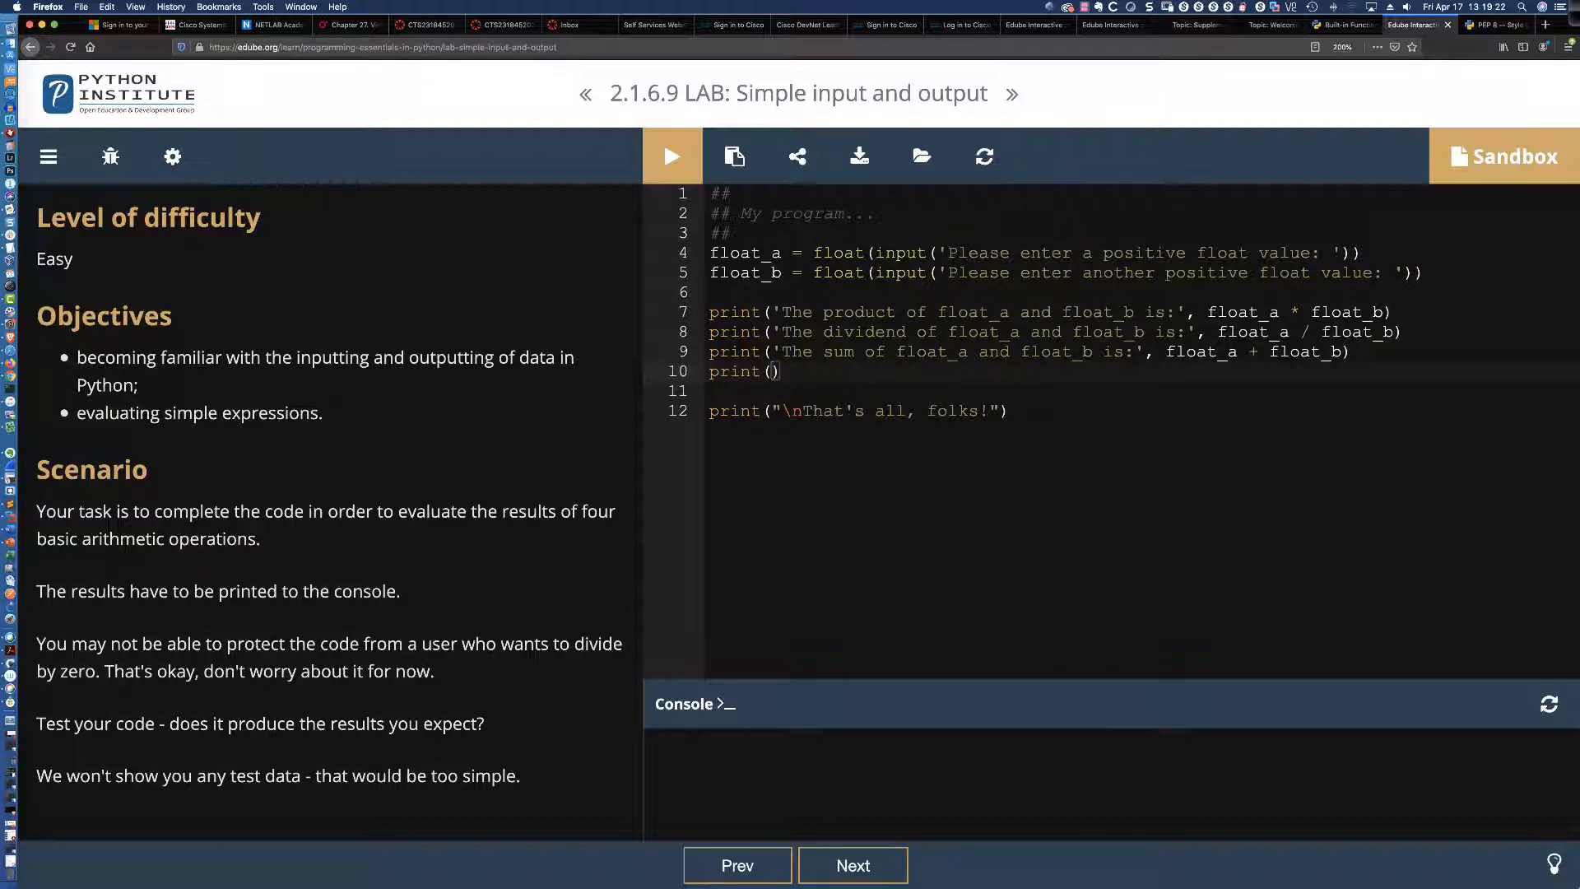
type("'")
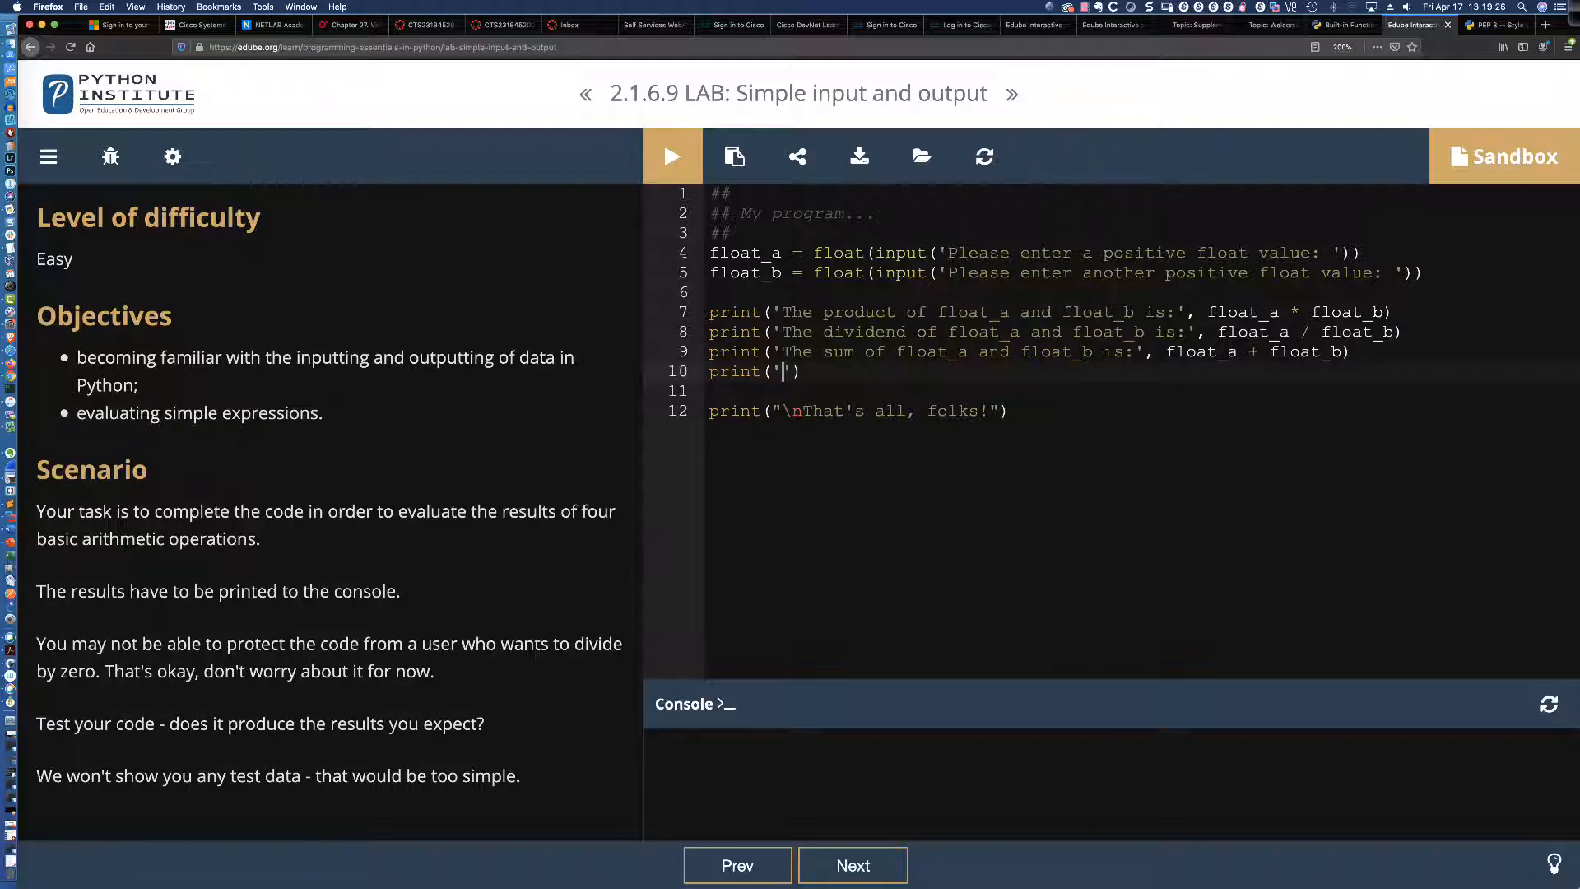
type("The difference")
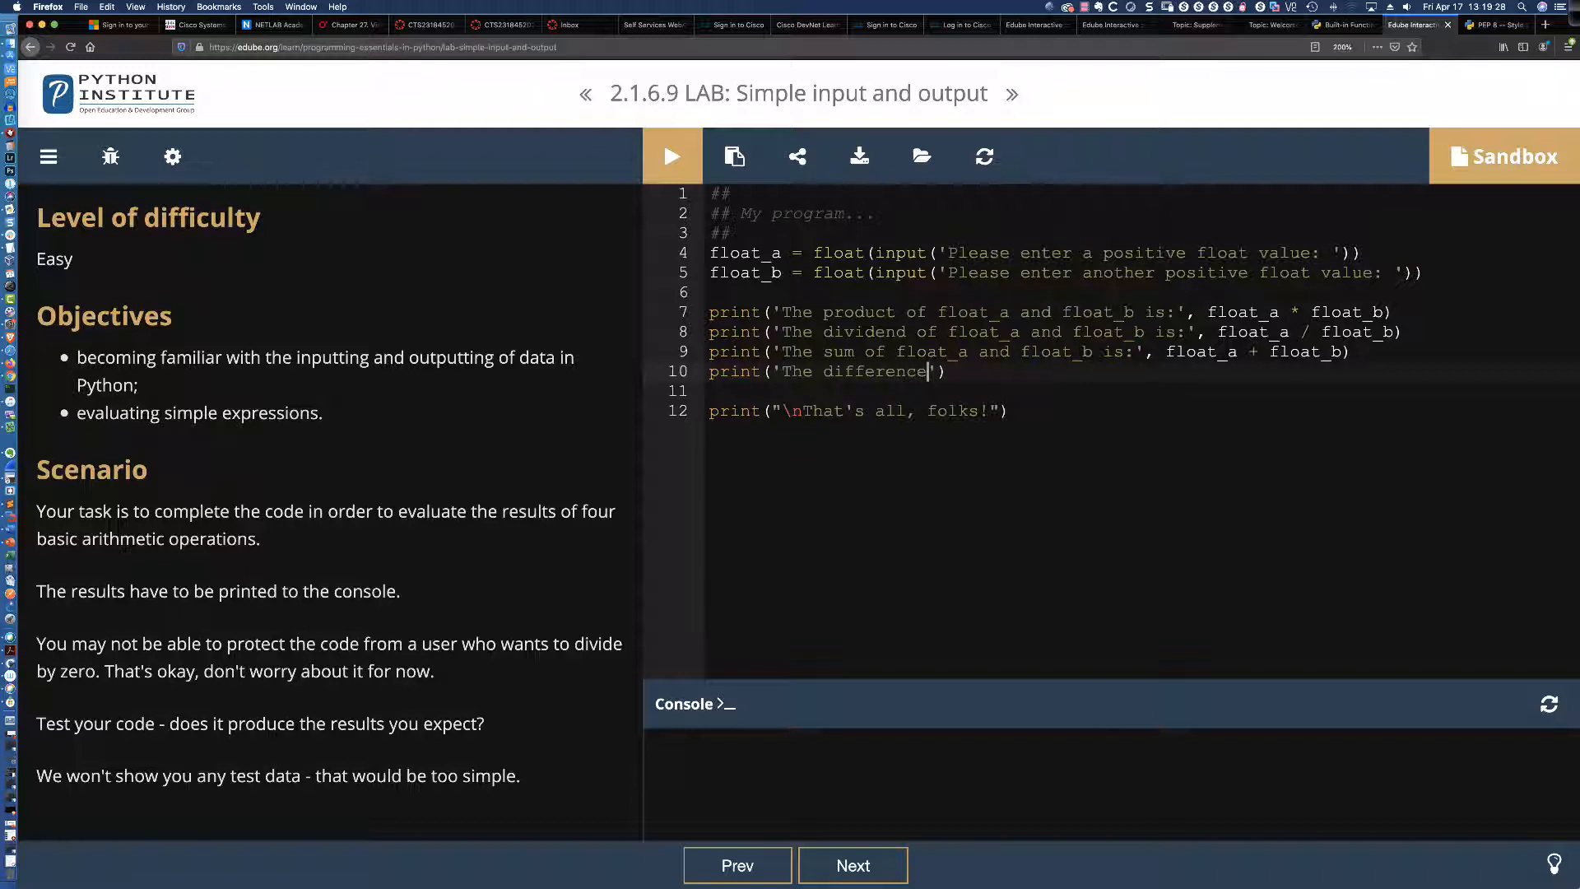
type("of float_a")
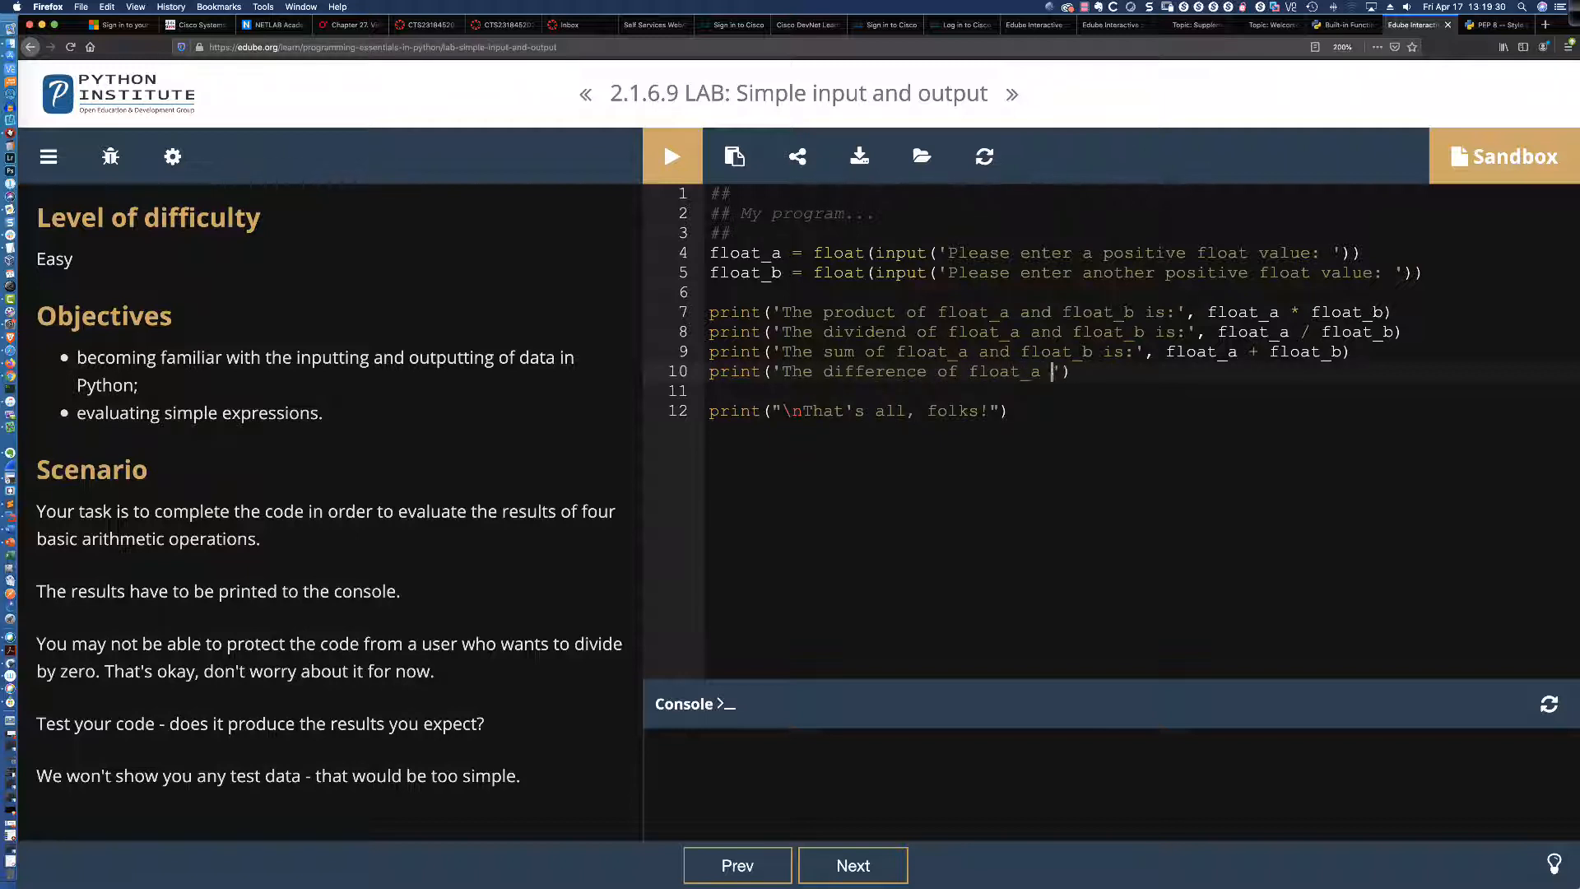
type("and float_b")
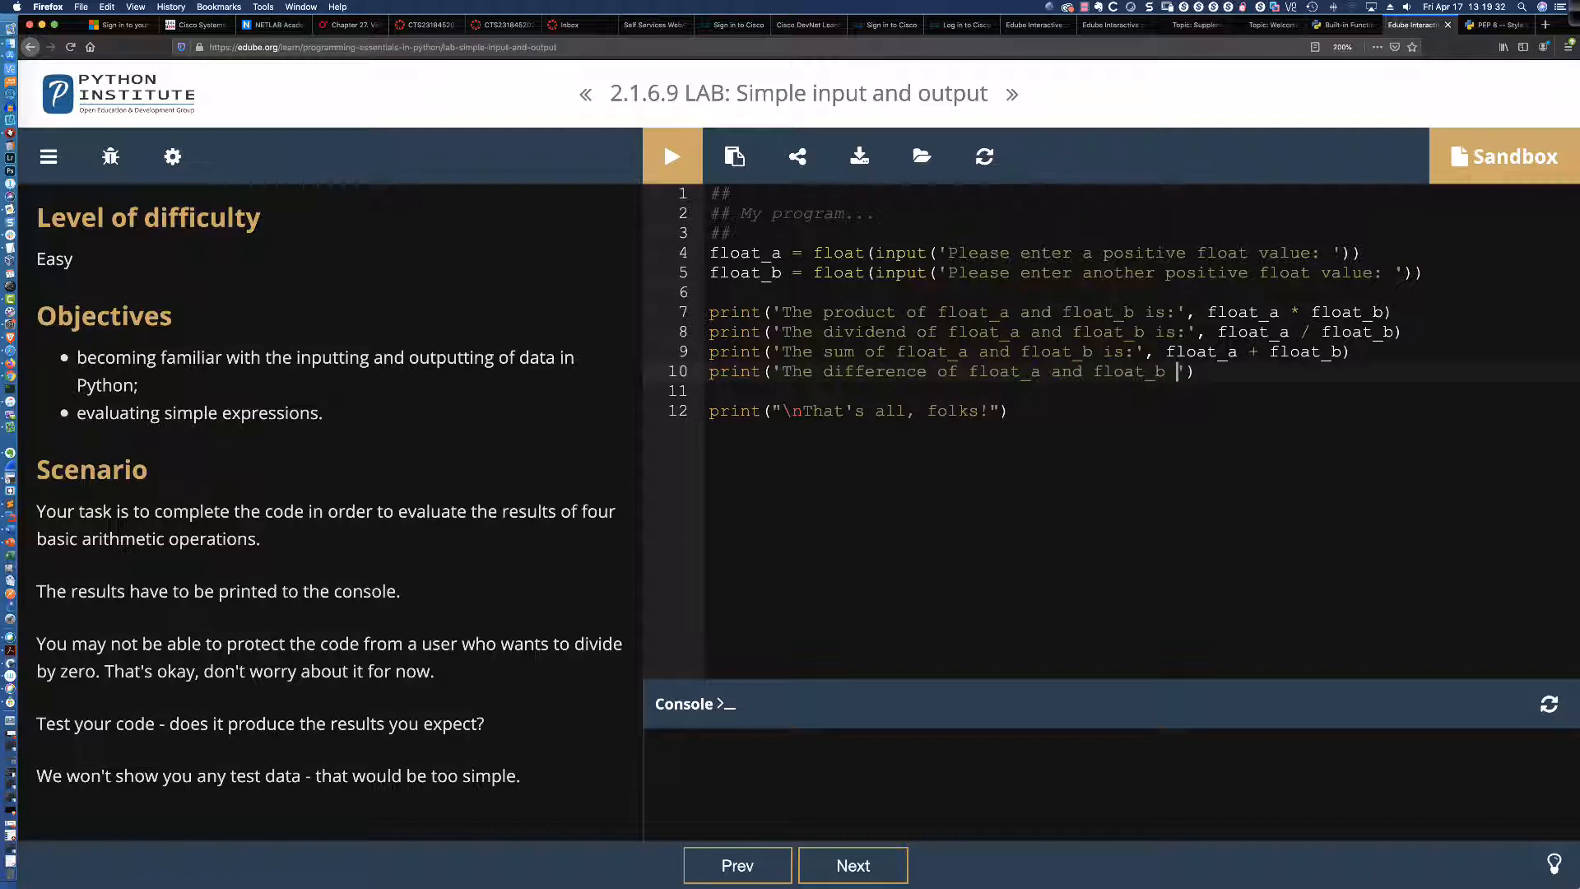
type("is:',")
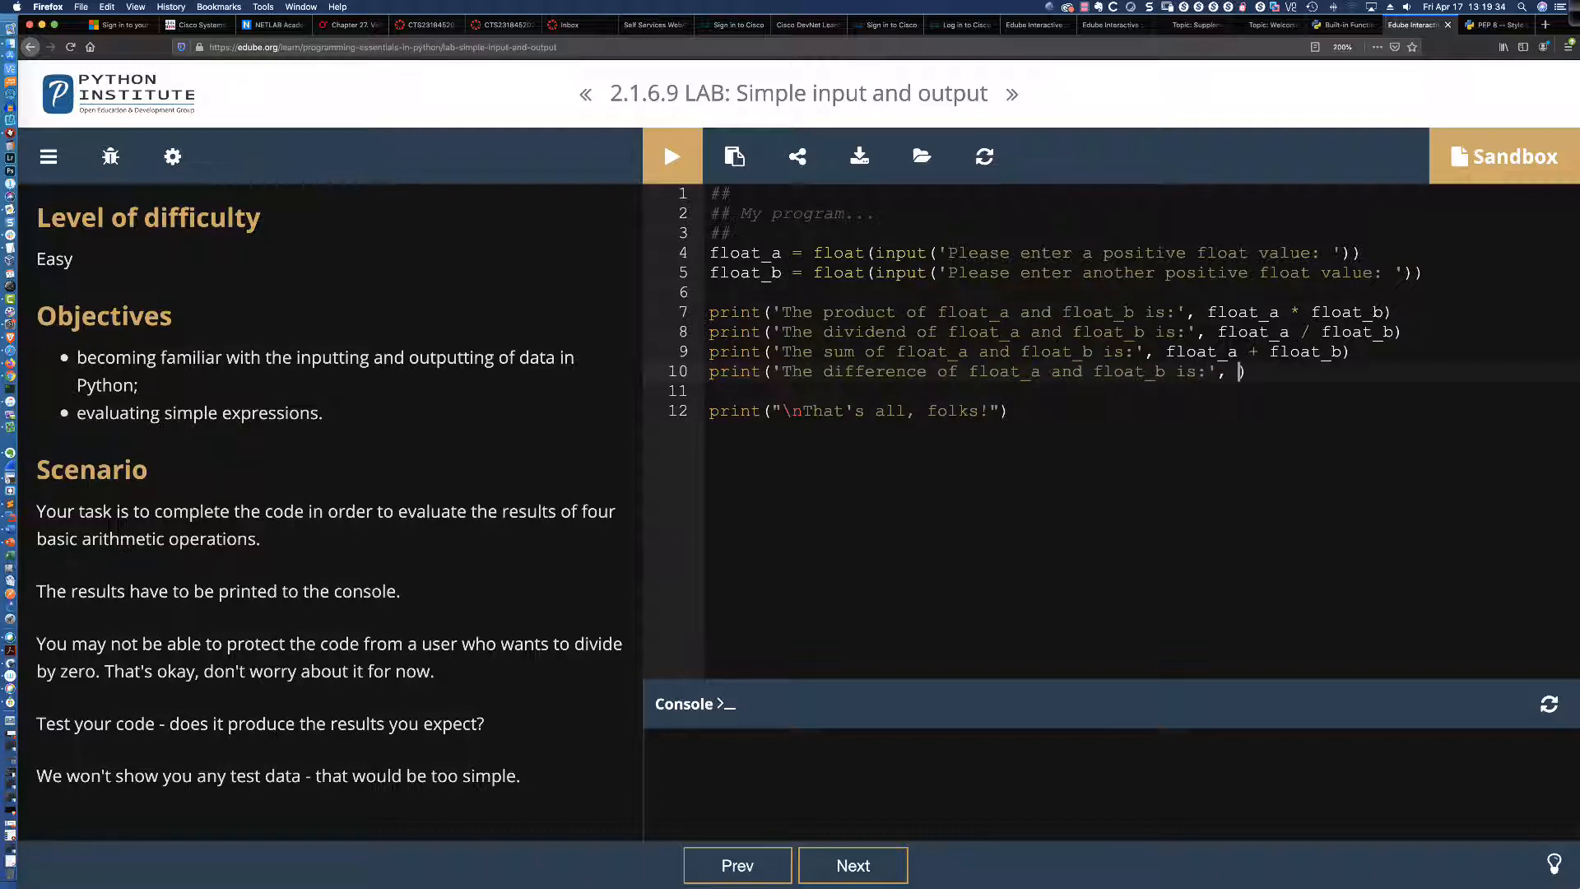
type("float_a - float")
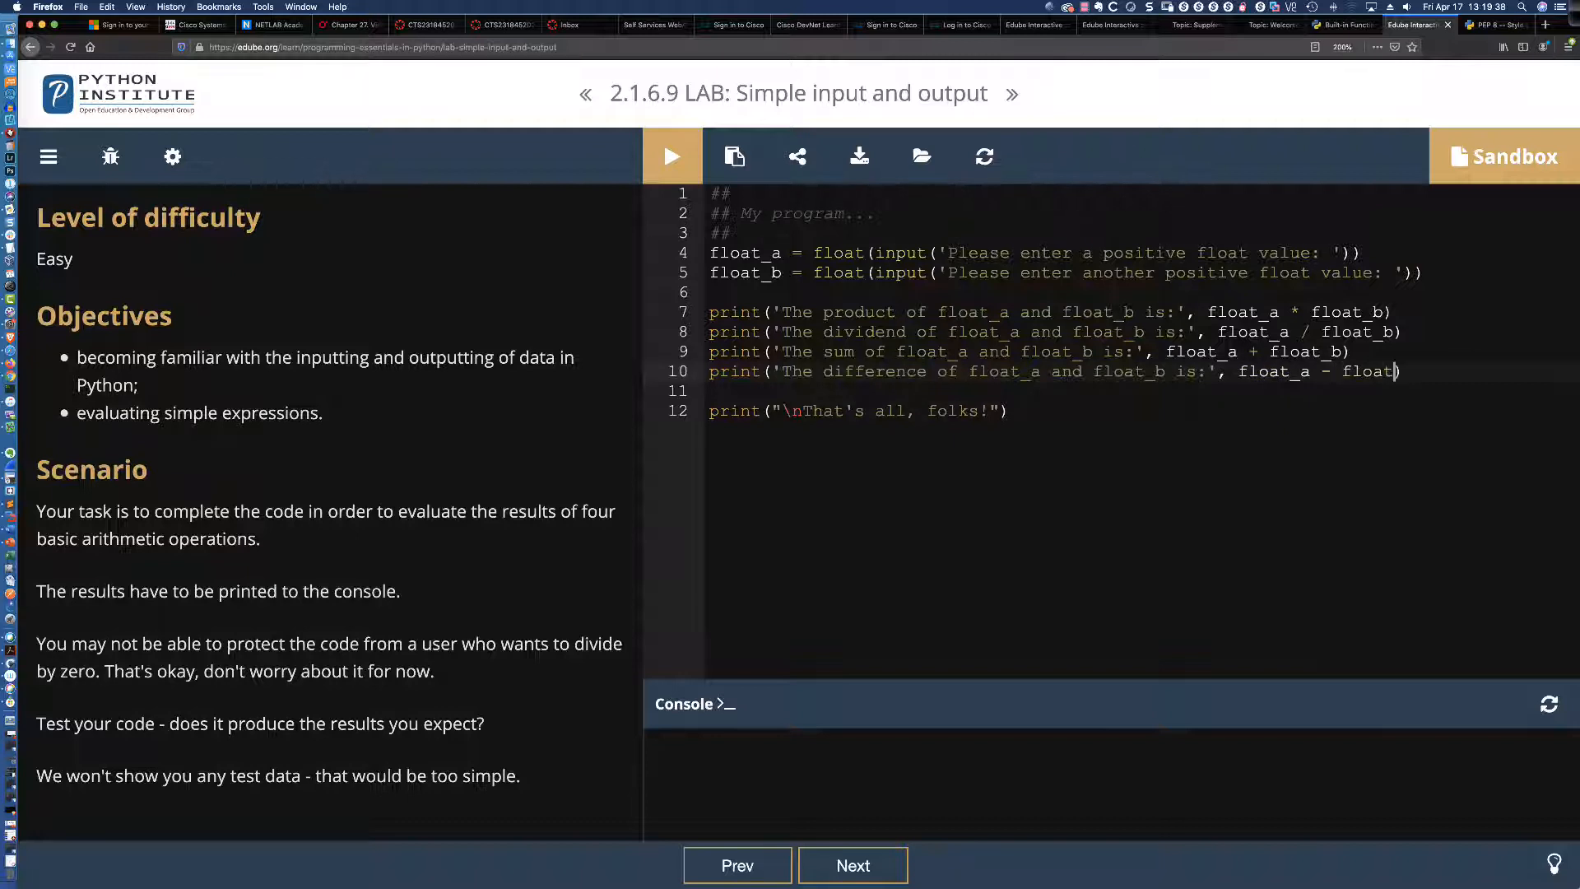
type("_b)")
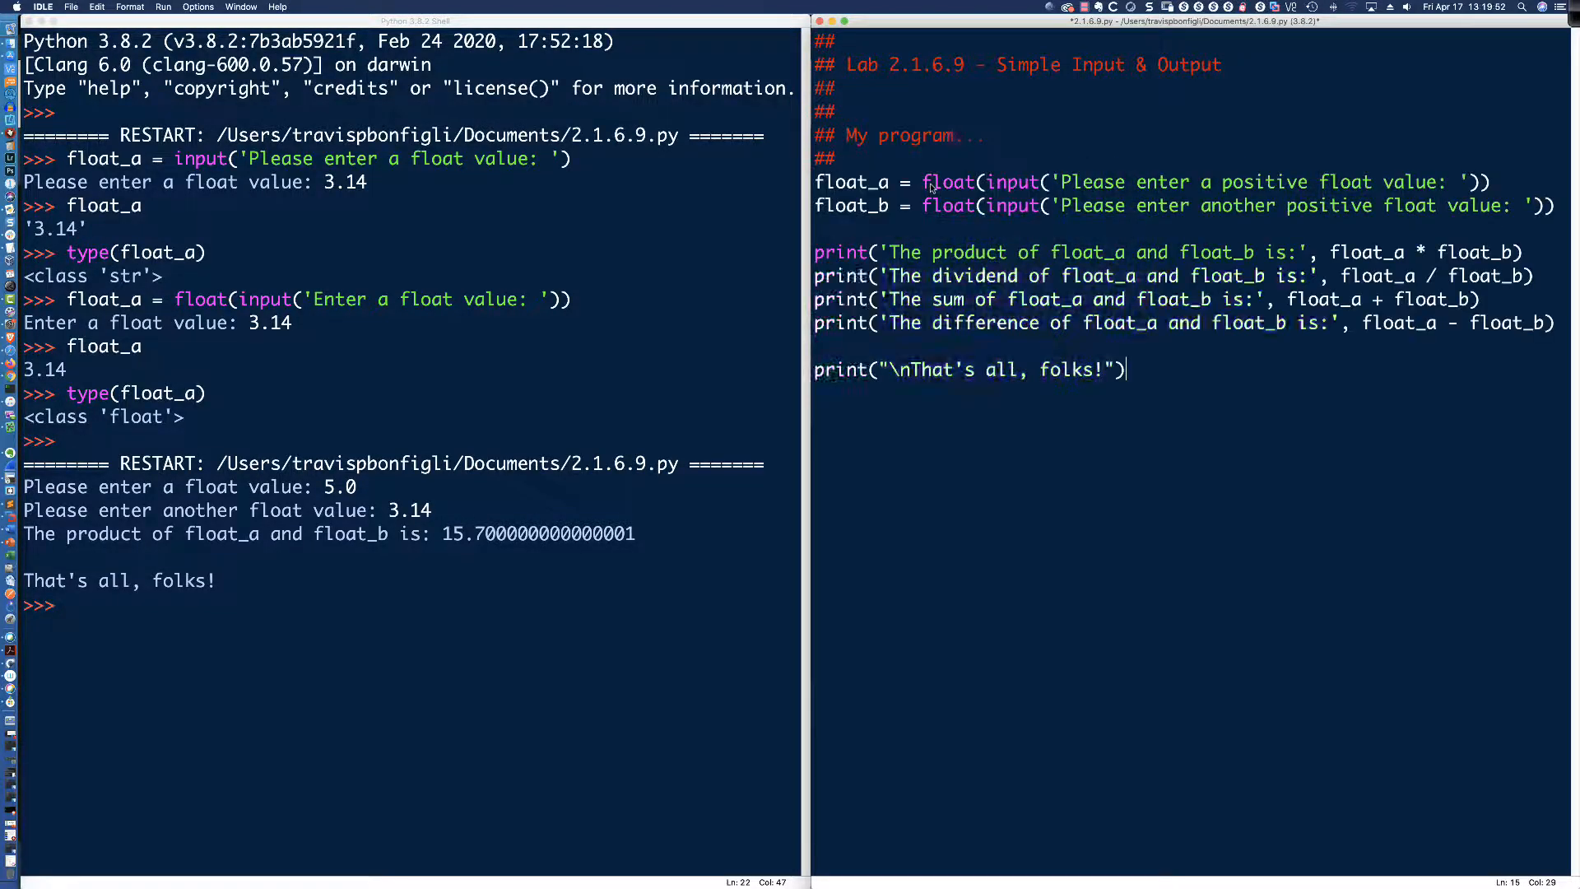
mouse_move(1020, 239)
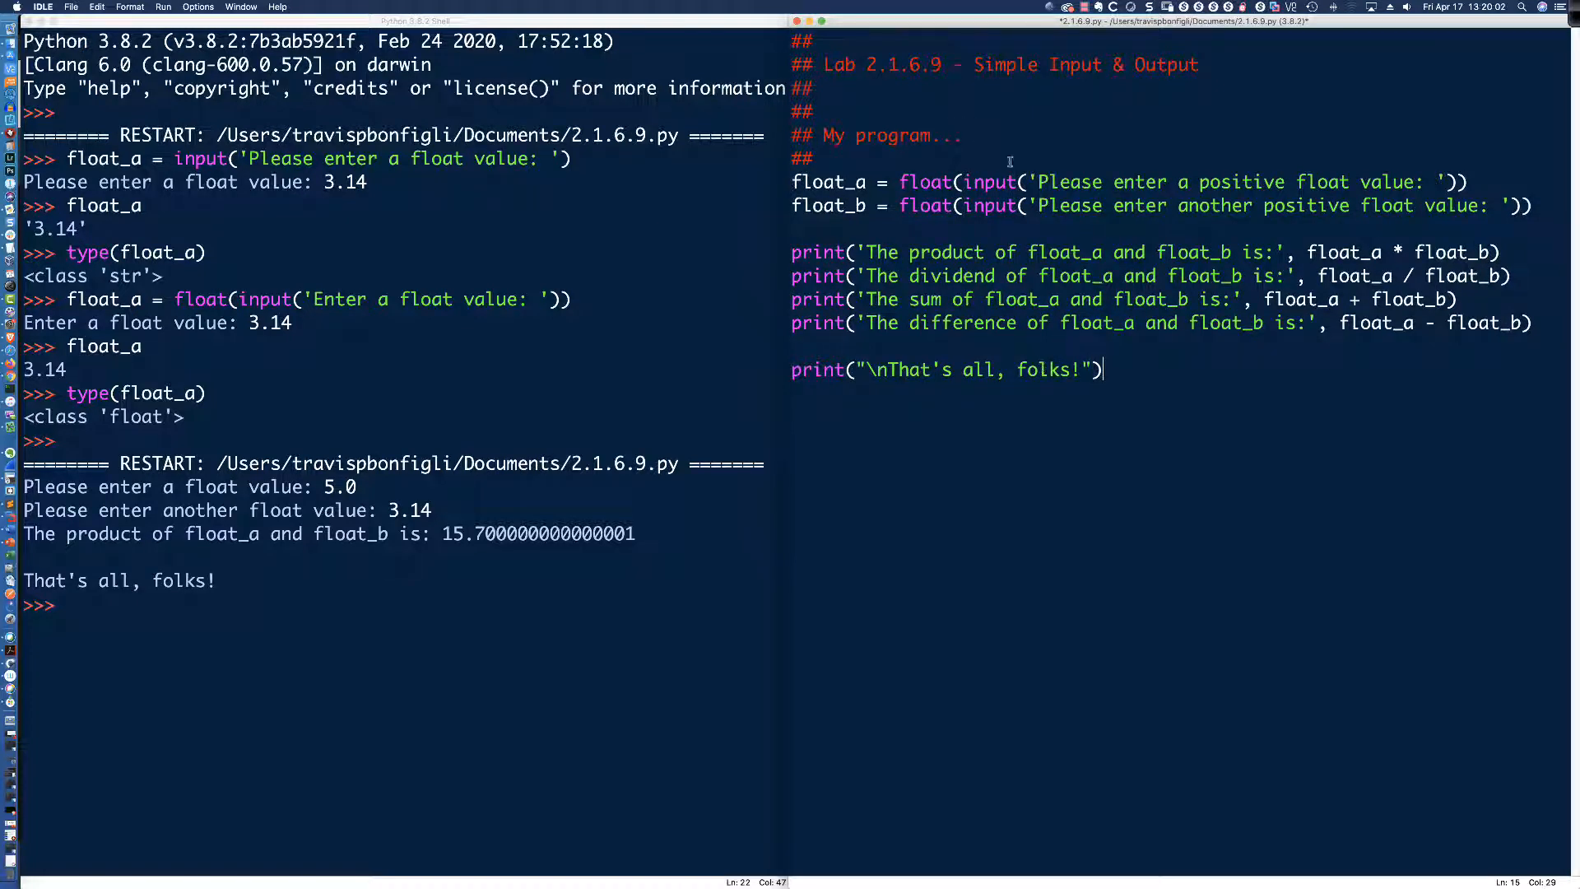
mouse_move(1026, 142)
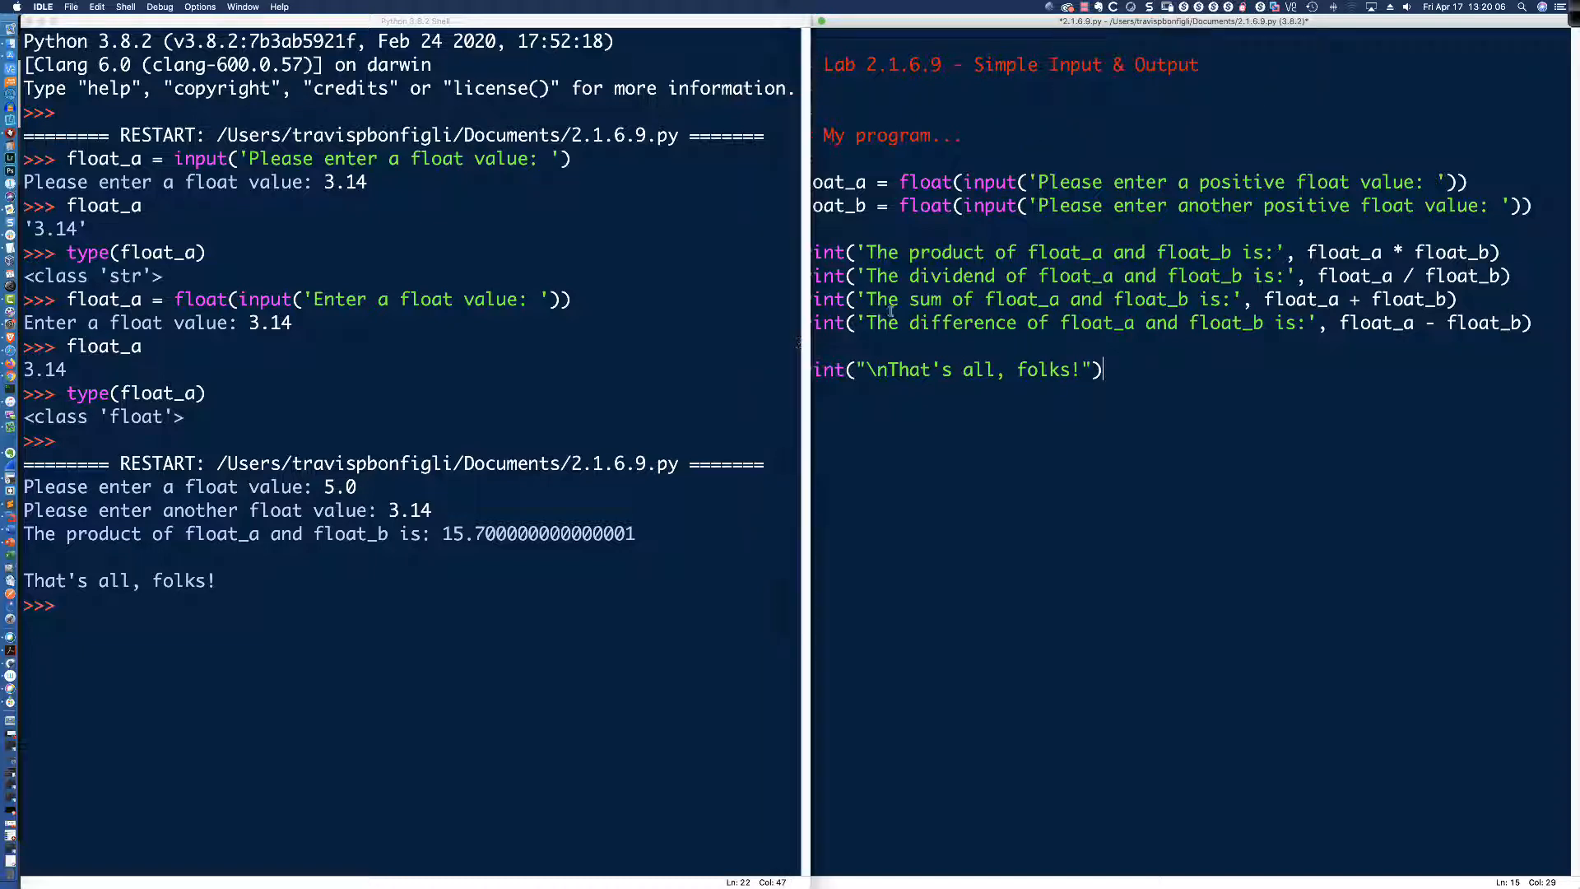
- Run with 3.0 and 4.0, then highlight the product 12.0 and difference -1.0 results
key("F5")
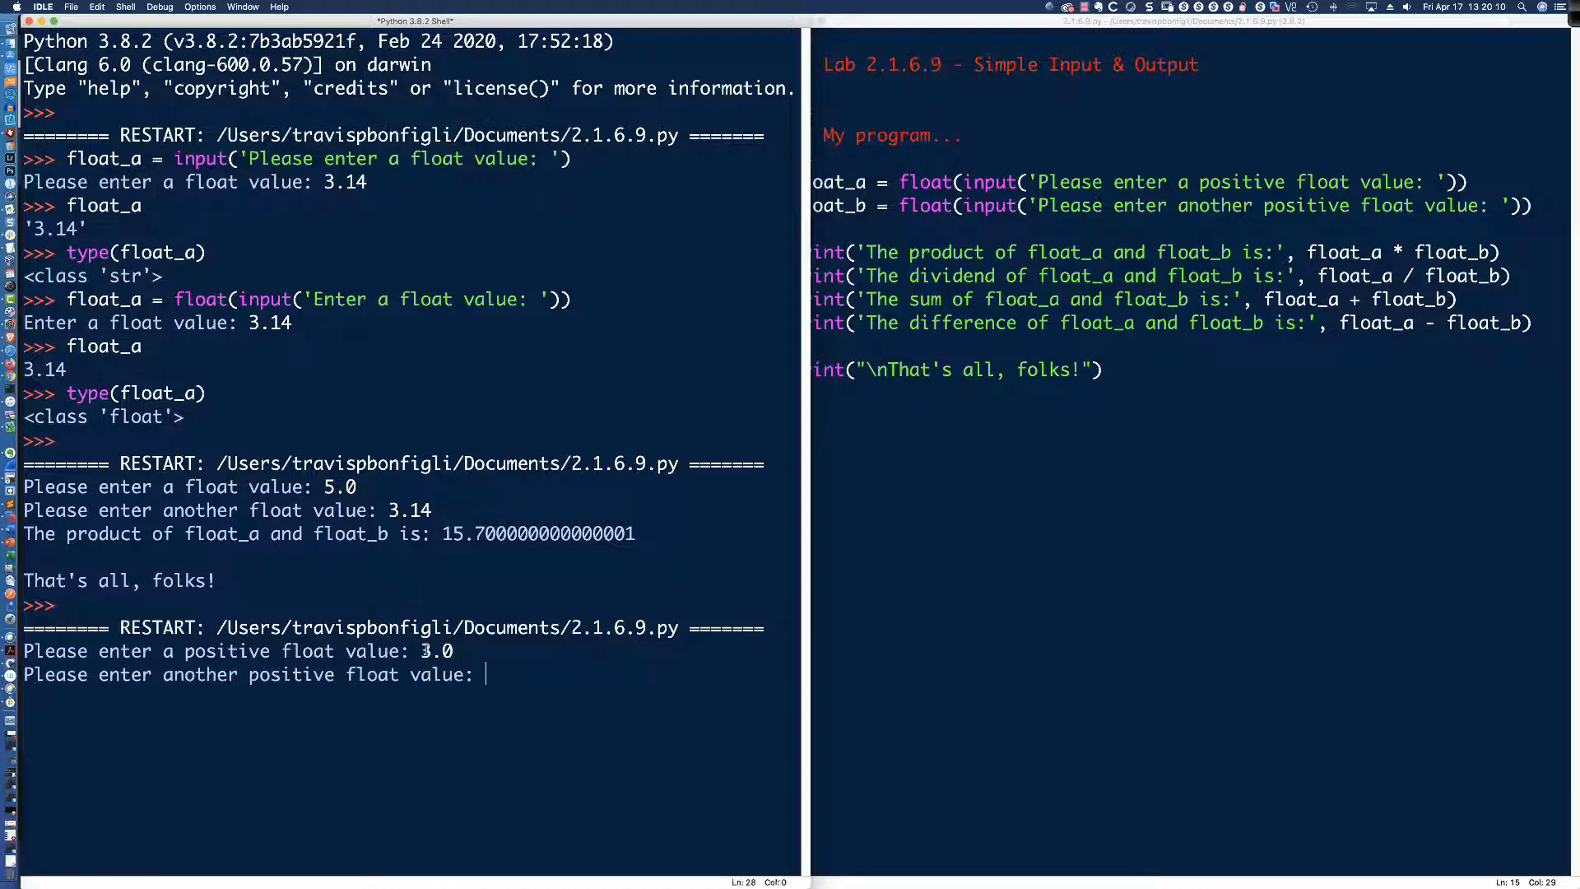
type("4.0")
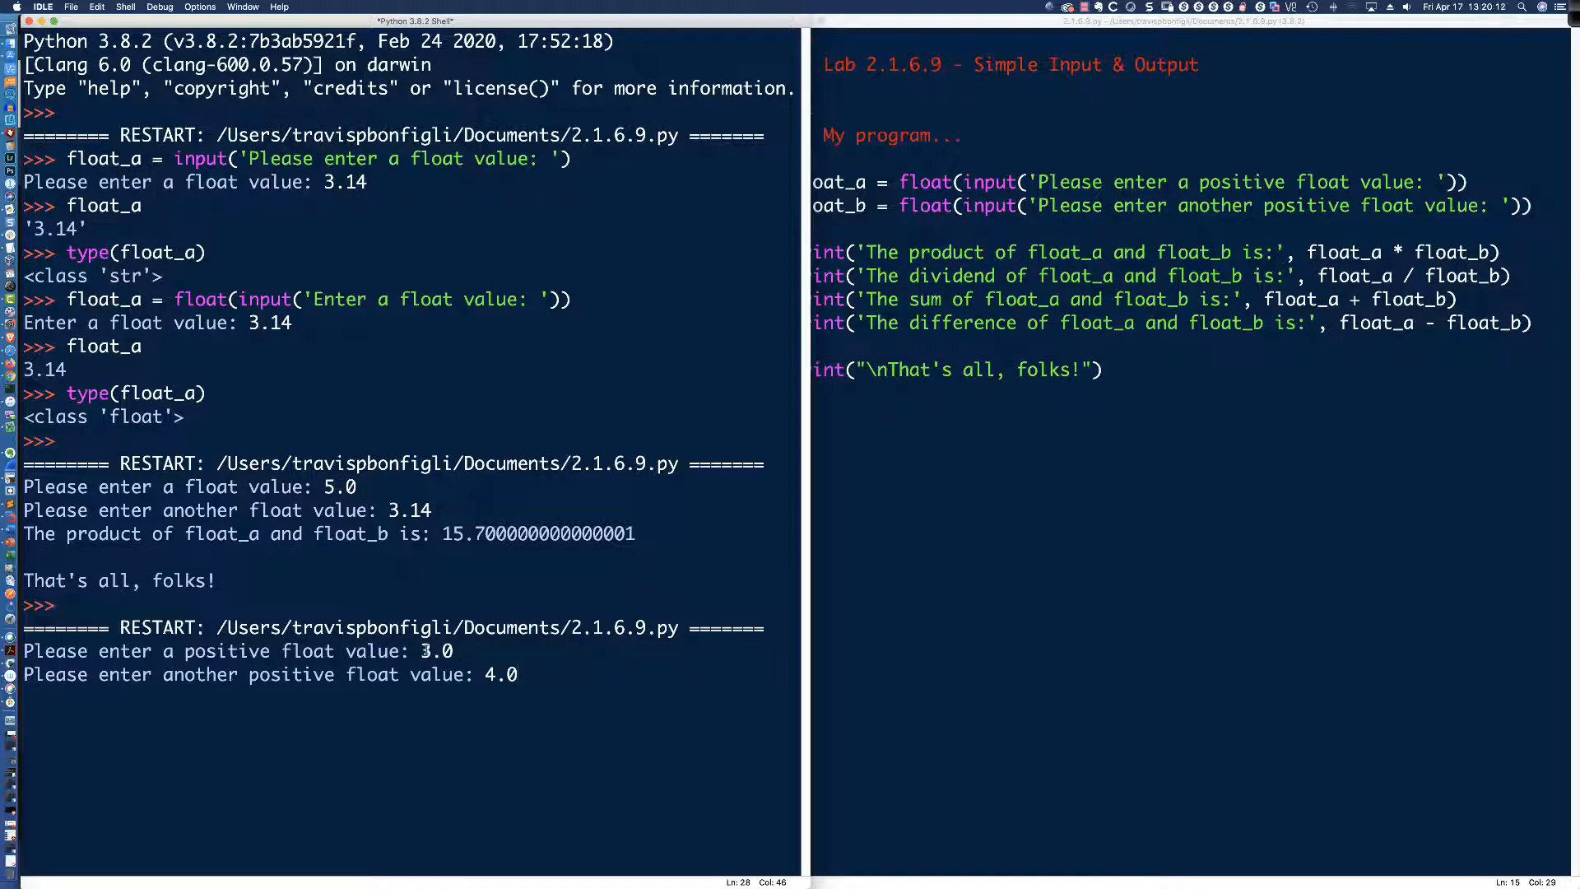
key("Return")
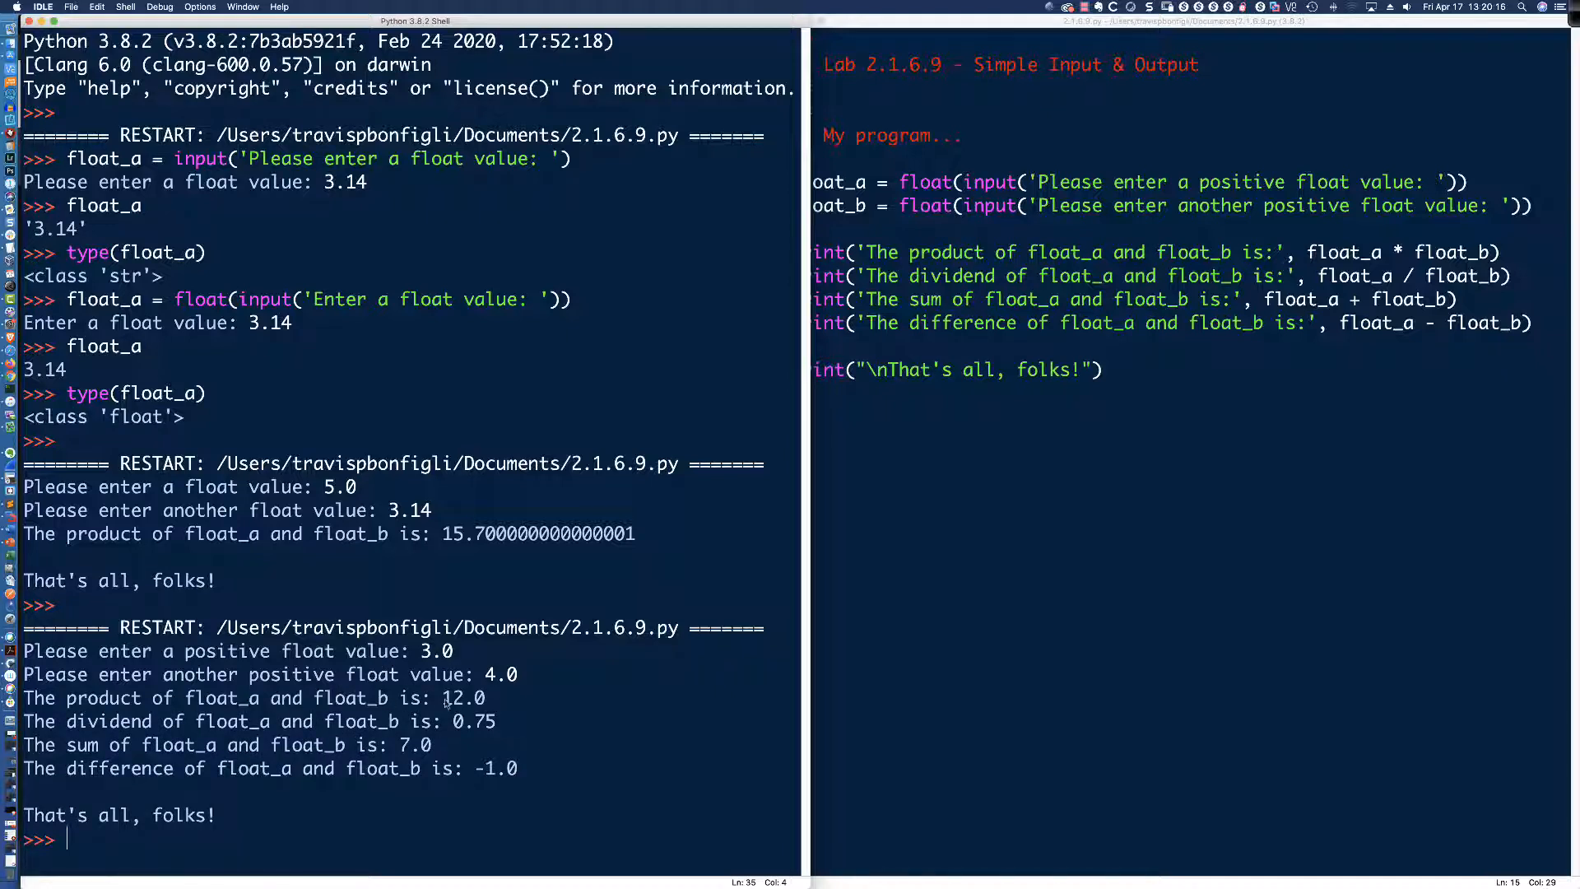
double_click(464, 698)
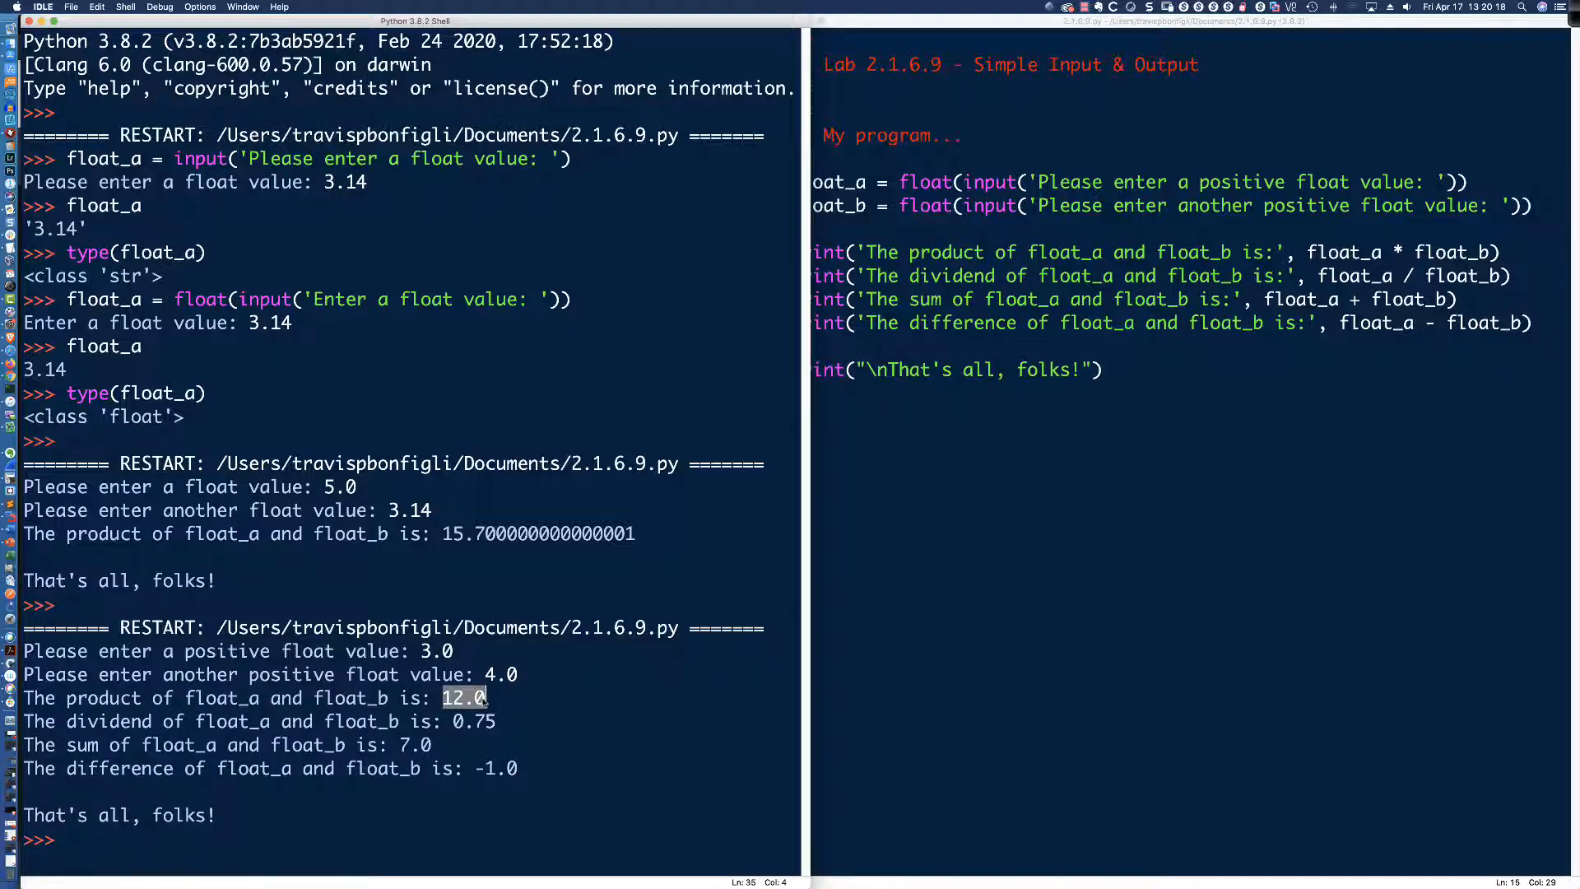
left_click(474, 721)
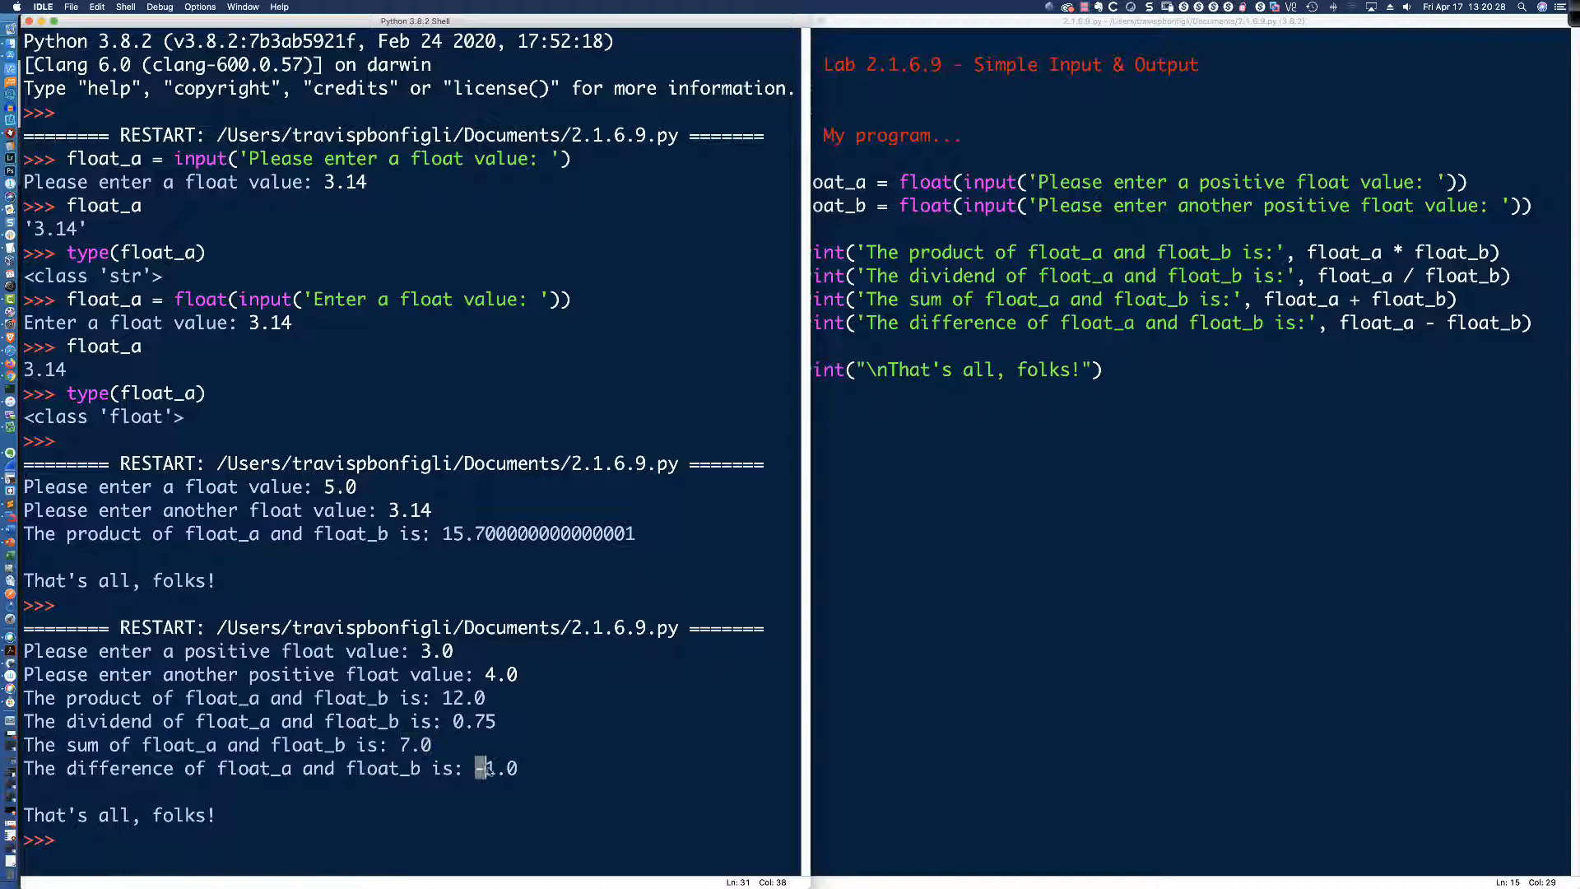
double_click(495, 769)
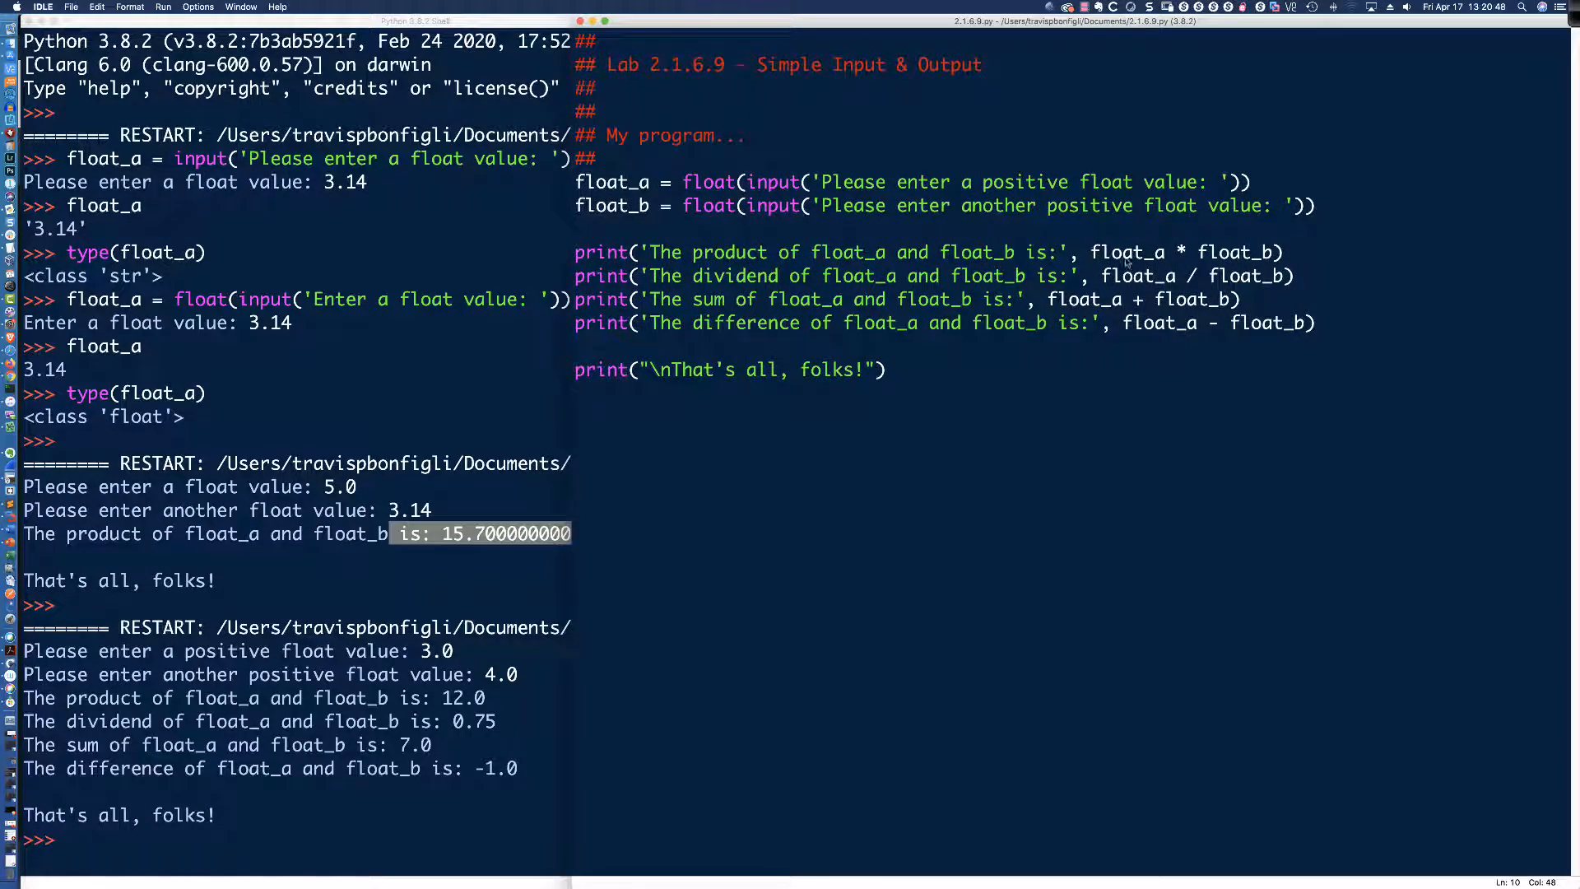
- Wrap the product in round(..., 2), save and rerun with 5.0 and 3.14 to get 15.7
type("round(")
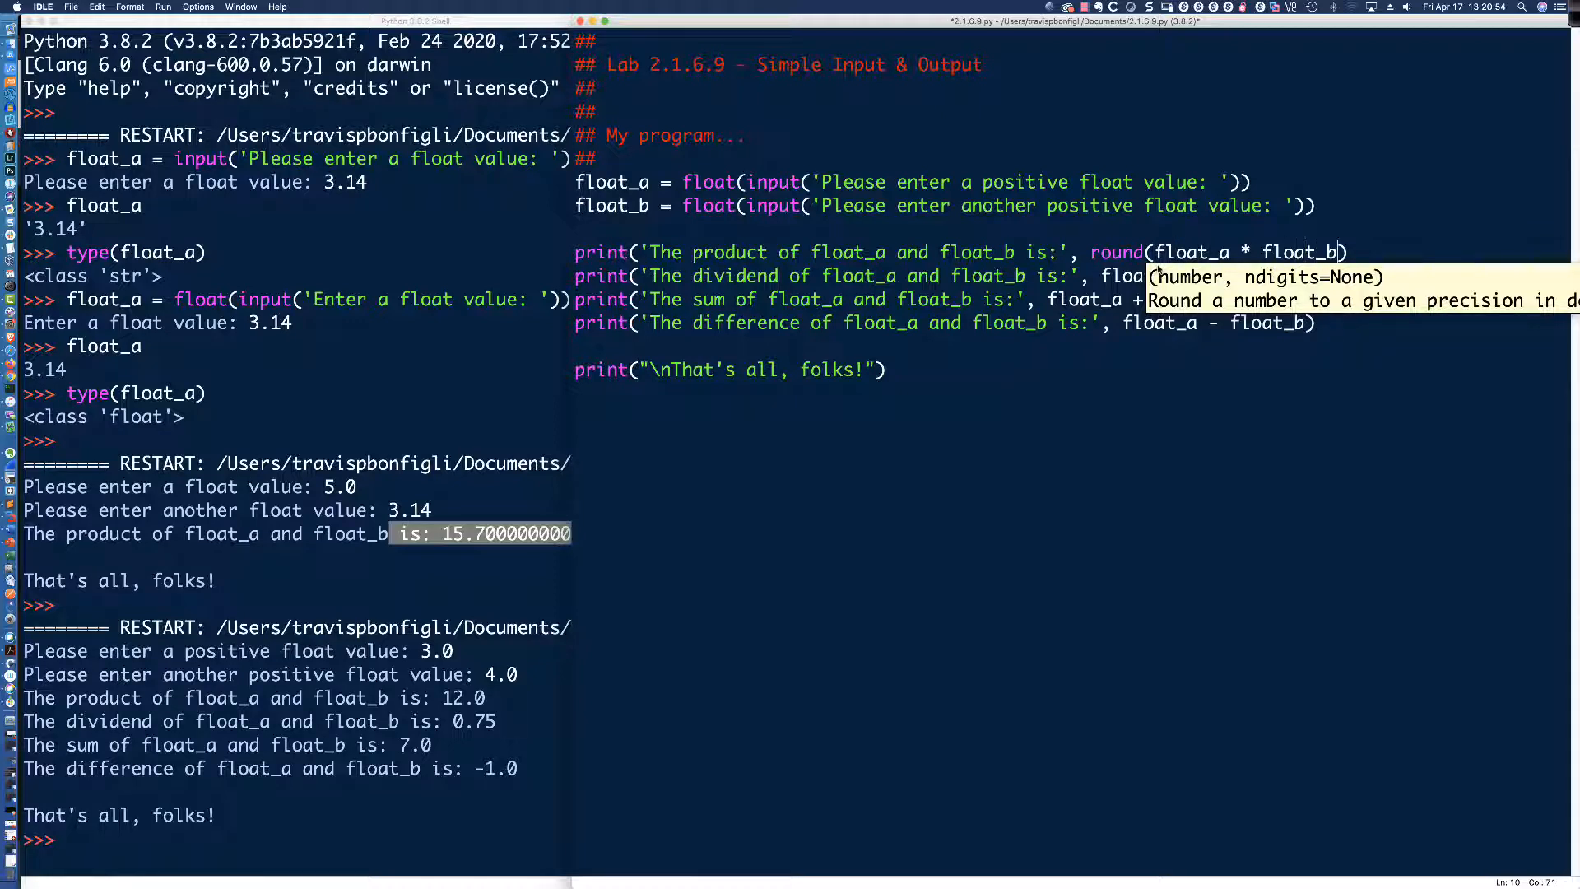
type(", 2")
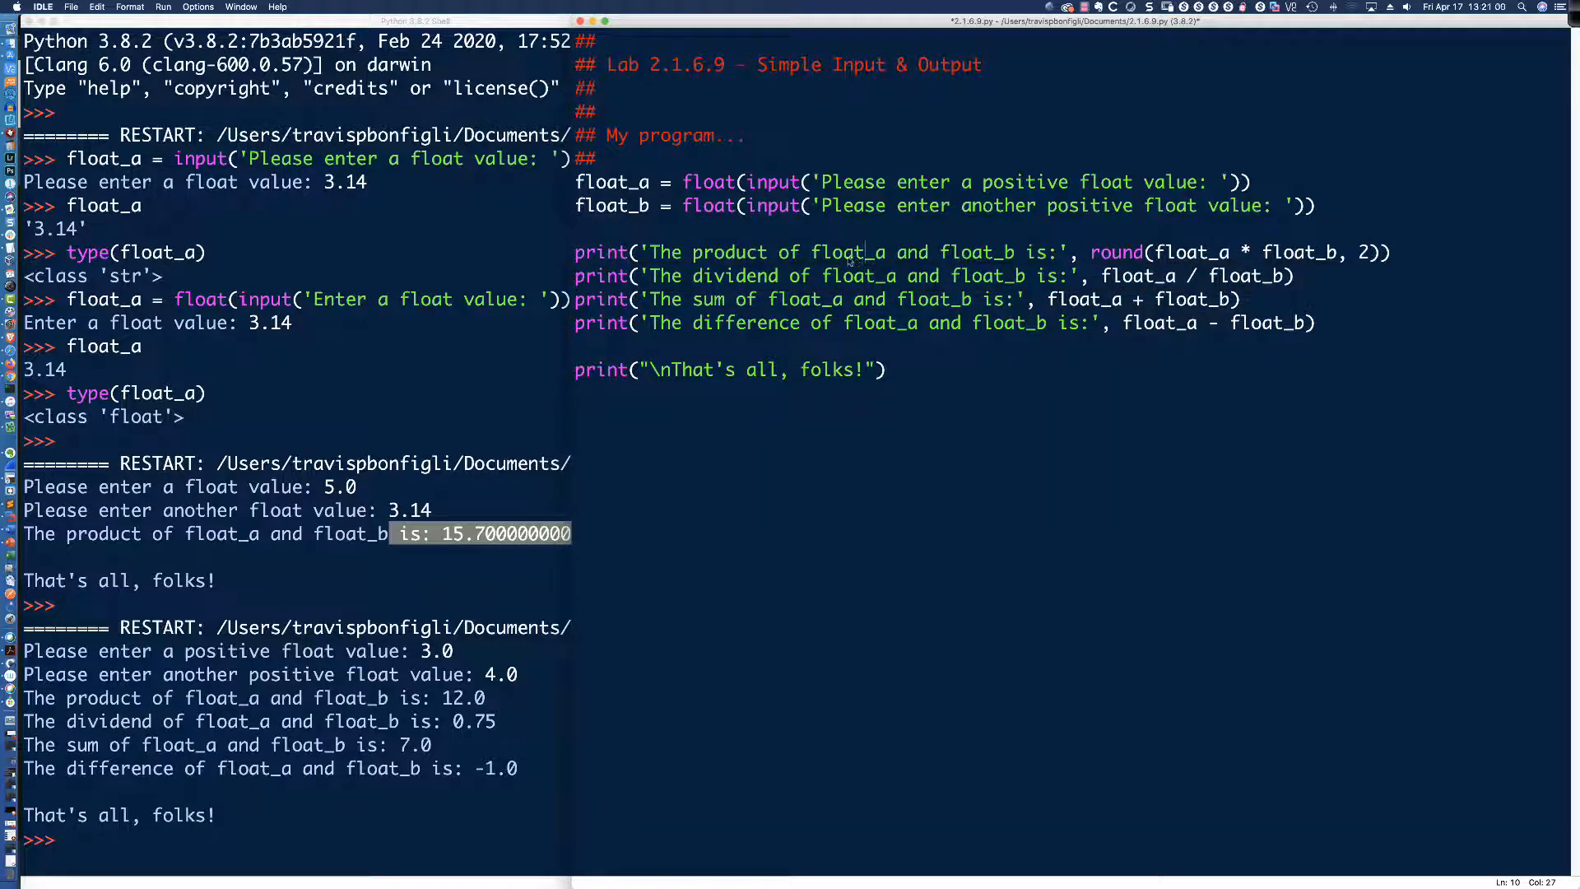
mouse_move(882, 221)
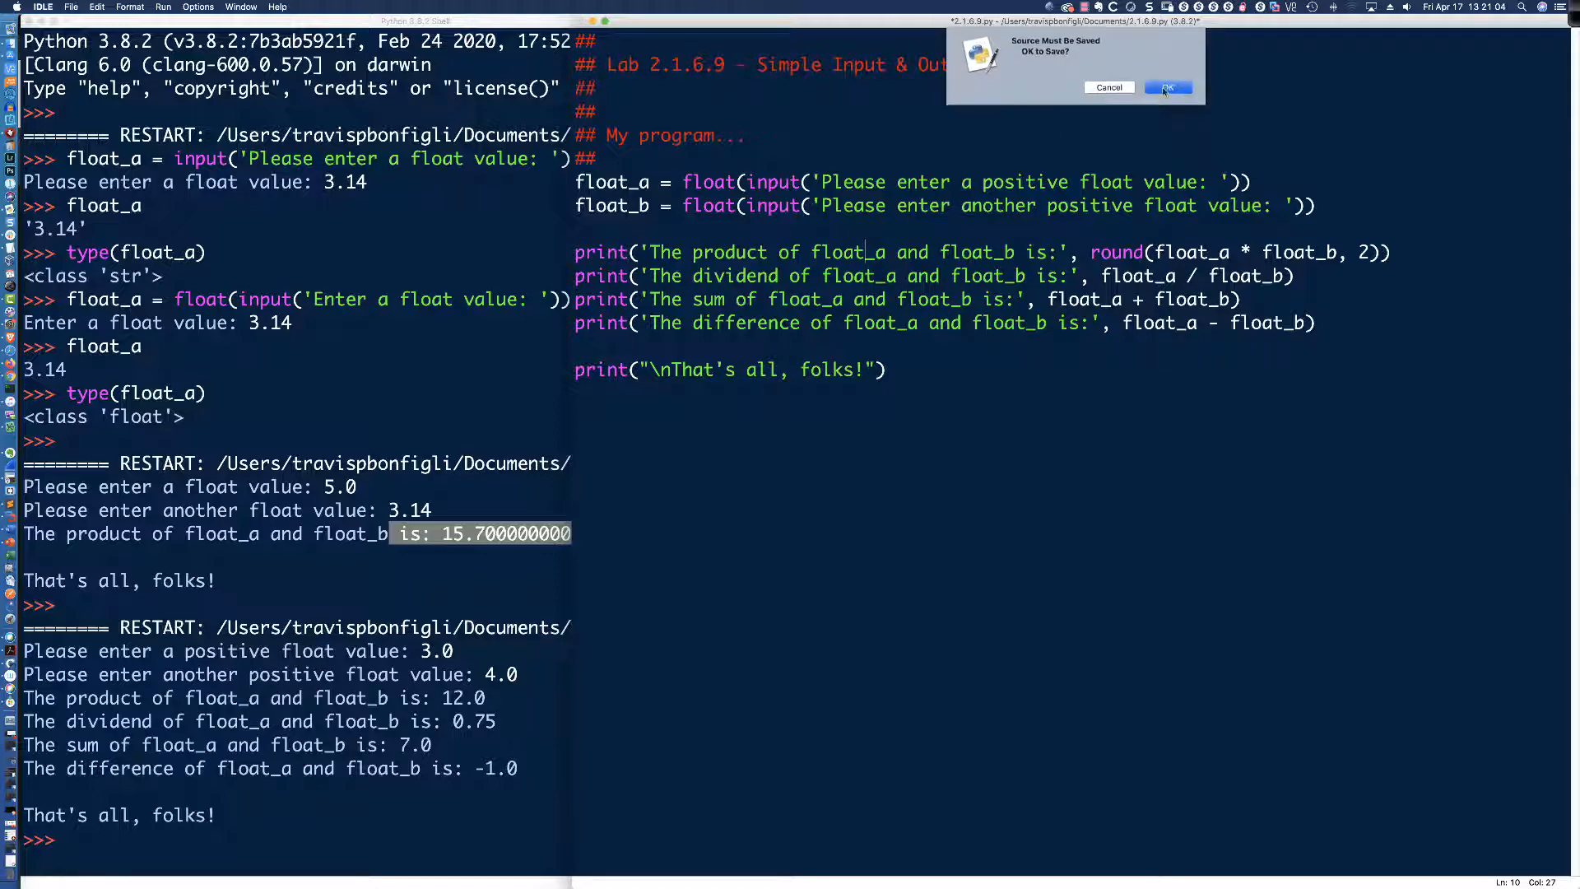
left_click(1167, 88)
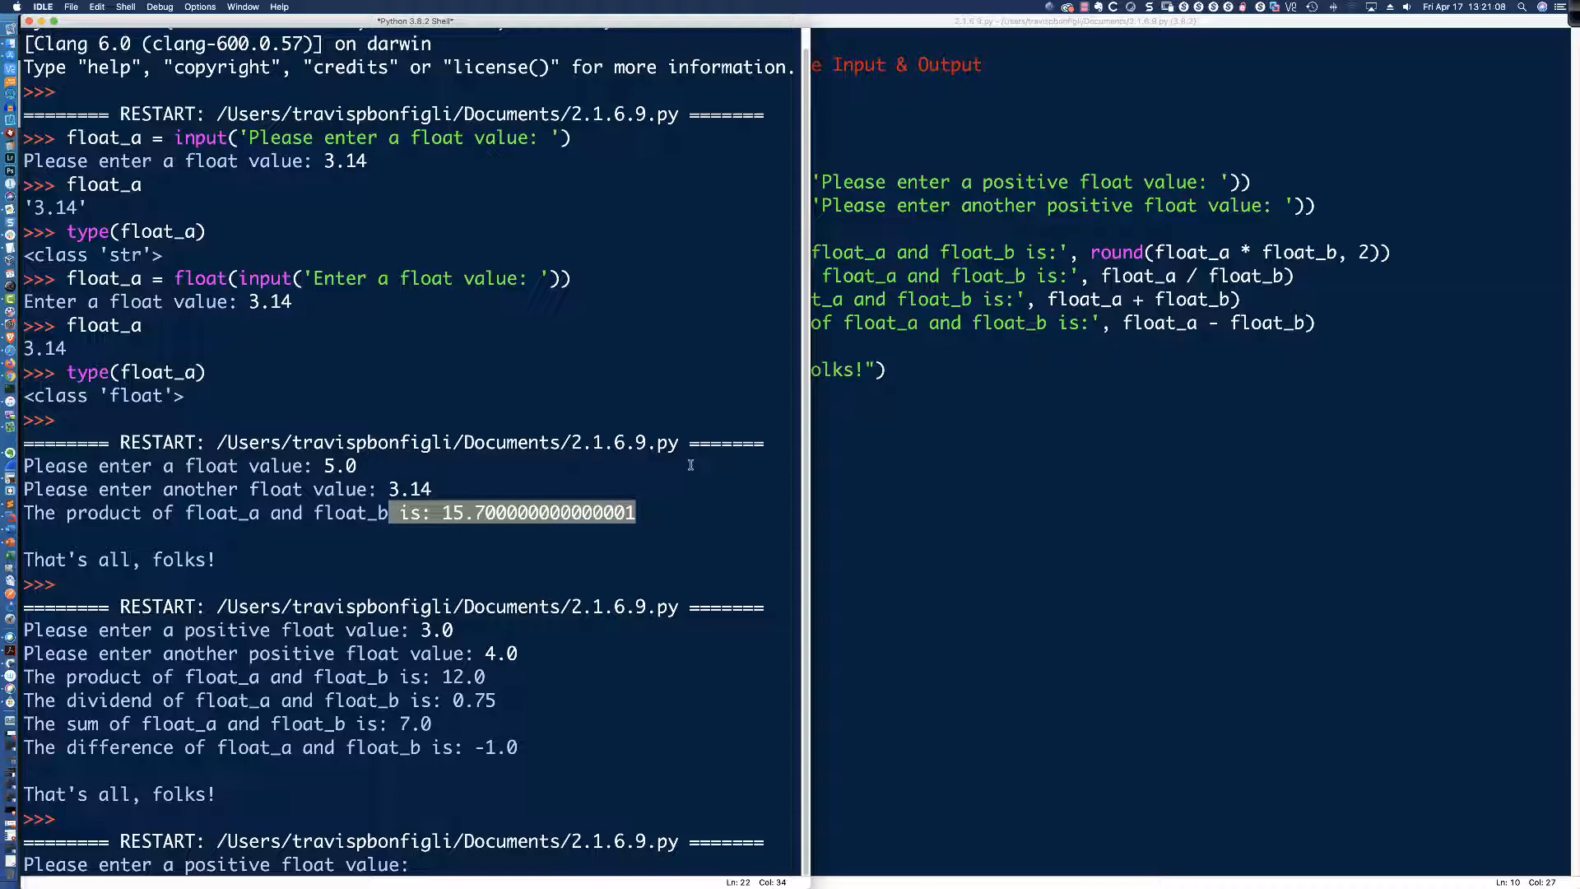
left_click(421, 864)
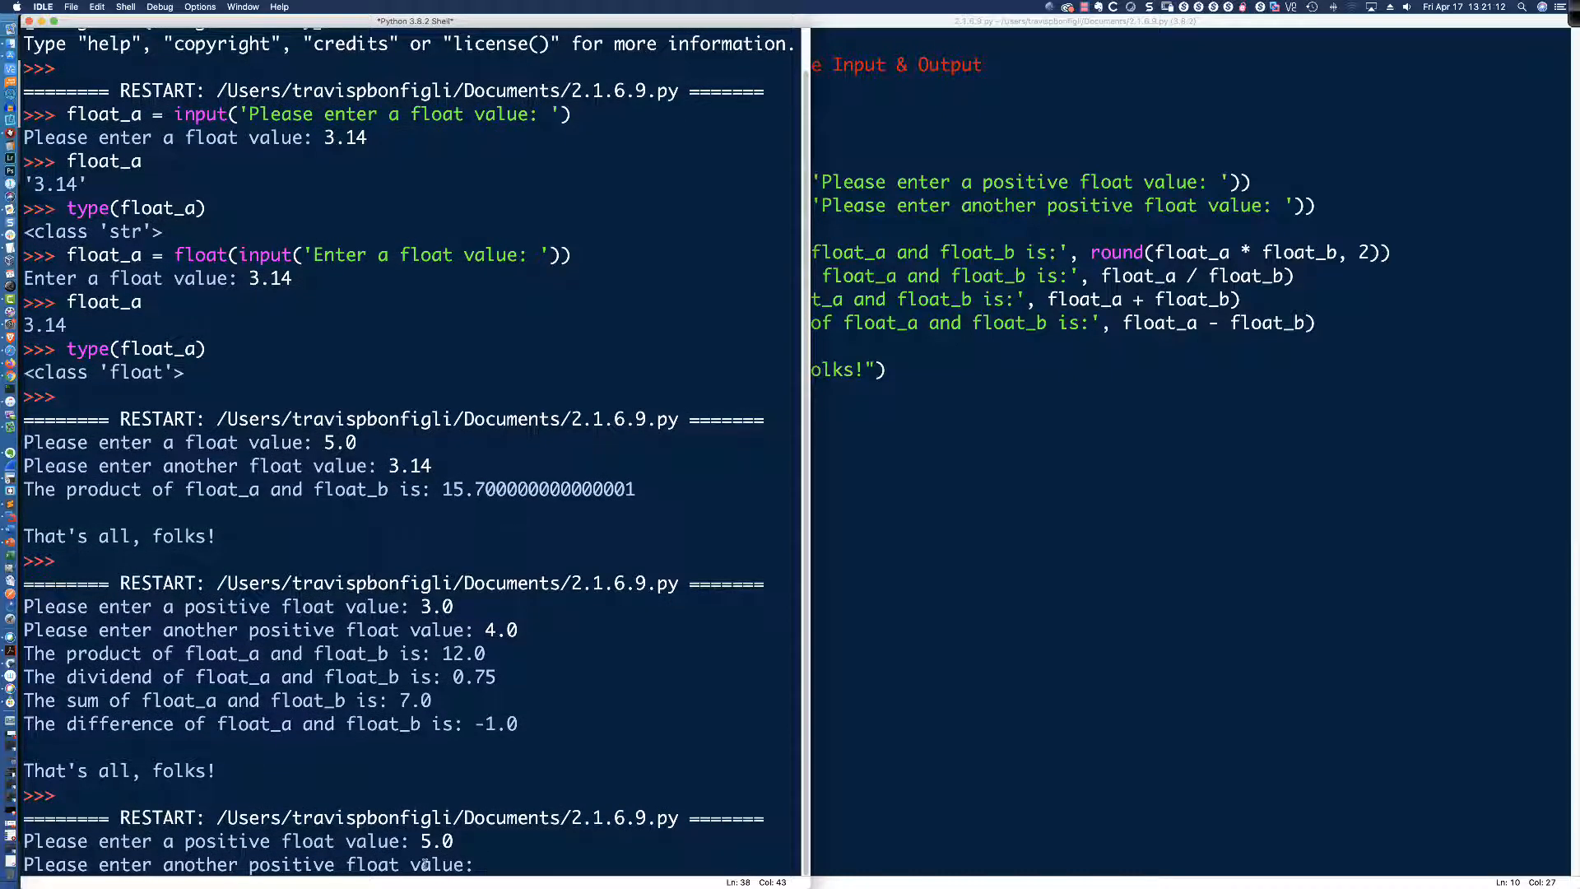
type("3.14")
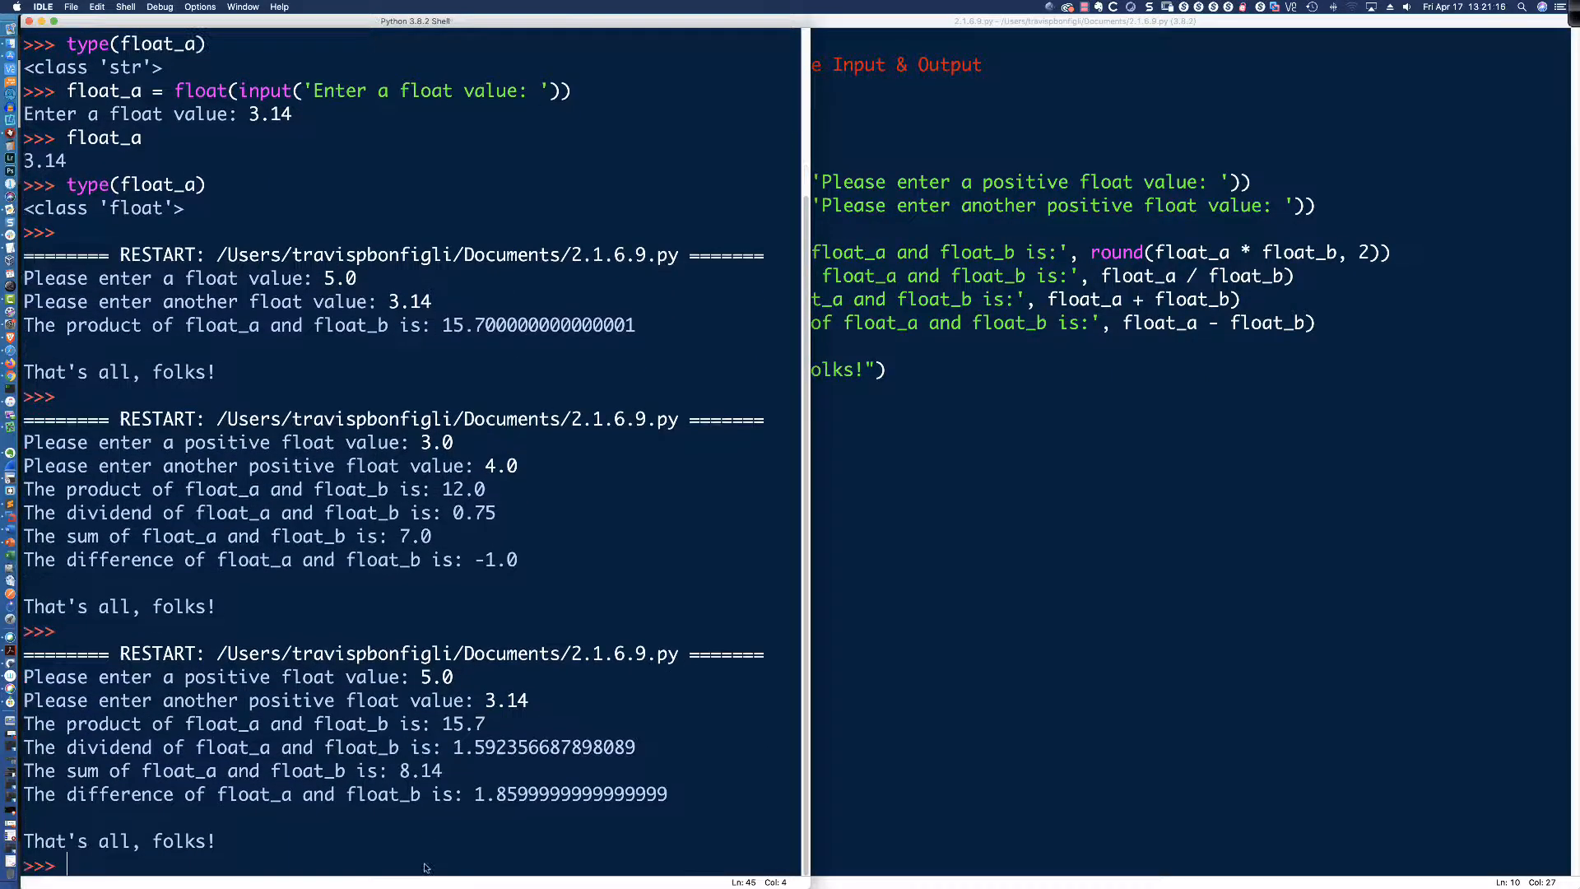
mouse_move(532, 685)
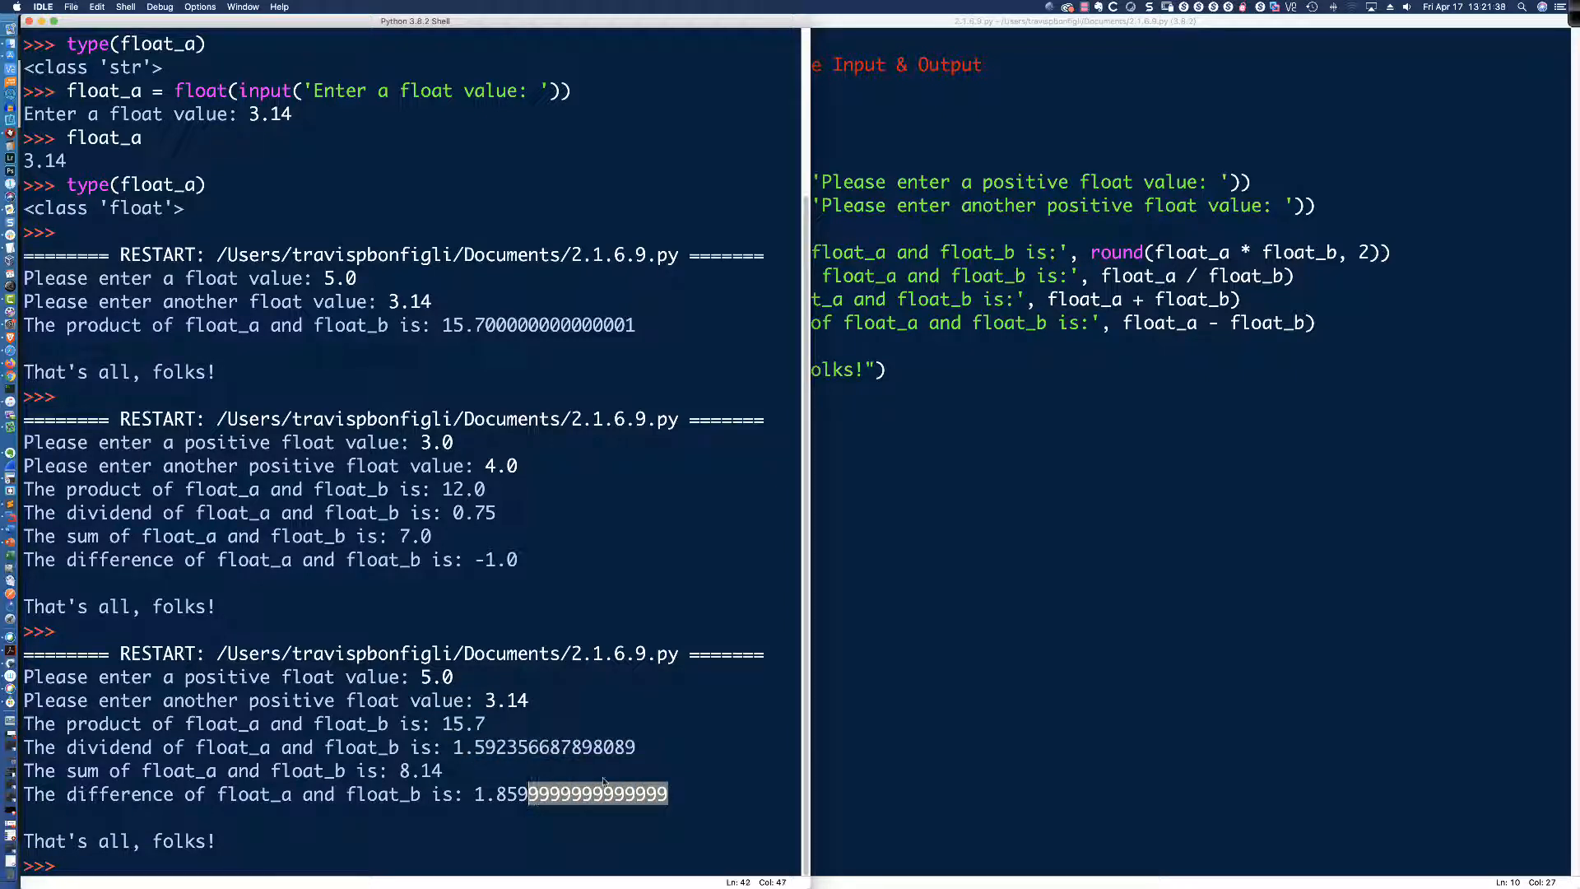
mouse_move(1213, 338)
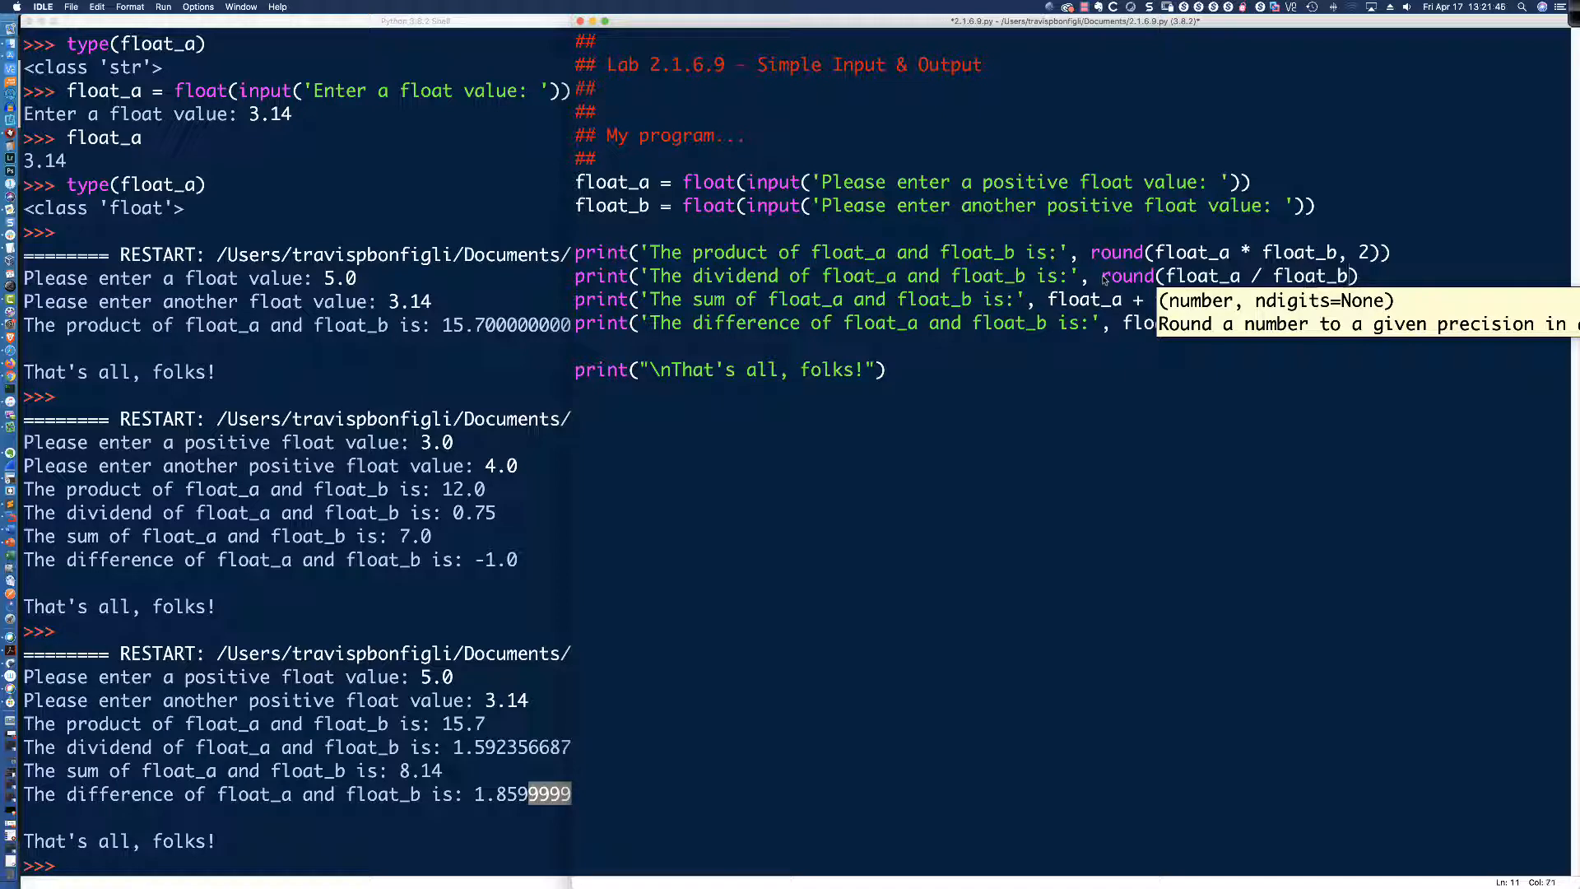
- Wrap the dividend, sum and difference expressions in round(..., 2)
type(", 2")
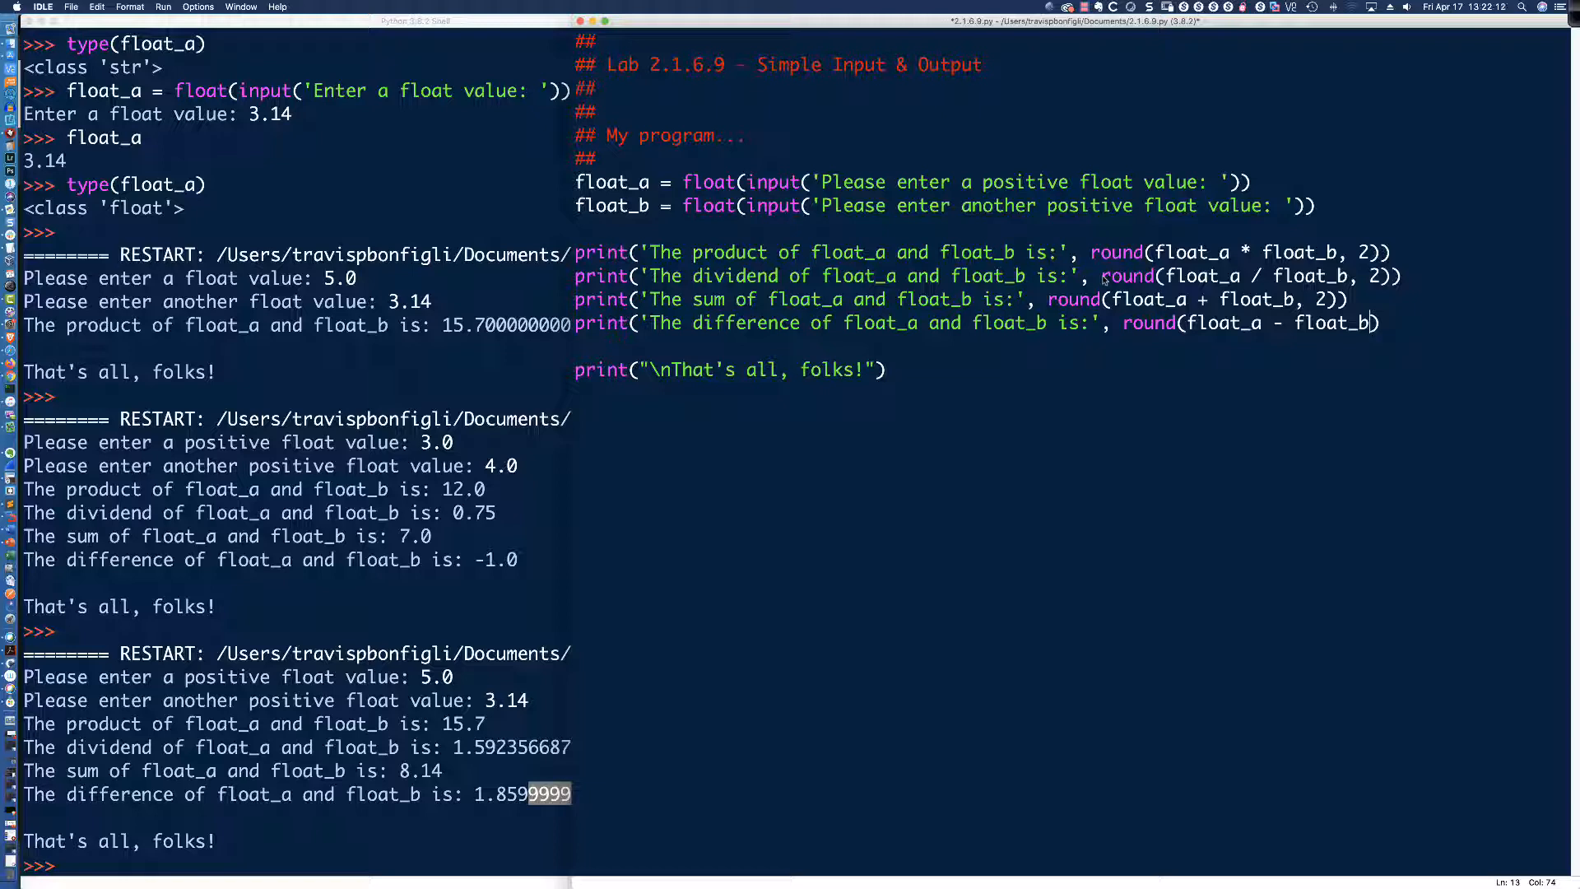
type(", 2))")
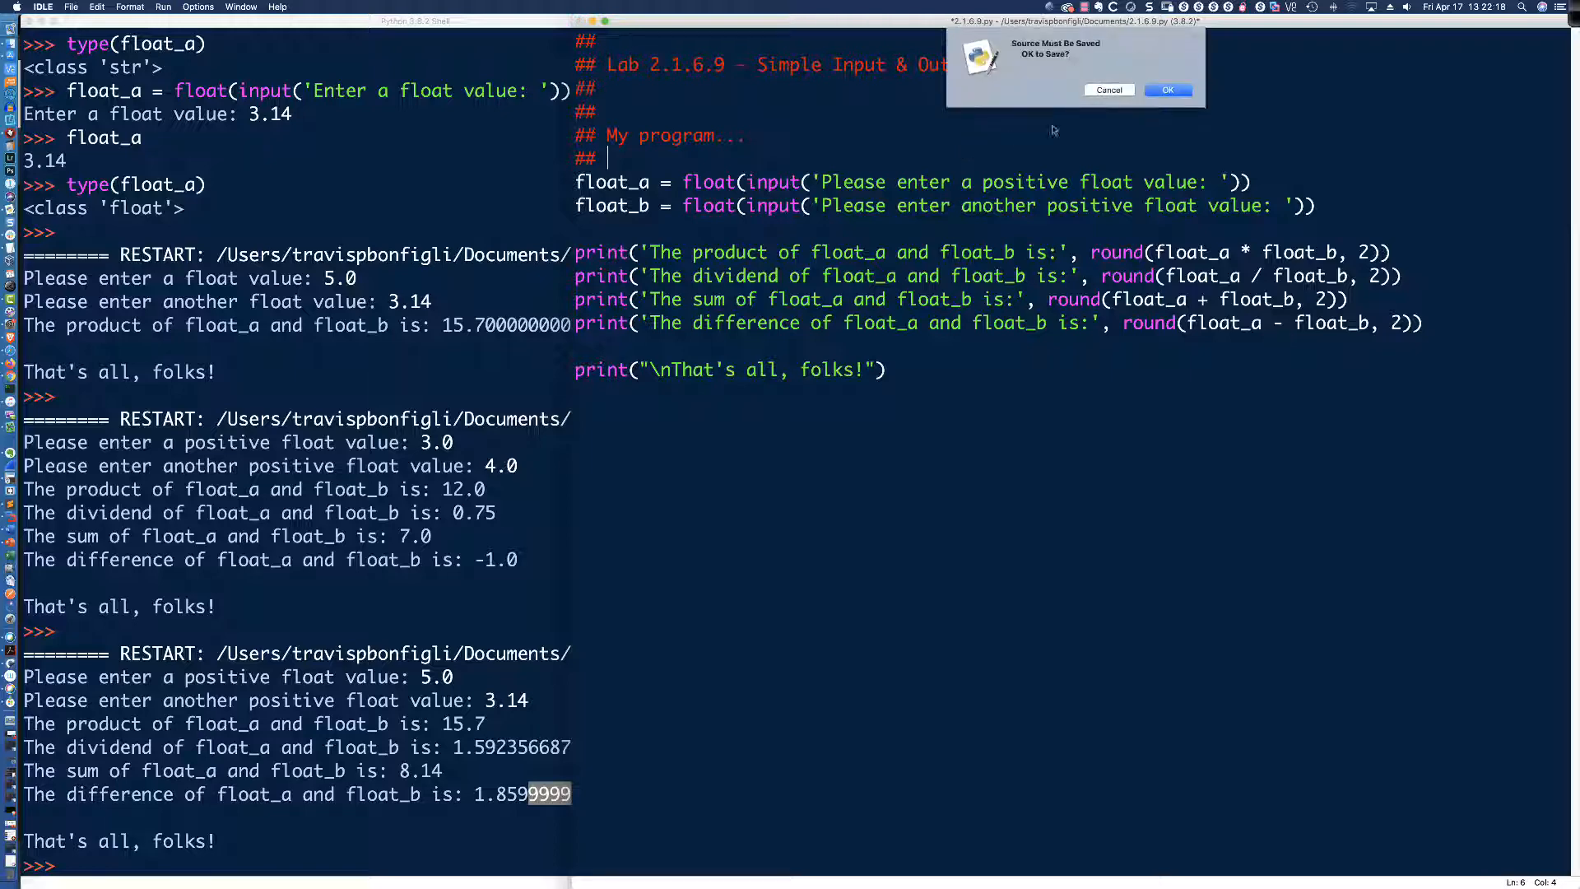
- Save and rerun with 5.0 and 3.14, reviewing outputs 15.7, 1.59, 8.14 and 1.86
left_click(1167, 89)
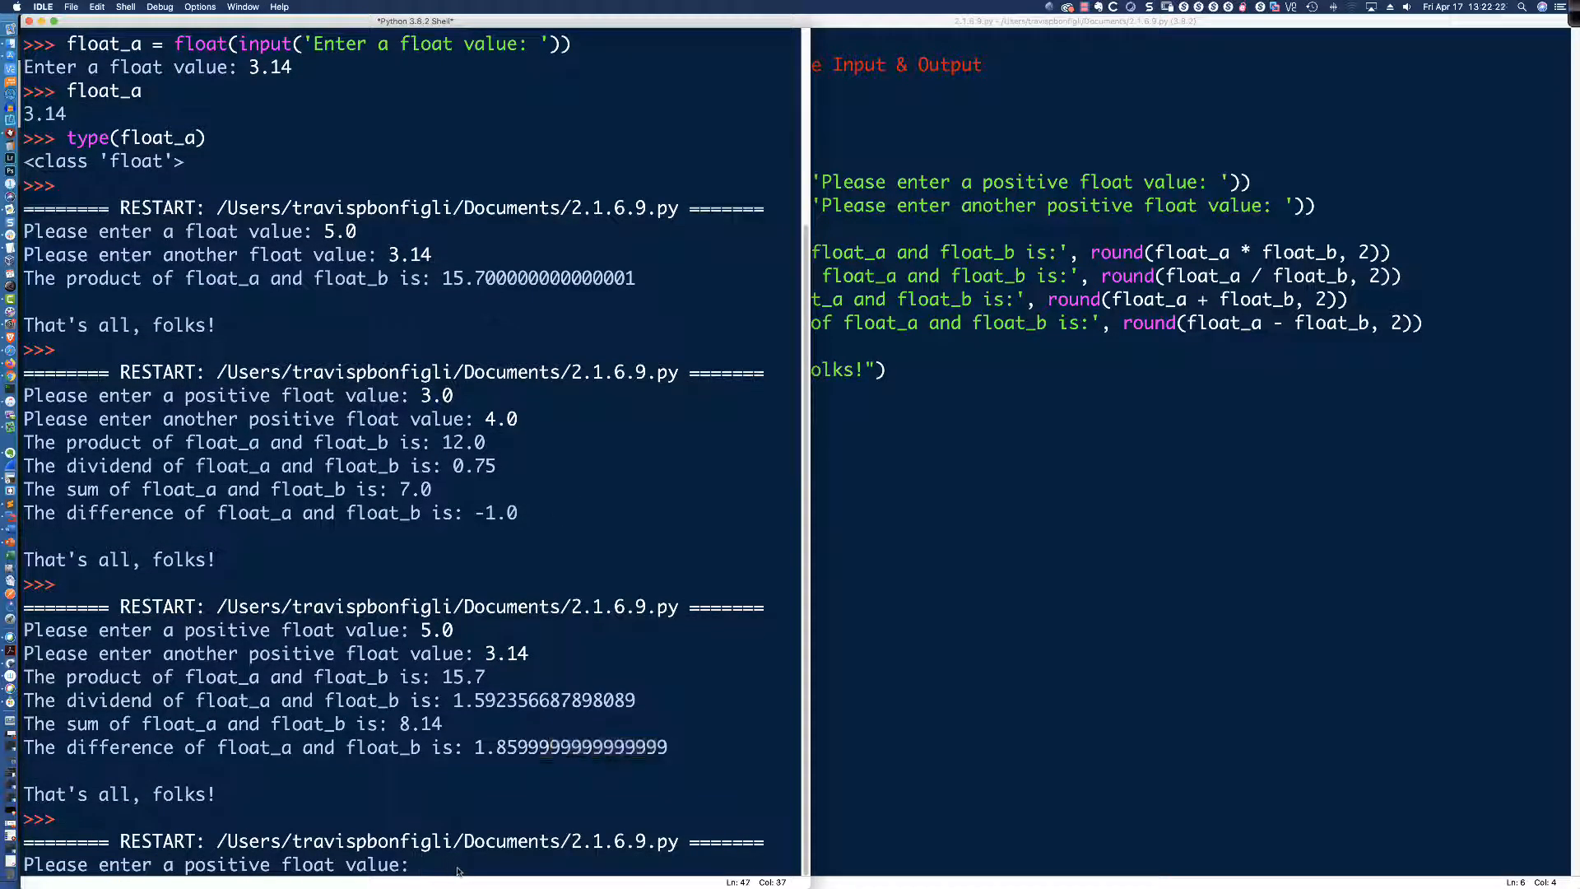
type("5.0")
type("3.14")
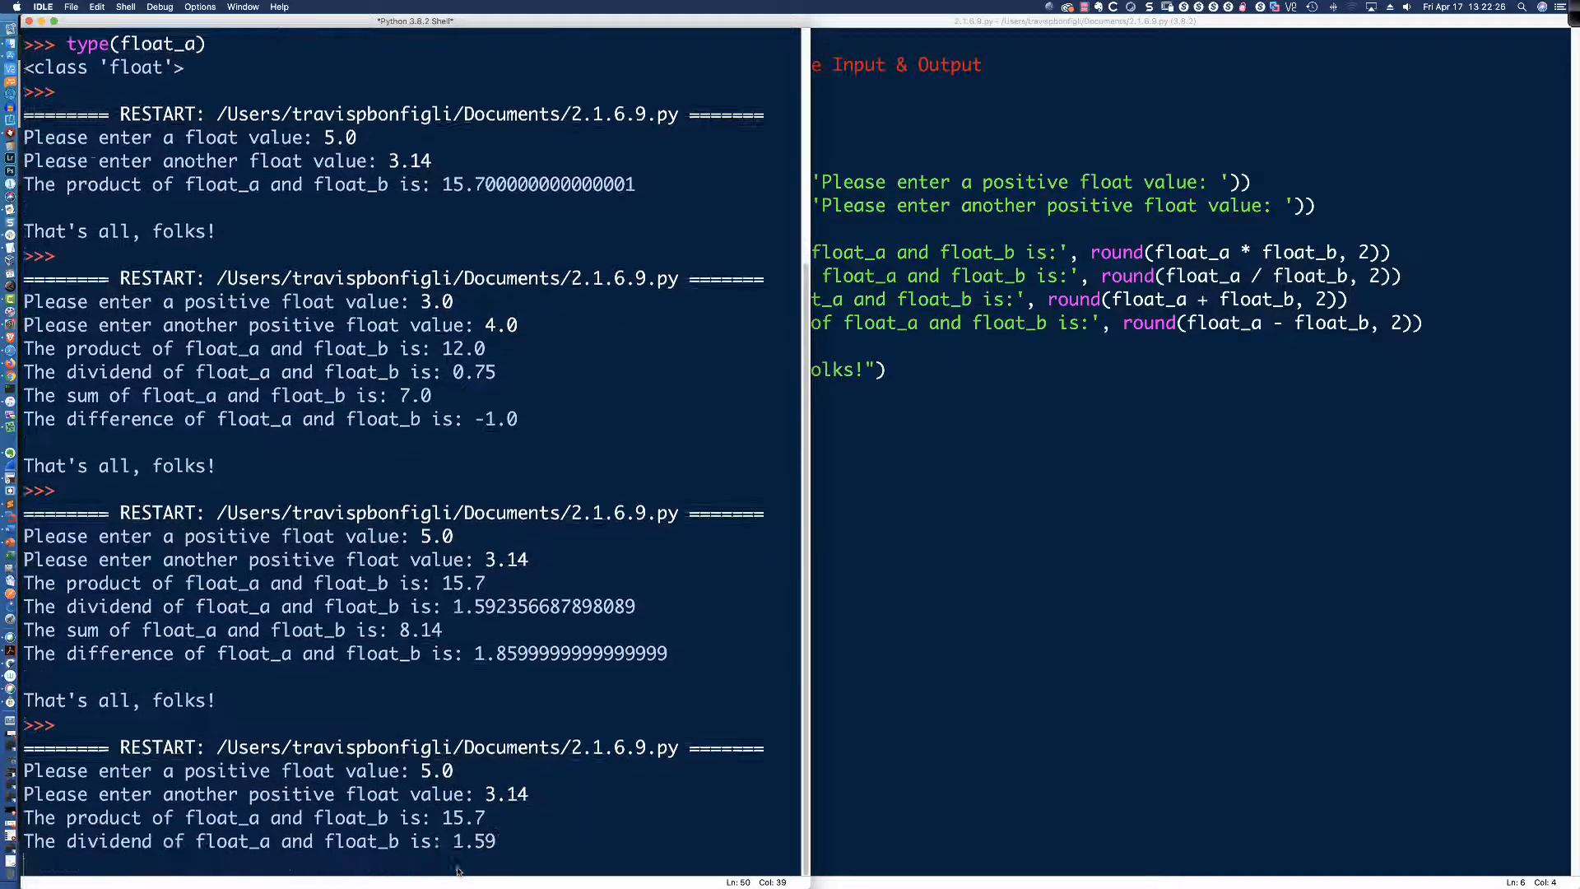
scroll("down", 3)
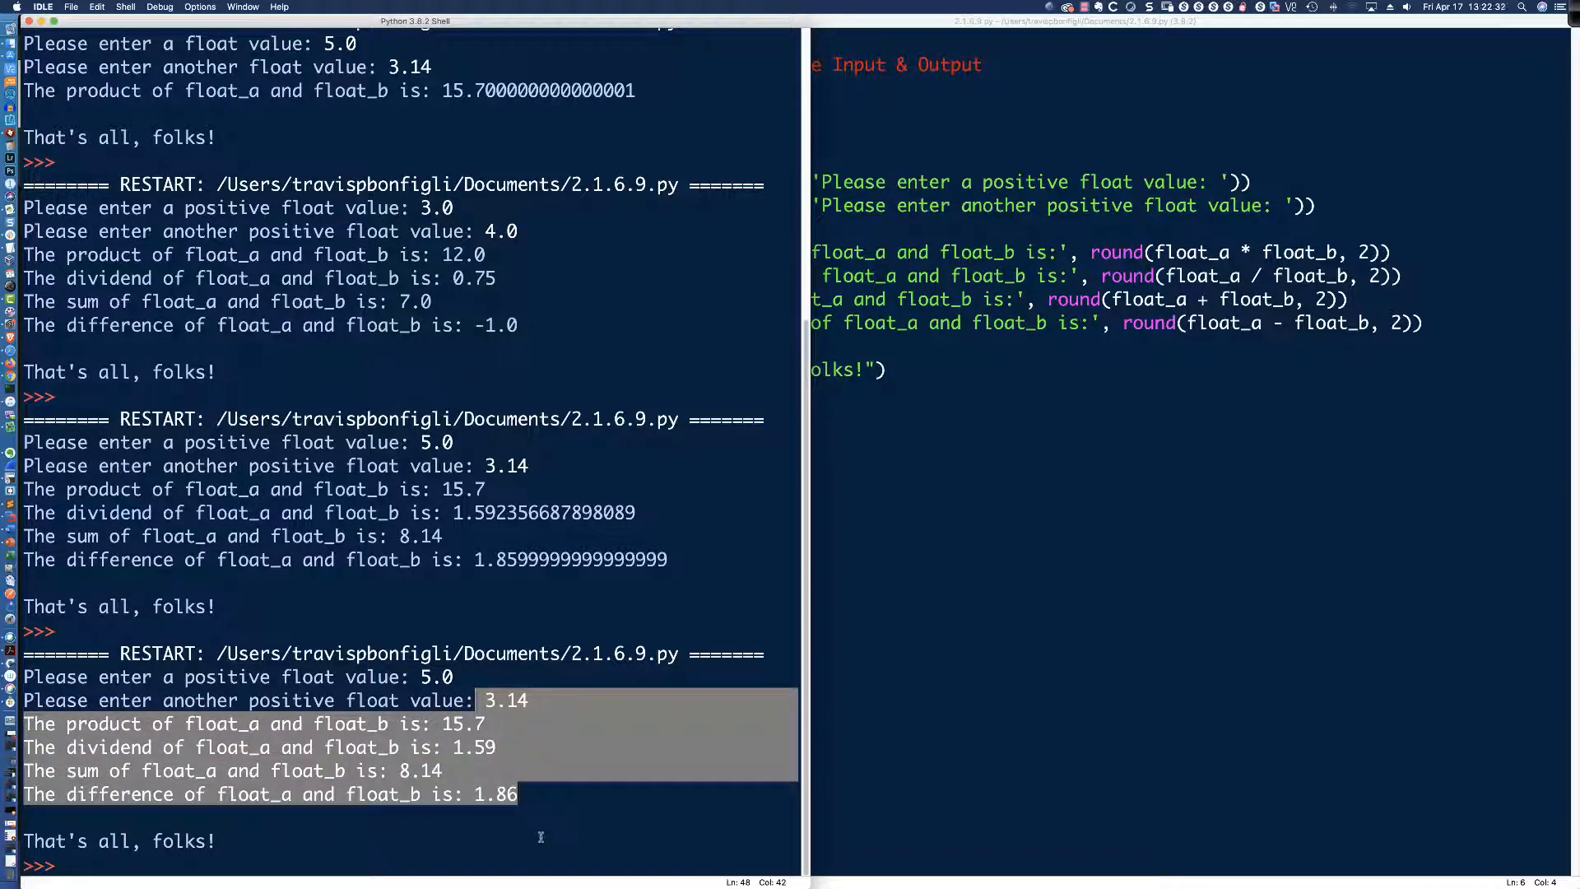
scroll("up", 3)
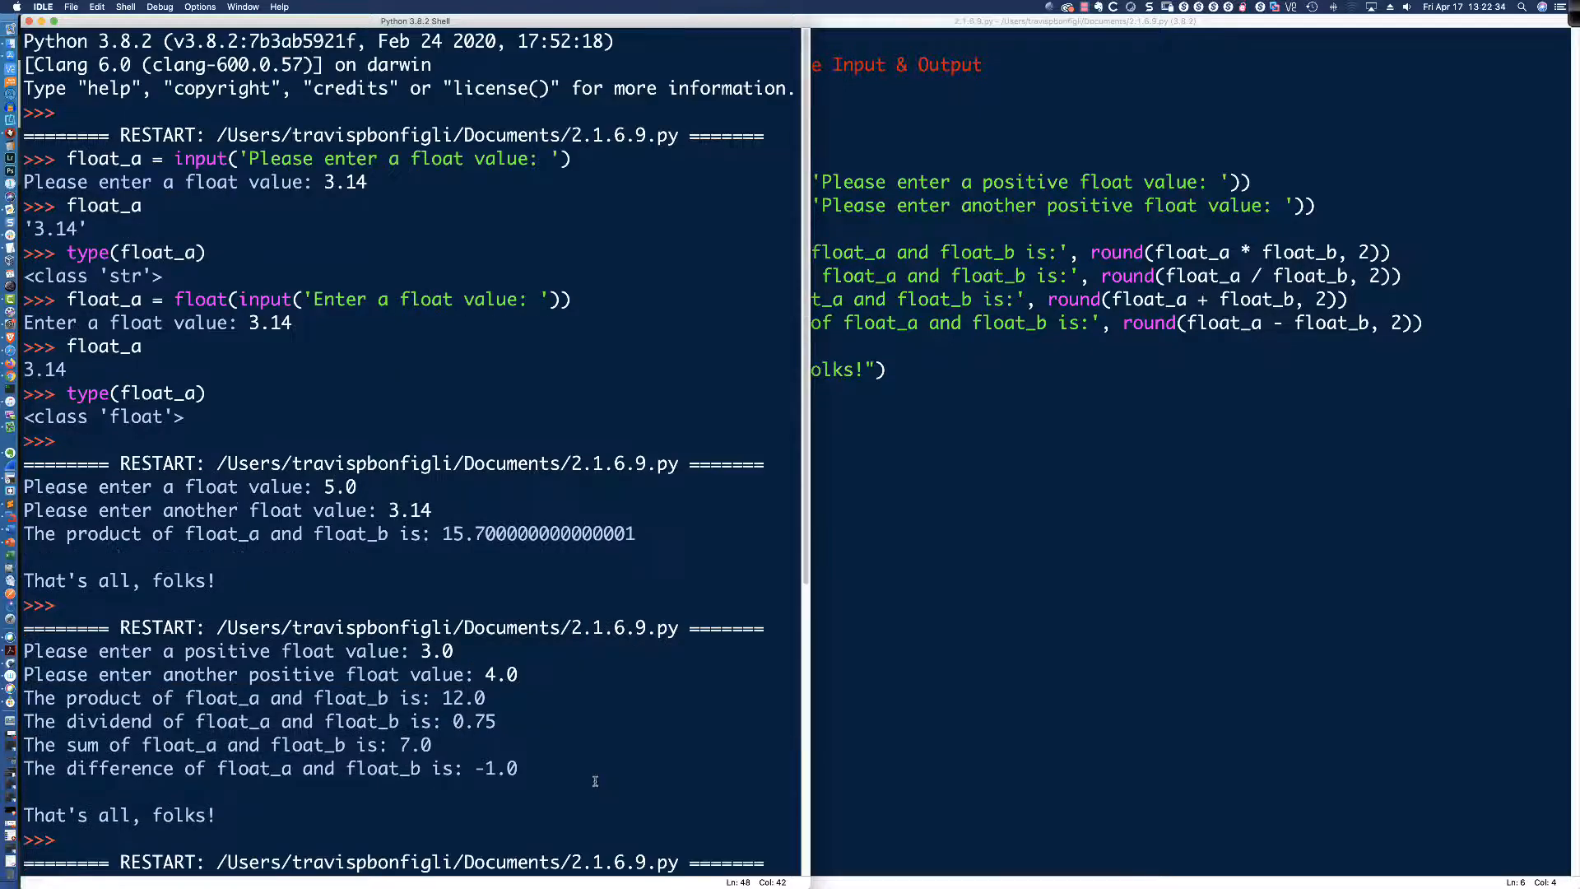
scroll("down", 3)
type("3.14")
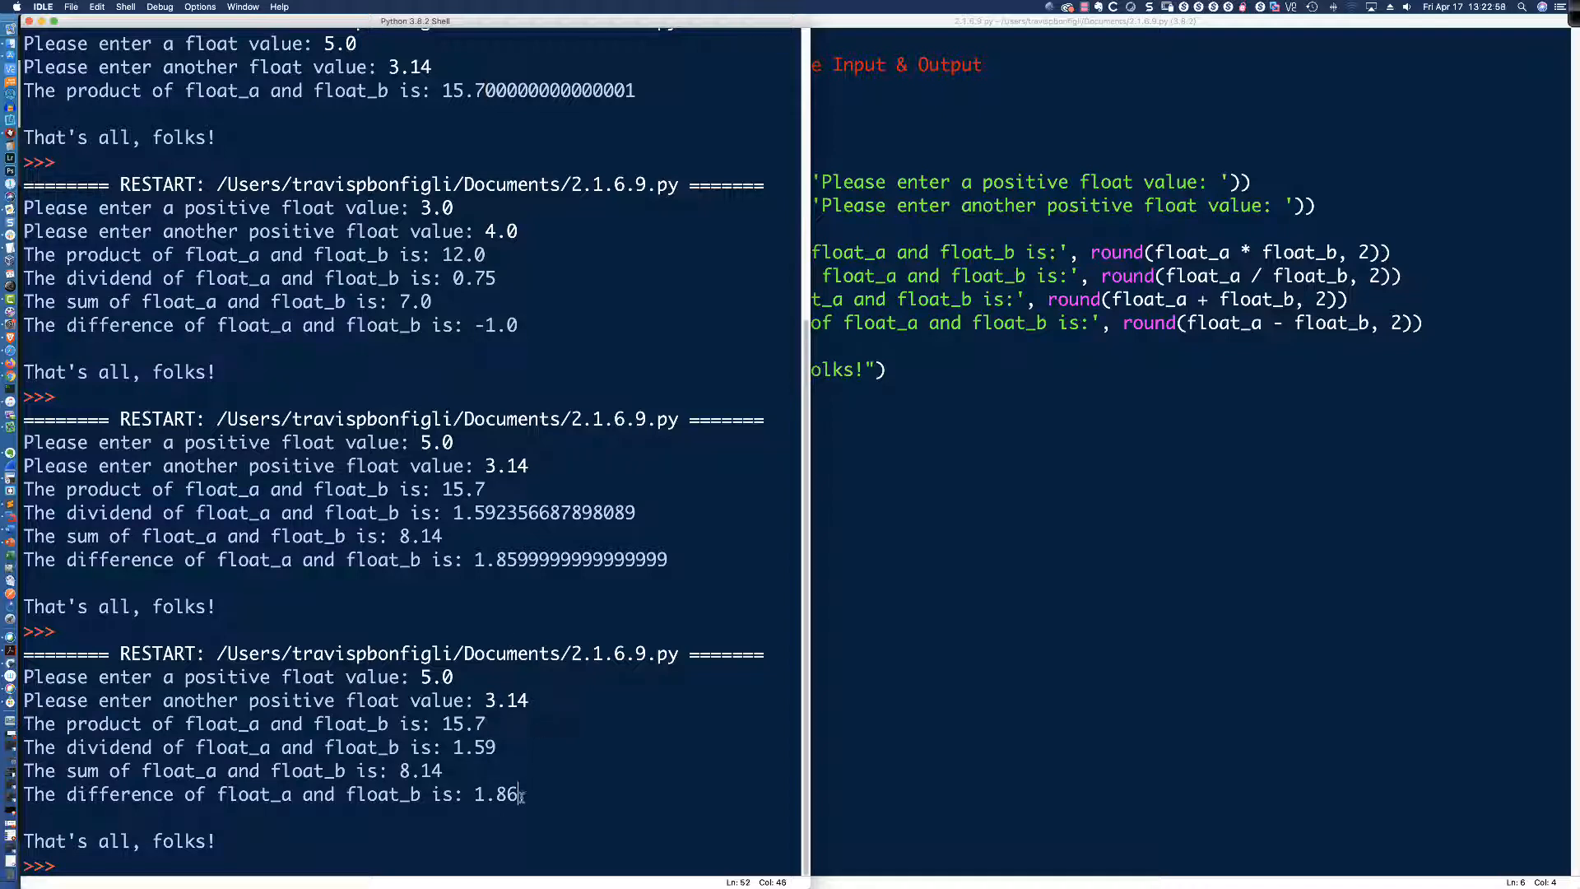
mouse_move(1150, 441)
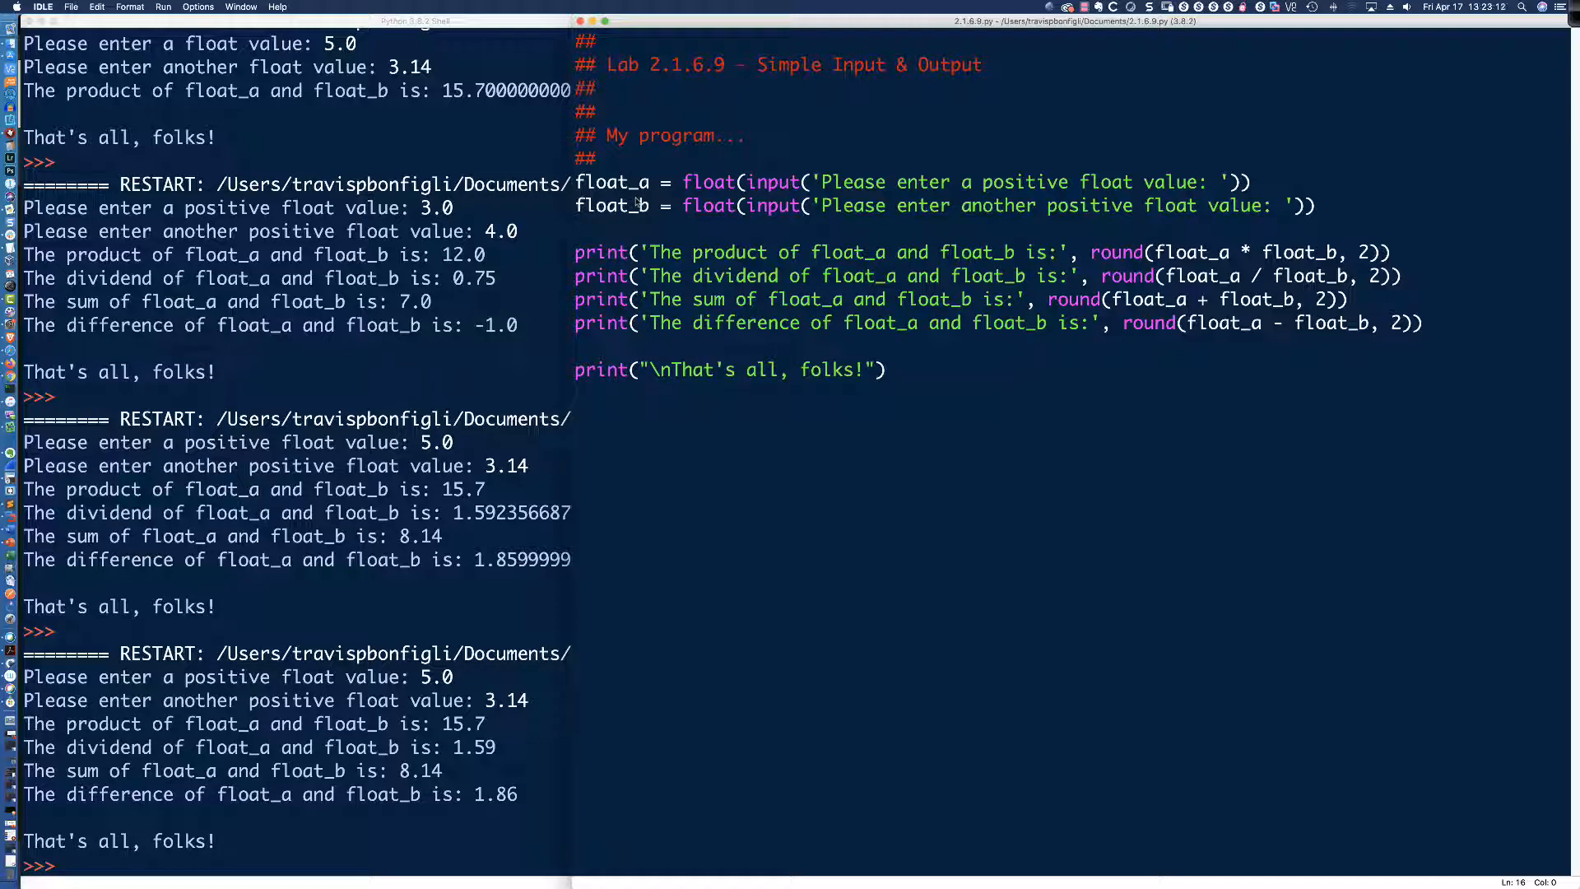
- Bring the editor with the finished script in front of the shell
left_click(578, 394)
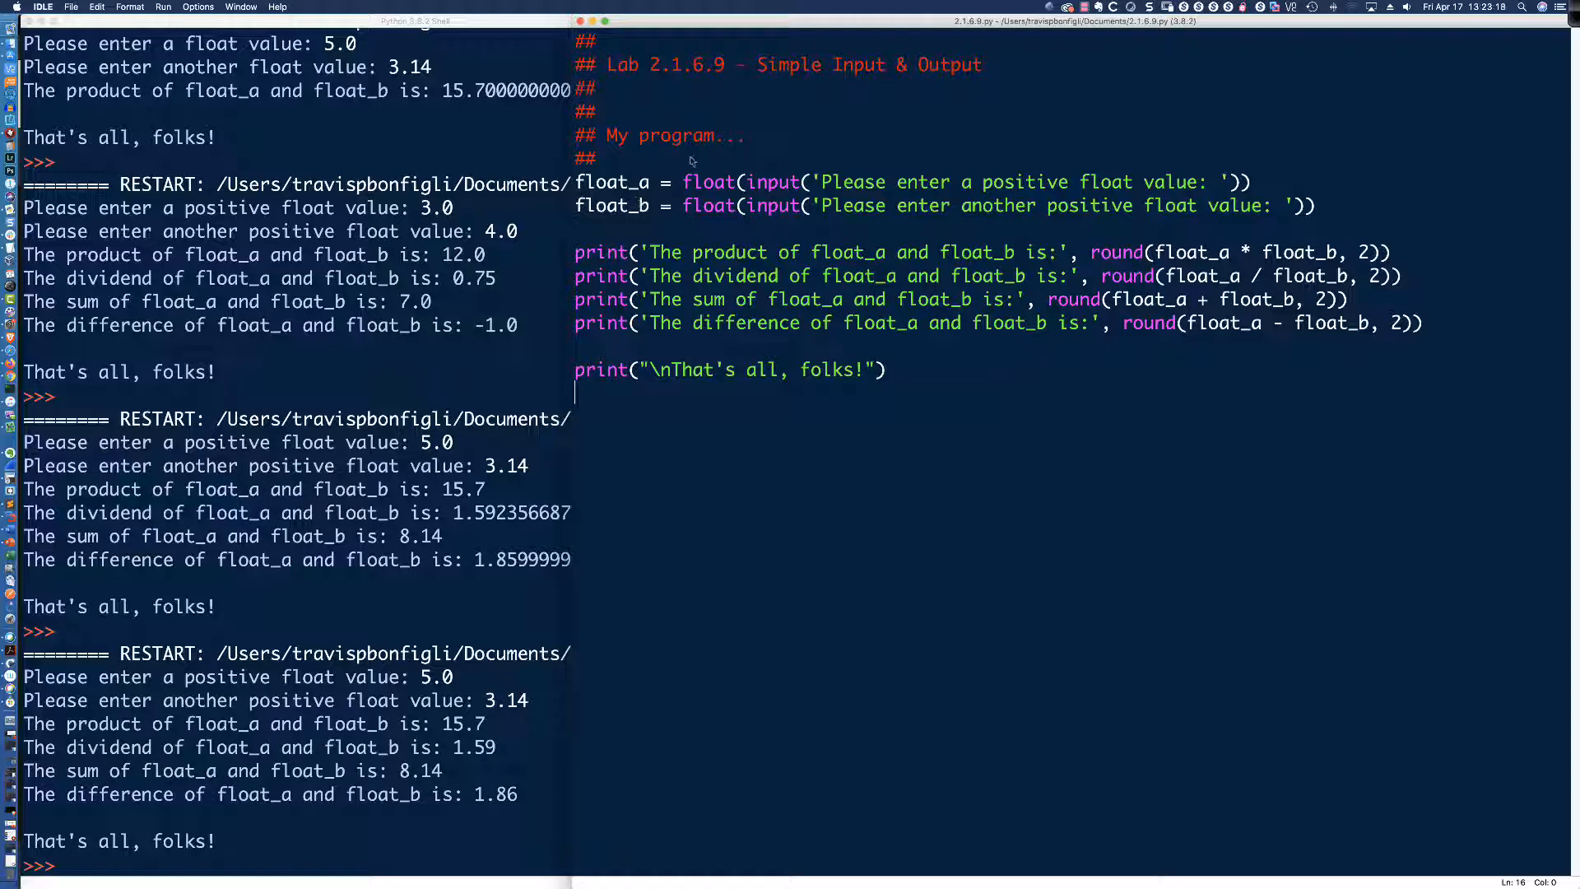
mouse_move(1045, 269)
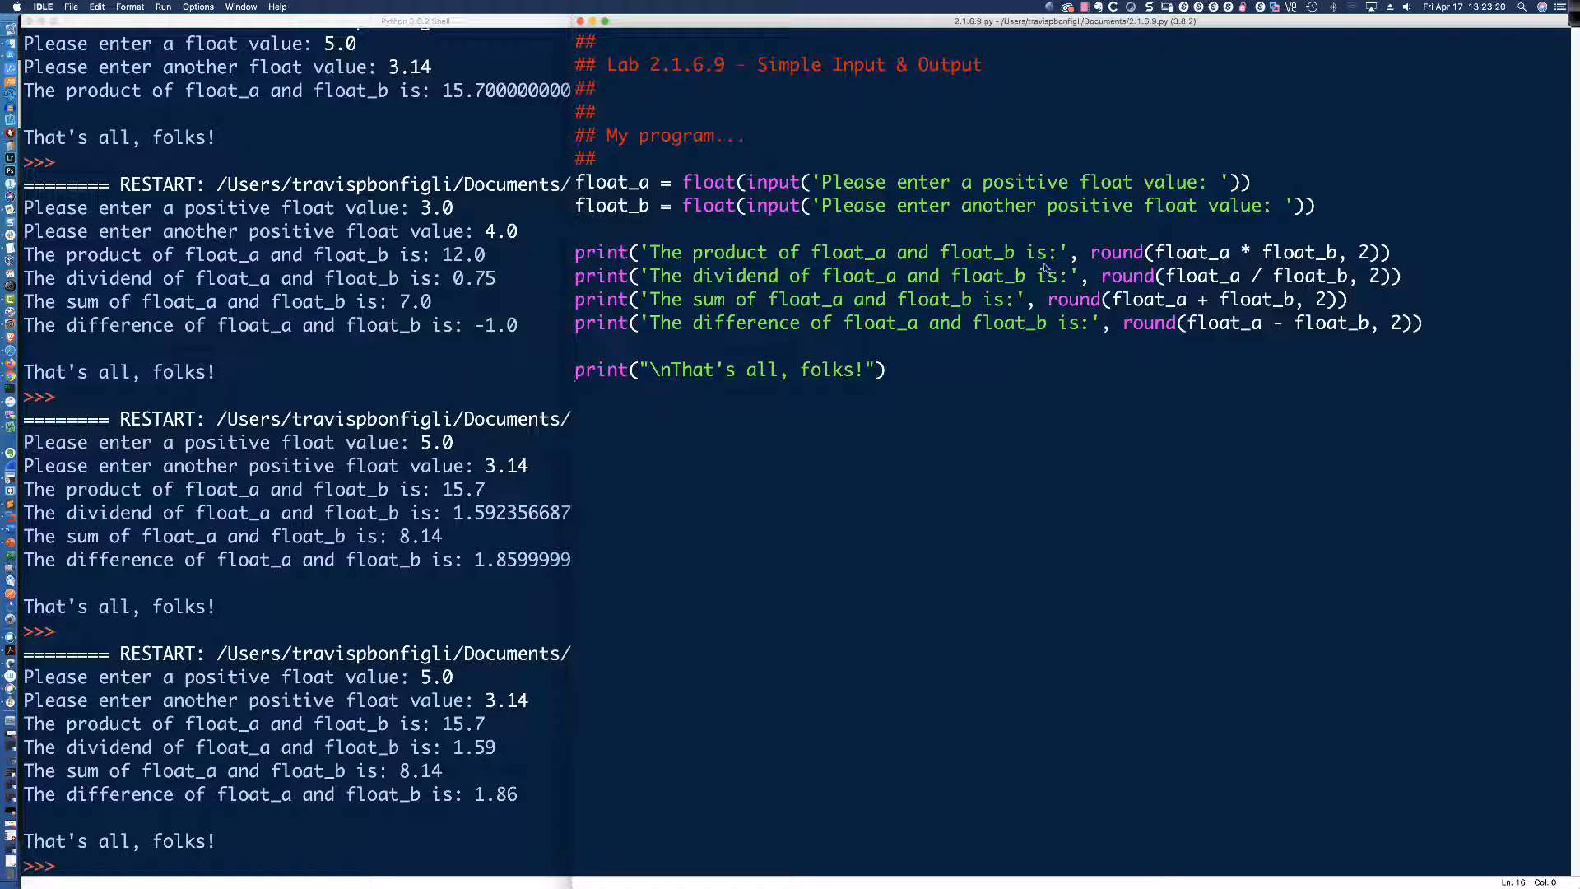